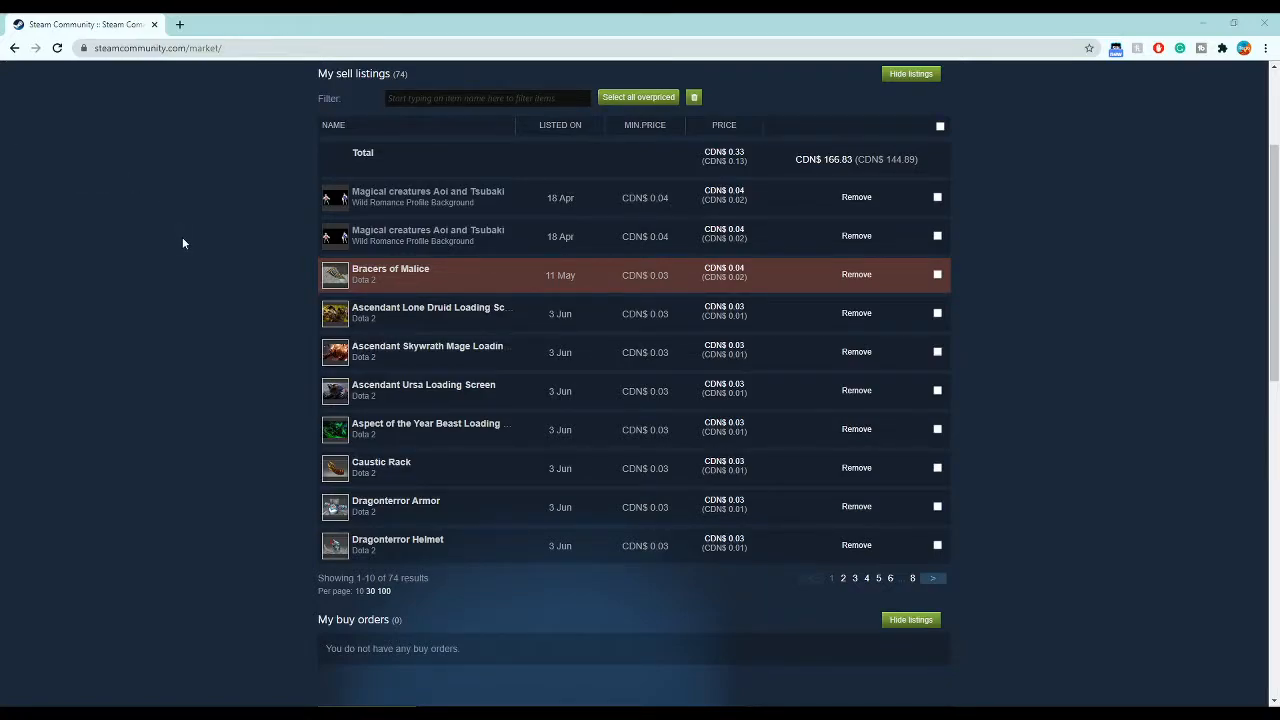
{"action": "mouse_move", "coordinate": [212, 244]}
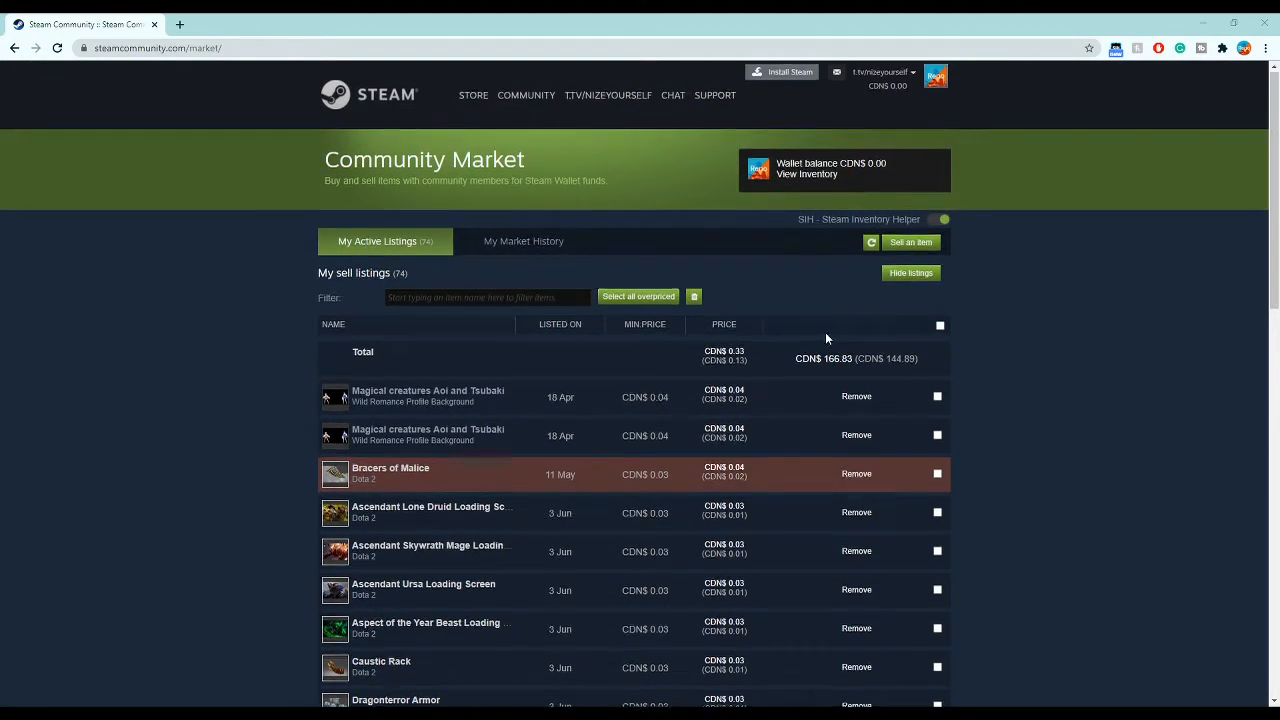
- Browse down the Community Market home page and its popular listings
{"action": "scroll", "scroll_direction": "down", "scroll_amount": 3}
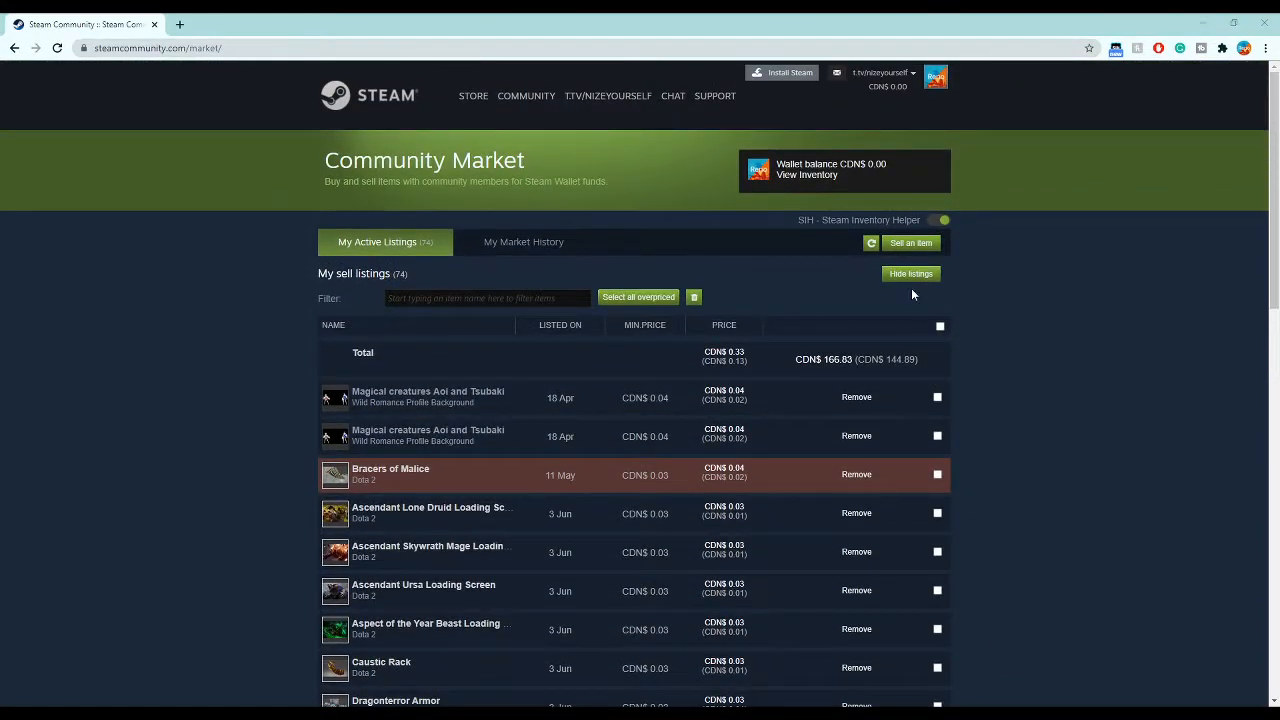
{"action": "mouse_move", "coordinate": [828, 276]}
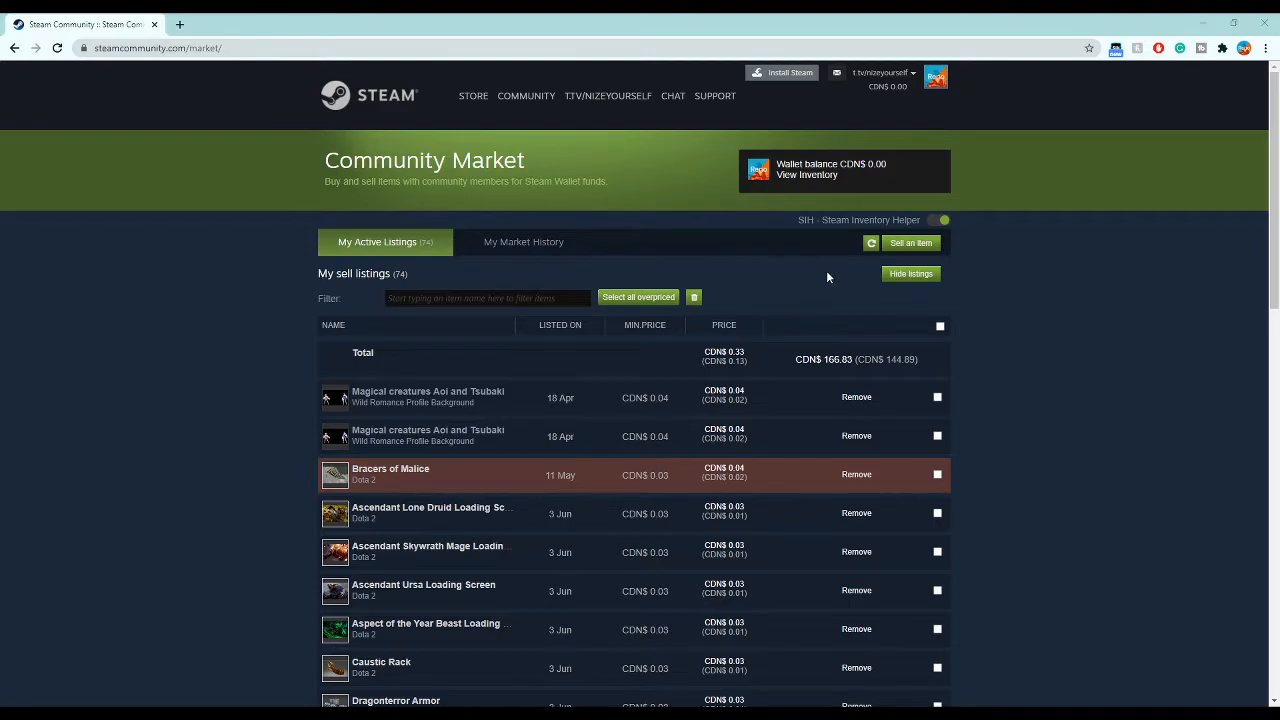
{"action": "mouse_move", "coordinate": [724, 236]}
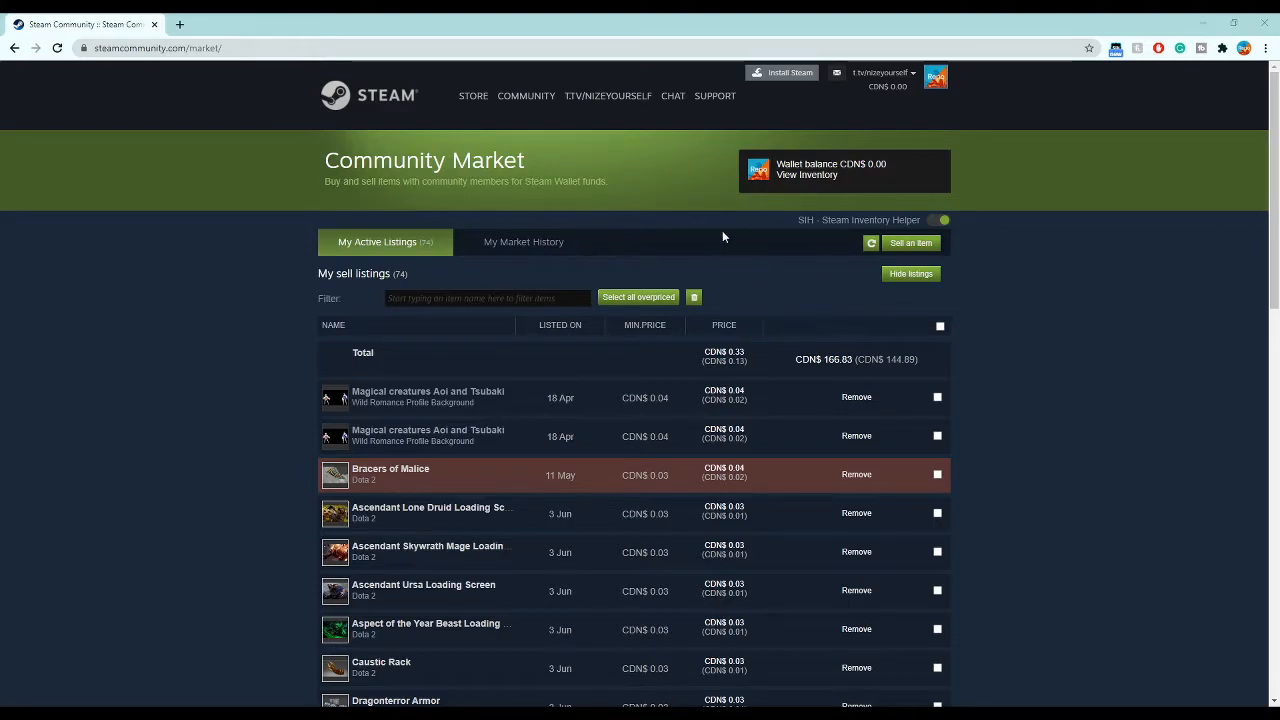
{"action": "mouse_move", "coordinate": [770, 272]}
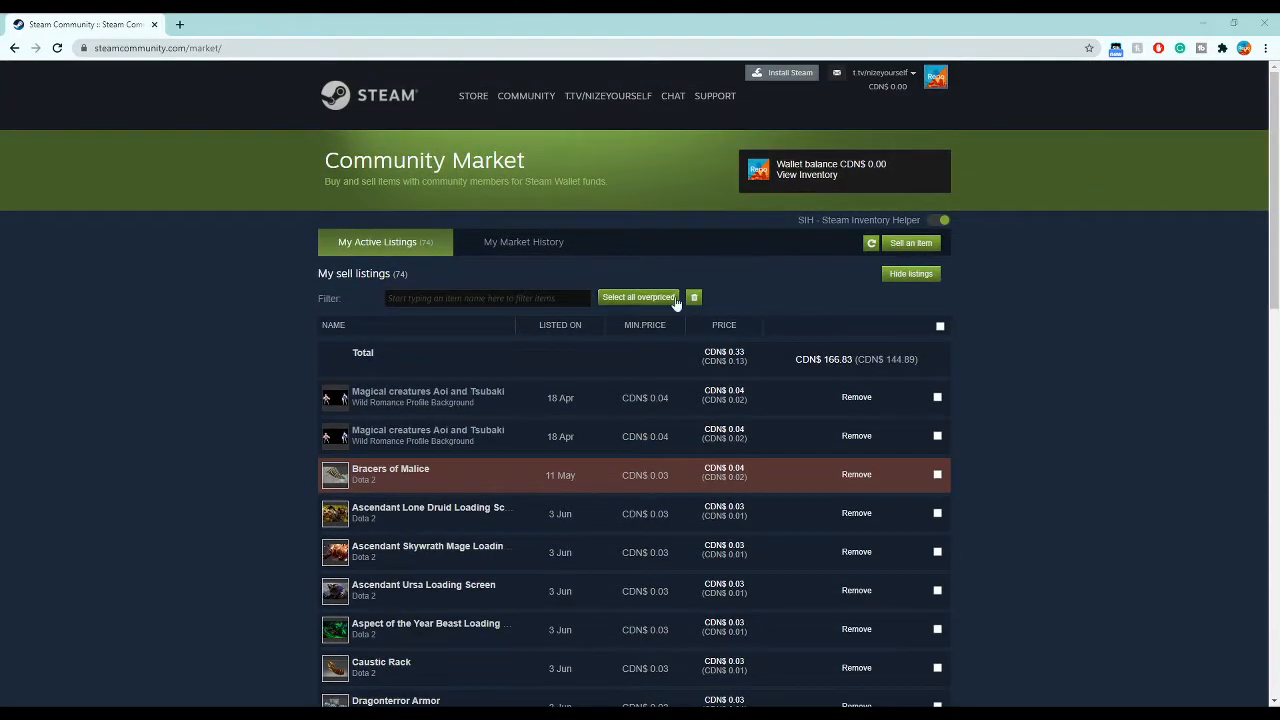
{"action": "mouse_move", "coordinate": [1256, 560]}
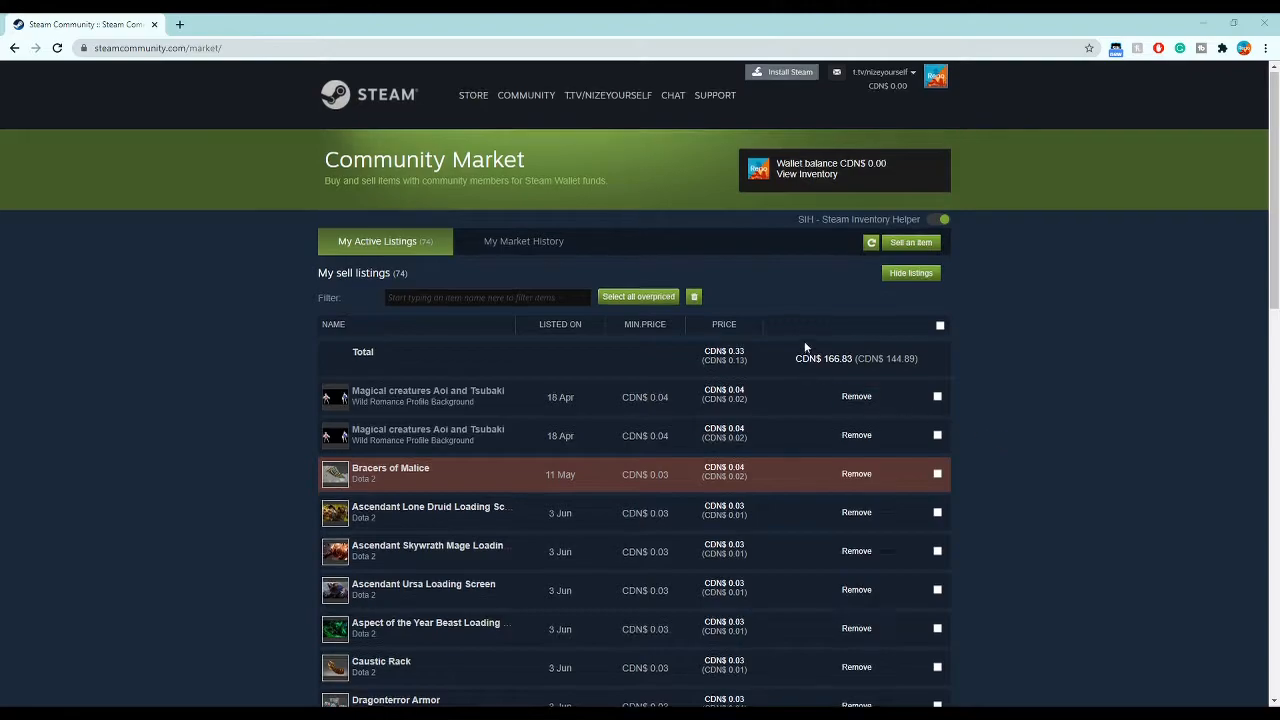
{"action": "scroll", "scroll_direction": "down", "scroll_amount": 3}
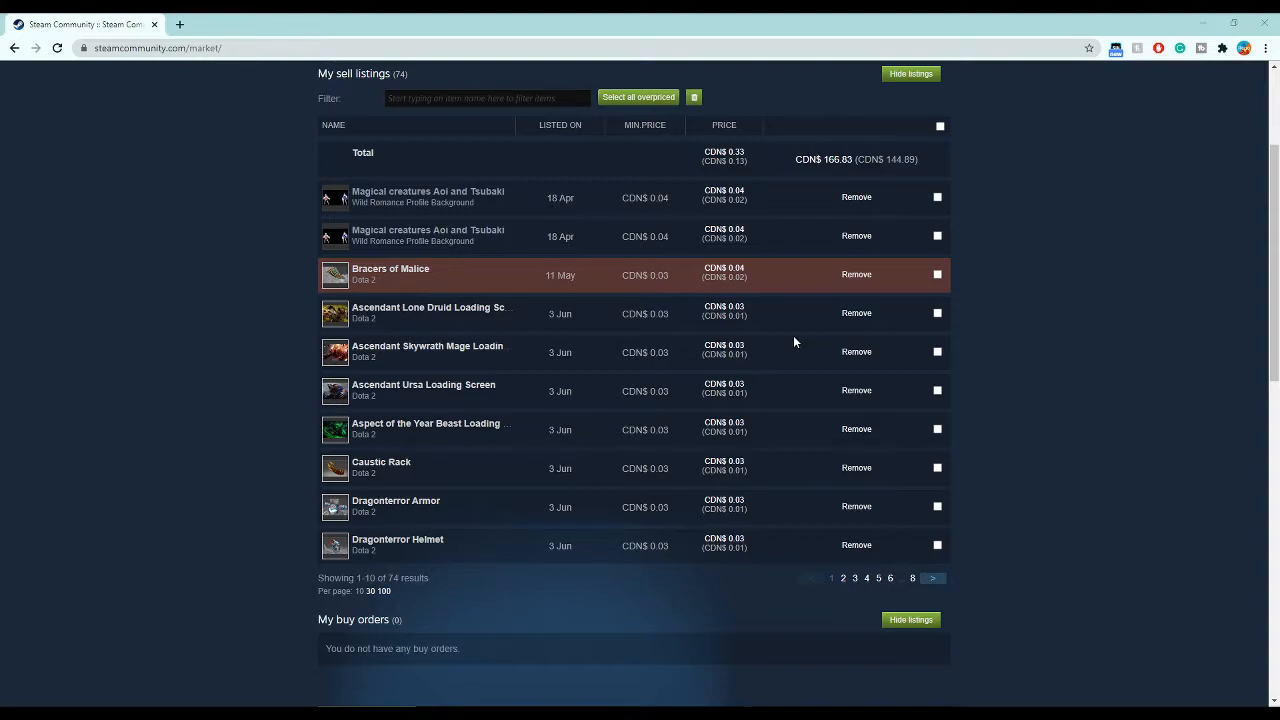
{"action": "scroll", "scroll_direction": "down", "scroll_amount": 3}
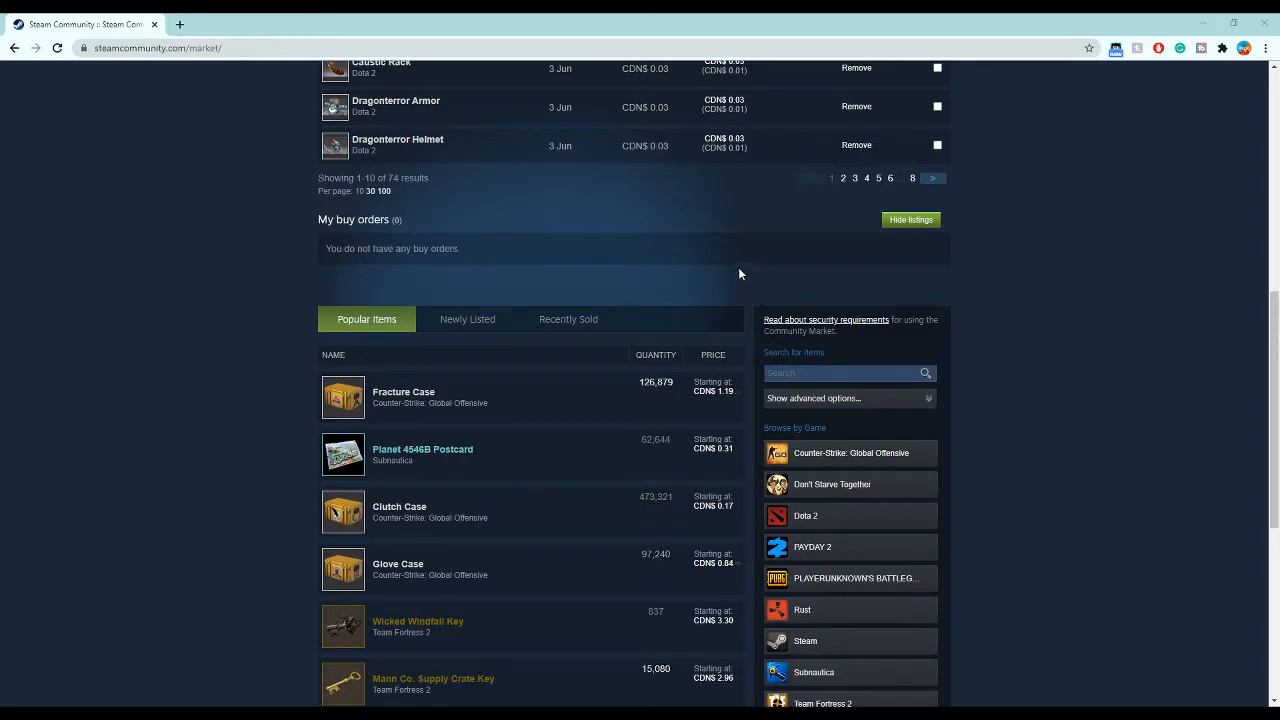
{"action": "scroll", "scroll_direction": "down", "scroll_amount": 3}
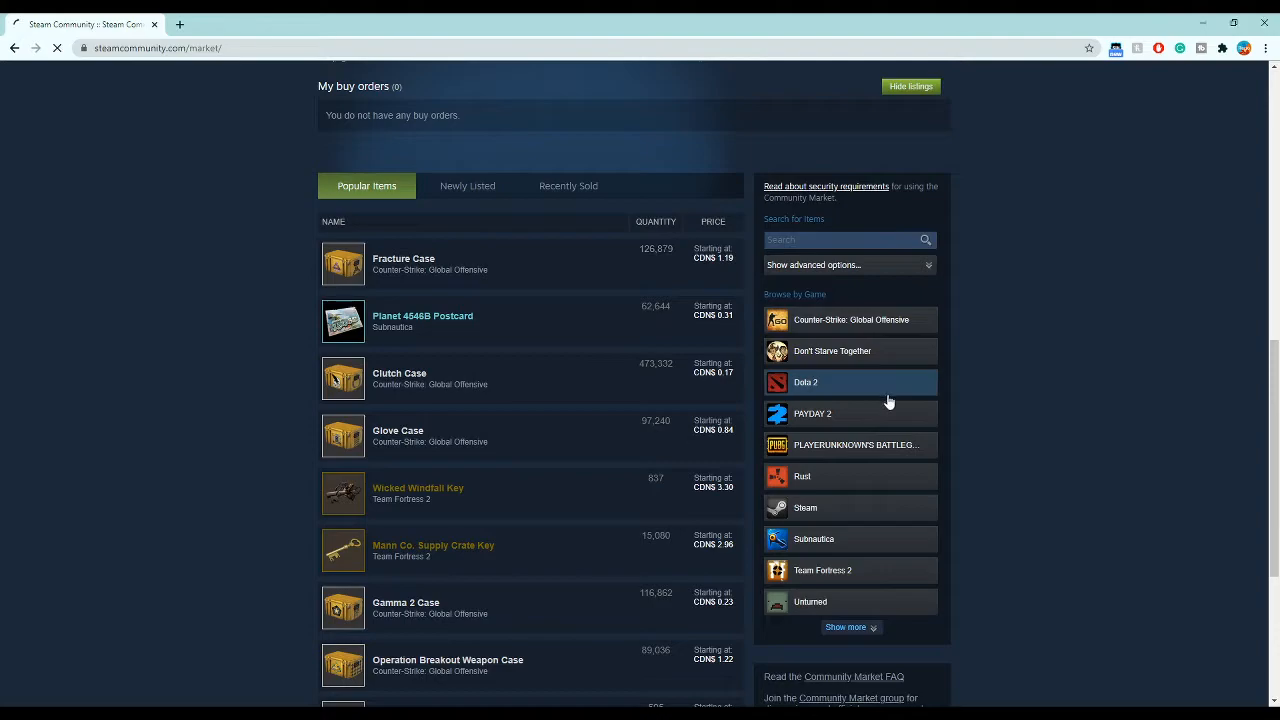
{"action": "left_click", "coordinate": [806, 382]}
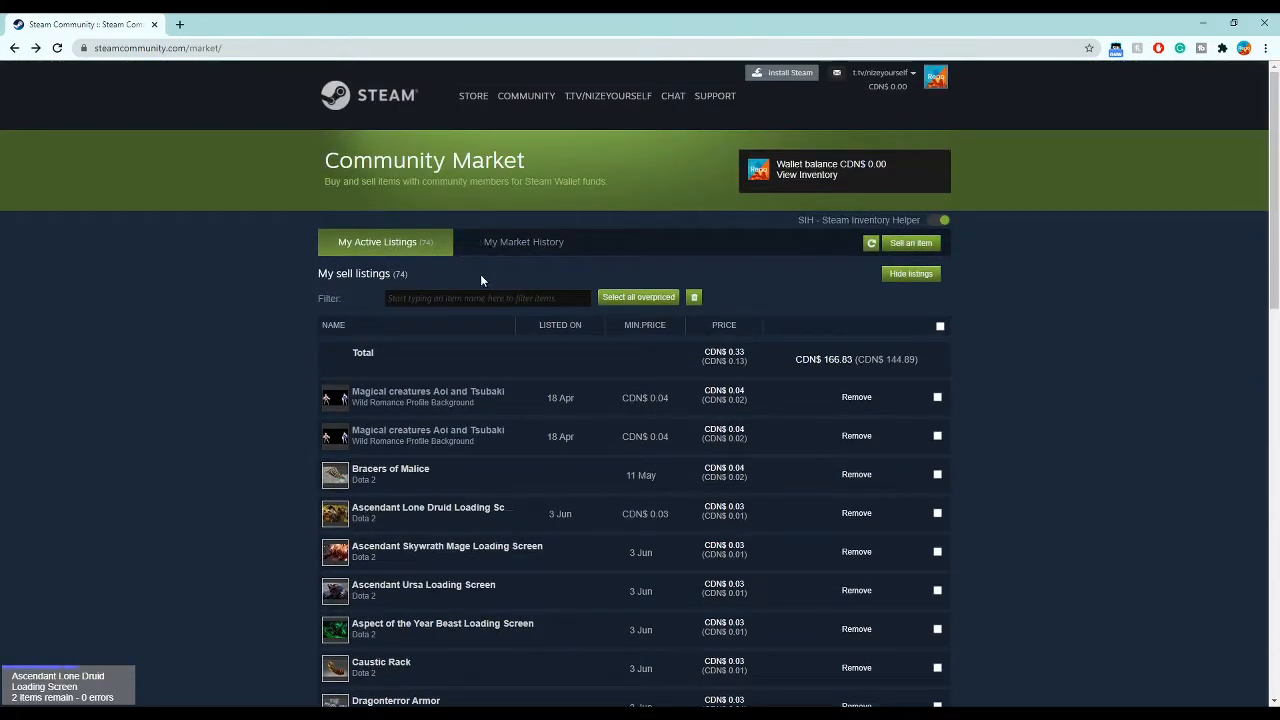
{"action": "scroll", "scroll_direction": "down", "scroll_amount": 3}
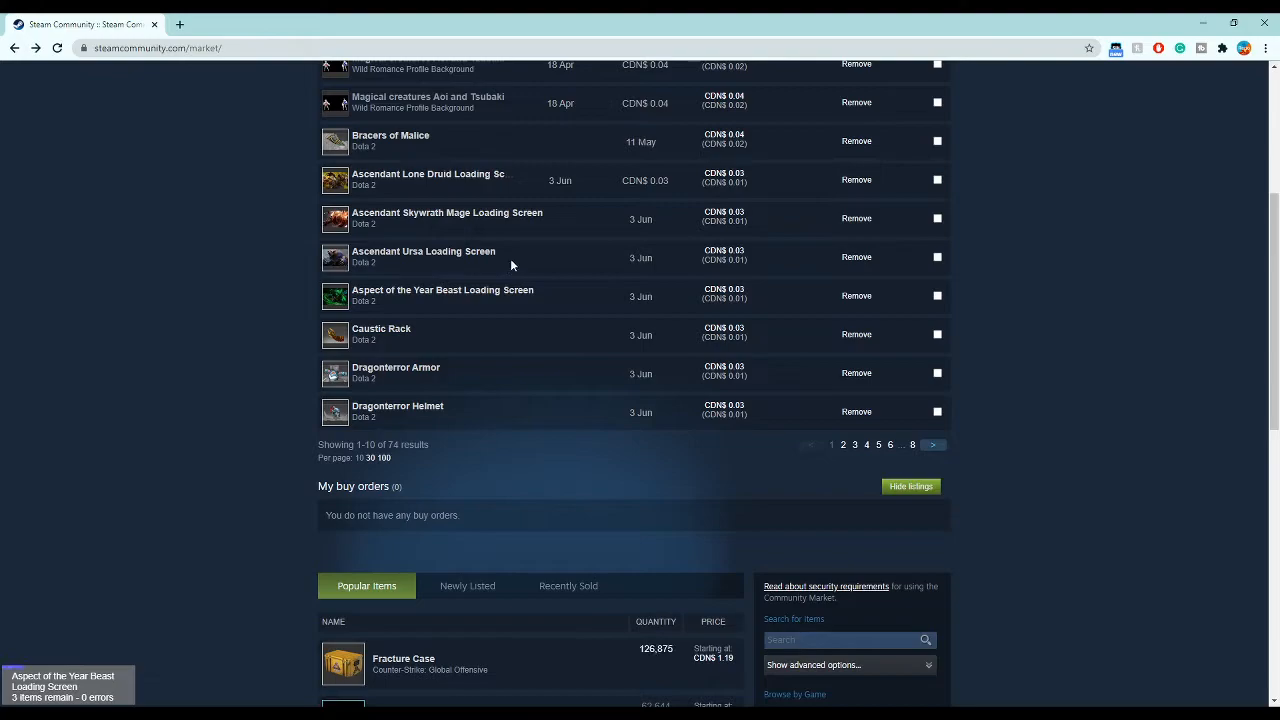
{"action": "mouse_move", "coordinate": [488, 276]}
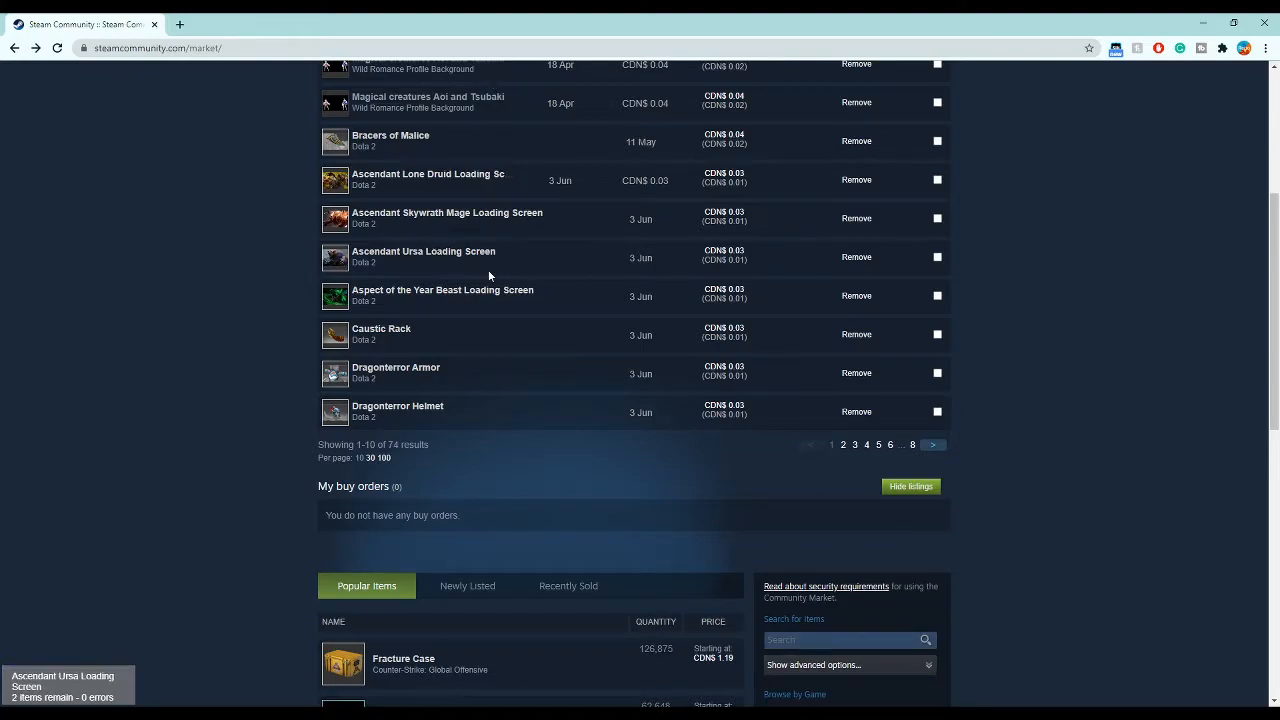
{"action": "scroll", "scroll_direction": "down", "scroll_amount": 3}
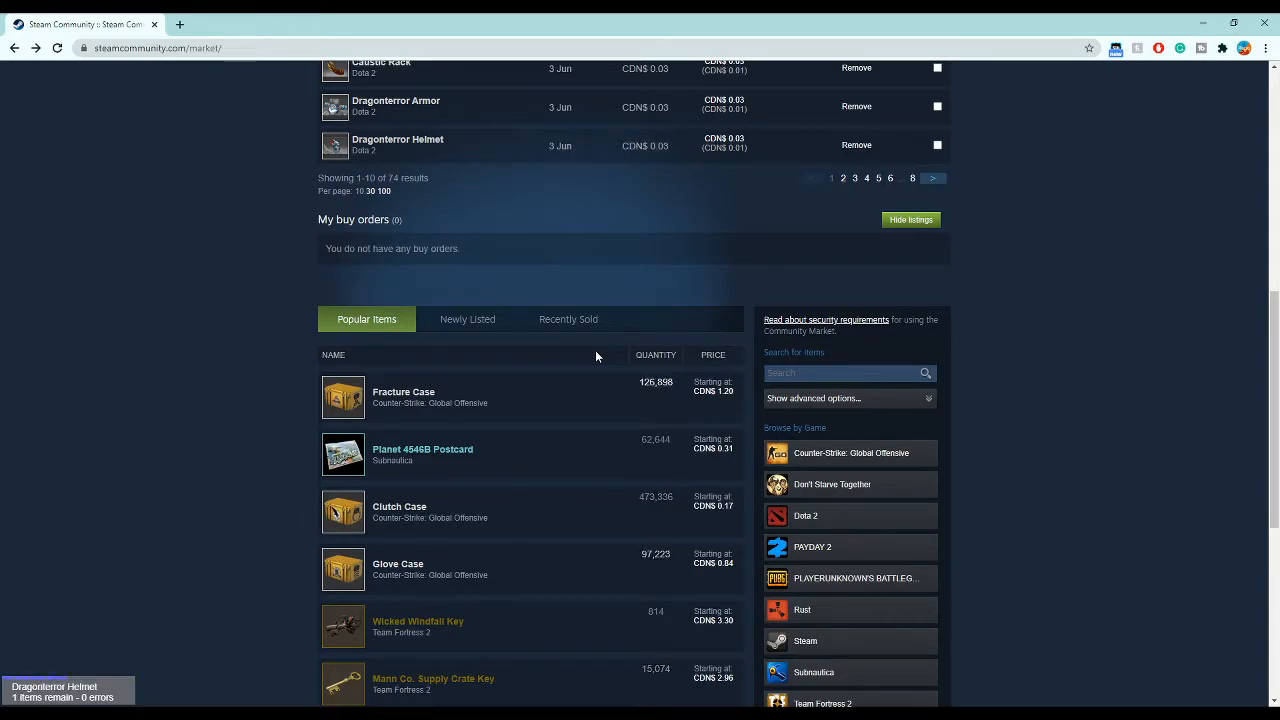
{"action": "scroll", "scroll_direction": "down", "scroll_amount": 3}
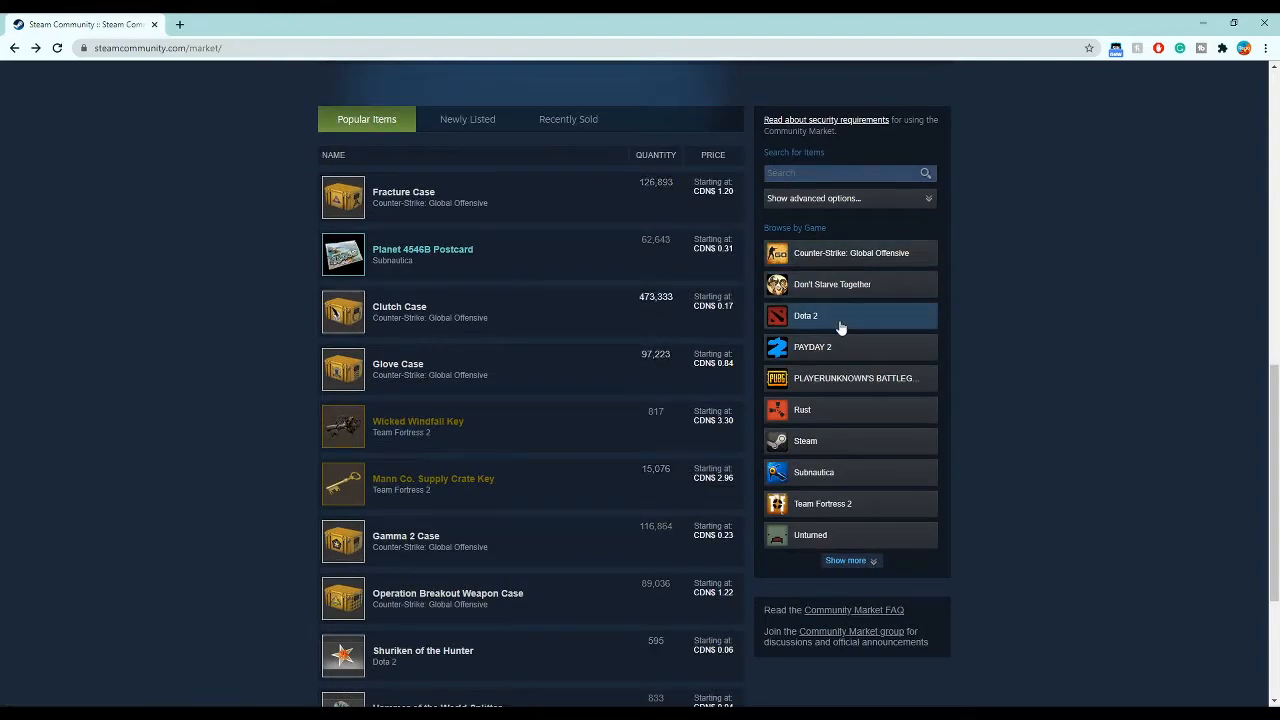
{"action": "mouse_move", "coordinate": [864, 442]}
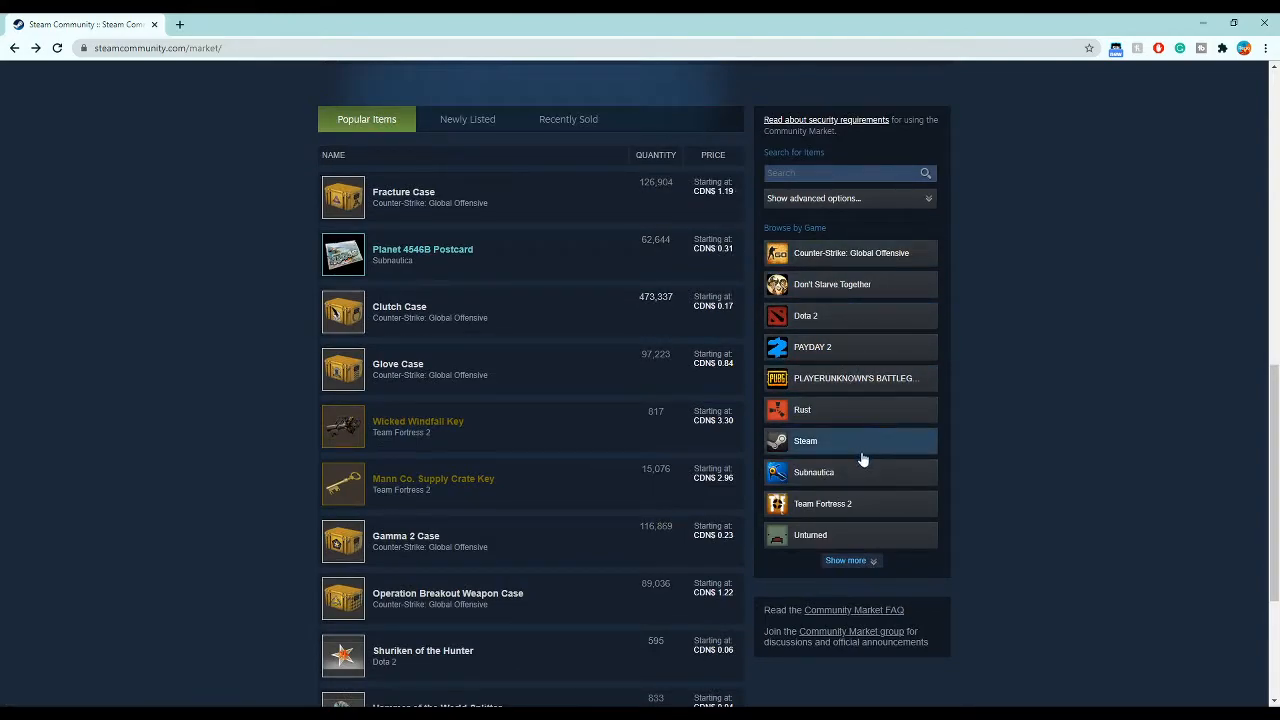
{"action": "mouse_move", "coordinate": [936, 398]}
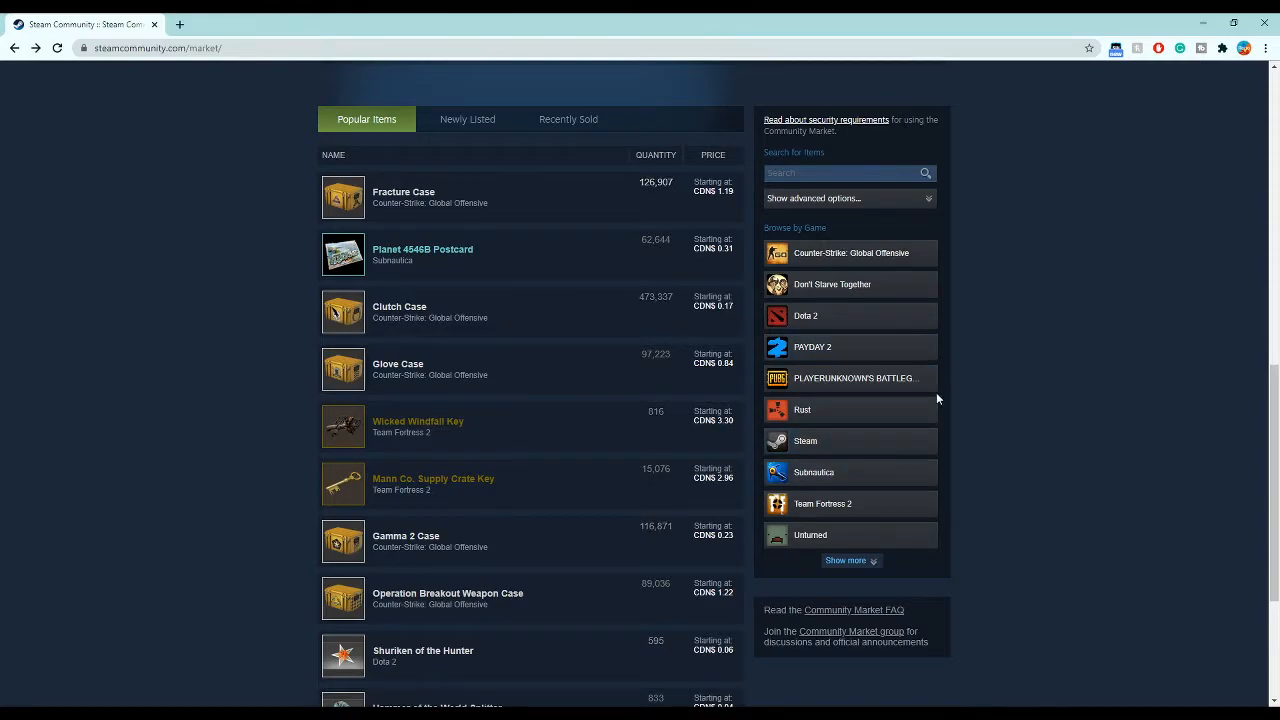
{"action": "mouse_move", "coordinate": [812, 348]}
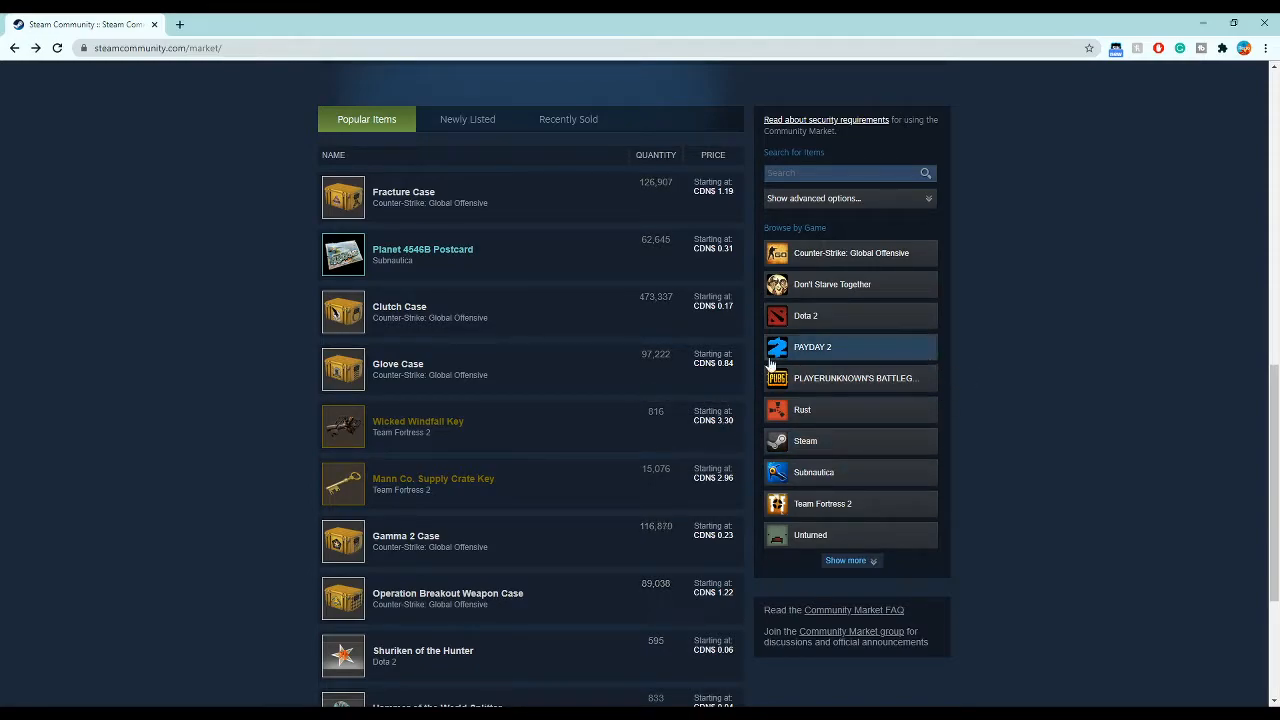
{"action": "mouse_move", "coordinate": [820, 322]}
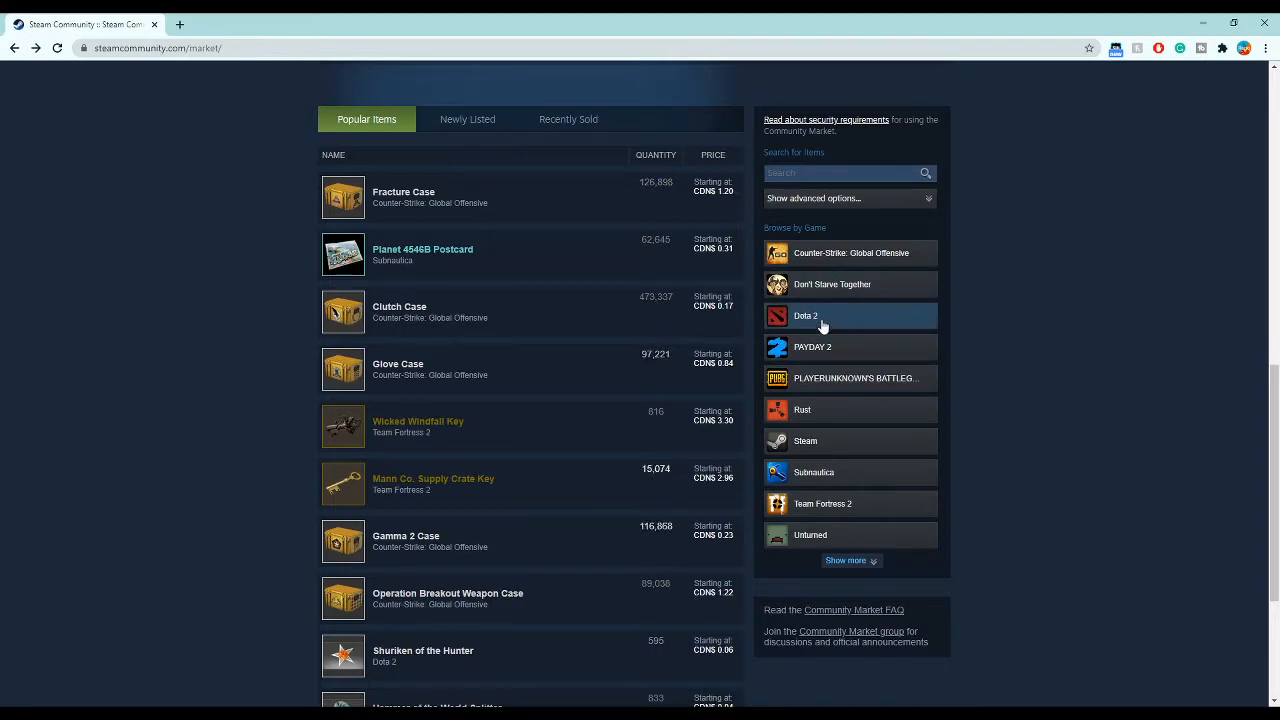
- Show only Dota 2 items, go to results page 2, and bring up advanced search options
{"action": "left_click", "coordinate": [806, 316]}
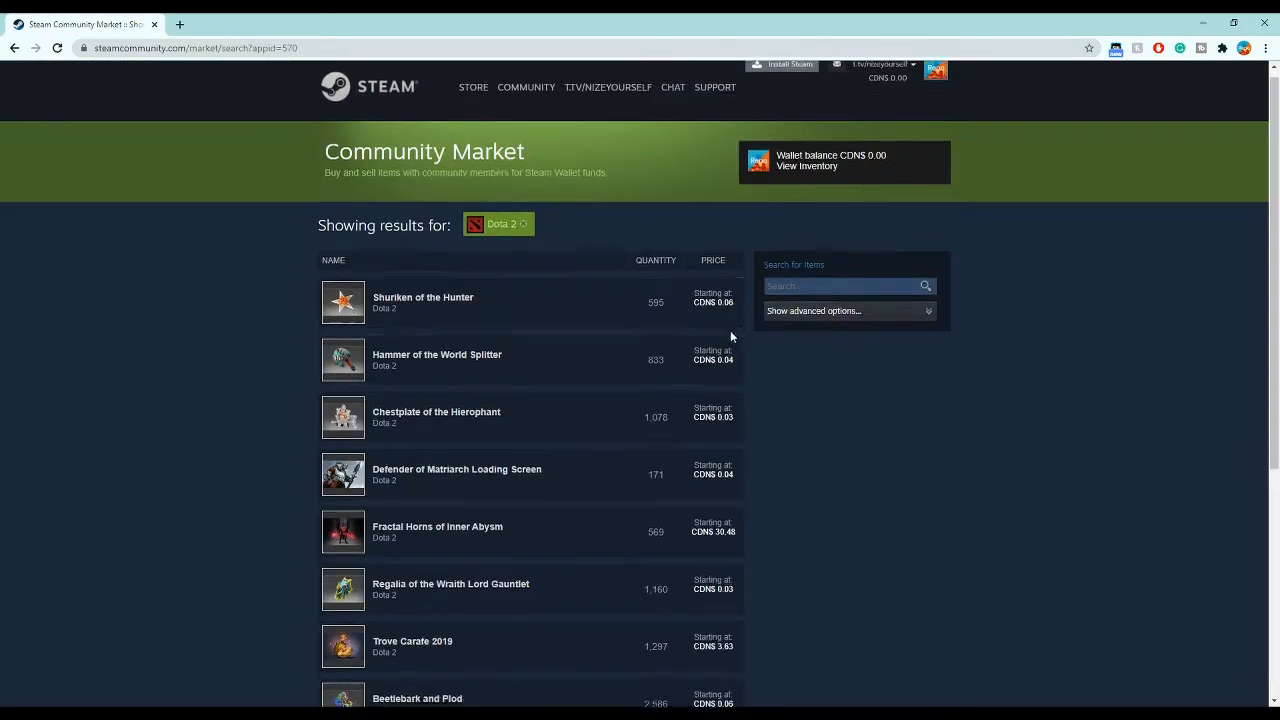
{"action": "scroll", "scroll_direction": "down", "scroll_amount": 3}
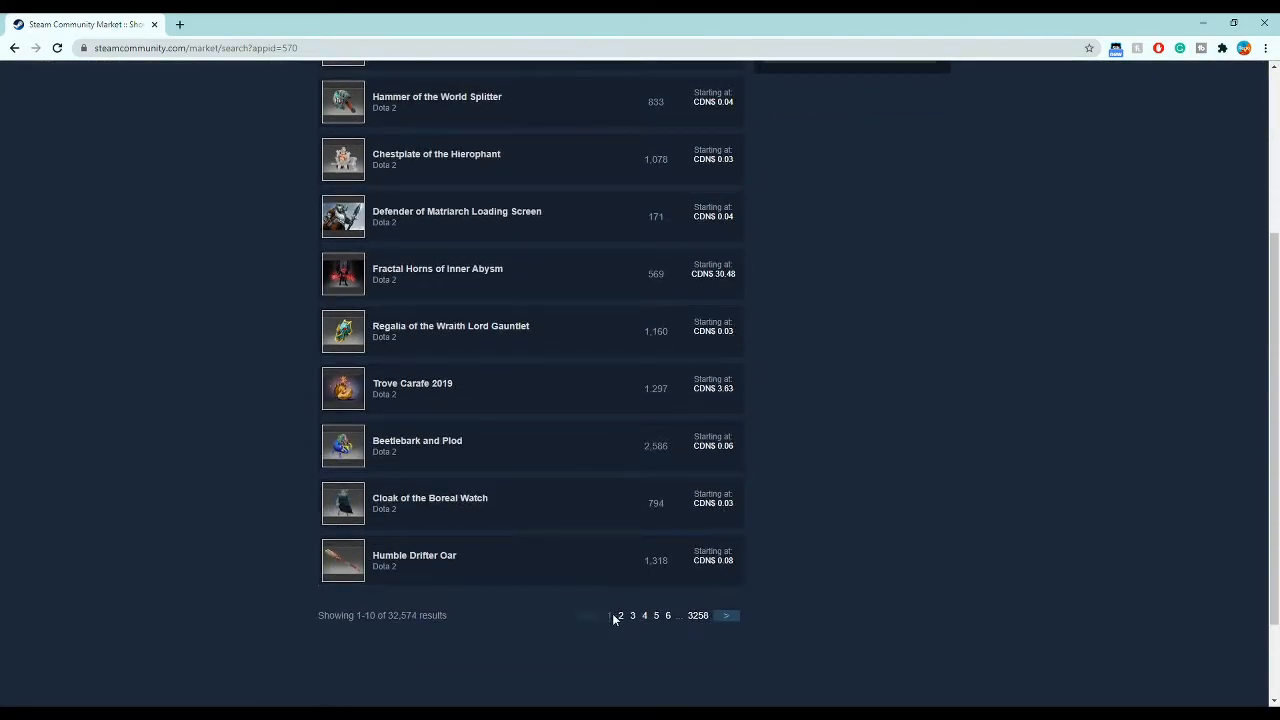
{"action": "left_click", "coordinate": [620, 616]}
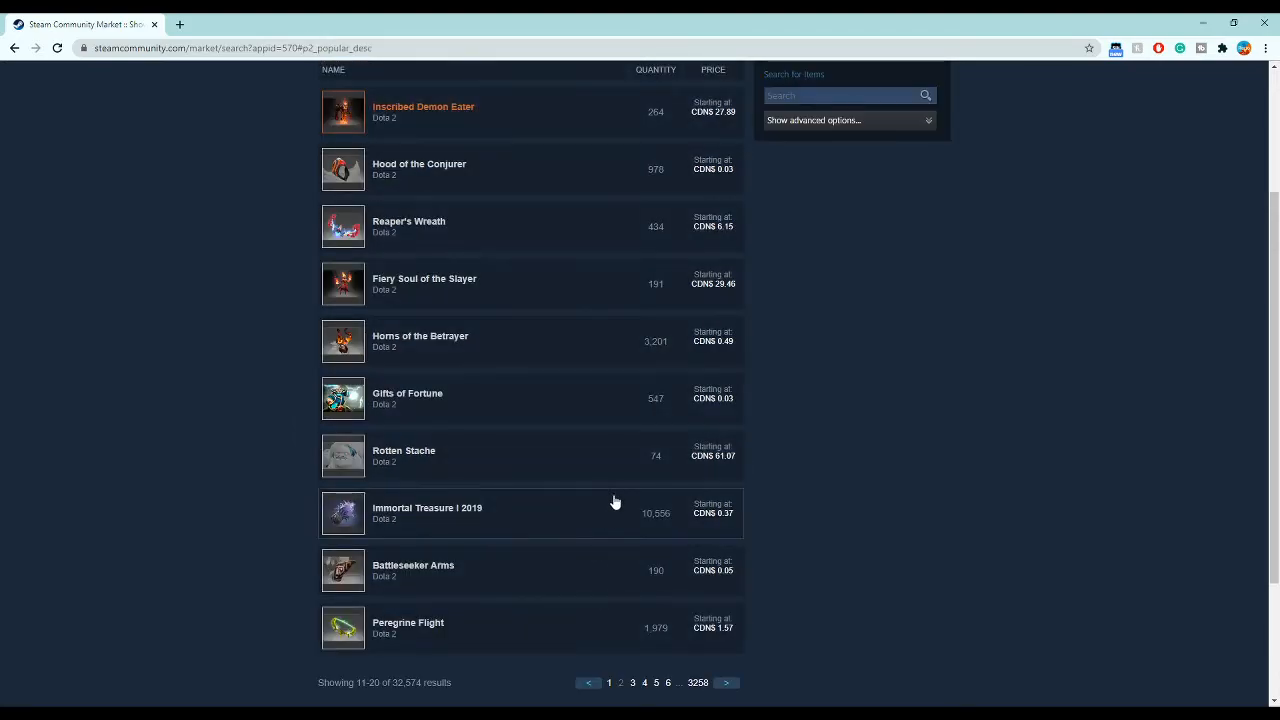
{"action": "left_click", "coordinate": [812, 120]}
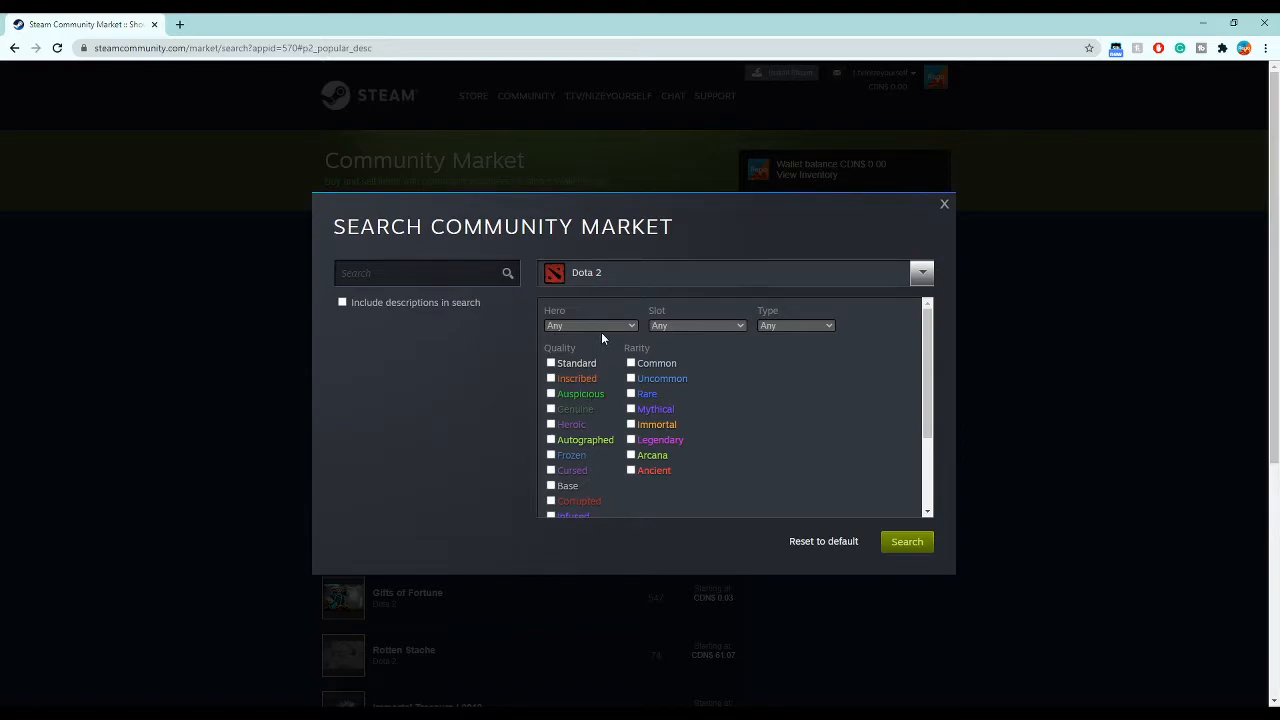
- Search Dota 2 items with Hero set to Pugna and Immortal rarity, listing 8 results
{"action": "left_click", "coordinate": [590, 324]}
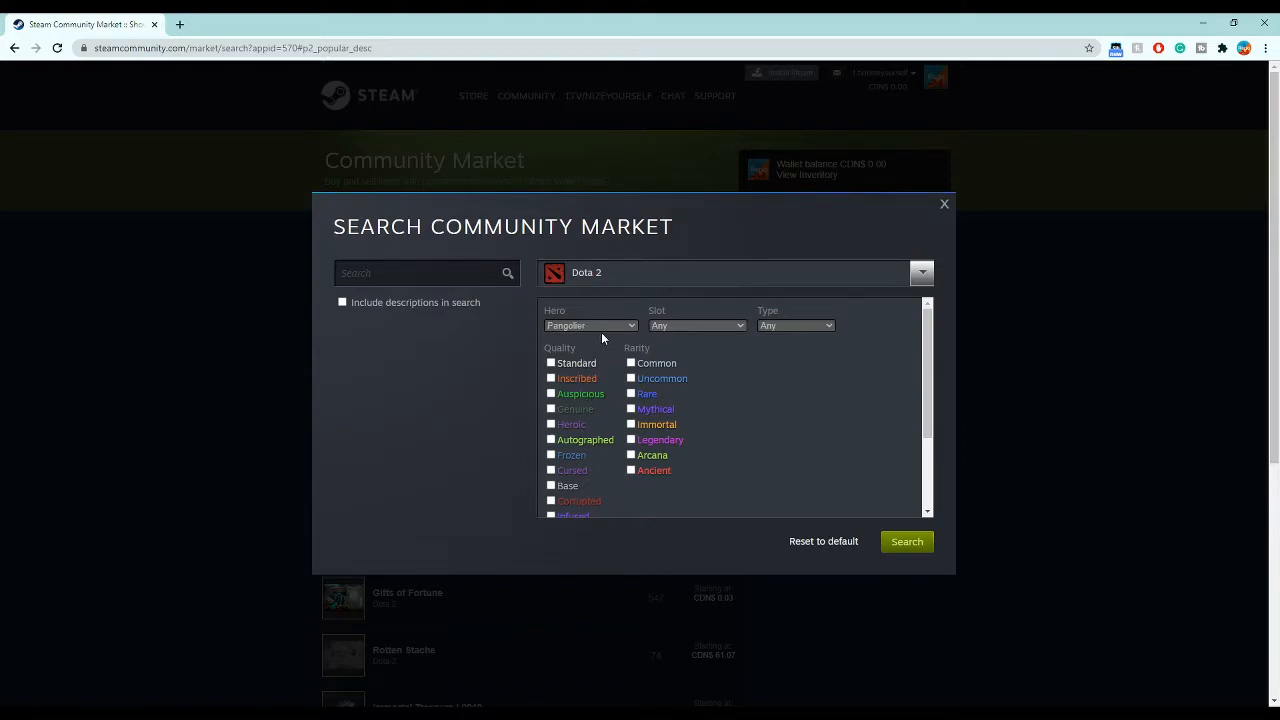
{"action": "left_click", "coordinate": [590, 324]}
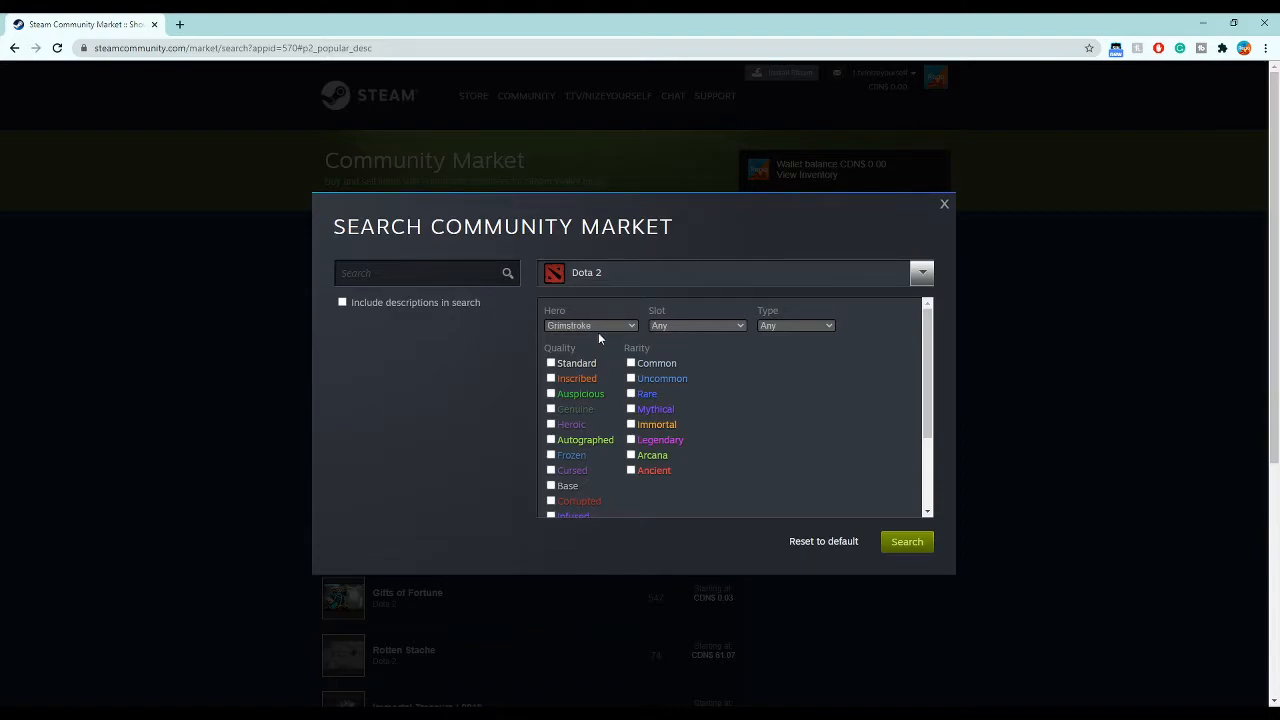
{"action": "left_click", "coordinate": [590, 324]}
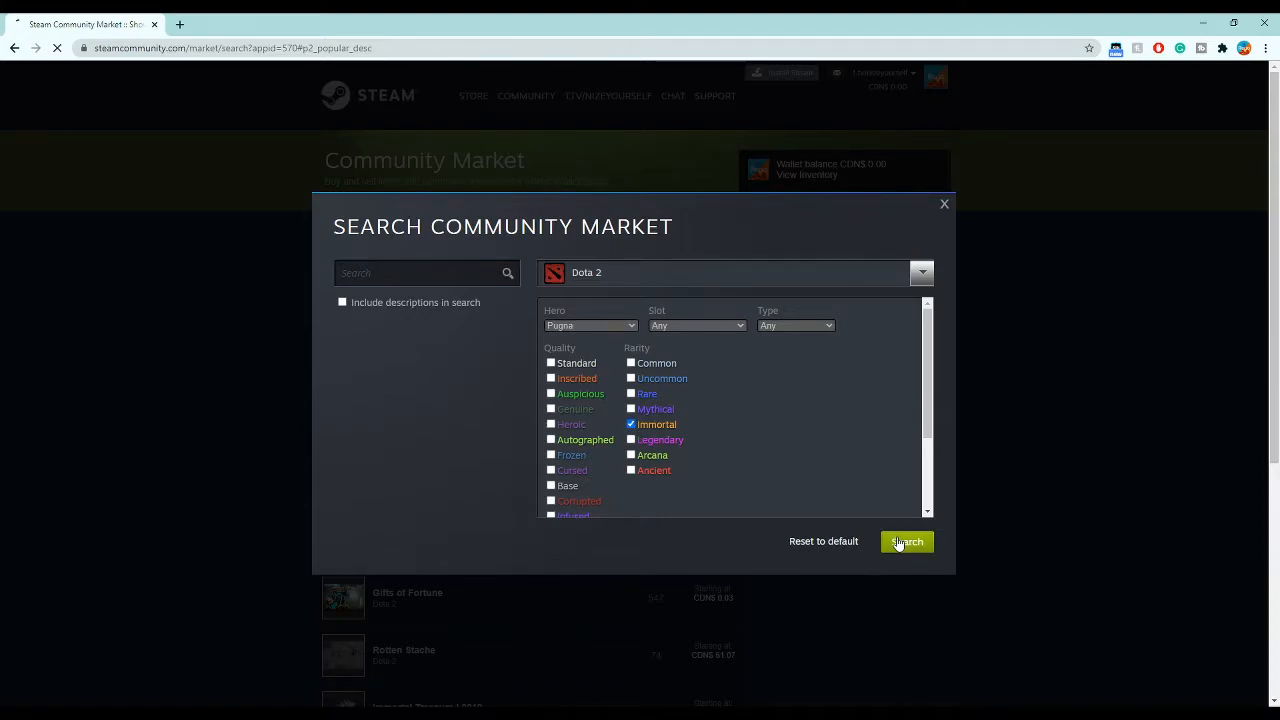
{"action": "left_click", "coordinate": [904, 540]}
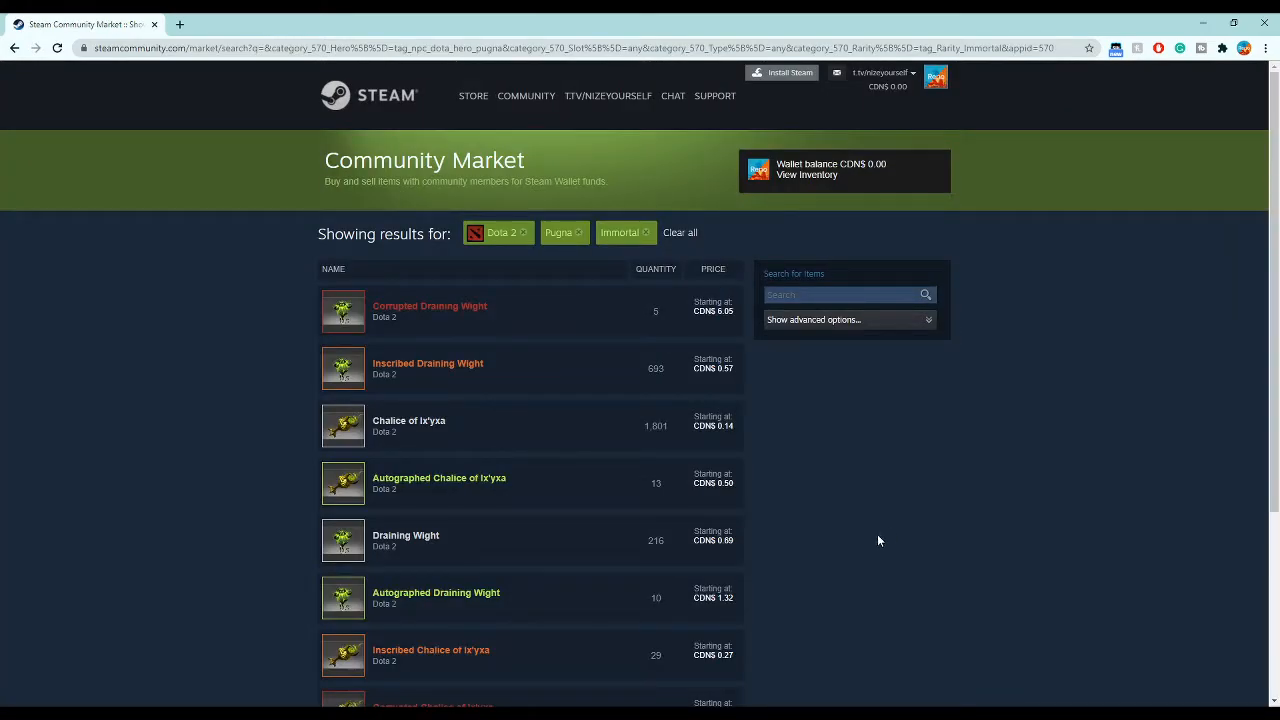
{"action": "scroll", "scroll_direction": "down", "scroll_amount": 3}
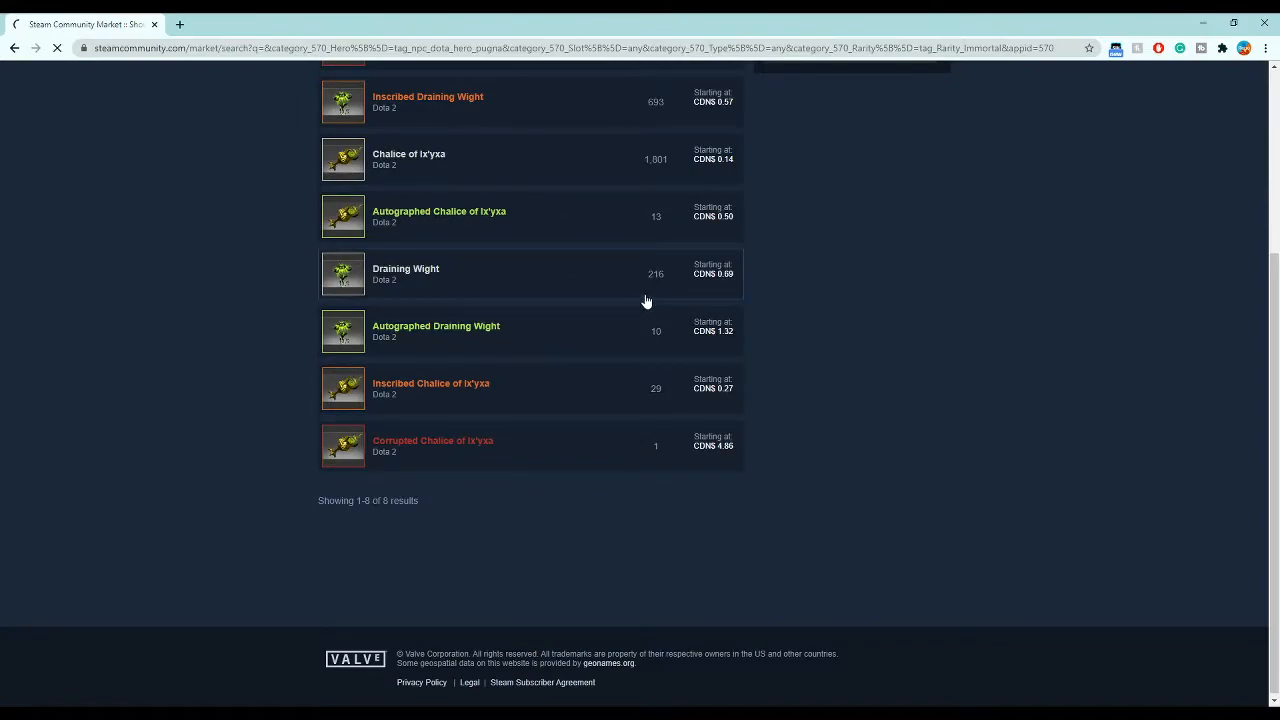
{"action": "left_click", "coordinate": [406, 268]}
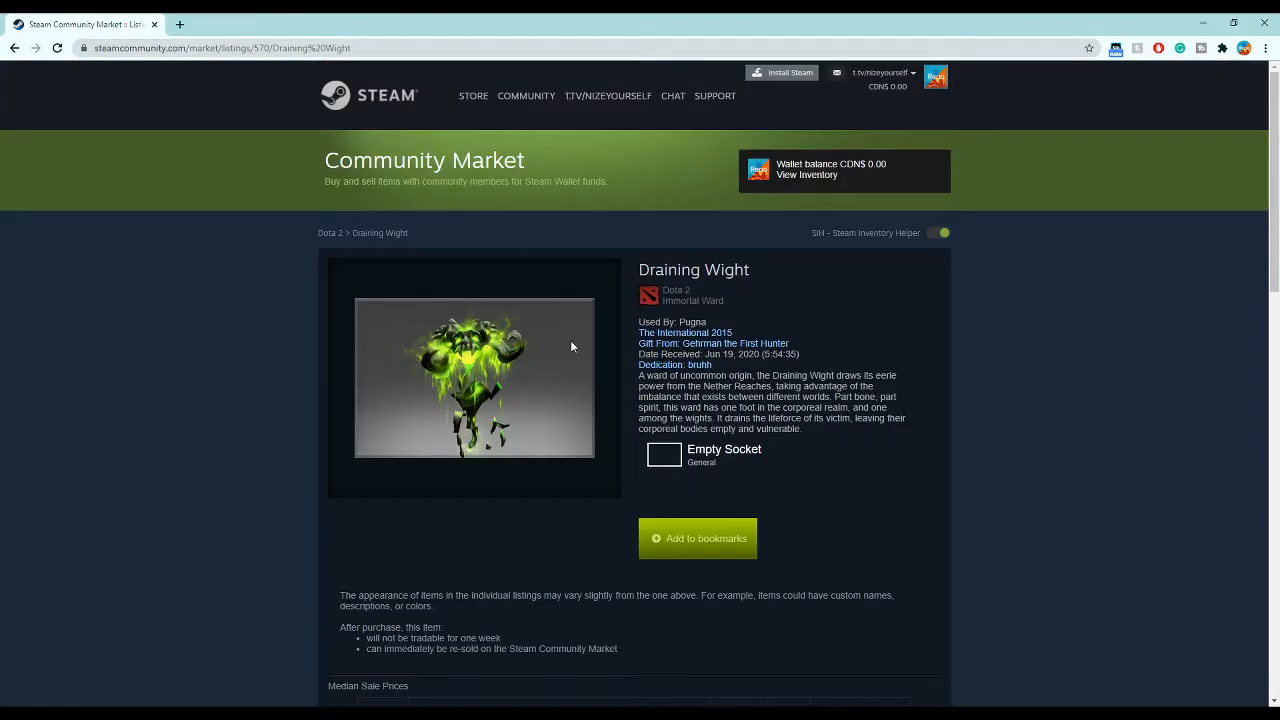
{"action": "scroll", "scroll_direction": "down", "scroll_amount": 3}
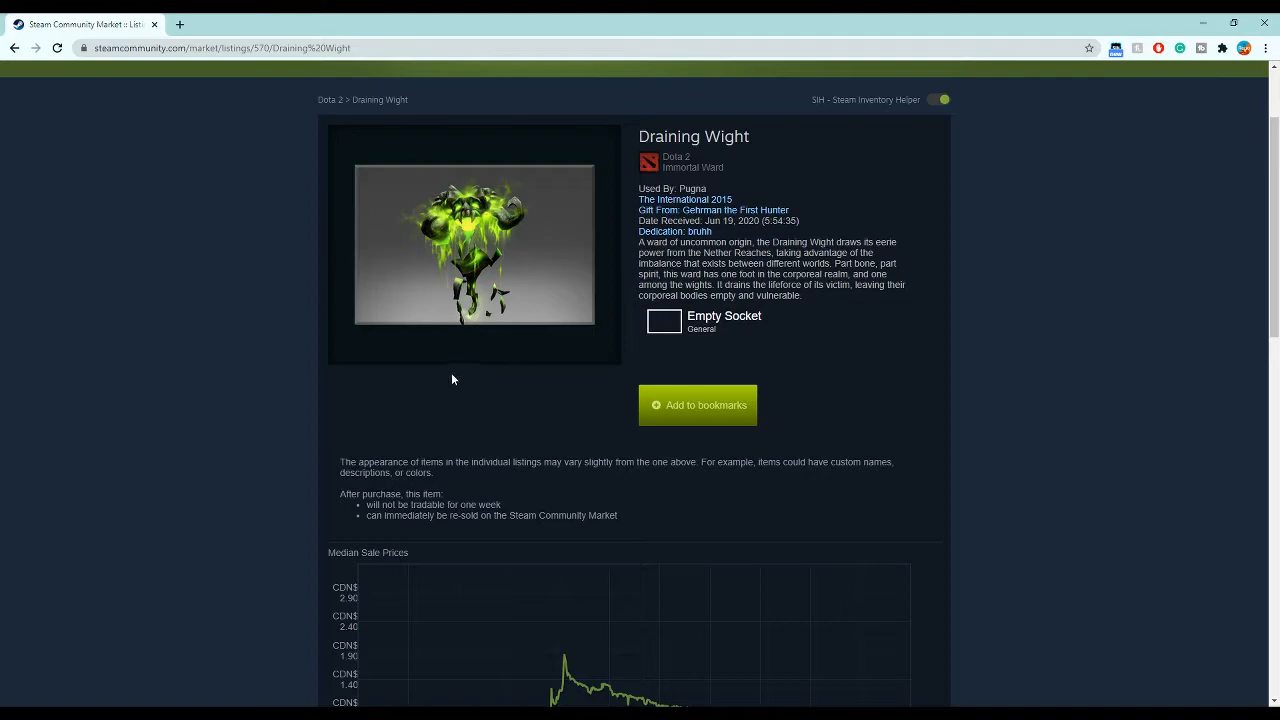
{"action": "mouse_move", "coordinate": [736, 206]}
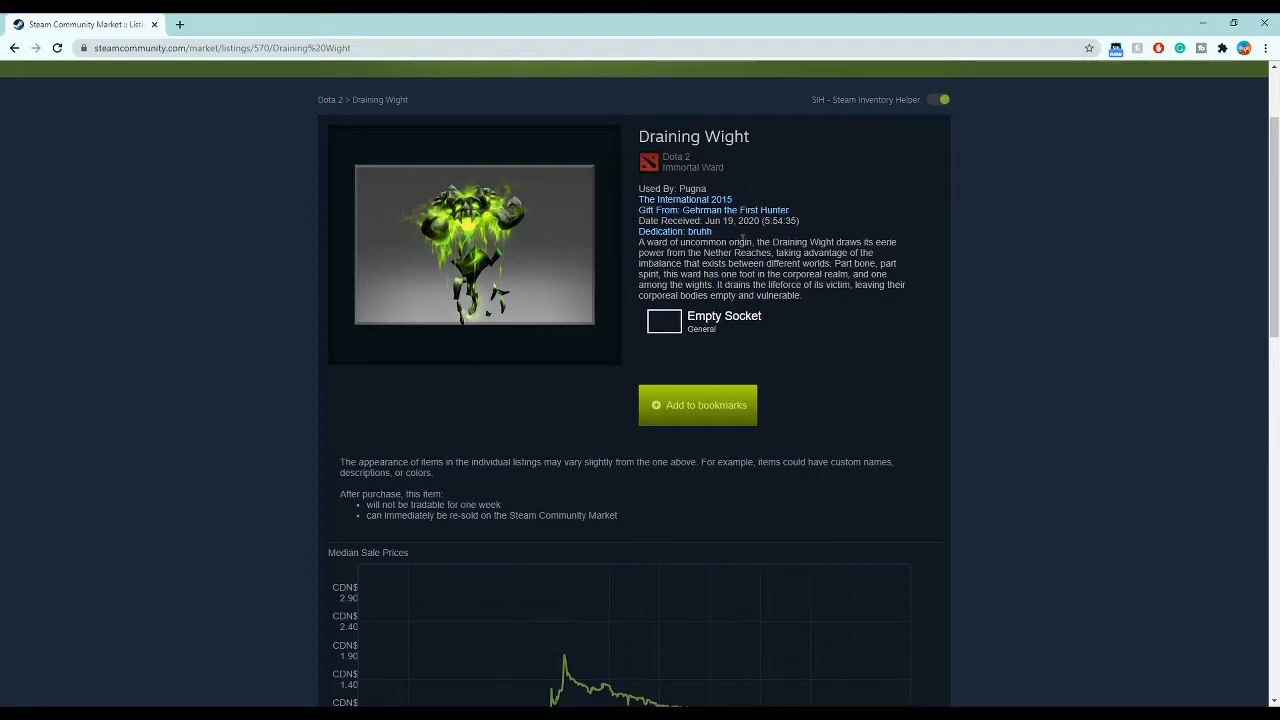
{"action": "scroll", "scroll_direction": "down", "scroll_amount": 3}
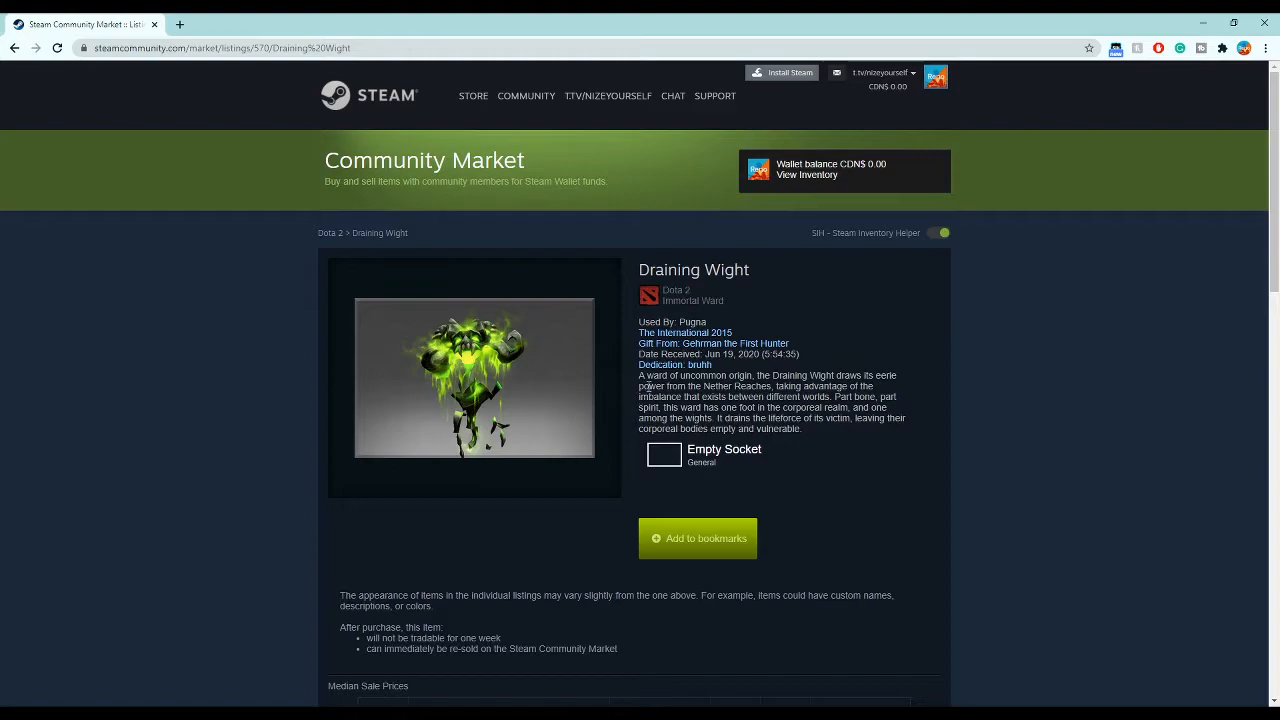
{"action": "mouse_move", "coordinate": [744, 340]}
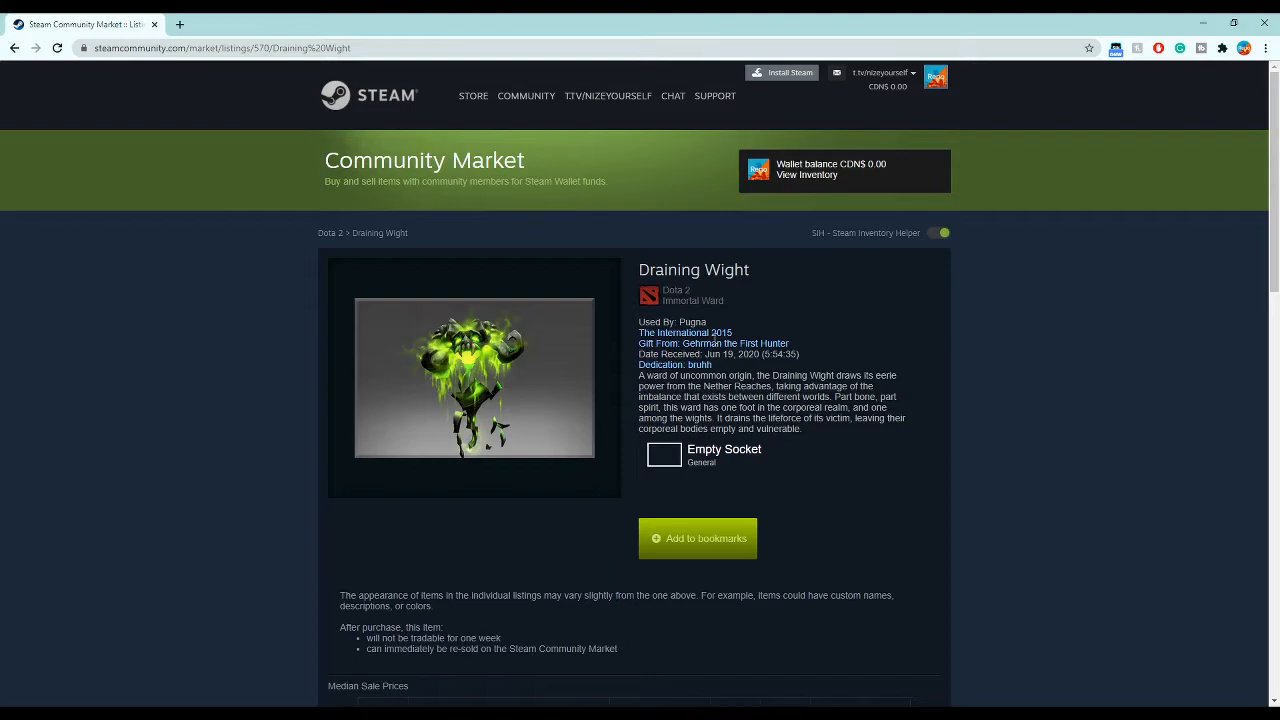
{"action": "mouse_move", "coordinate": [660, 308]}
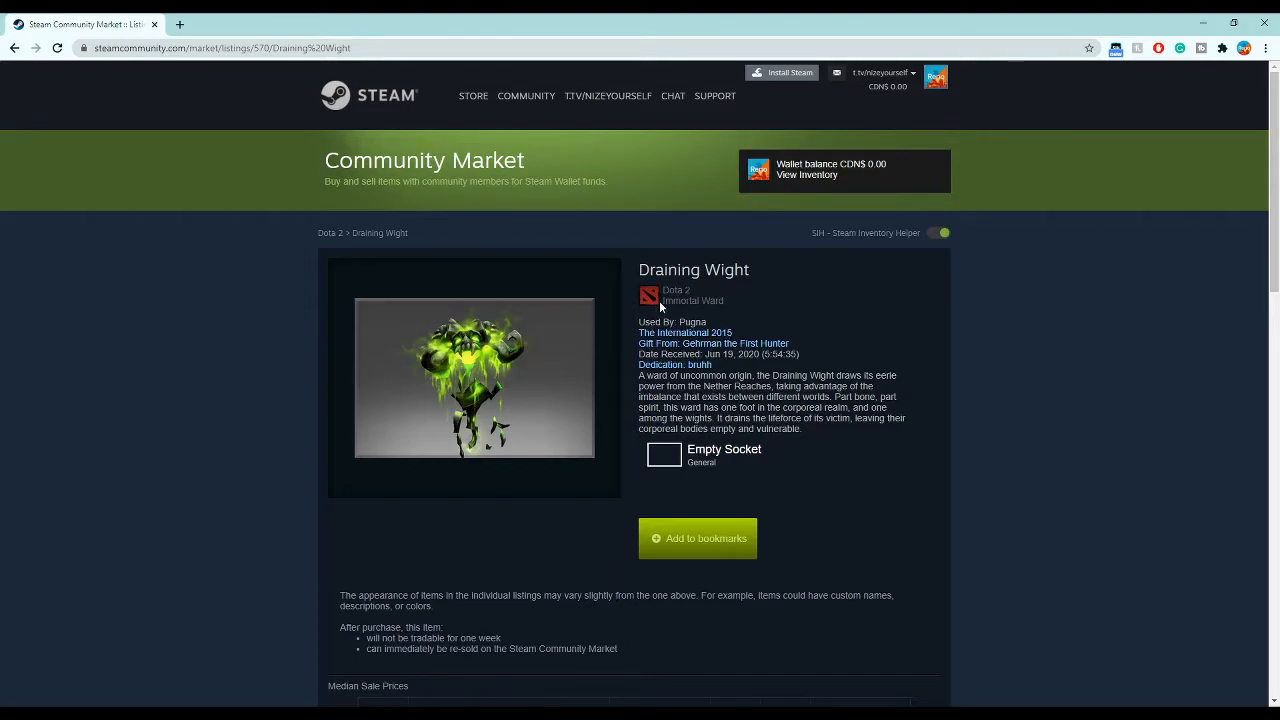
{"action": "mouse_move", "coordinate": [430, 366]}
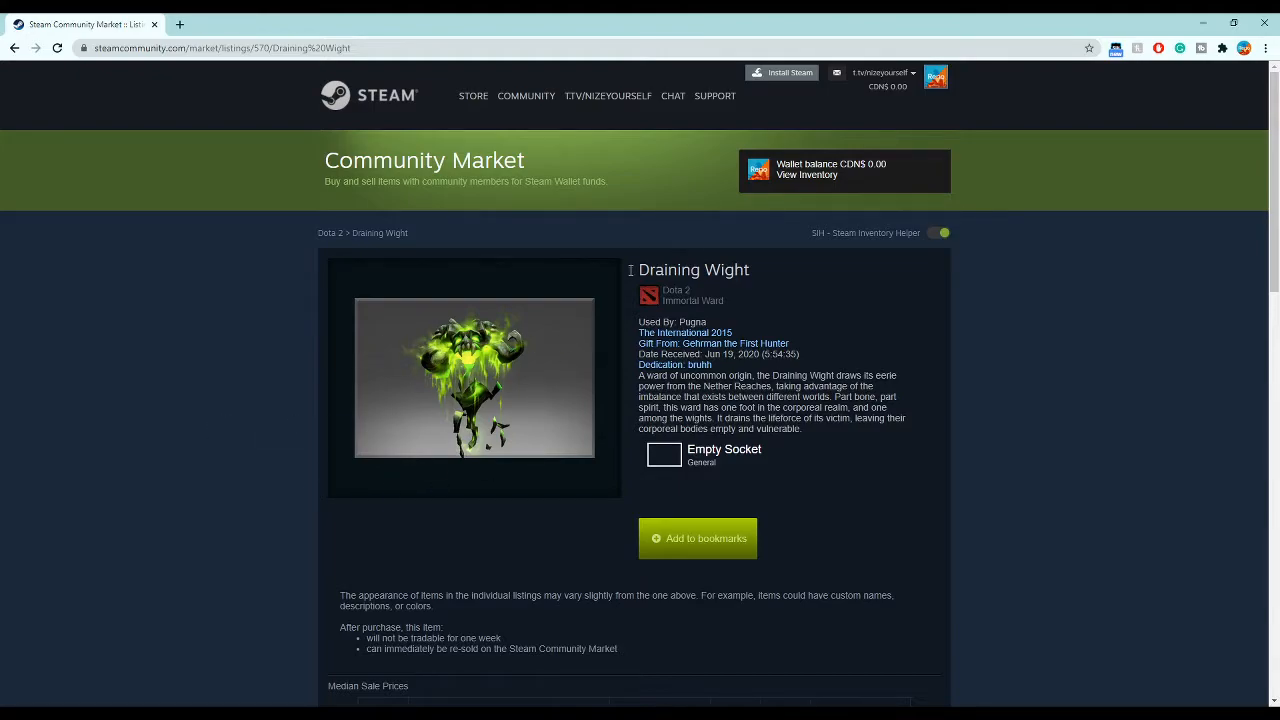
{"action": "scroll", "scroll_direction": "down", "scroll_amount": 3}
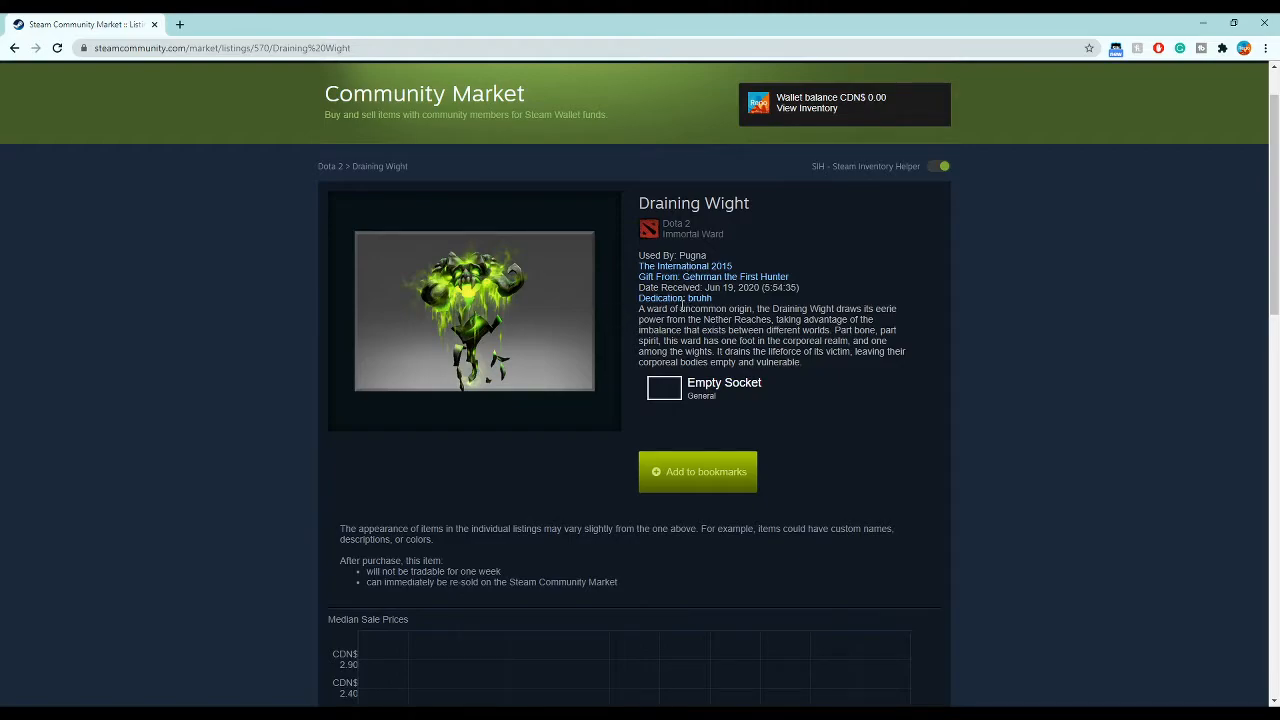
{"action": "mouse_move", "coordinate": [476, 256]}
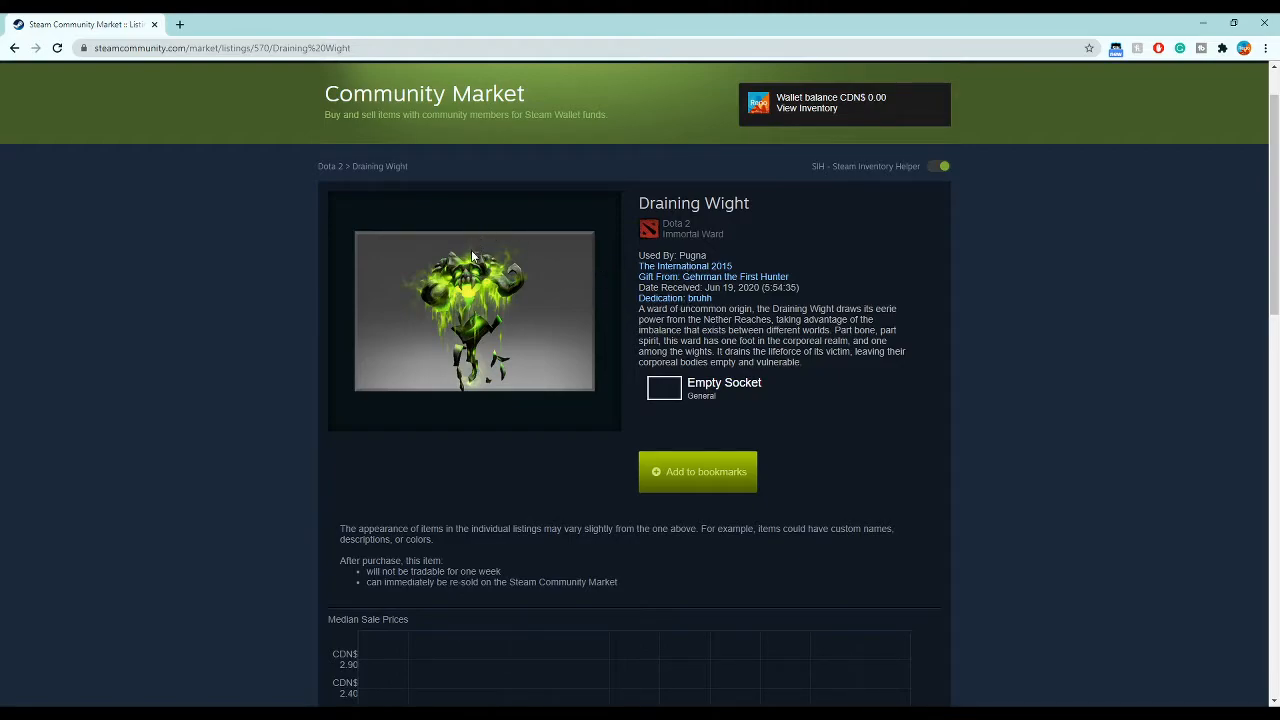
{"action": "mouse_move", "coordinate": [550, 364]}
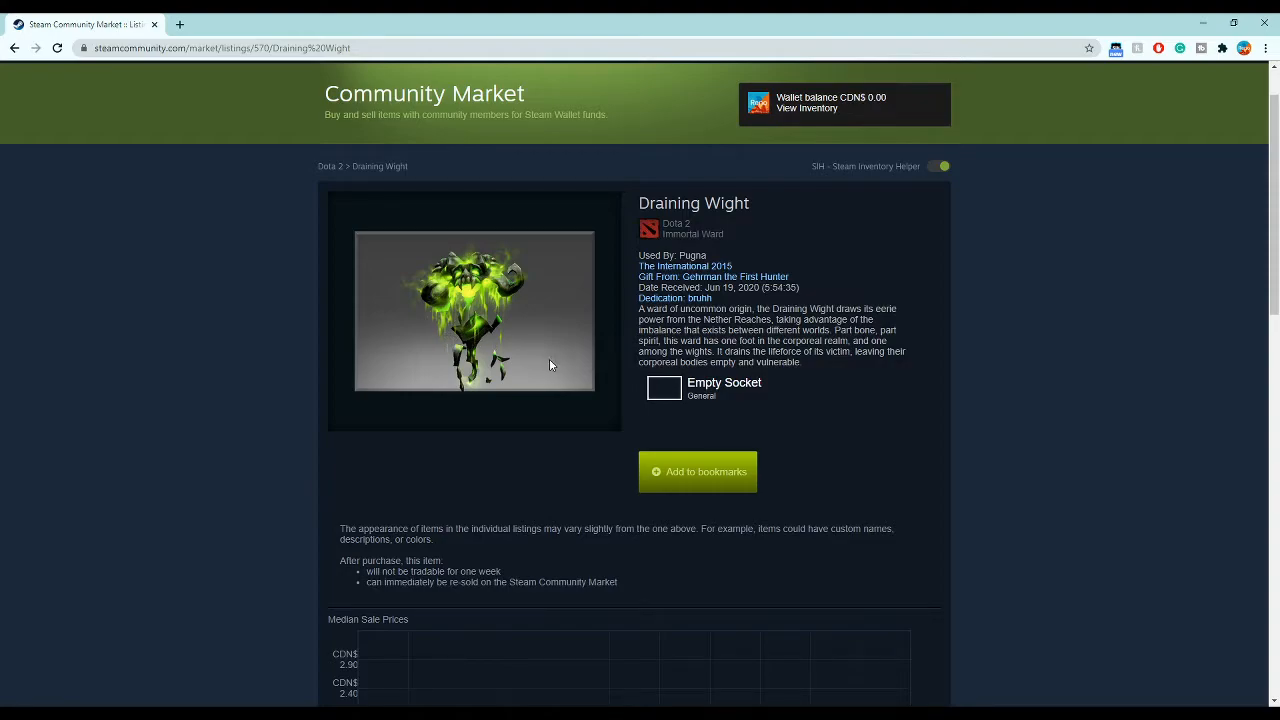
{"action": "mouse_move", "coordinate": [624, 350]}
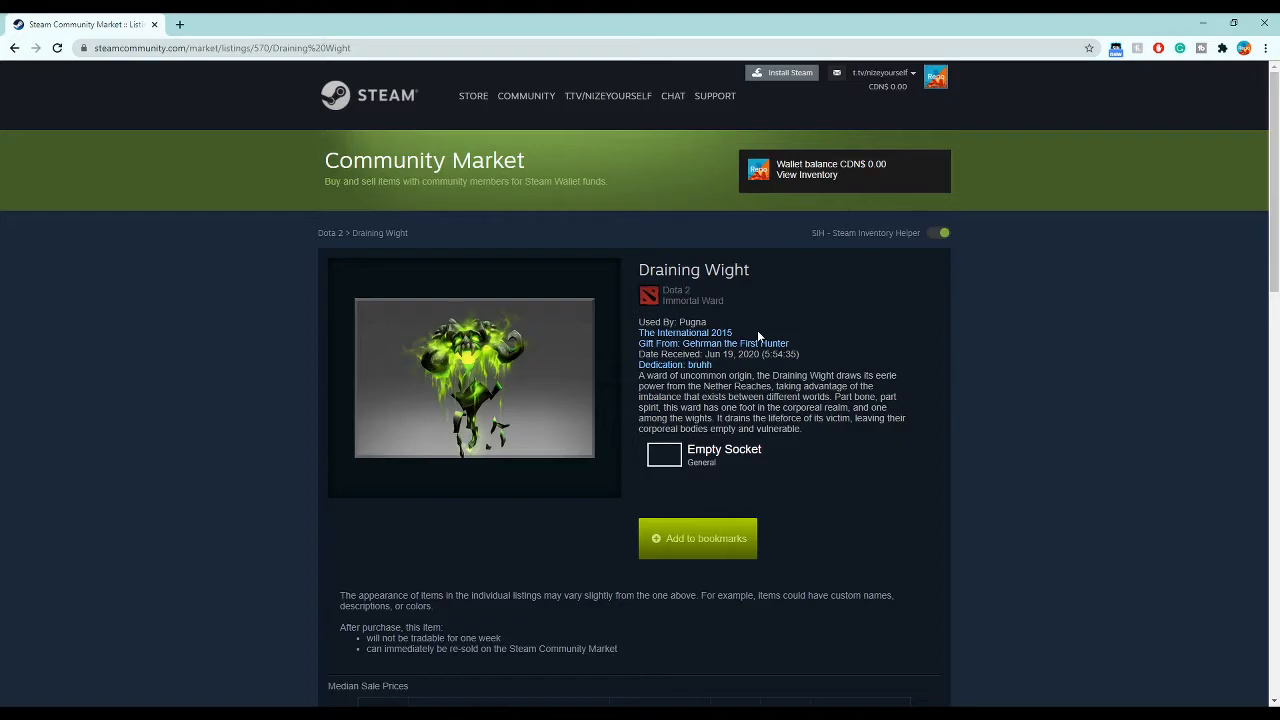
{"action": "mouse_move", "coordinate": [744, 332]}
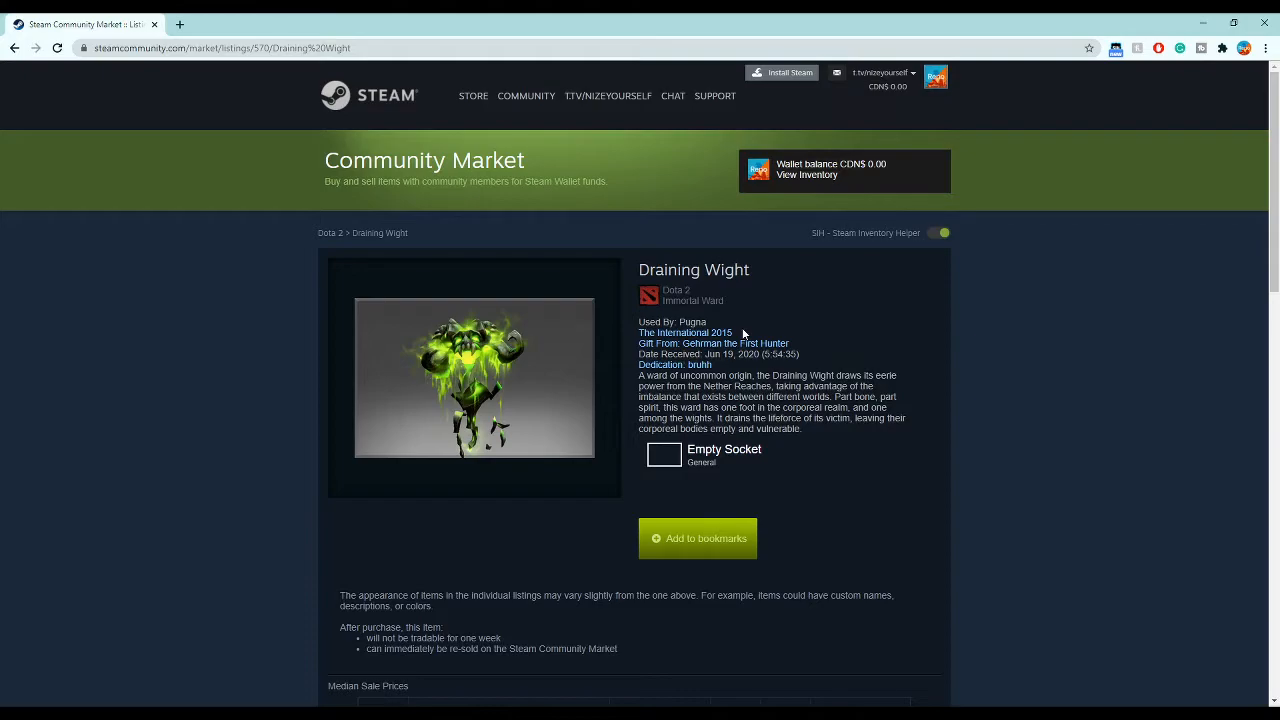
{"action": "mouse_move", "coordinate": [752, 304]}
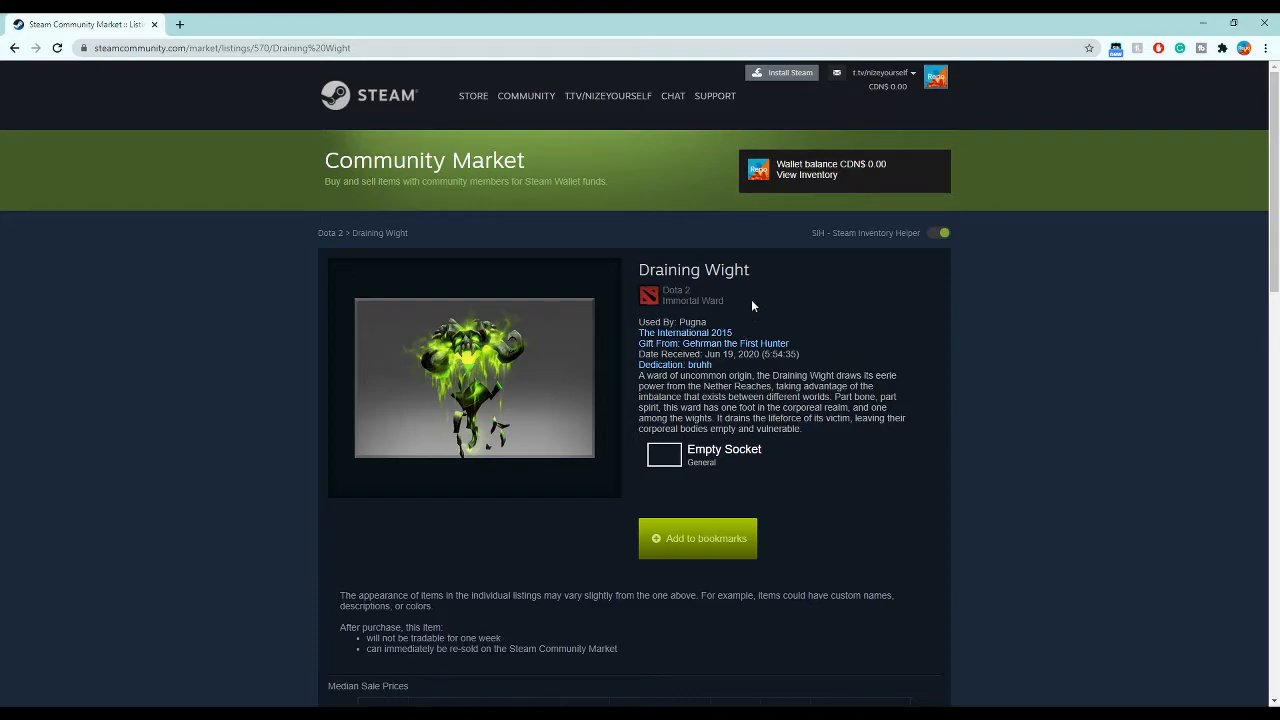
{"action": "scroll", "scroll_direction": "down", "scroll_amount": 3}
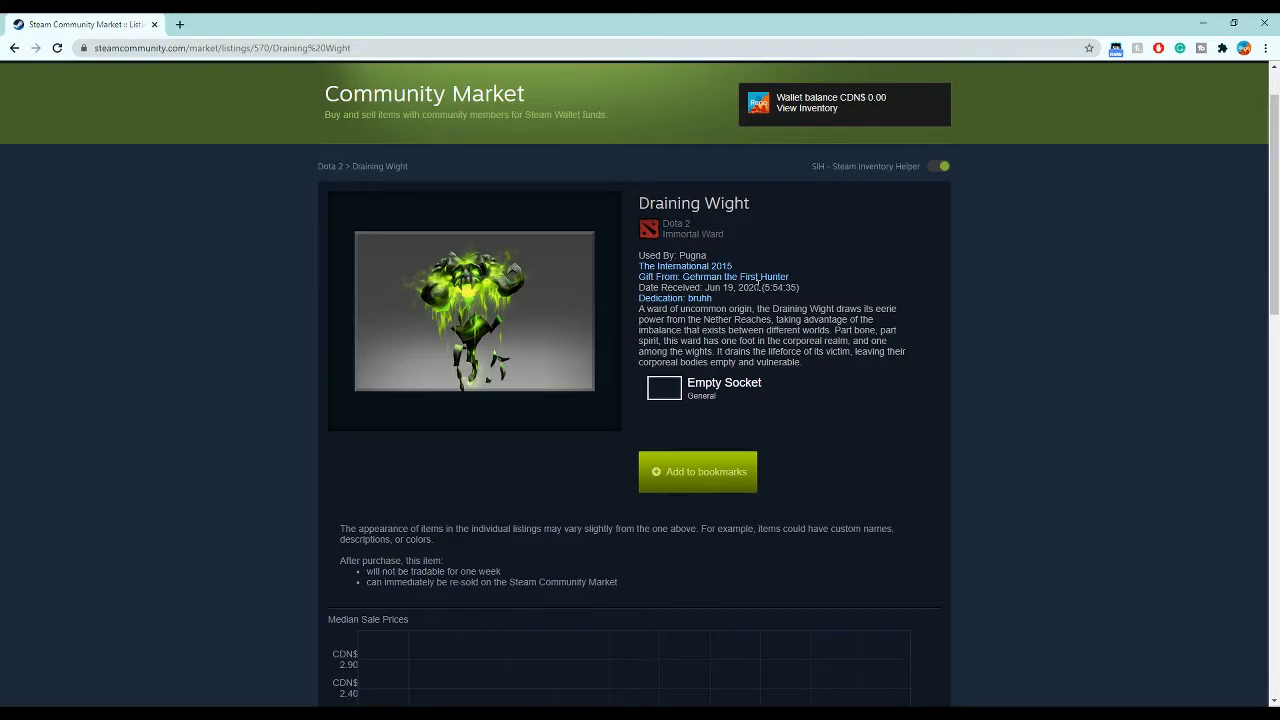
{"action": "scroll", "scroll_direction": "down", "scroll_amount": 3}
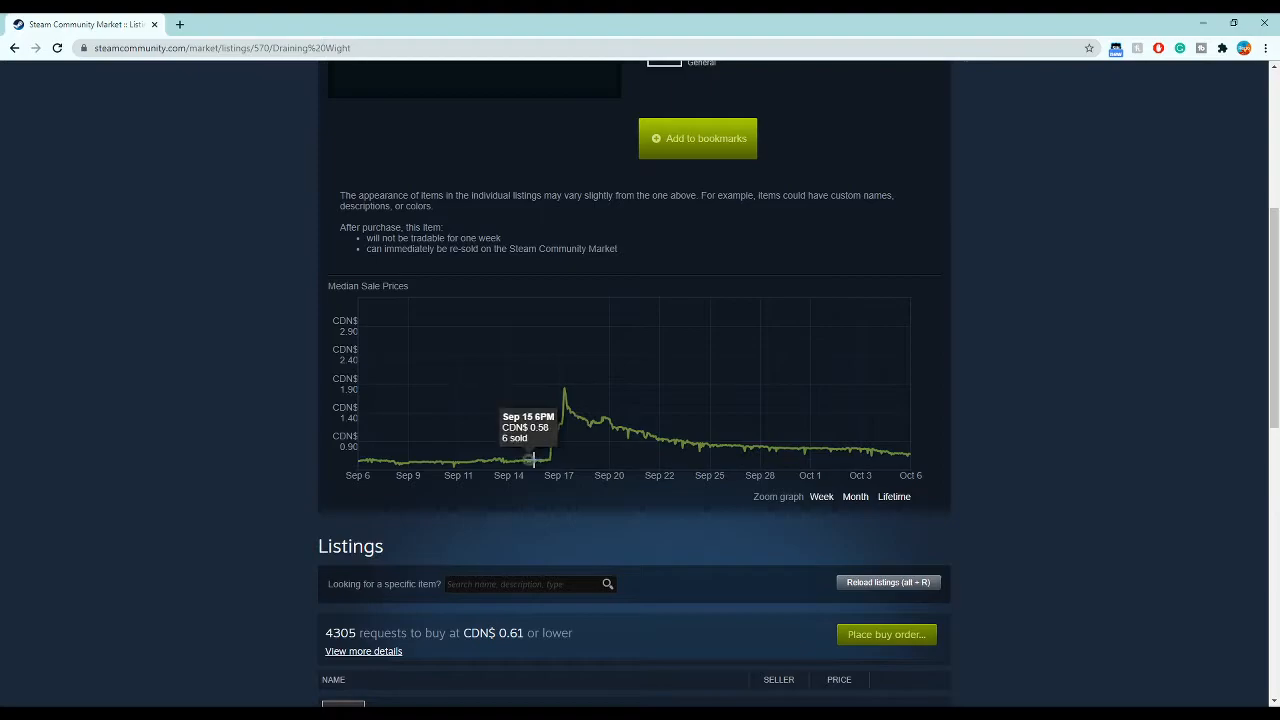
{"action": "mouse_move", "coordinate": [552, 420]}
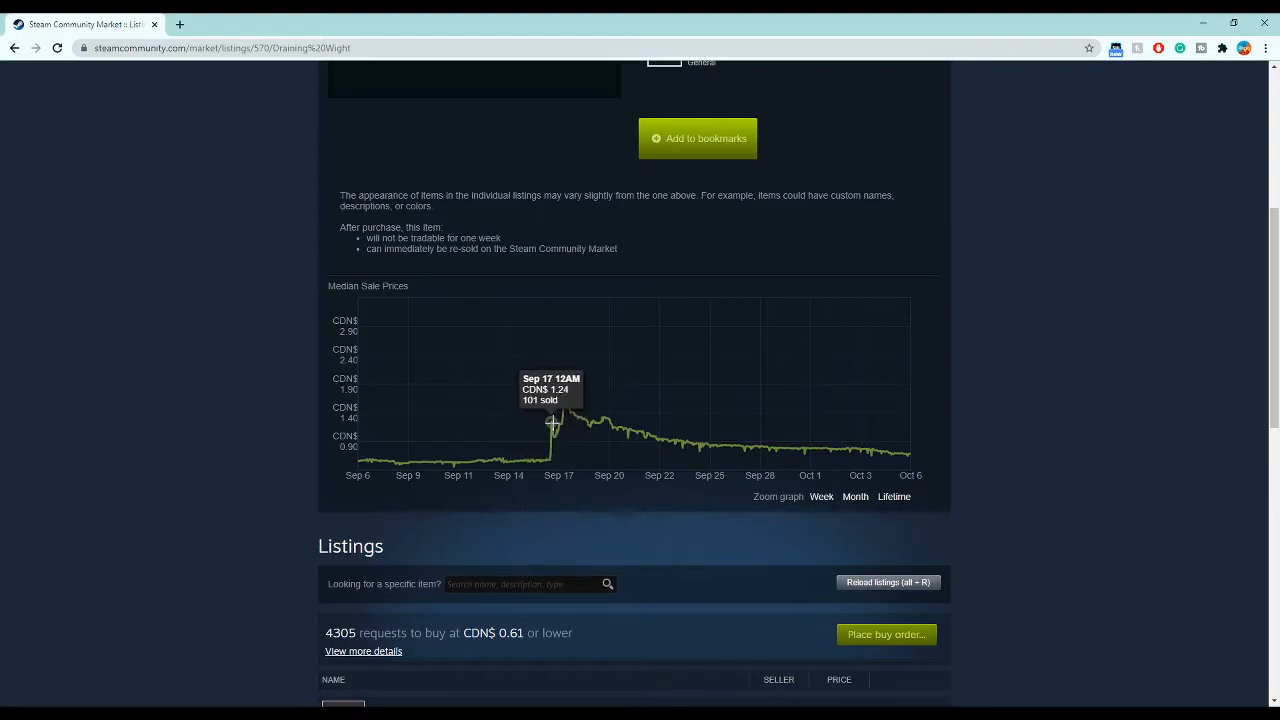
{"action": "mouse_move", "coordinate": [550, 456]}
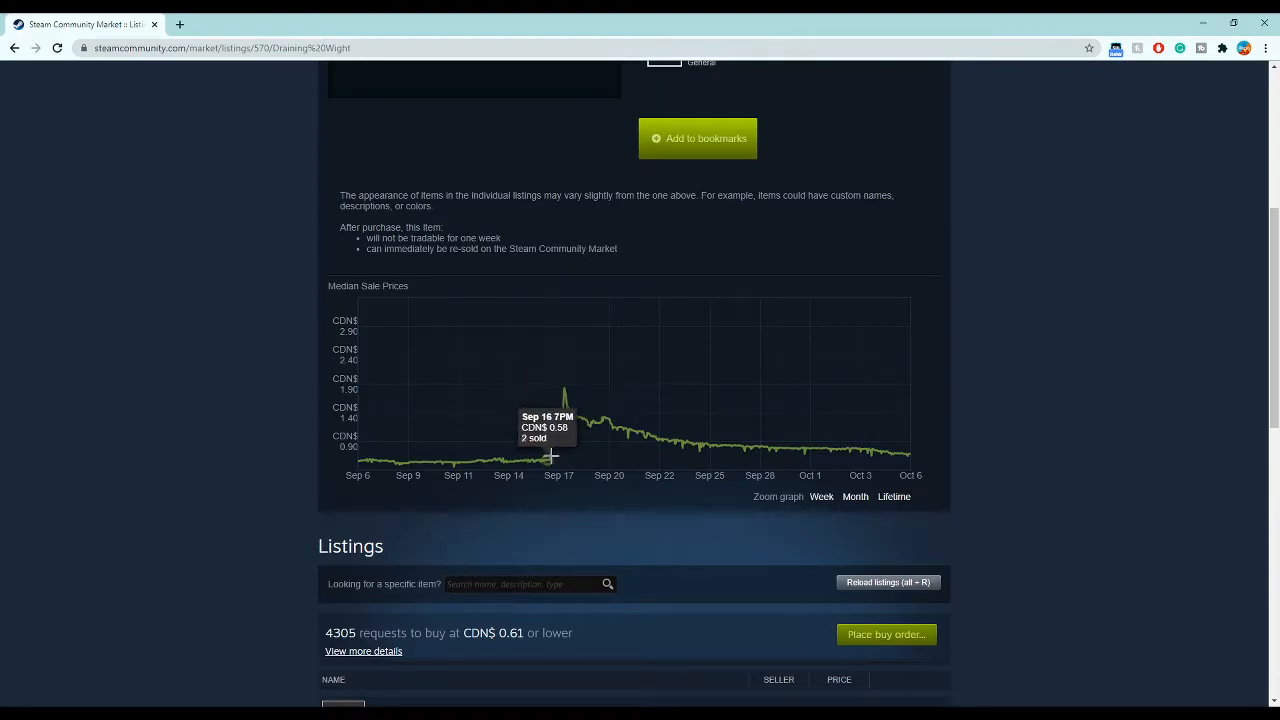
{"action": "mouse_move", "coordinate": [568, 388]}
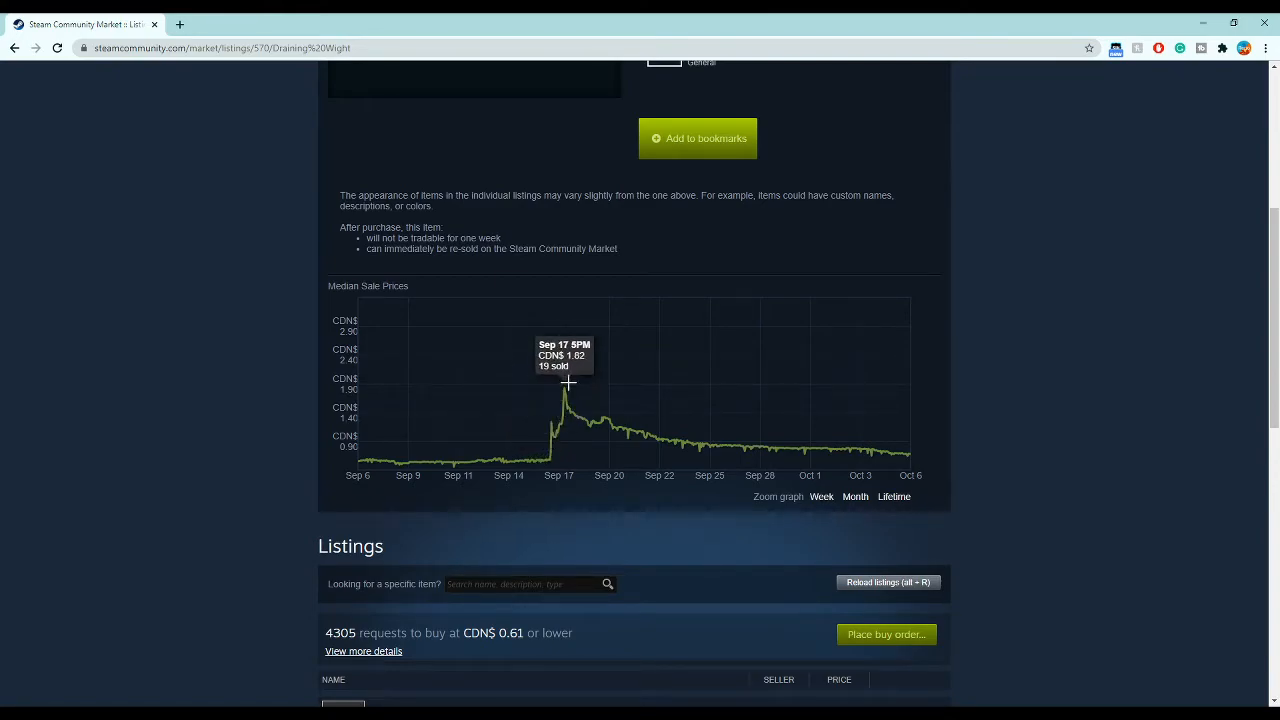
{"action": "mouse_move", "coordinate": [552, 418]}
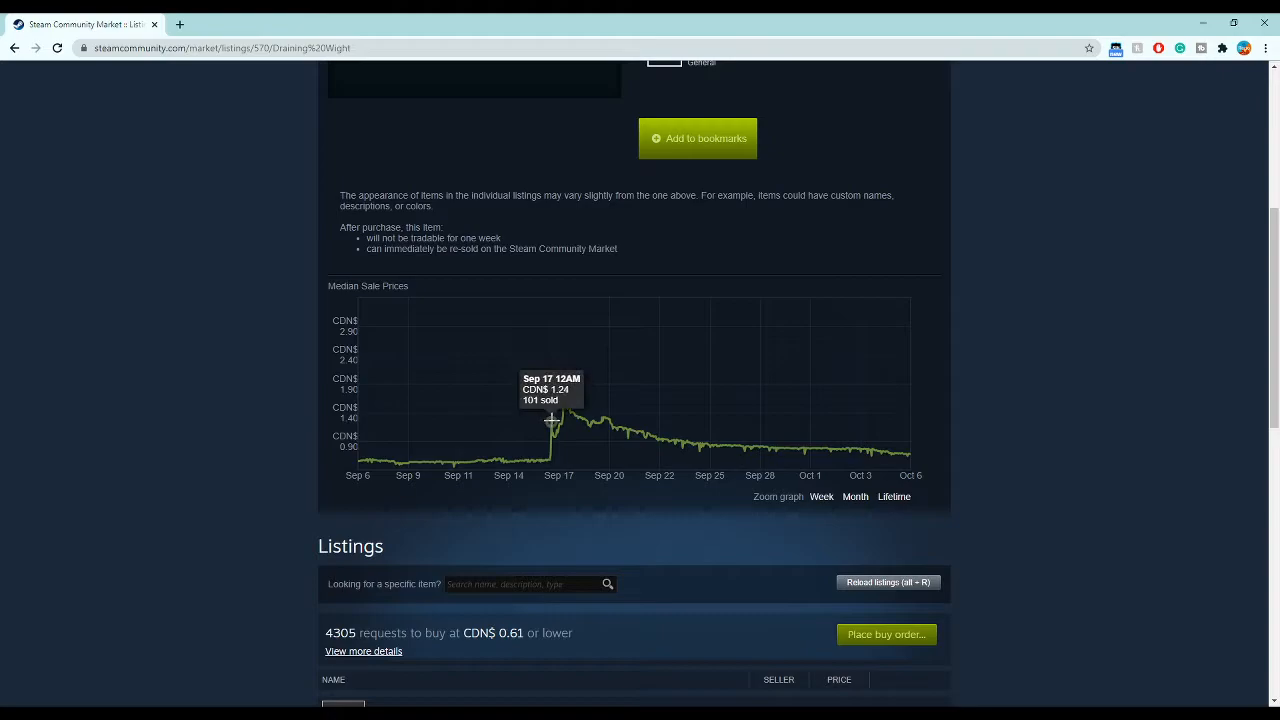
{"action": "mouse_move", "coordinate": [576, 402]}
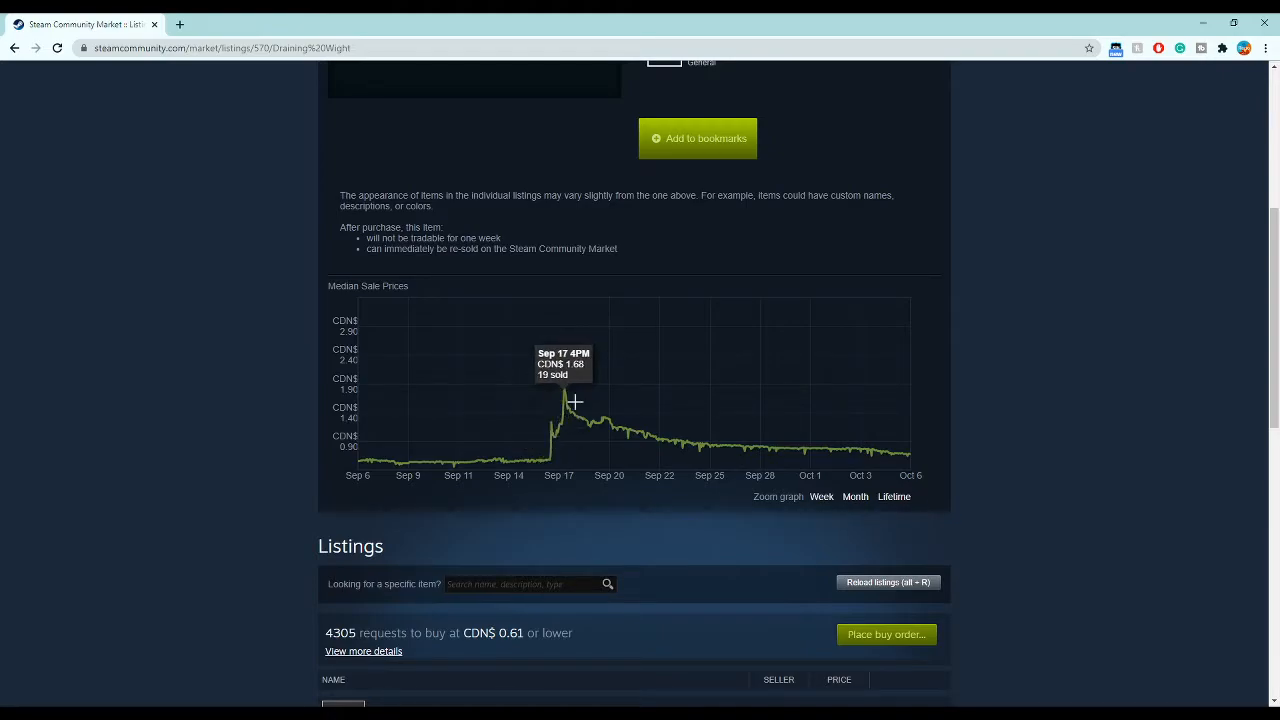
{"action": "mouse_move", "coordinate": [838, 448]}
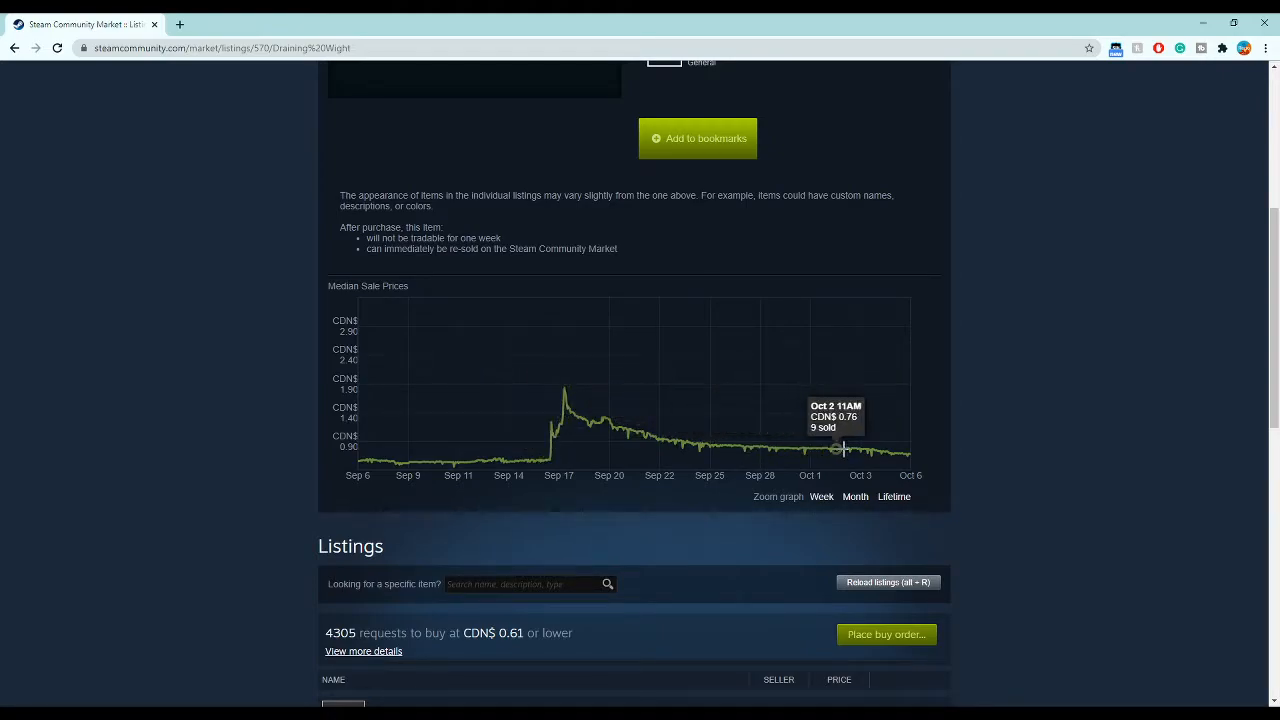
{"action": "mouse_move", "coordinate": [552, 460]}
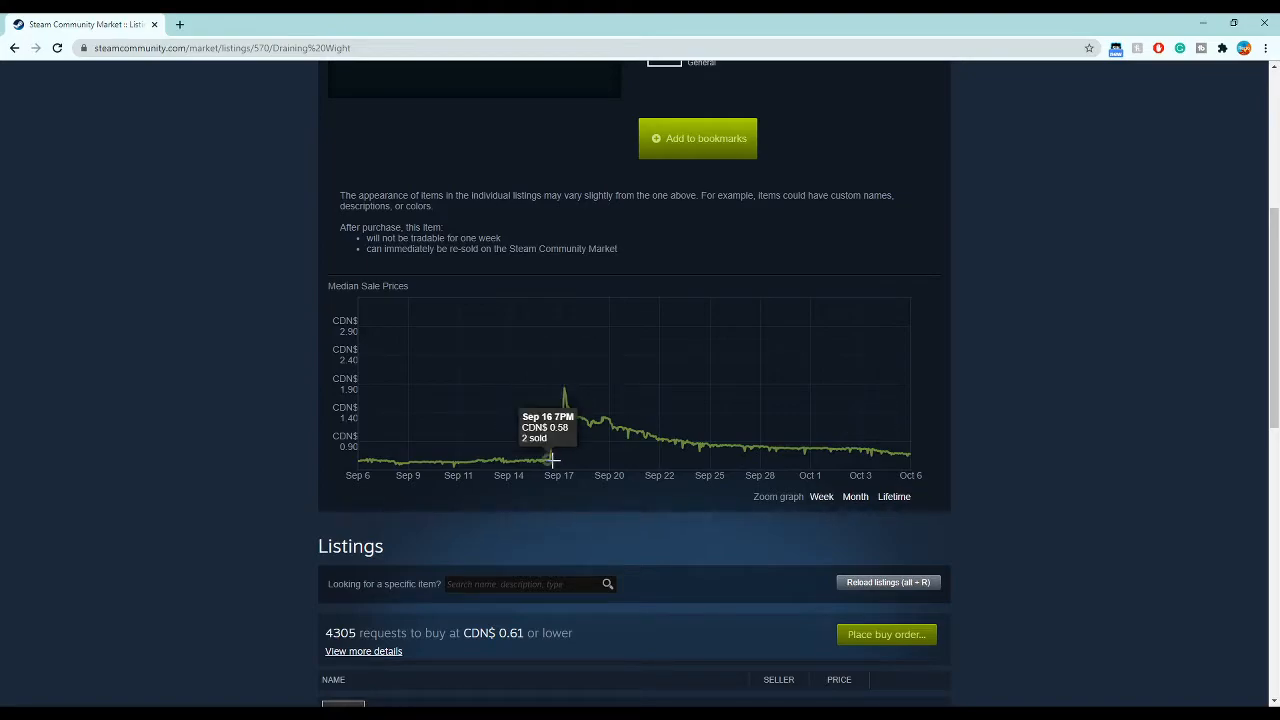
{"action": "mouse_move", "coordinate": [610, 436]}
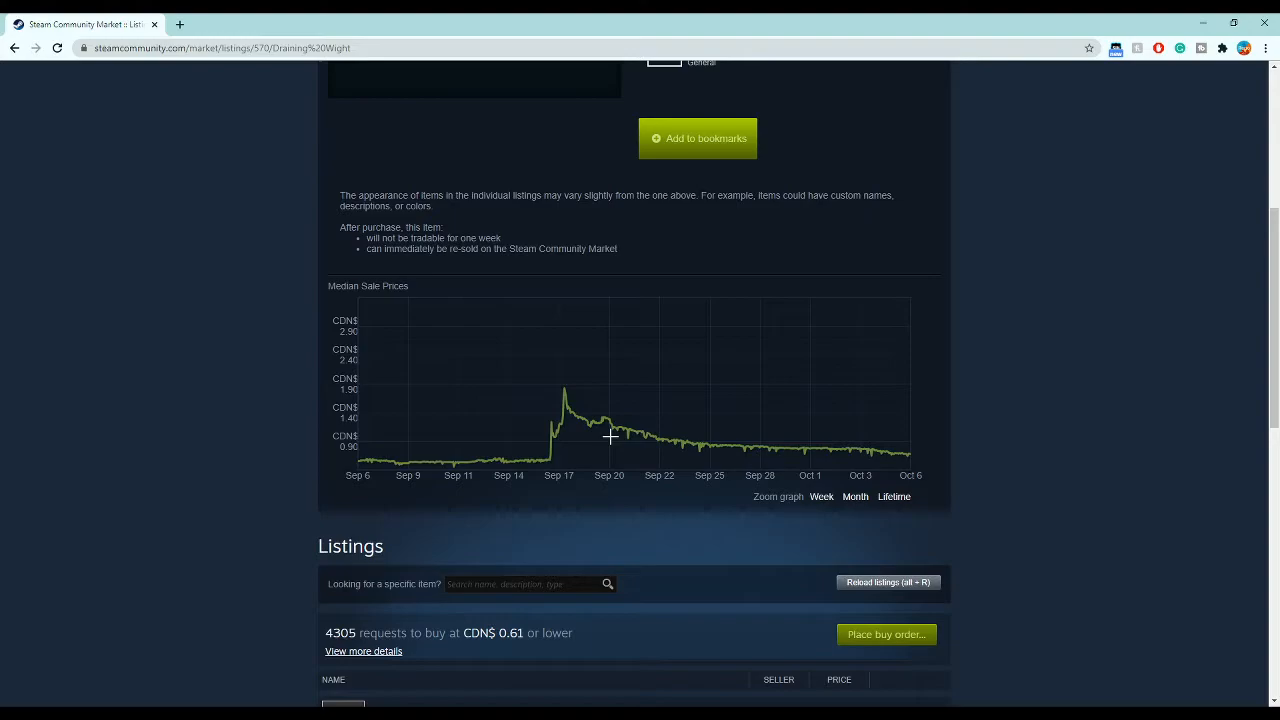
{"action": "mouse_move", "coordinate": [556, 404]}
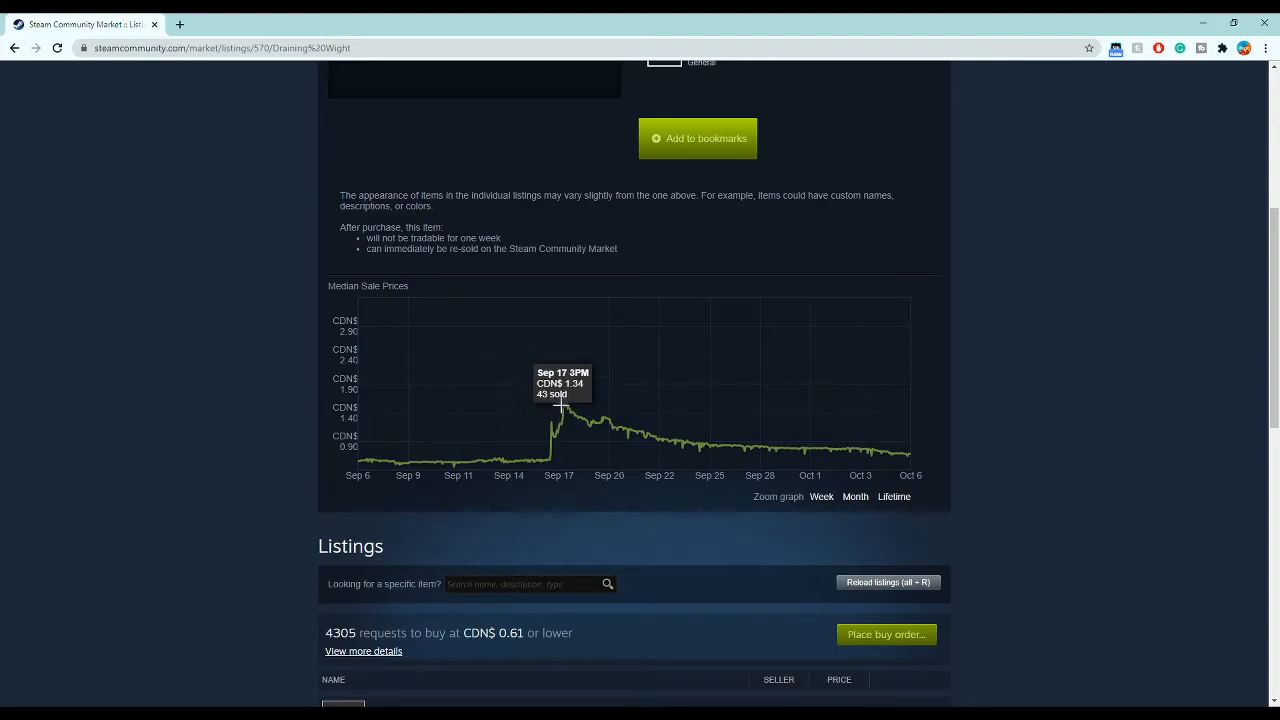
{"action": "scroll", "scroll_direction": "down", "scroll_amount": 3}
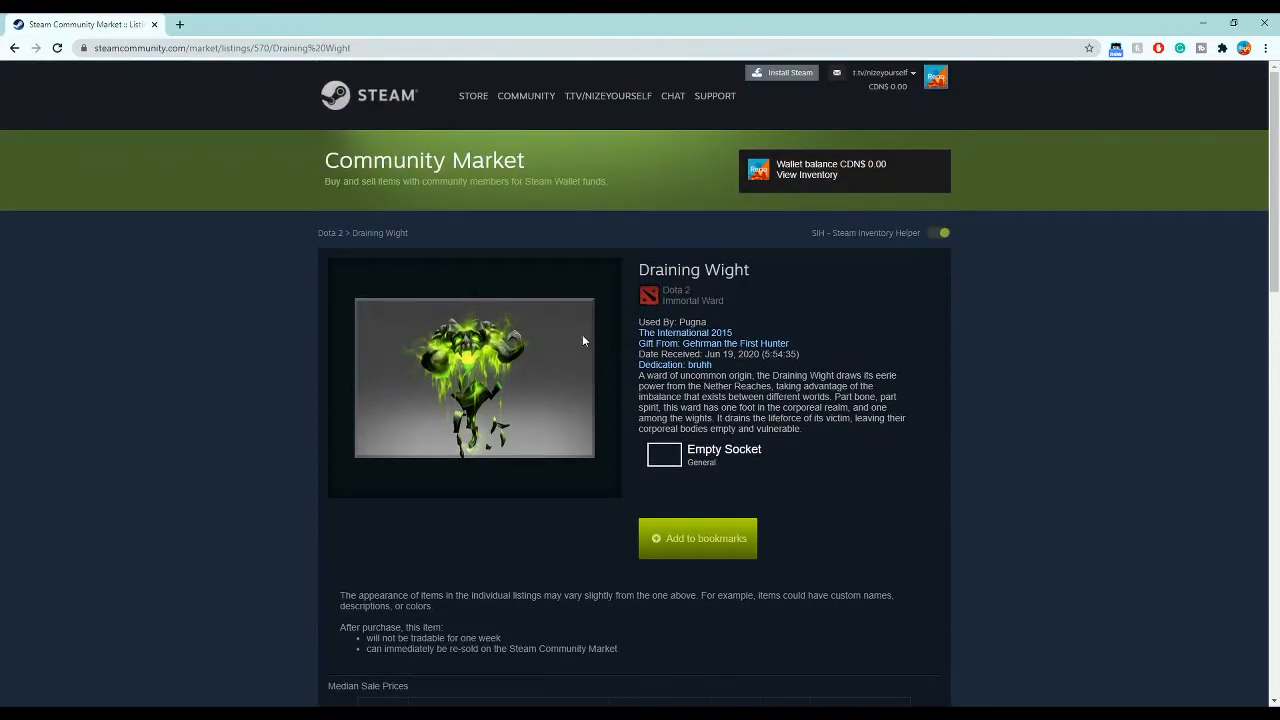
{"action": "mouse_move", "coordinate": [656, 352]}
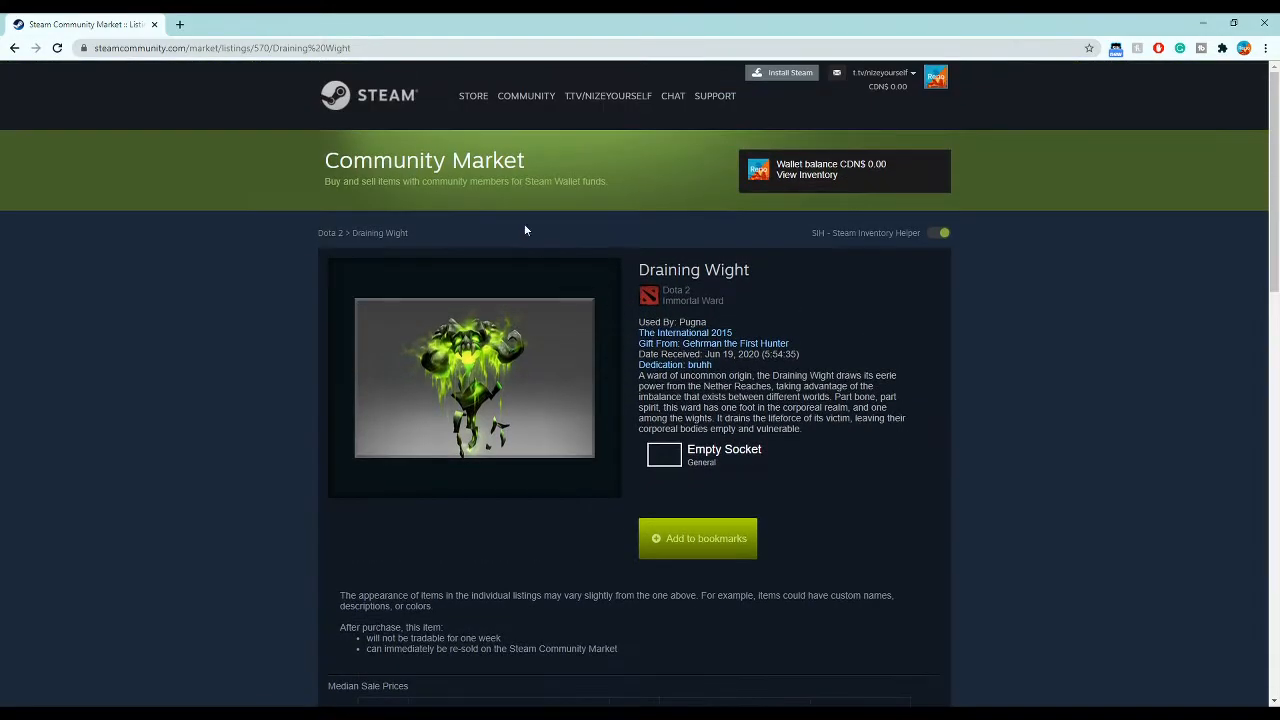
{"action": "scroll", "scroll_direction": "down", "scroll_amount": 3}
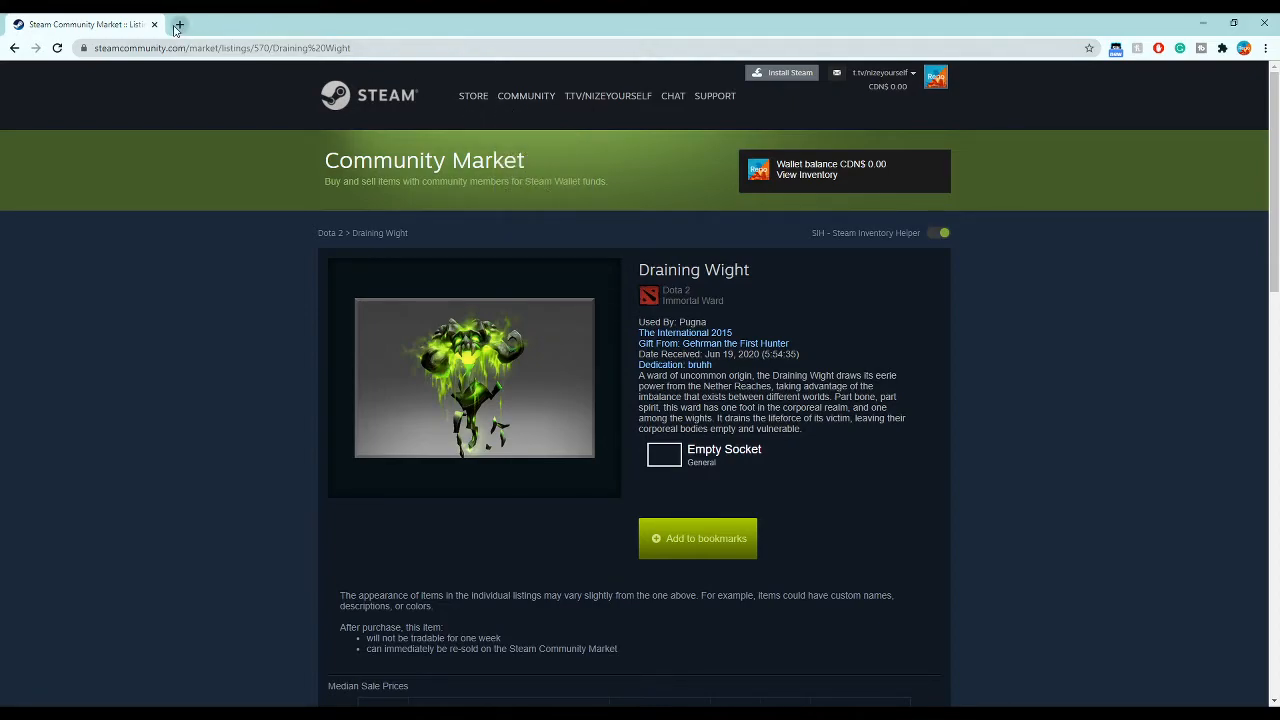
{"action": "scroll", "scroll_direction": "down", "scroll_amount": 3}
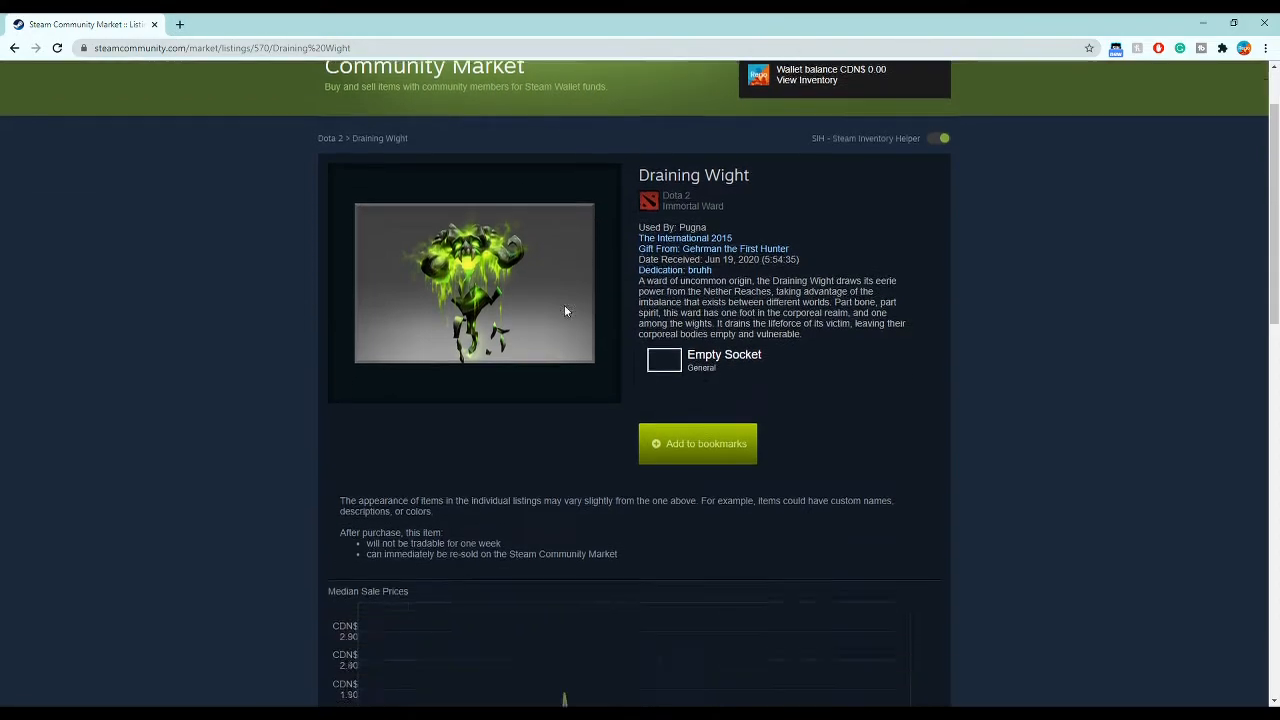
- From the 'dota 2 immortals' Google results, open the Immortal - Dota 2 Wiki page
{"action": "scroll", "scroll_direction": "down", "scroll_amount": 3}
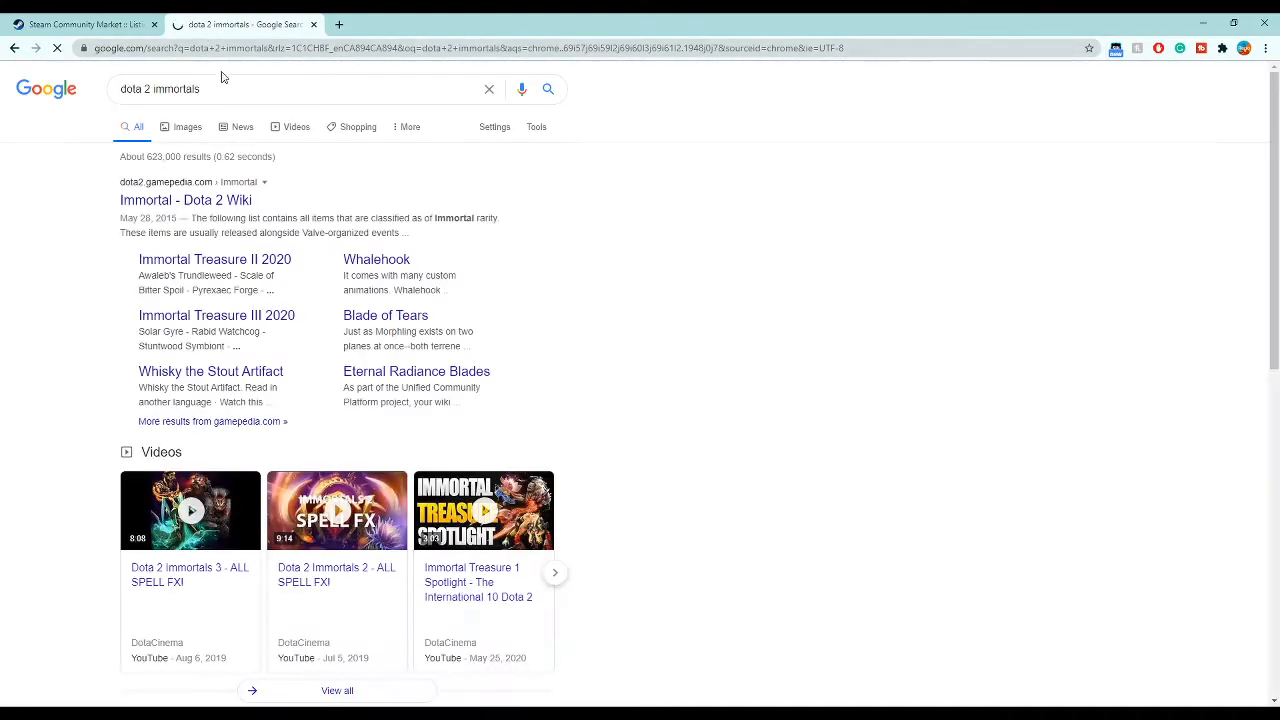
{"action": "left_click", "coordinate": [184, 200]}
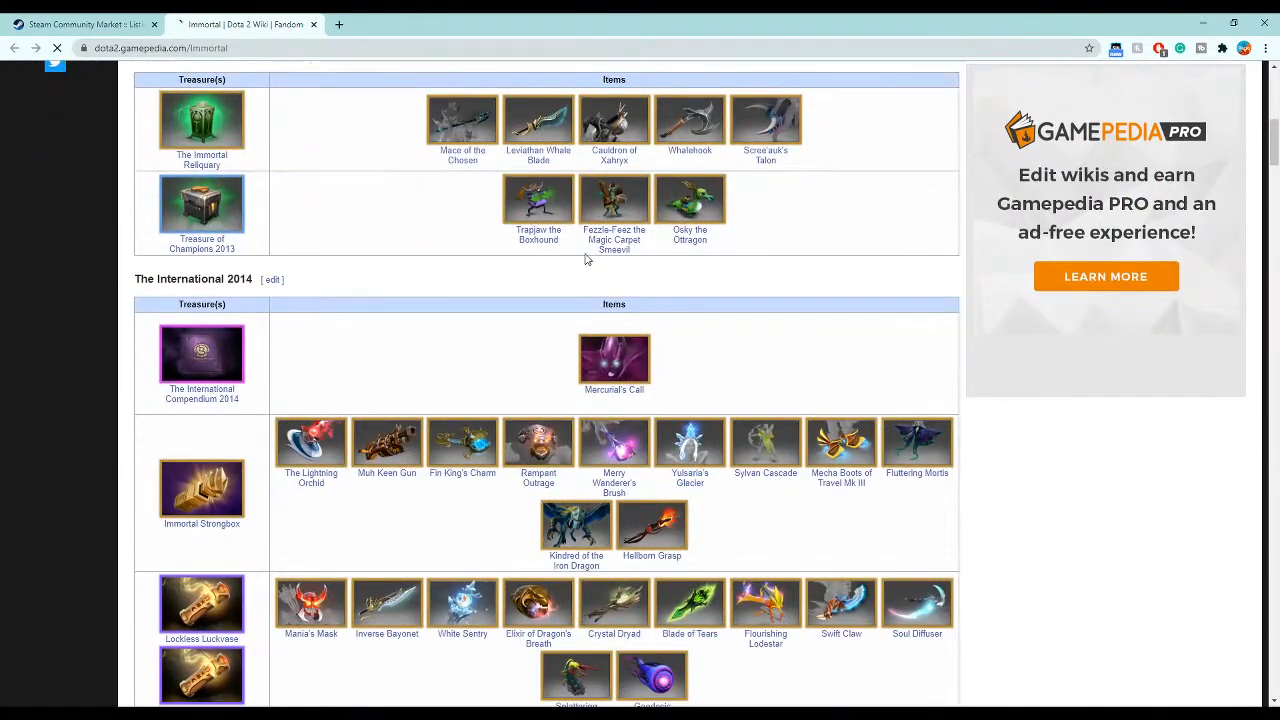
- Scroll the Immortal page from The International 2015 table to the 2016 treasure rows
{"action": "scroll", "scroll_direction": "down", "scroll_amount": 3}
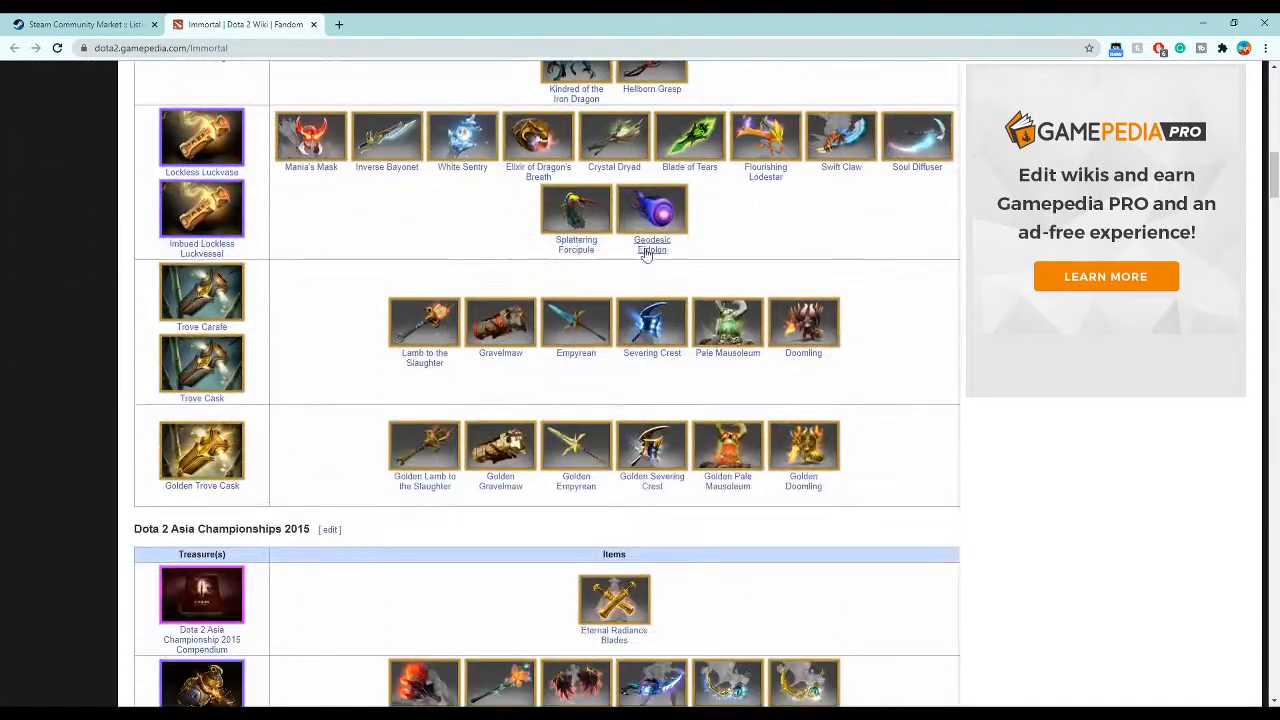
{"action": "scroll", "scroll_direction": "down", "scroll_amount": 3}
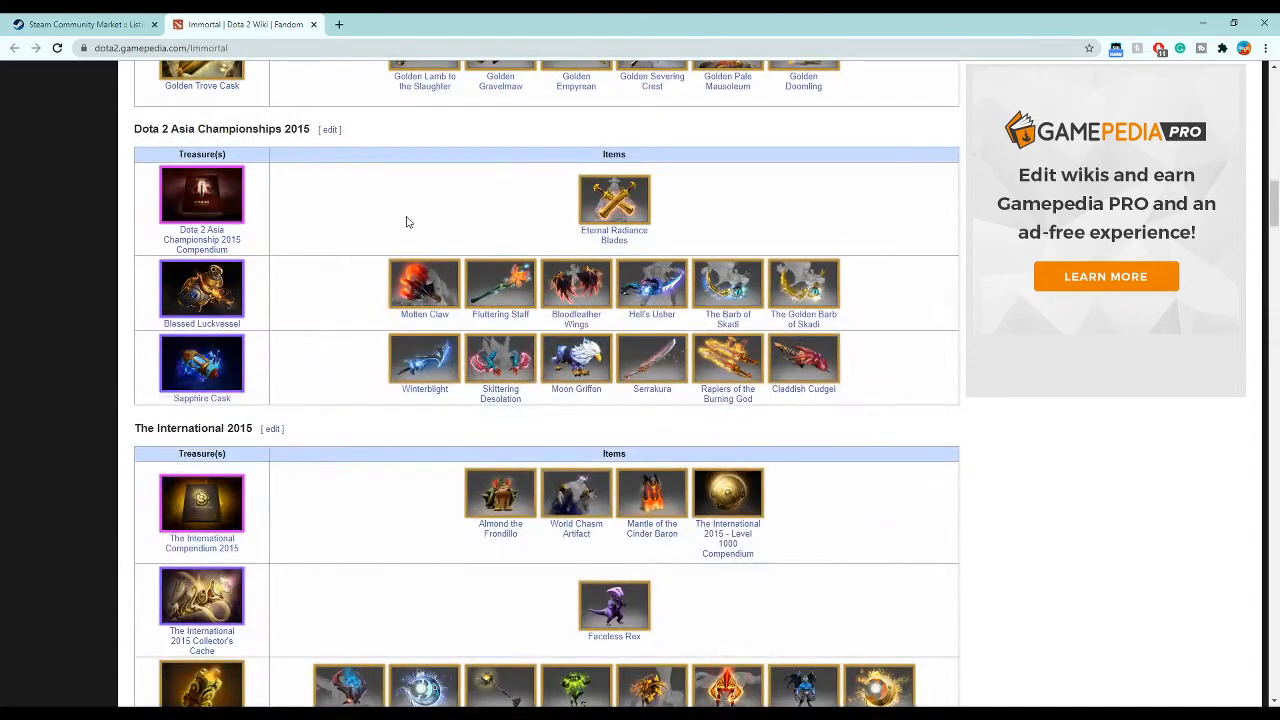
{"action": "scroll", "scroll_direction": "down", "scroll_amount": 3}
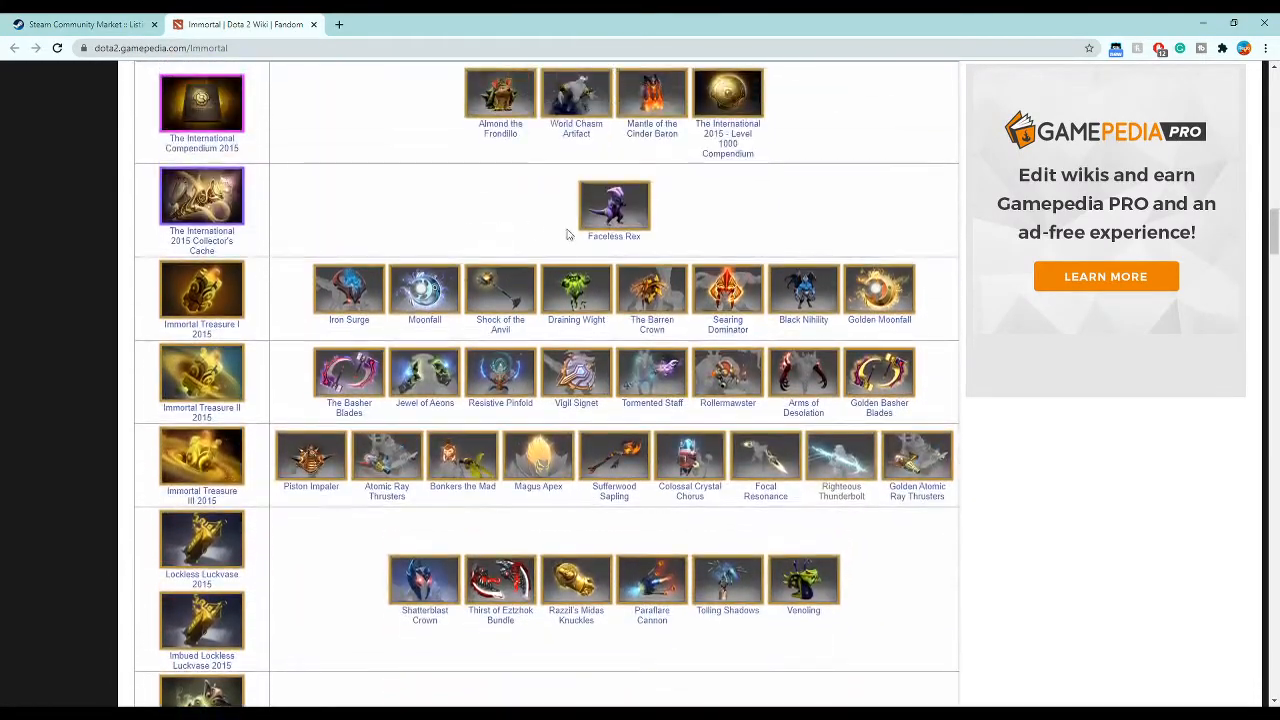
{"action": "scroll", "scroll_direction": "down", "scroll_amount": 3}
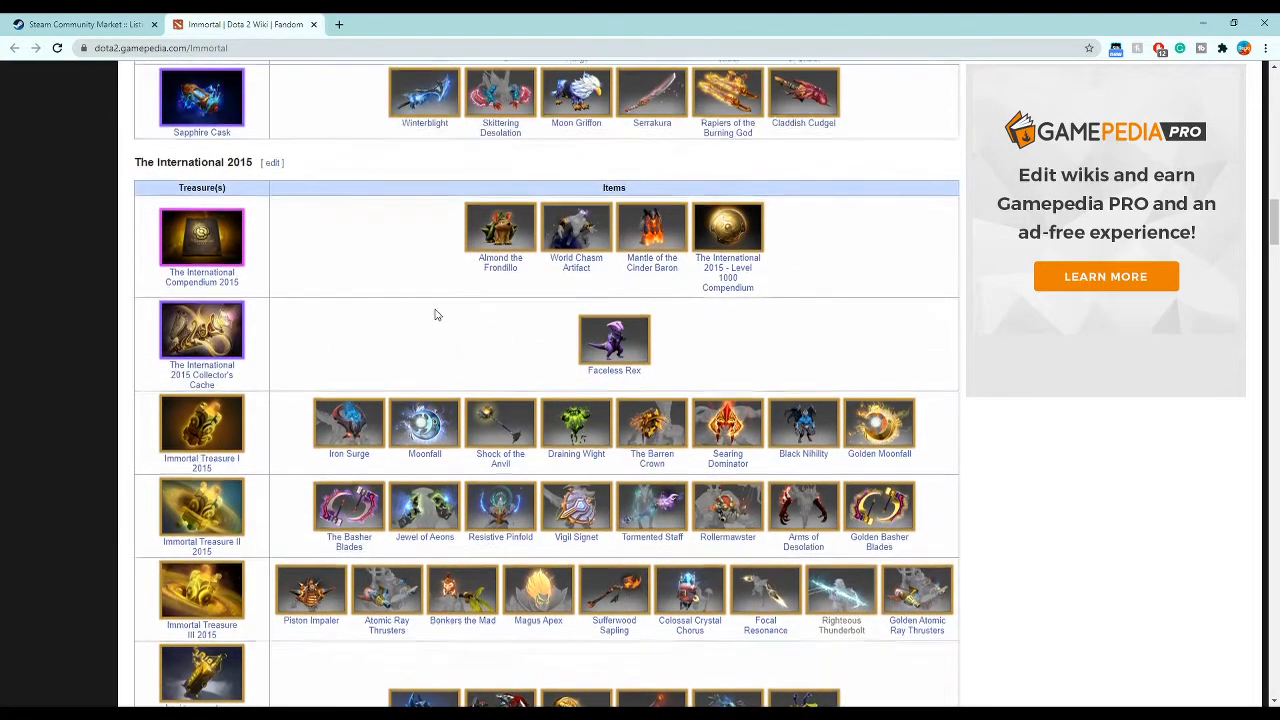
{"action": "scroll", "scroll_direction": "down", "scroll_amount": 3}
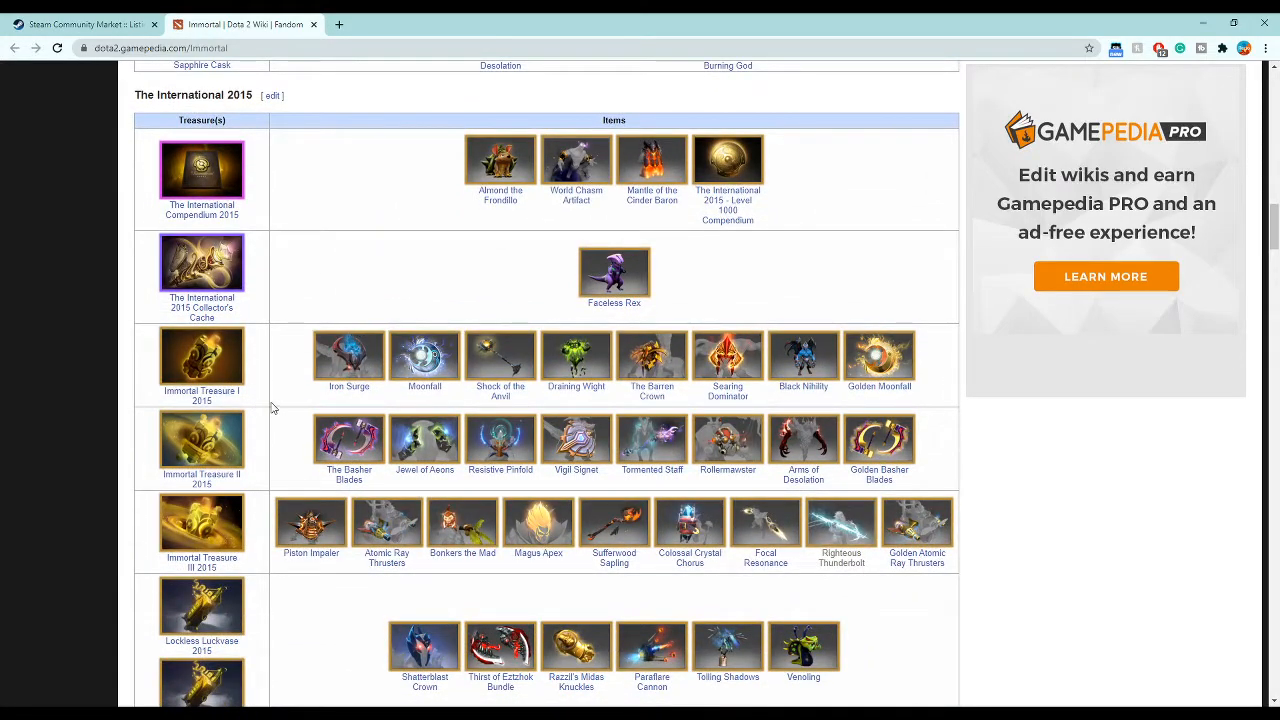
{"action": "scroll", "scroll_direction": "down", "scroll_amount": 3}
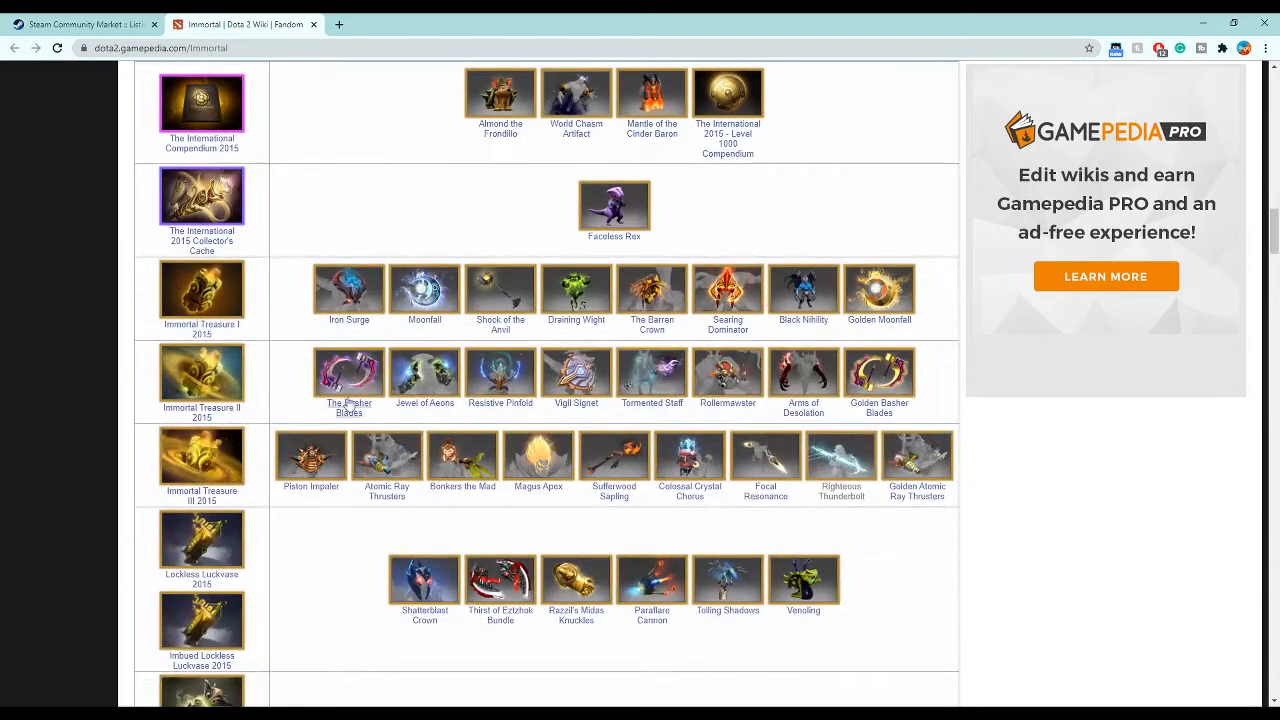
{"action": "mouse_move", "coordinate": [734, 352]}
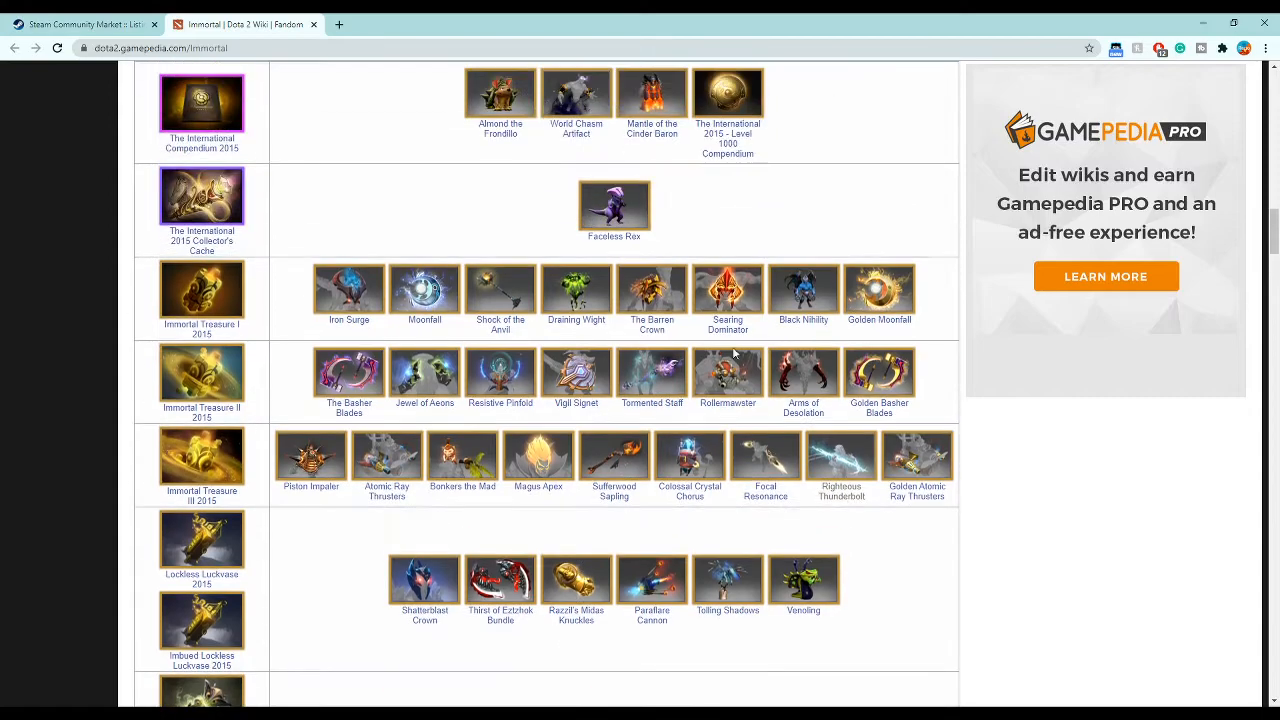
{"action": "mouse_move", "coordinate": [864, 400]}
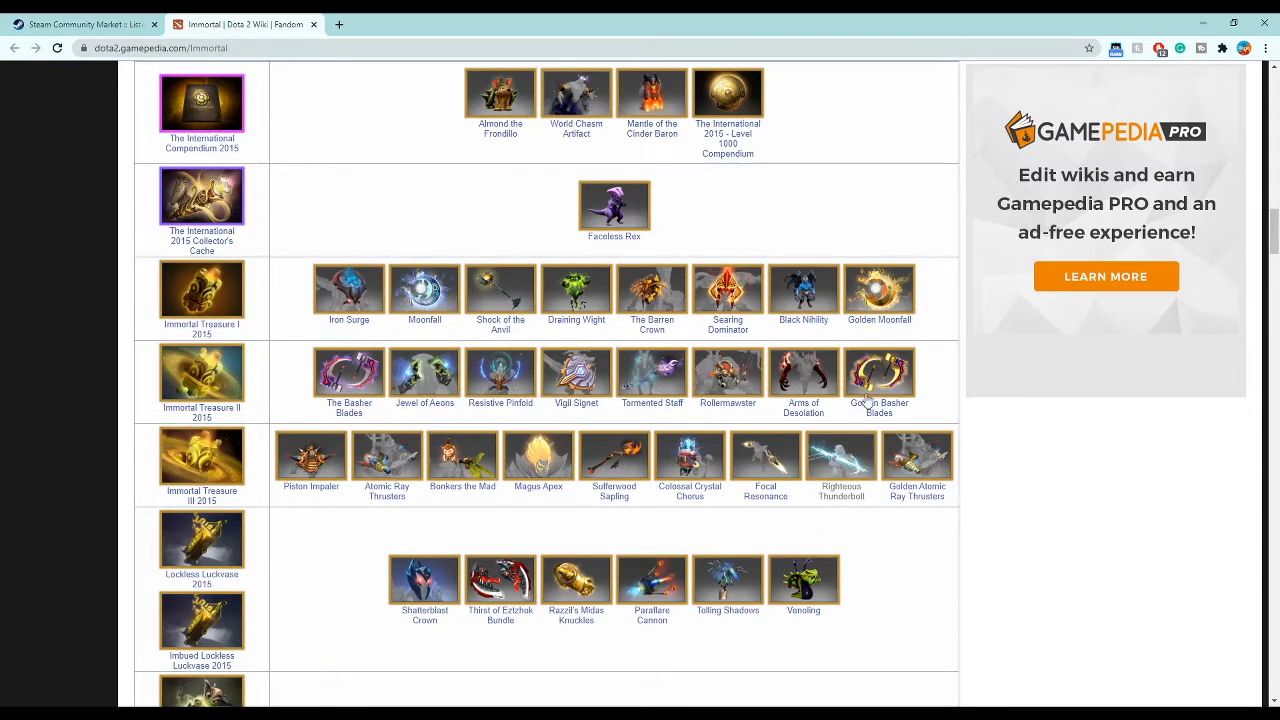
{"action": "mouse_move", "coordinate": [628, 380]}
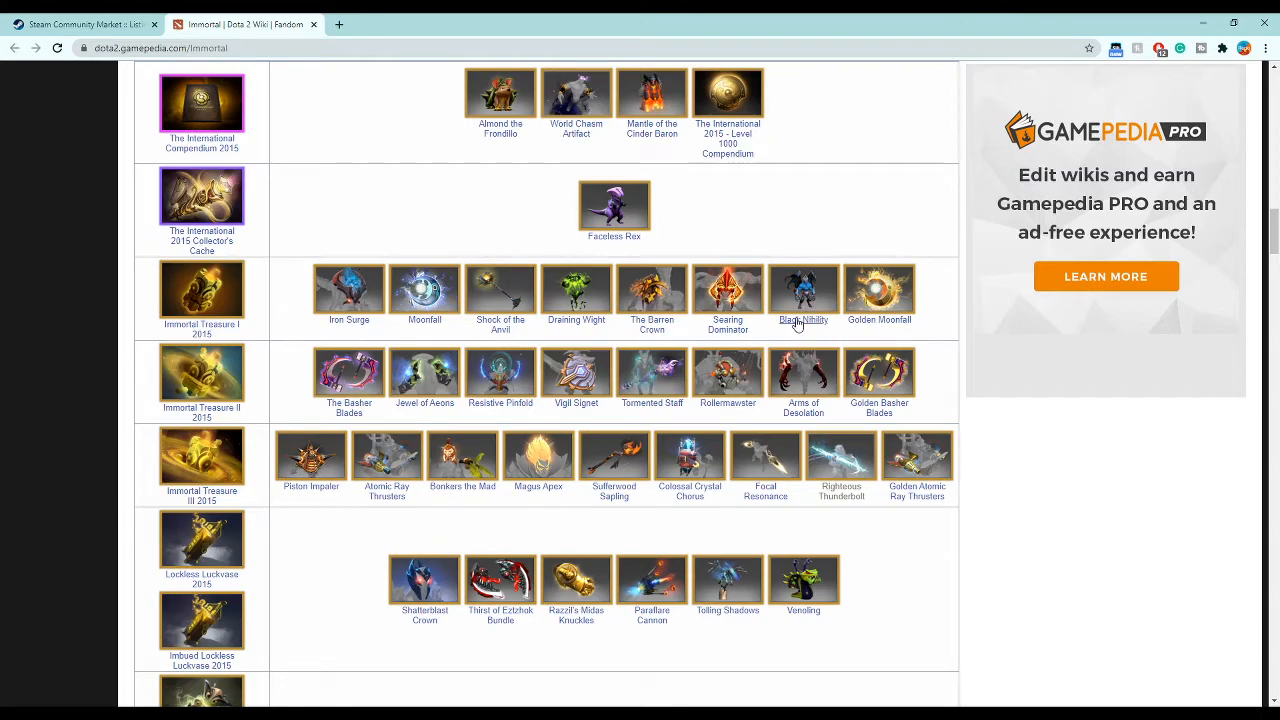
{"action": "mouse_move", "coordinate": [584, 328]}
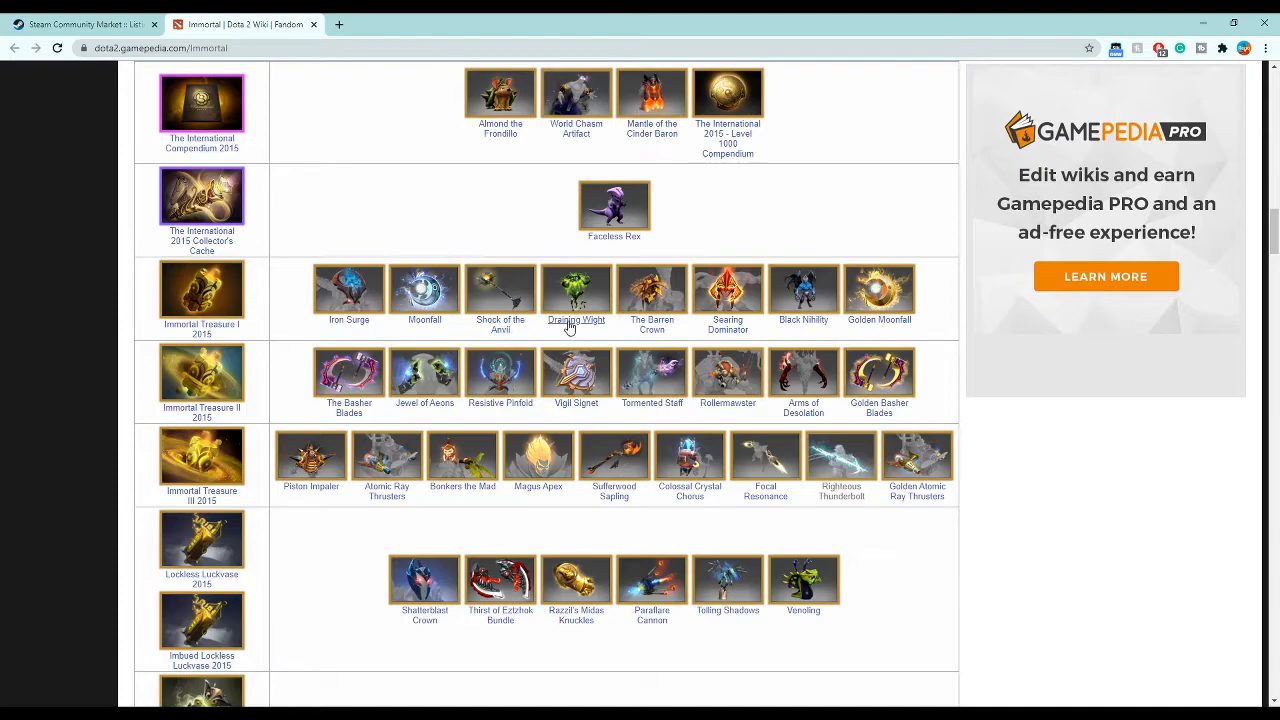
{"action": "mouse_move", "coordinate": [390, 328]}
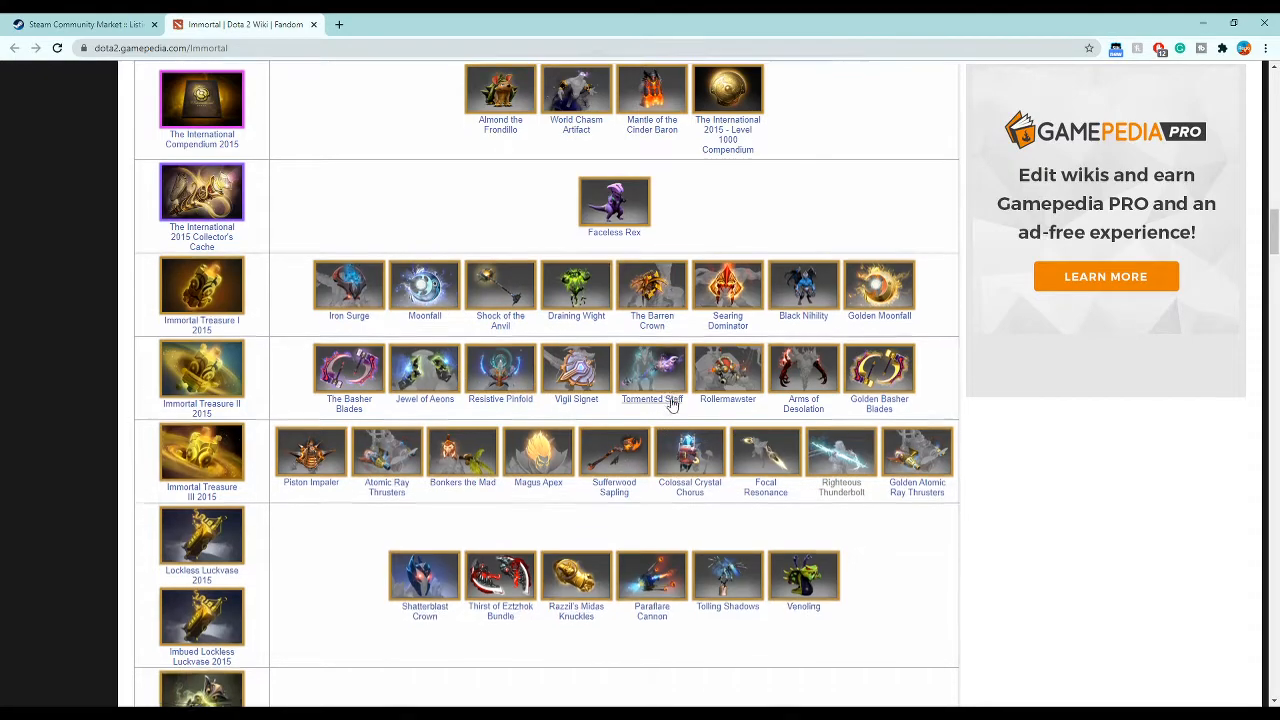
{"action": "scroll", "scroll_direction": "down", "scroll_amount": 3}
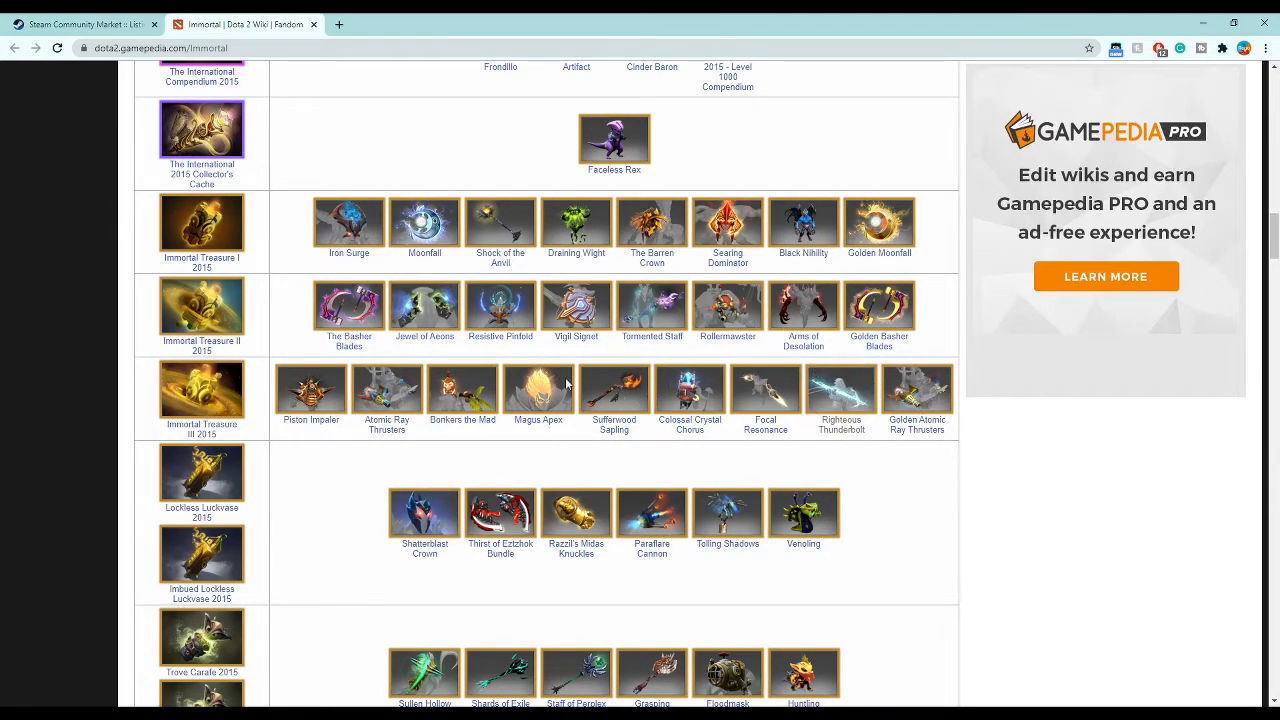
{"action": "mouse_move", "coordinate": [400, 404]}
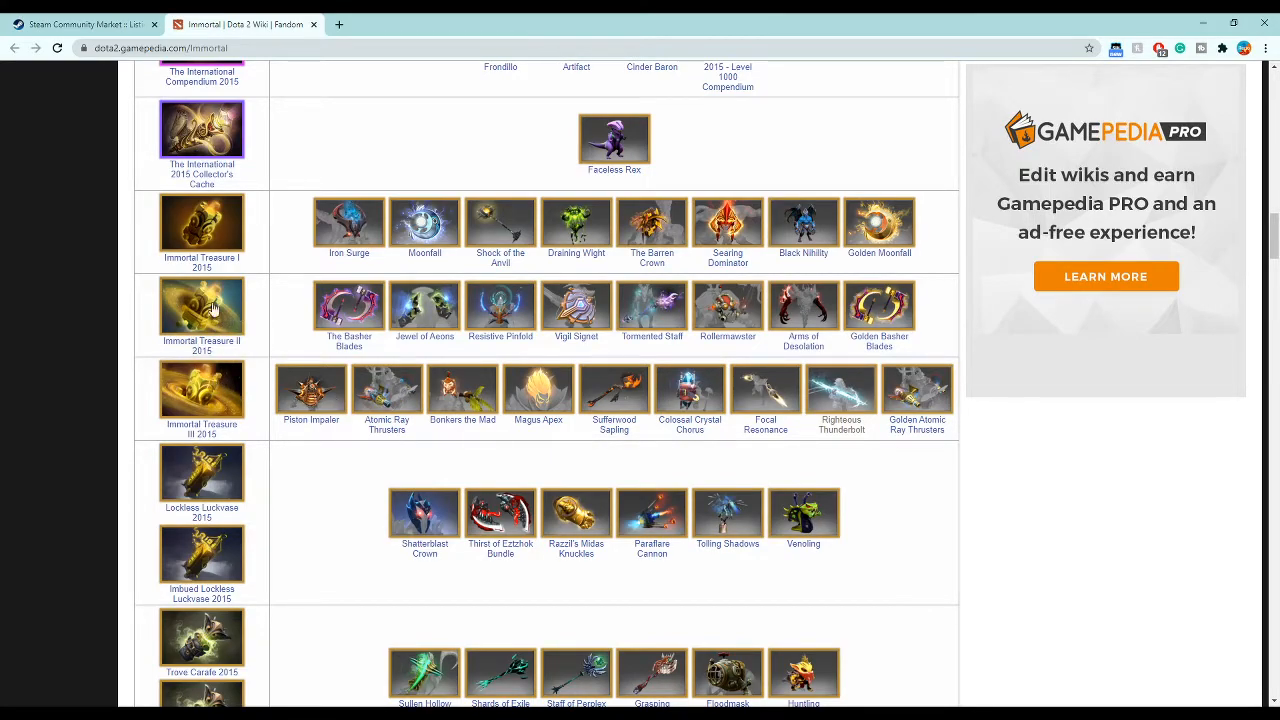
{"action": "mouse_move", "coordinate": [504, 336]}
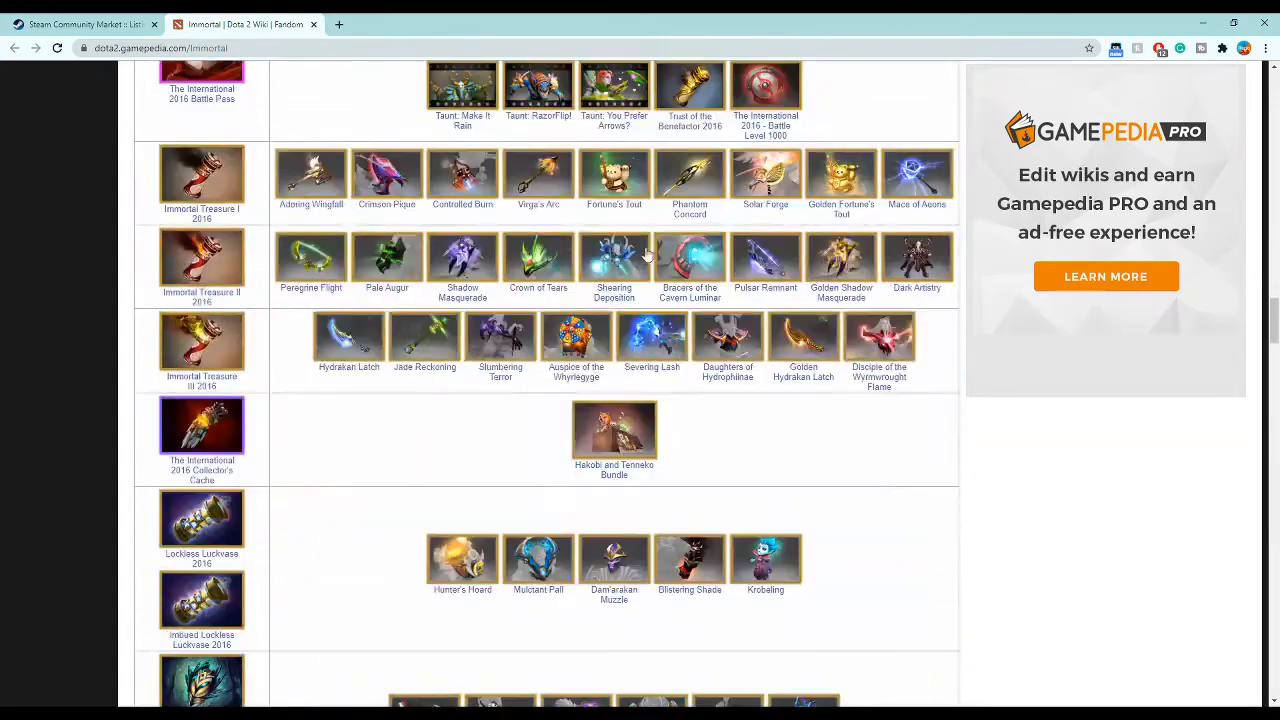
- Scroll through the 2020, 2019, 2017 and 2016 tables down to the Non-event Immortals listings
{"action": "scroll", "scroll_direction": "down", "scroll_amount": 3}
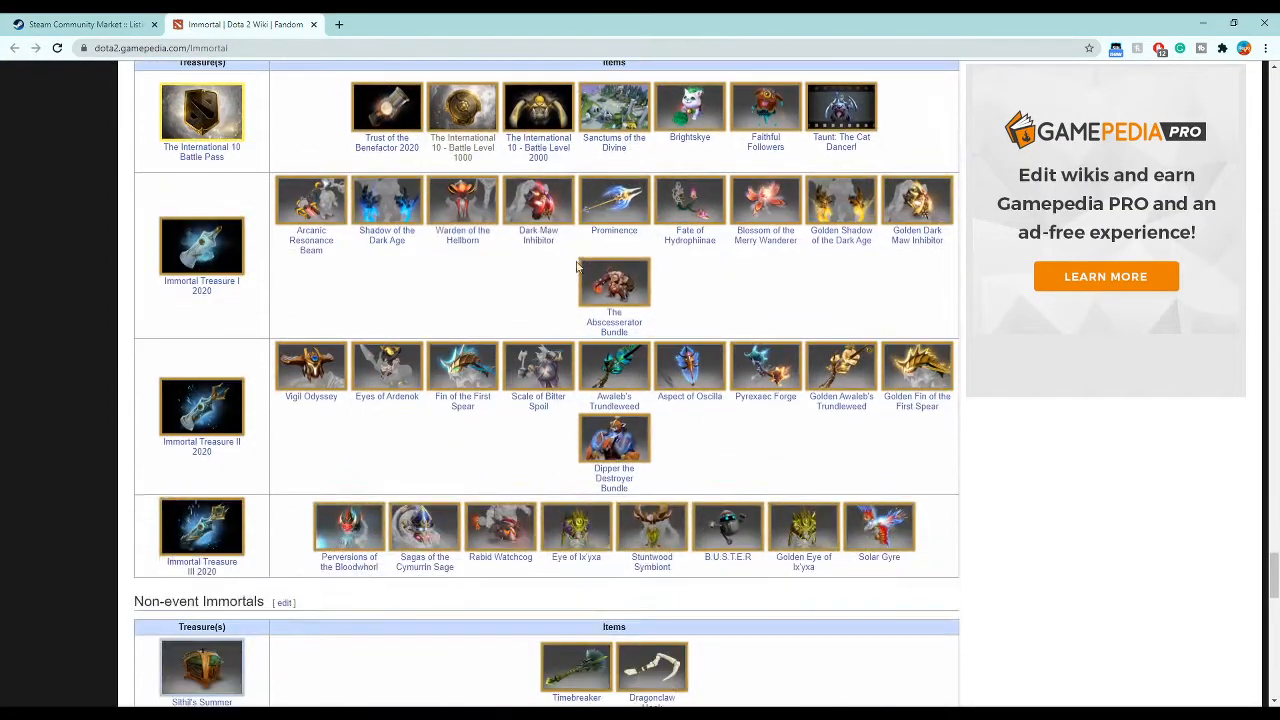
{"action": "scroll", "scroll_direction": "down", "scroll_amount": 3}
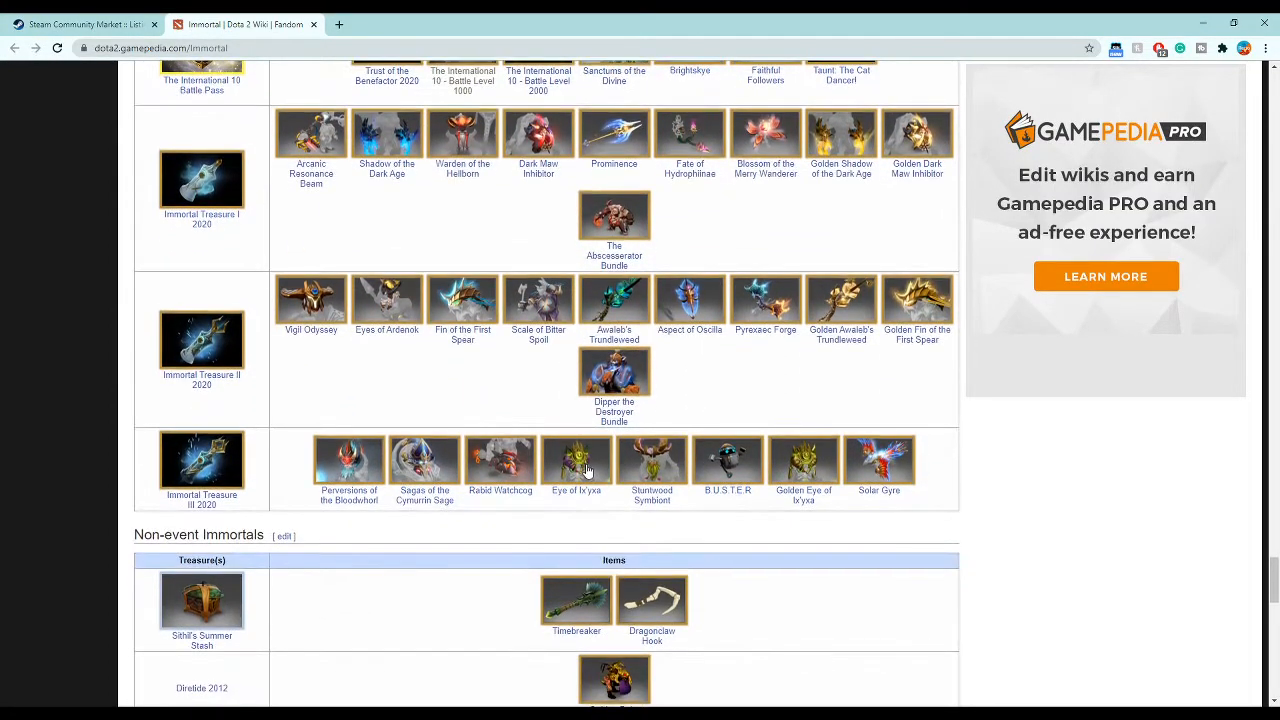
{"action": "mouse_move", "coordinate": [810, 482]}
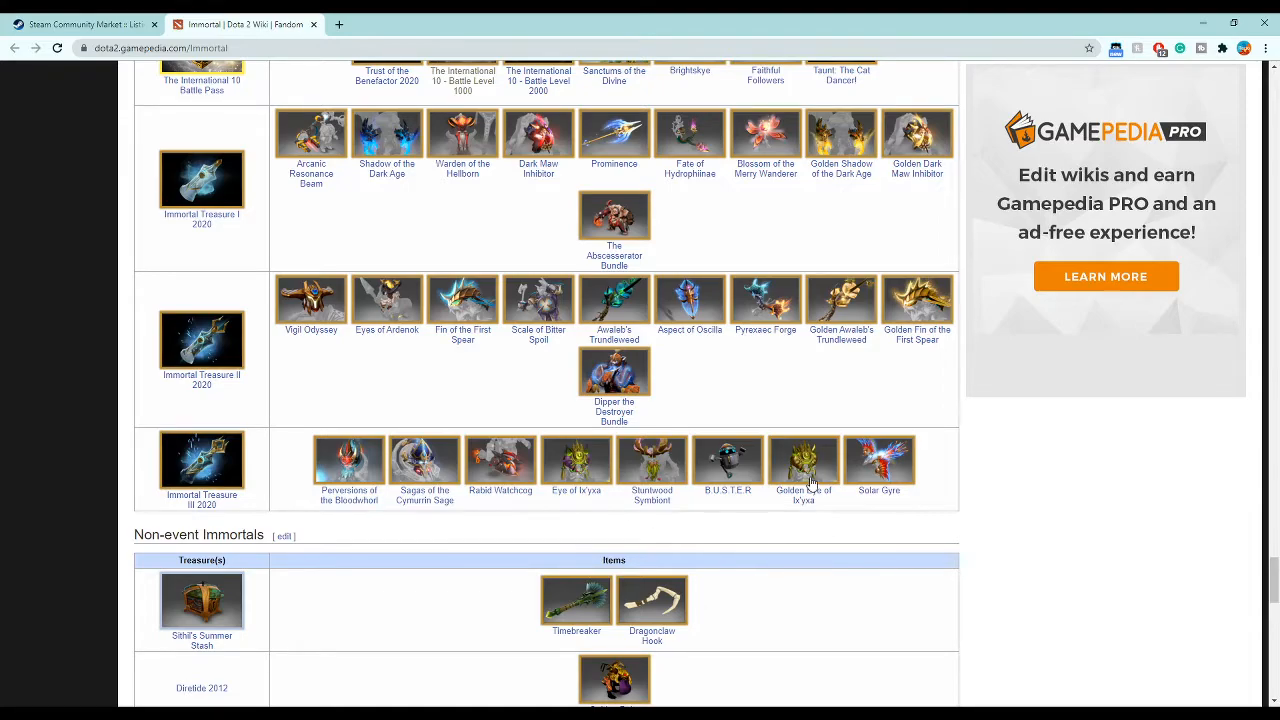
{"action": "mouse_move", "coordinate": [738, 480]}
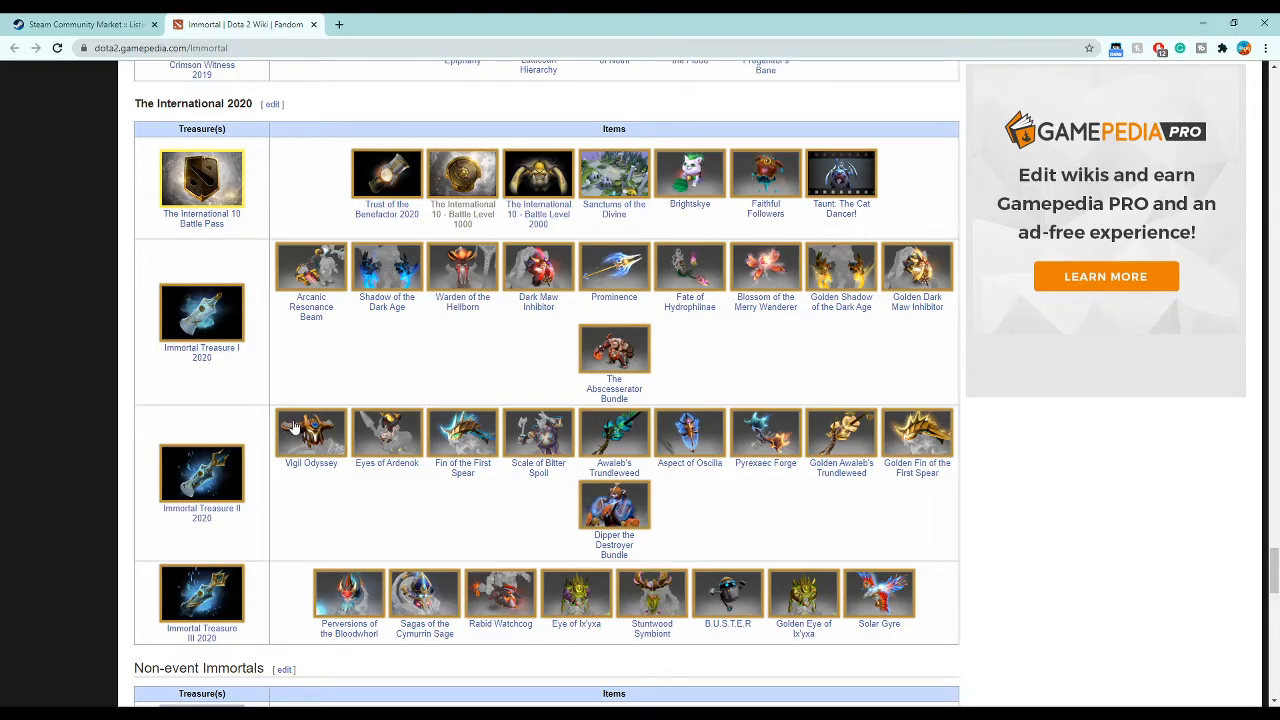
{"action": "scroll", "scroll_direction": "down", "scroll_amount": 3}
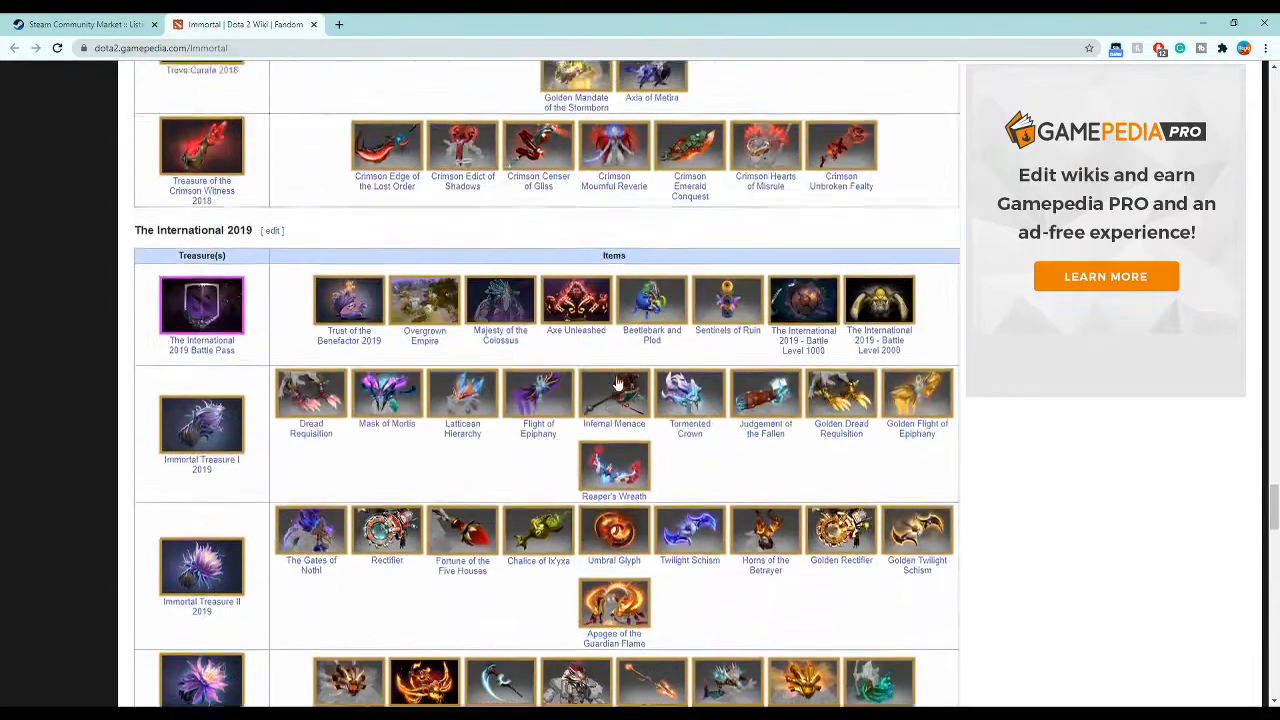
{"action": "scroll", "scroll_direction": "down", "scroll_amount": 3}
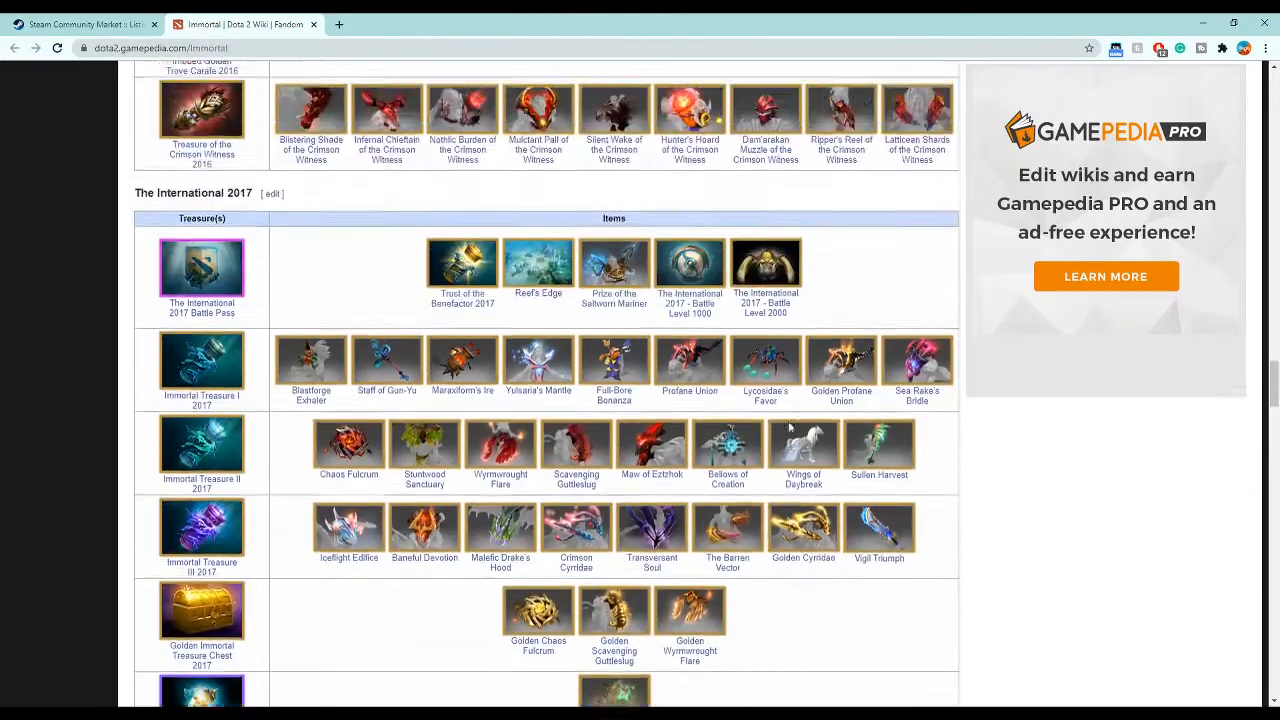
{"action": "scroll", "scroll_direction": "down", "scroll_amount": 3}
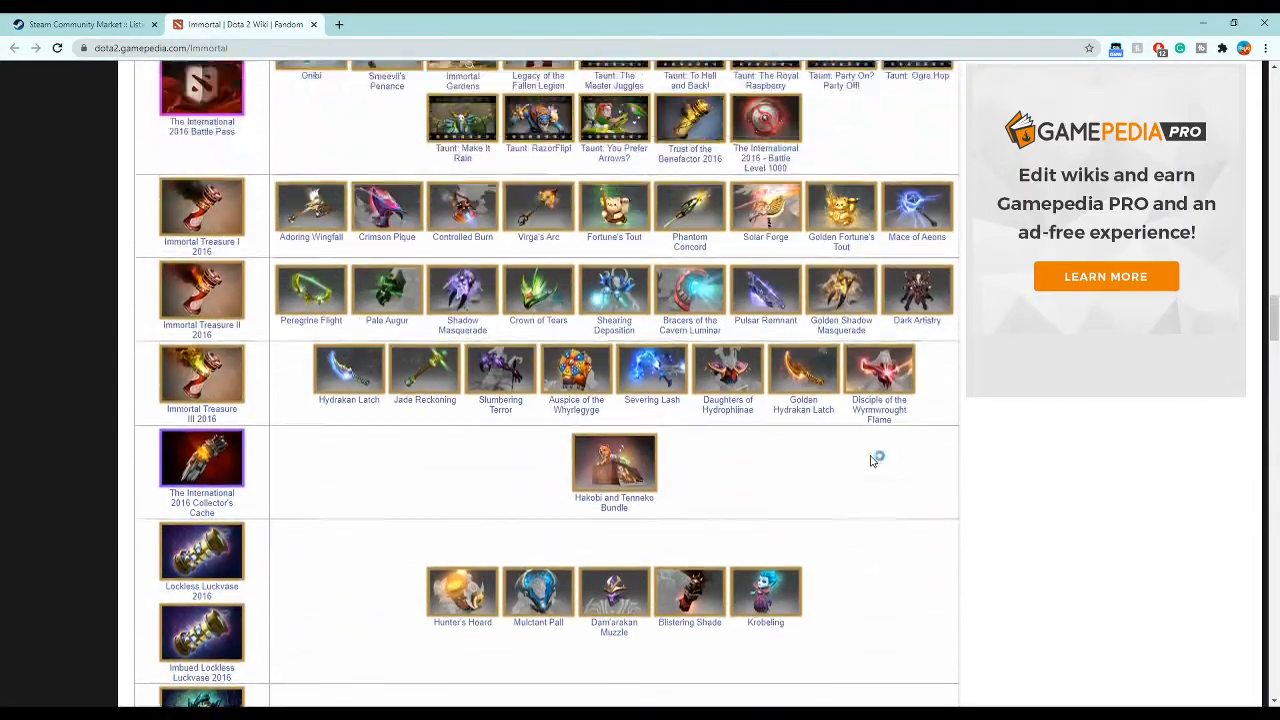
{"action": "scroll", "scroll_direction": "down", "scroll_amount": 3}
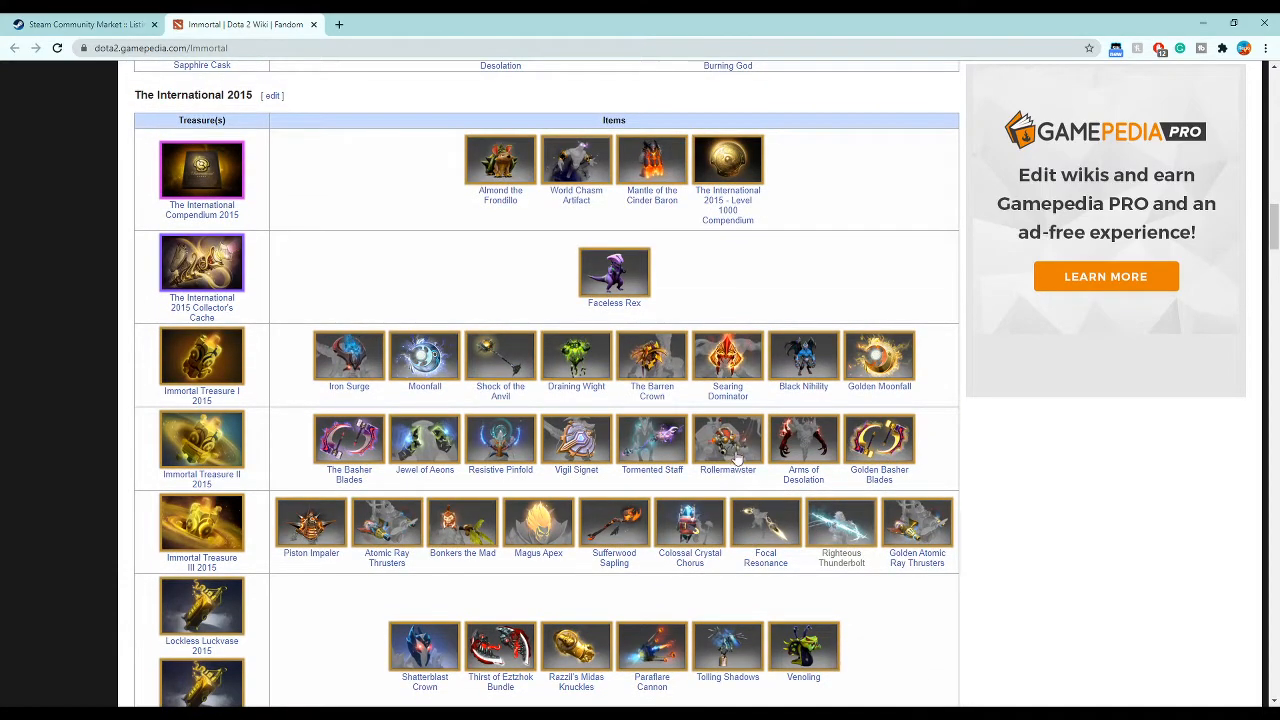
{"action": "mouse_move", "coordinate": [736, 476]}
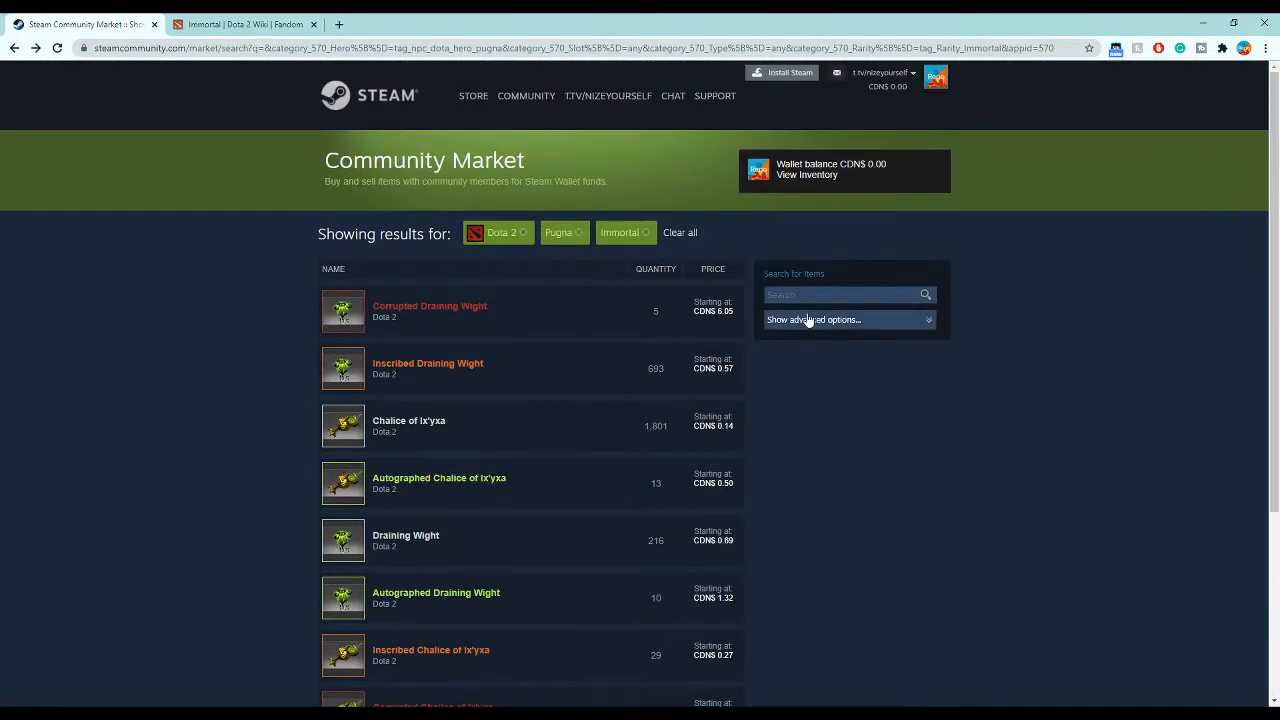
- On the market results, remove the Pugna filter and search for 'rollermaw'
{"action": "left_click", "coordinate": [244, 24]}
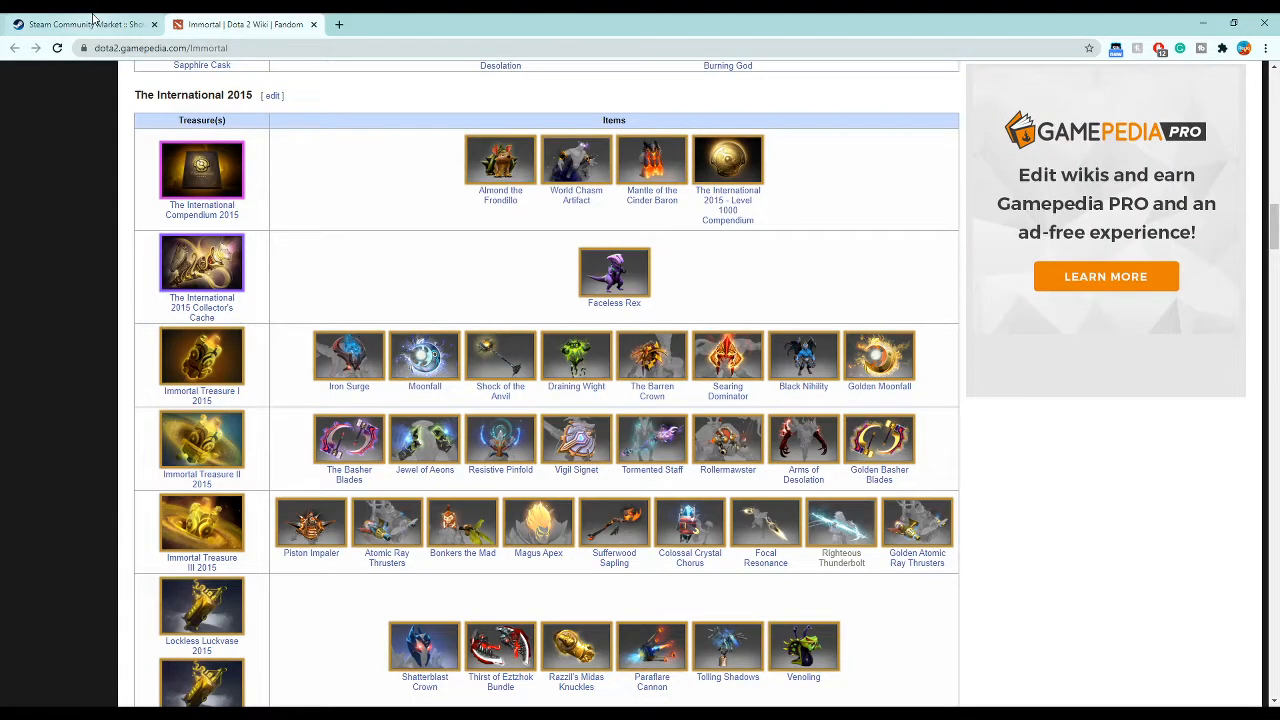
{"action": "left_click", "coordinate": [84, 24]}
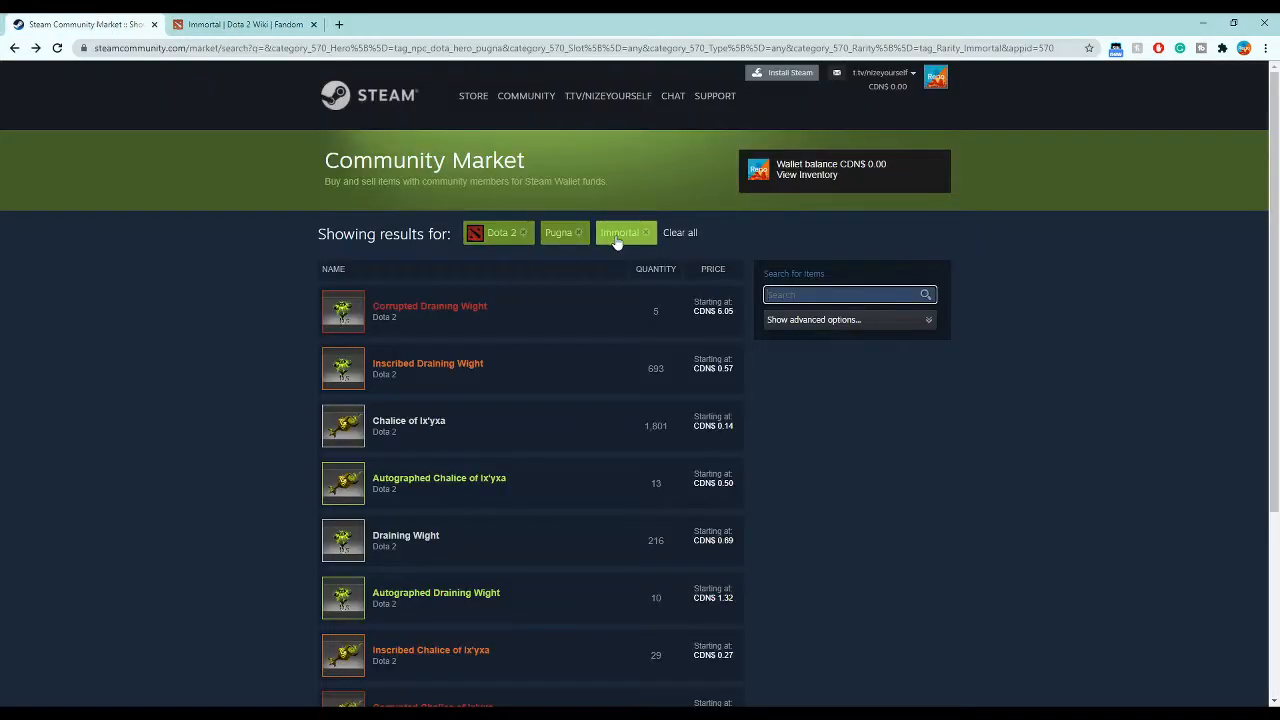
{"action": "left_click", "coordinate": [578, 232]}
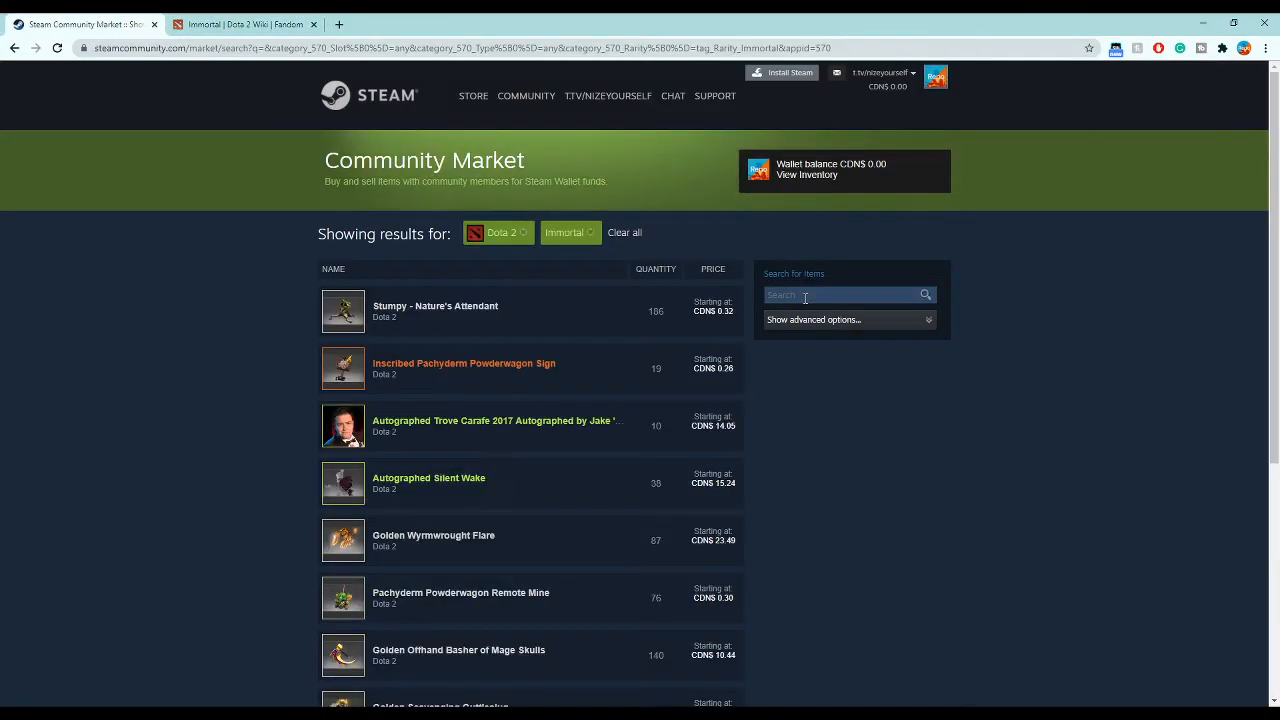
{"action": "type", "text": "rollermaw"}
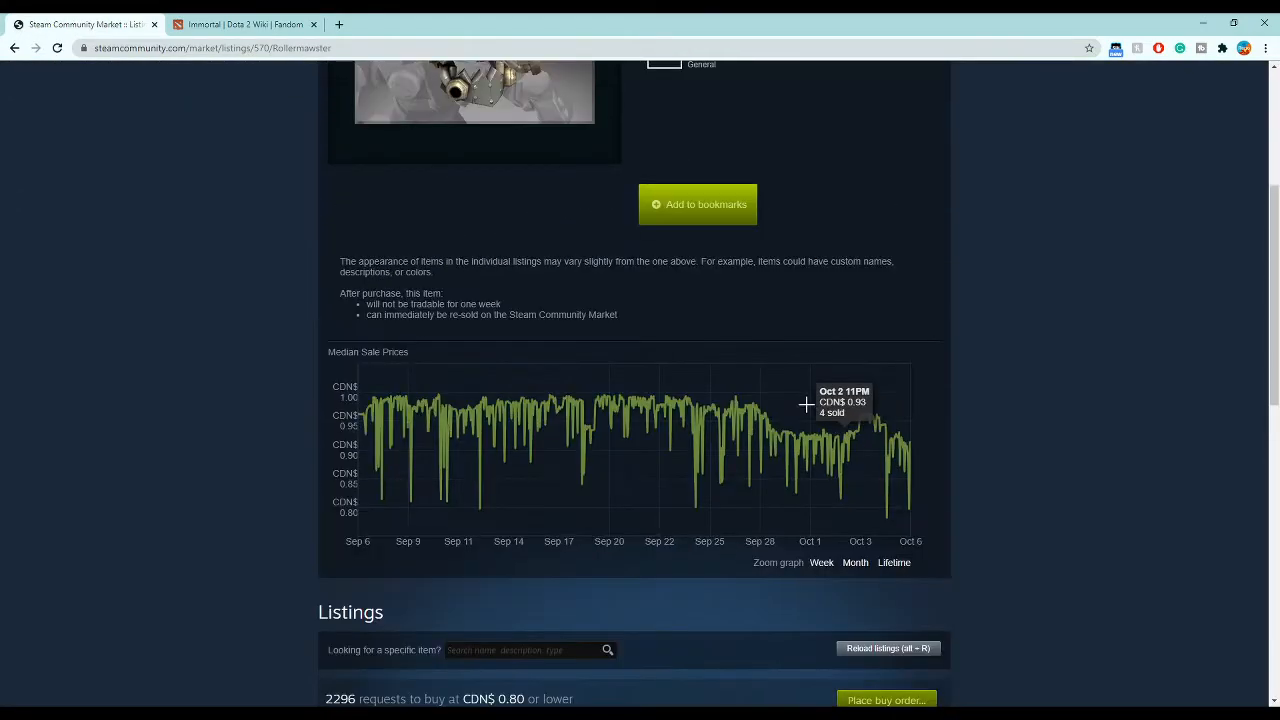
- Show Rollermawster's lifetime median sale price graph, then return to the wiki
{"action": "left_click", "coordinate": [892, 562]}
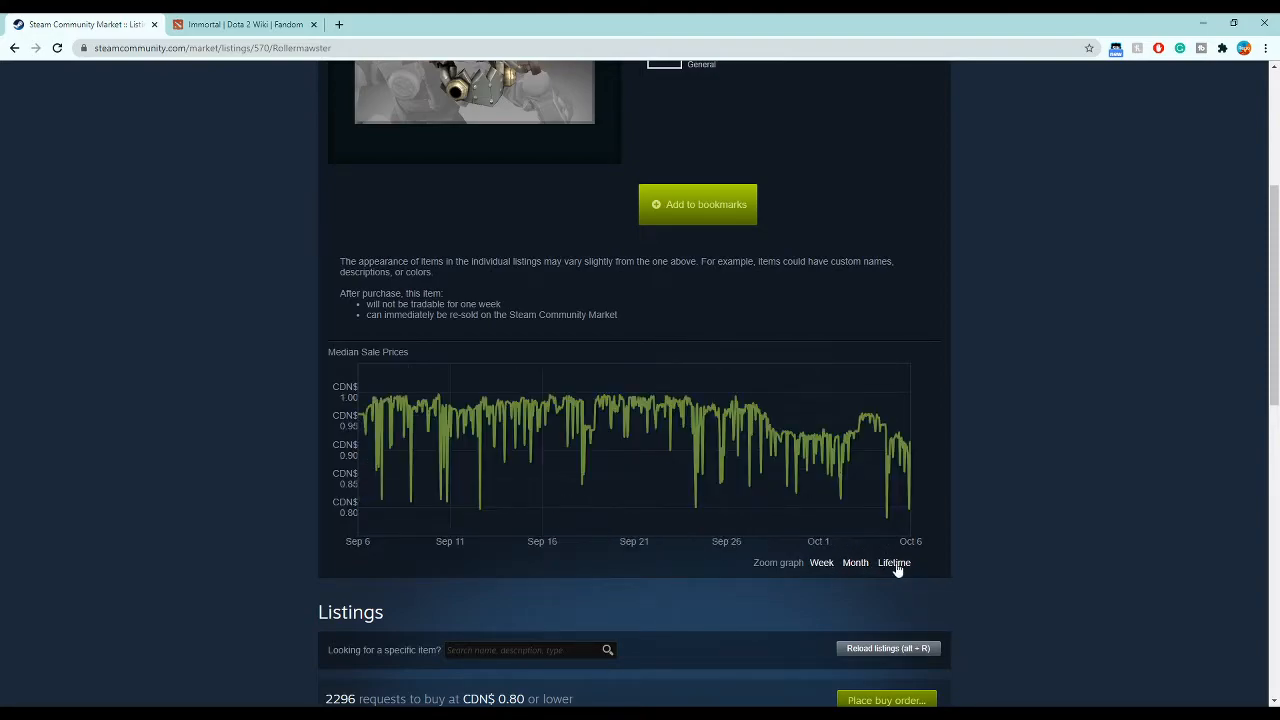
{"action": "left_click", "coordinate": [892, 562]}
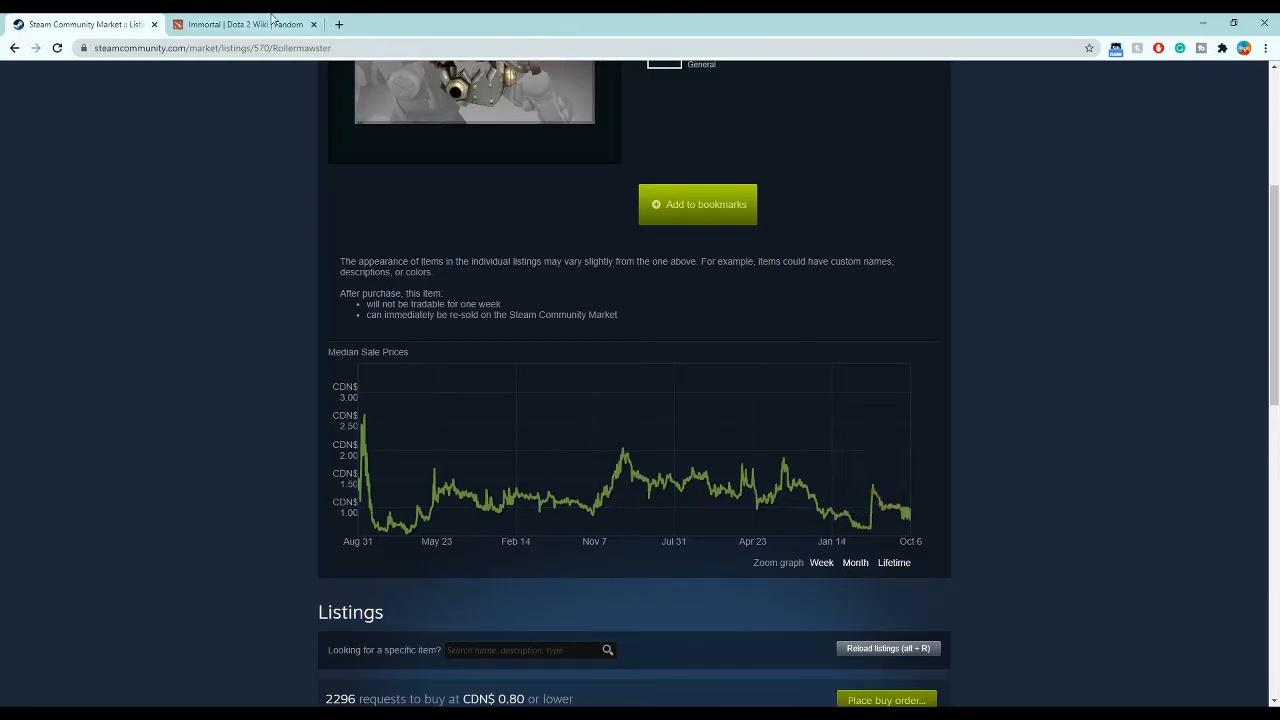
{"action": "left_click", "coordinate": [244, 24]}
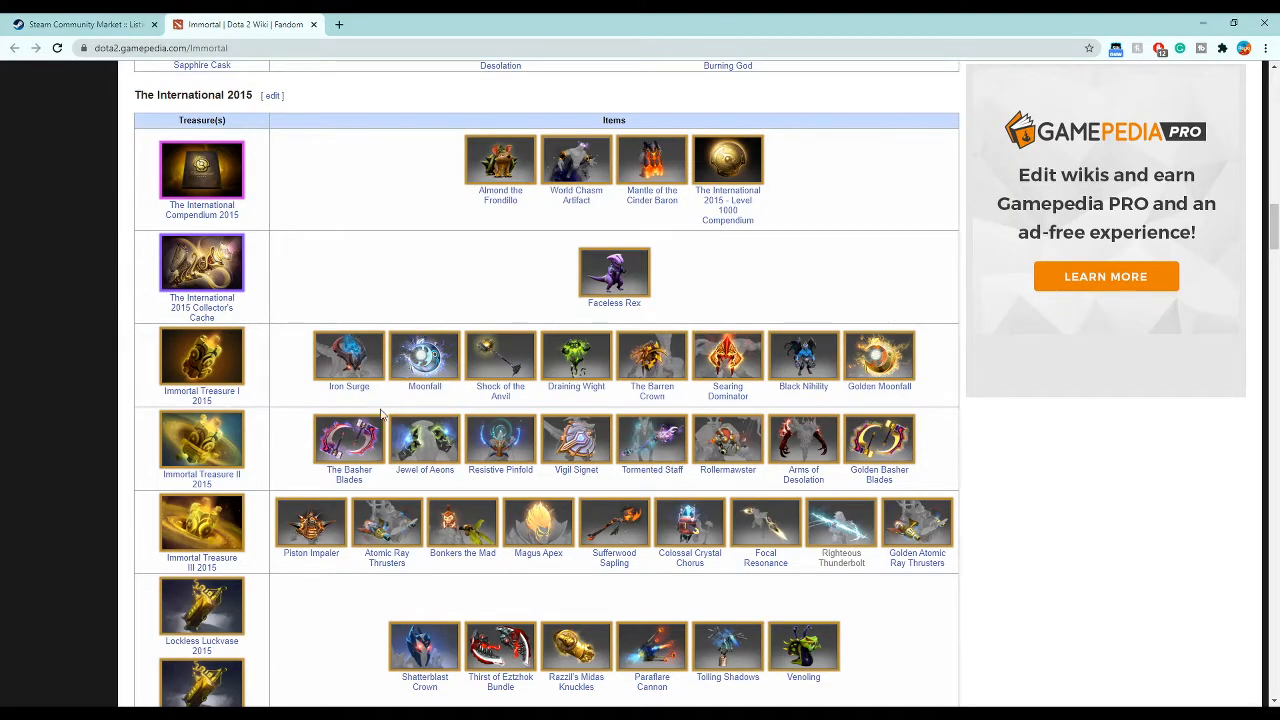
{"action": "mouse_move", "coordinate": [500, 428]}
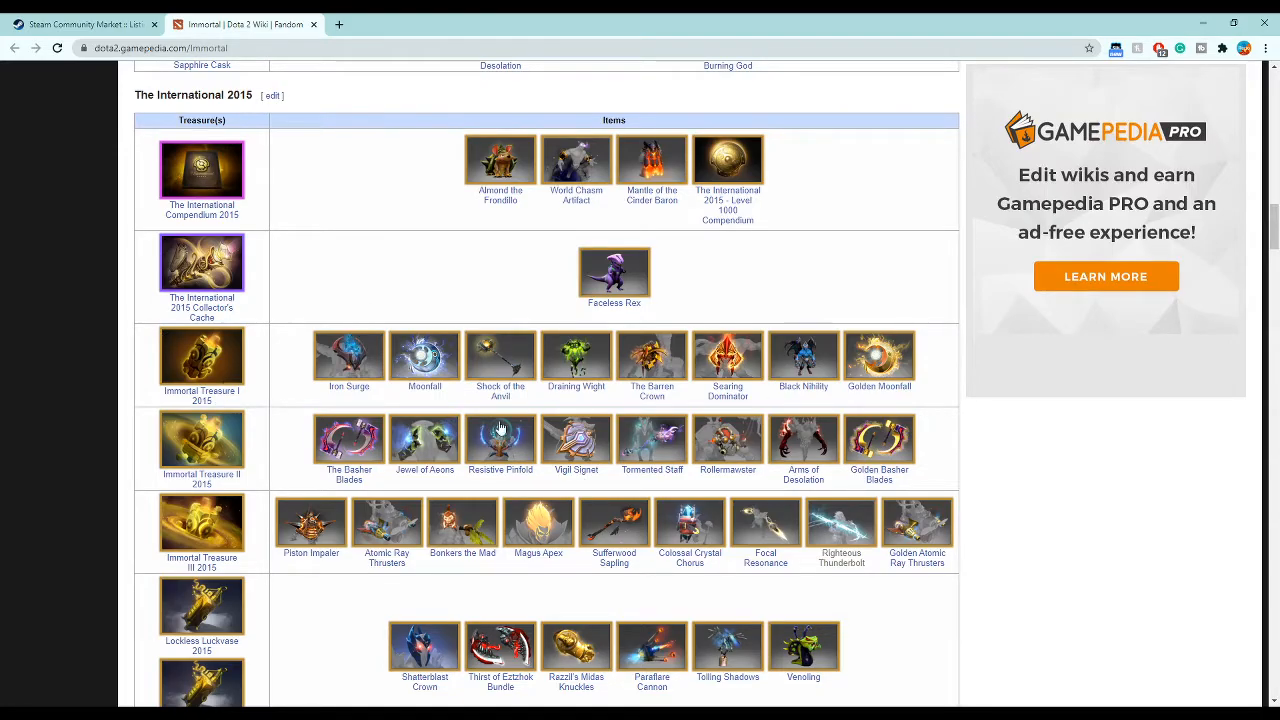
- Scroll the Frankfurt Major and International 2016 collections, then view the four Rollermawster market variants
{"action": "scroll", "scroll_direction": "down", "scroll_amount": 3}
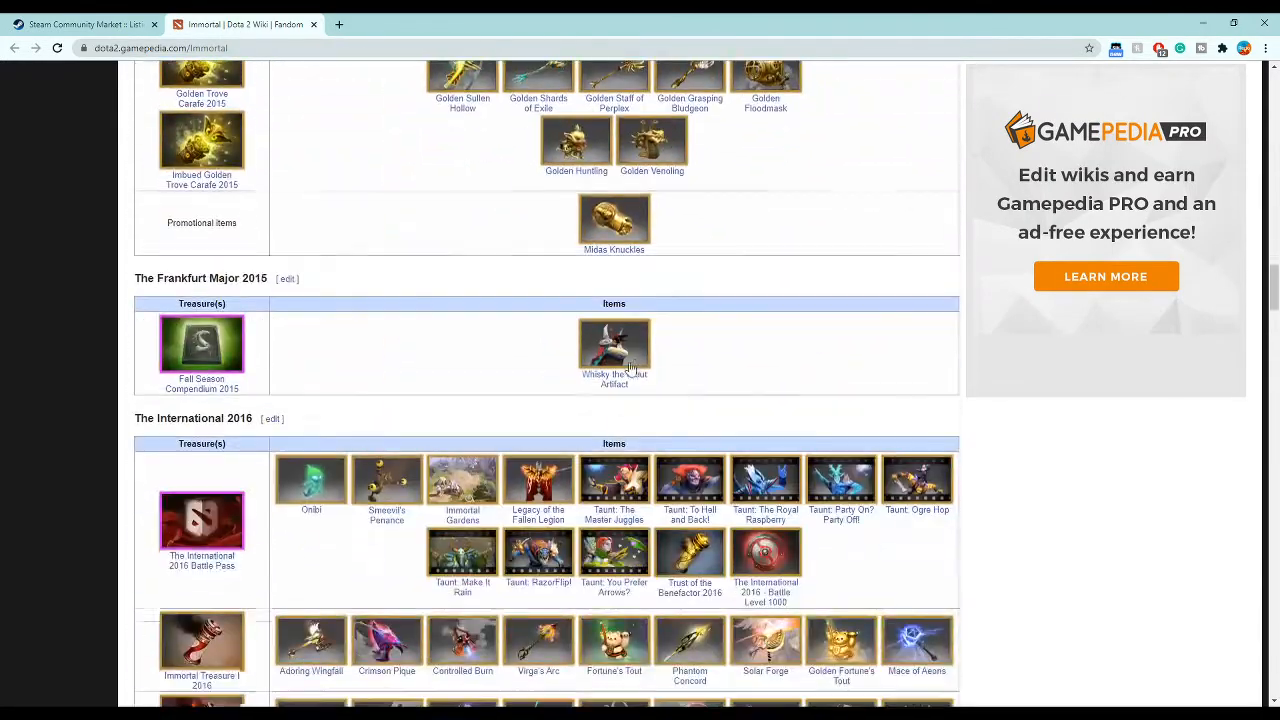
{"action": "scroll", "scroll_direction": "down", "scroll_amount": 3}
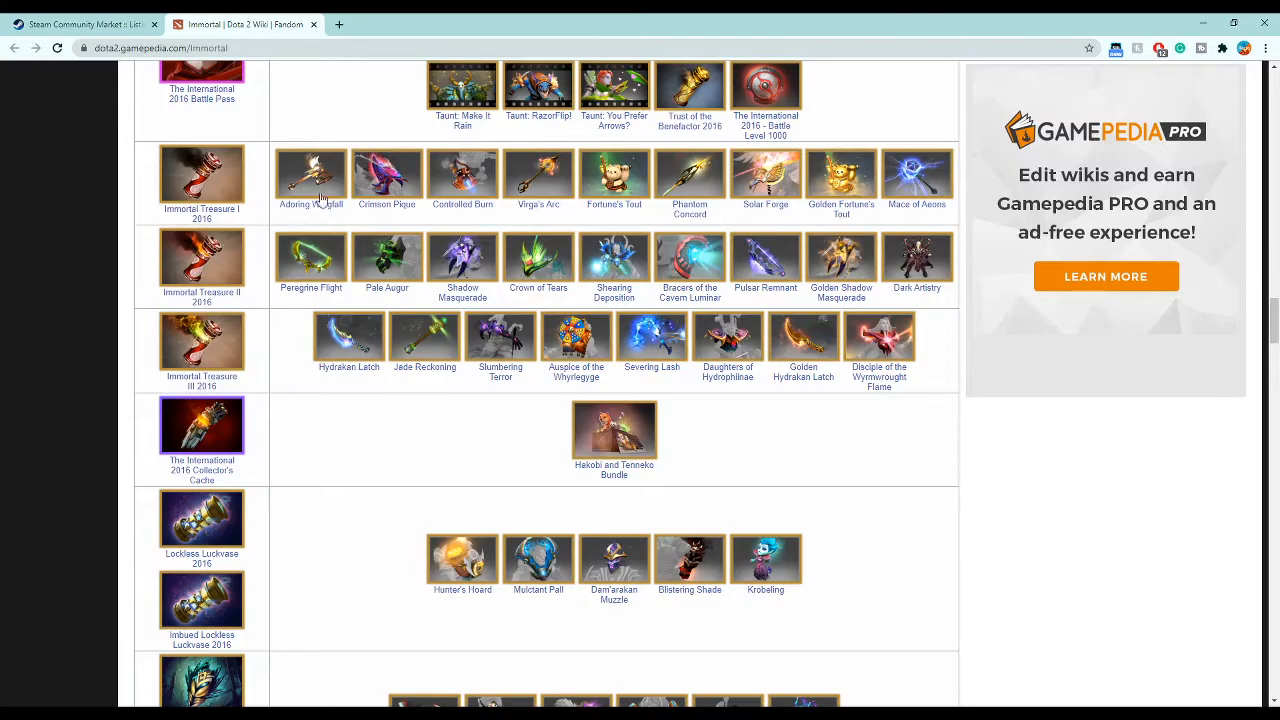
{"action": "scroll", "scroll_direction": "down", "scroll_amount": 3}
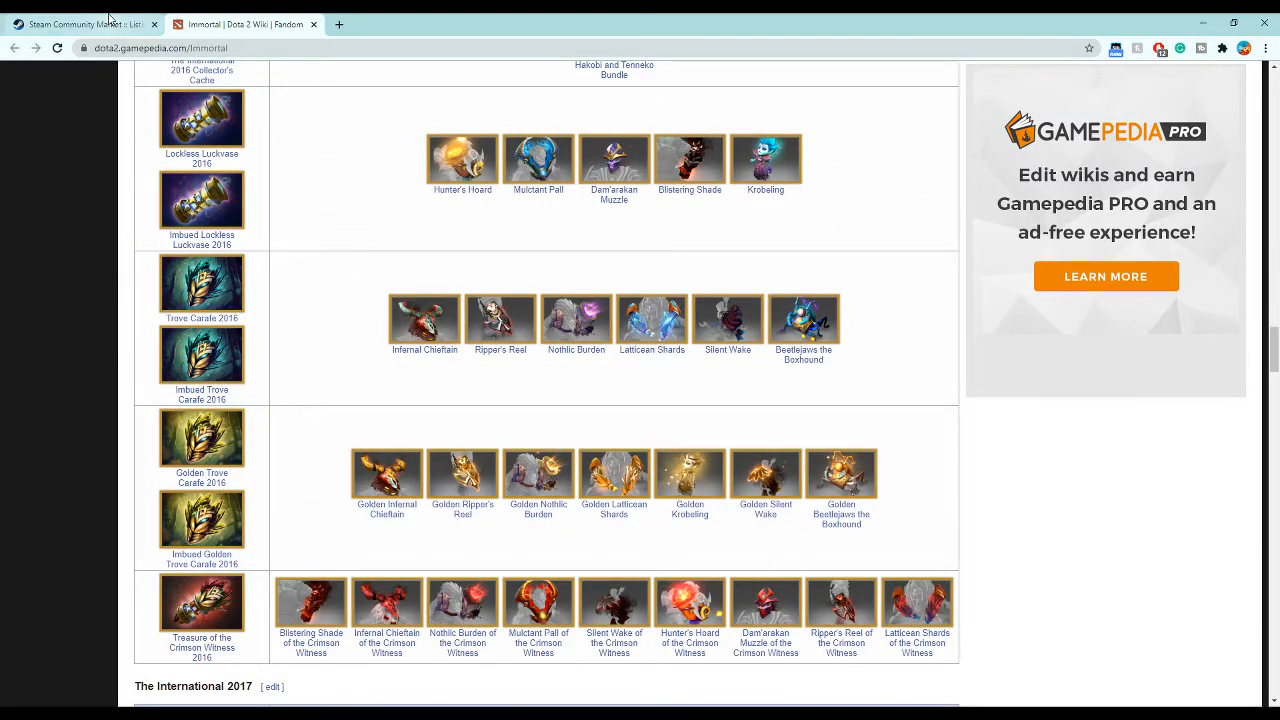
{"action": "mouse_move", "coordinate": [396, 156]}
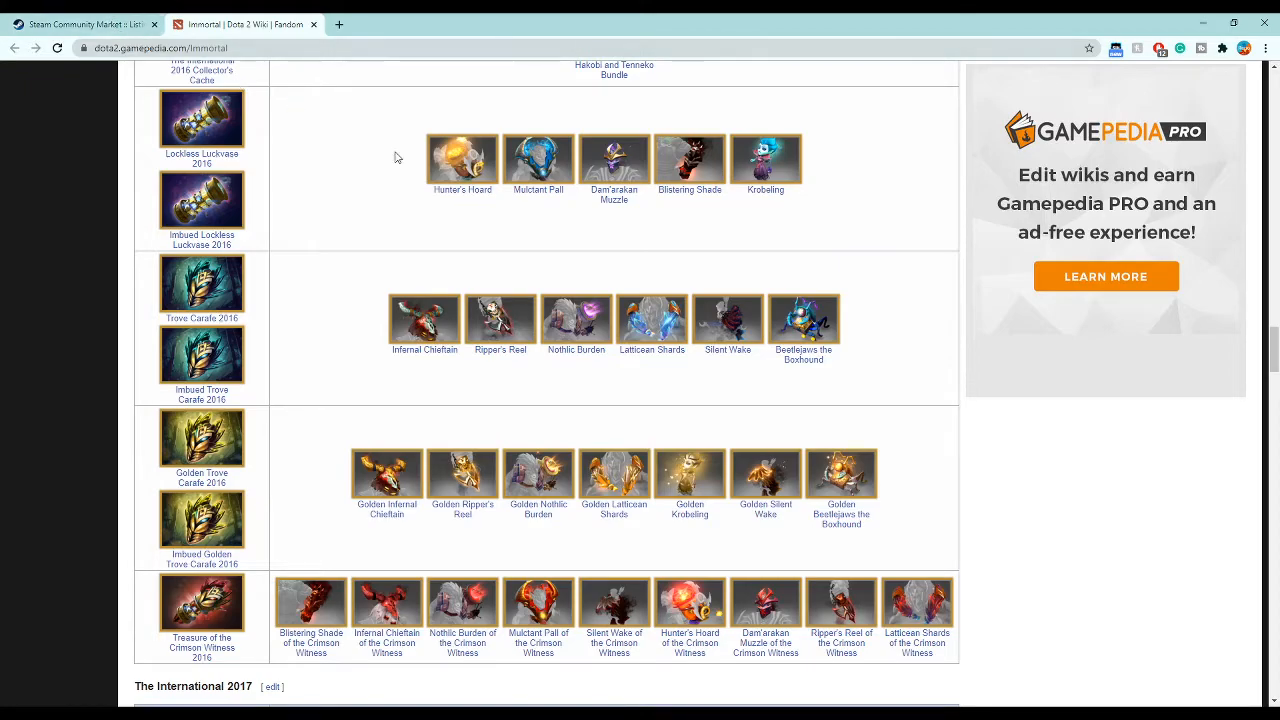
{"action": "left_click", "coordinate": [84, 24]}
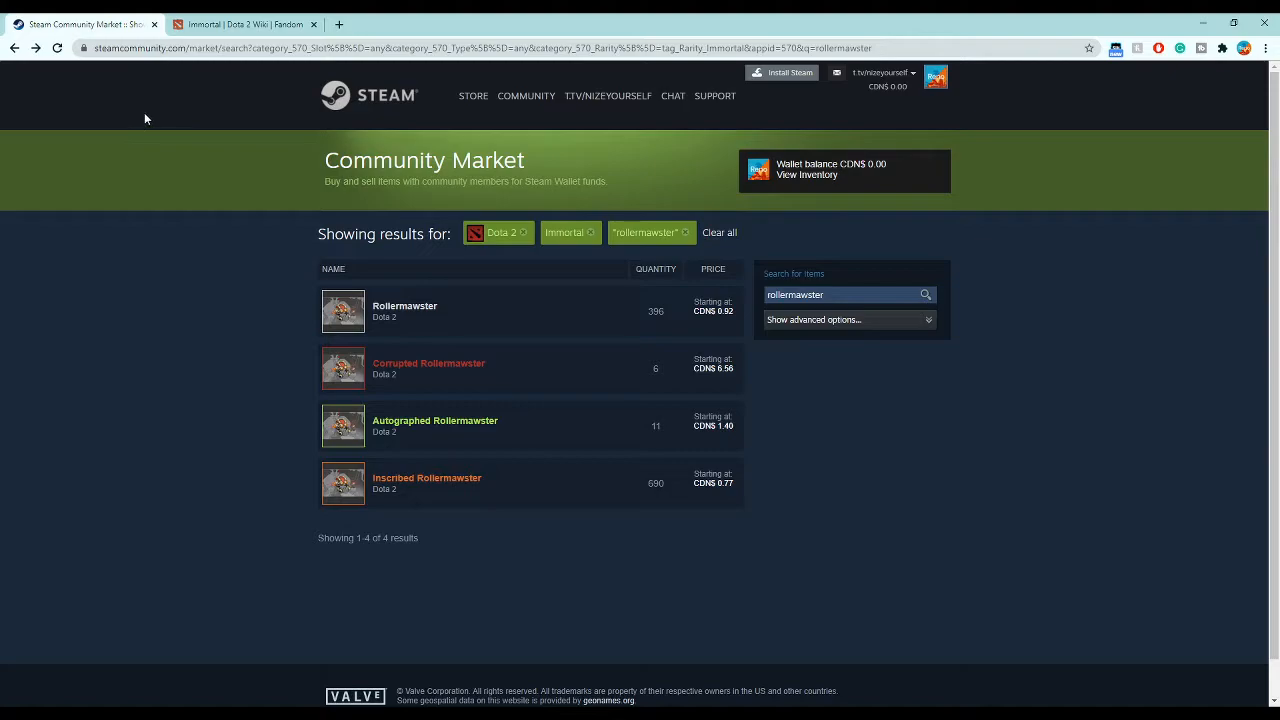
{"action": "mouse_move", "coordinate": [236, 136]}
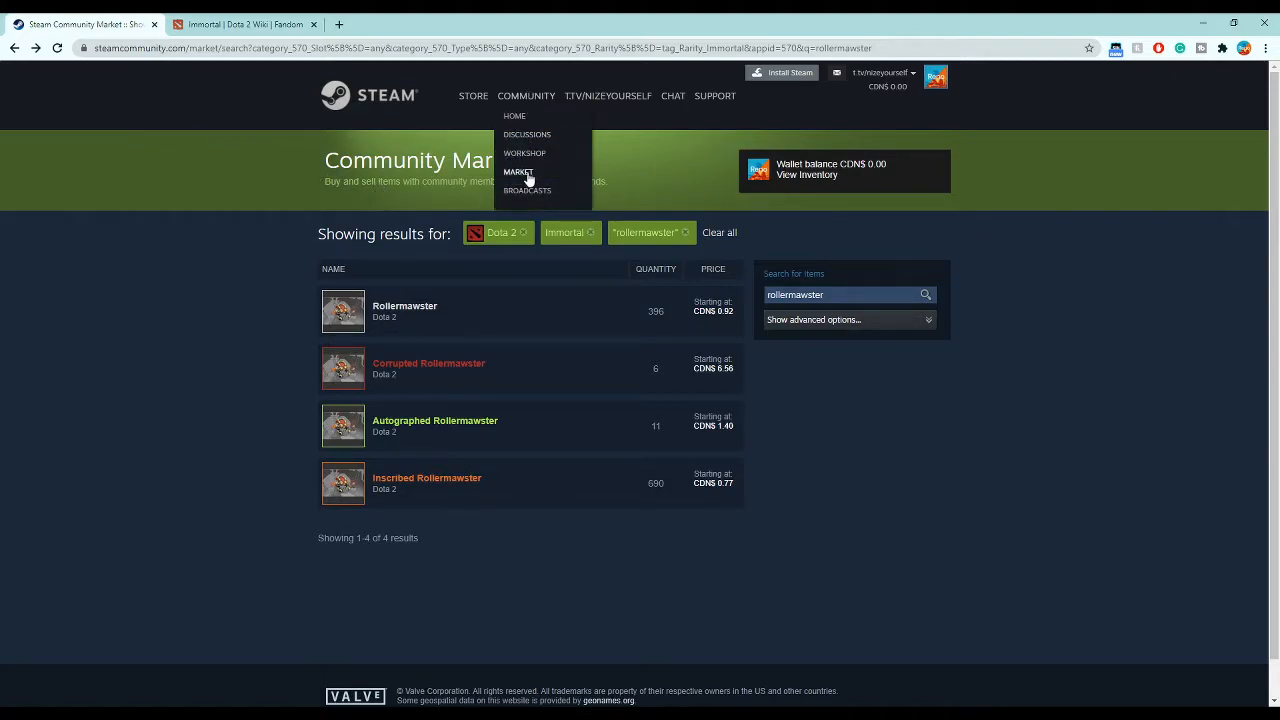
- Open the Market home, scroll past My Active Listings to Popular Items, then return to the wiki
{"action": "left_click", "coordinate": [518, 172]}
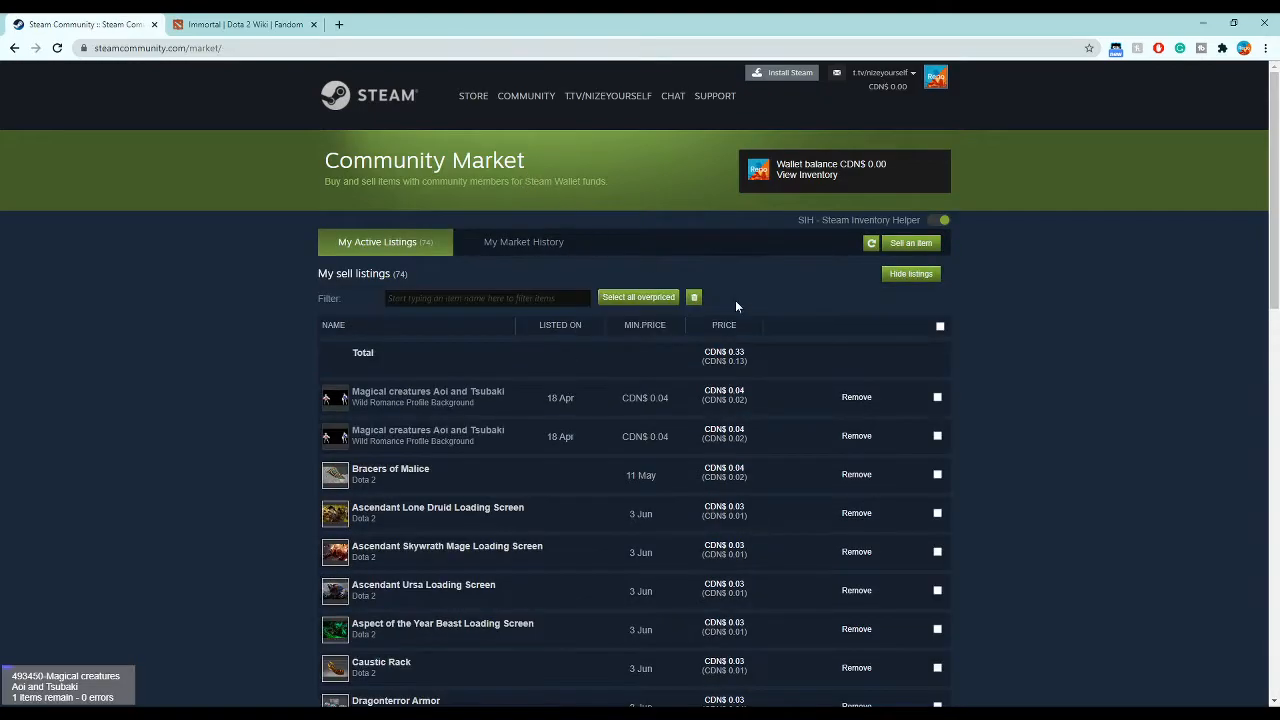
{"action": "scroll", "scroll_direction": "down", "scroll_amount": 3}
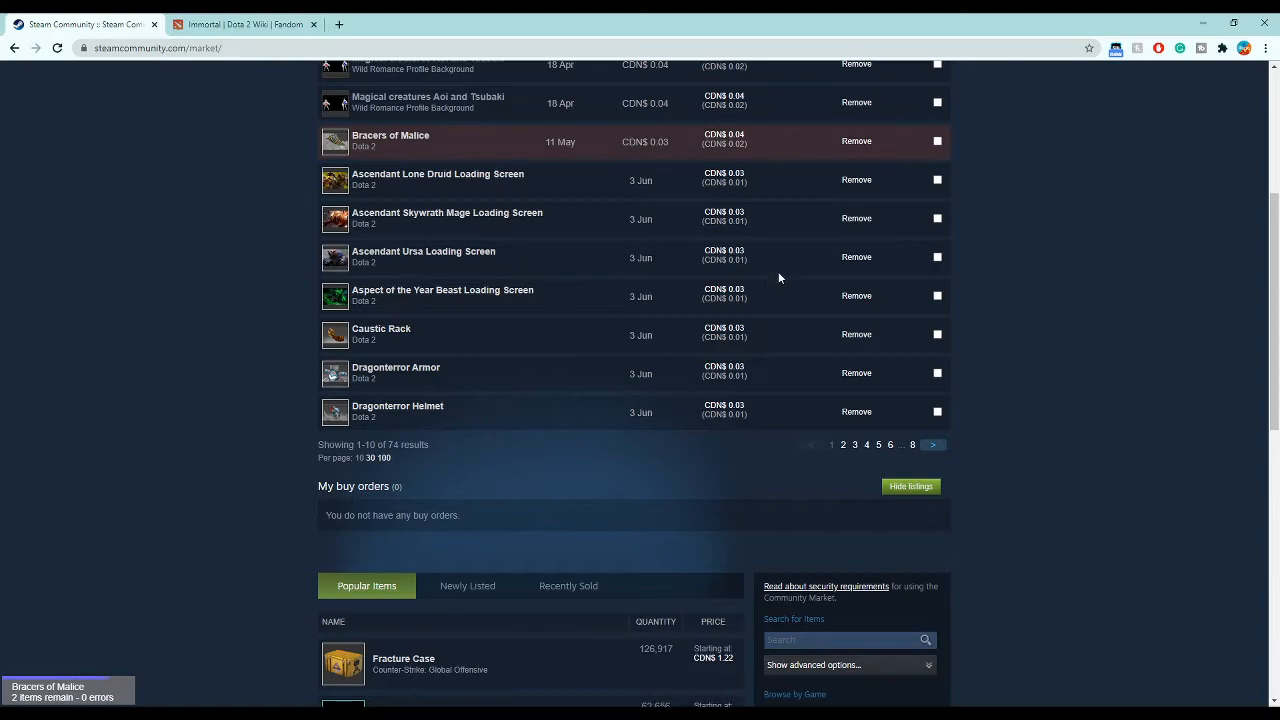
{"action": "scroll", "scroll_direction": "down", "scroll_amount": 3}
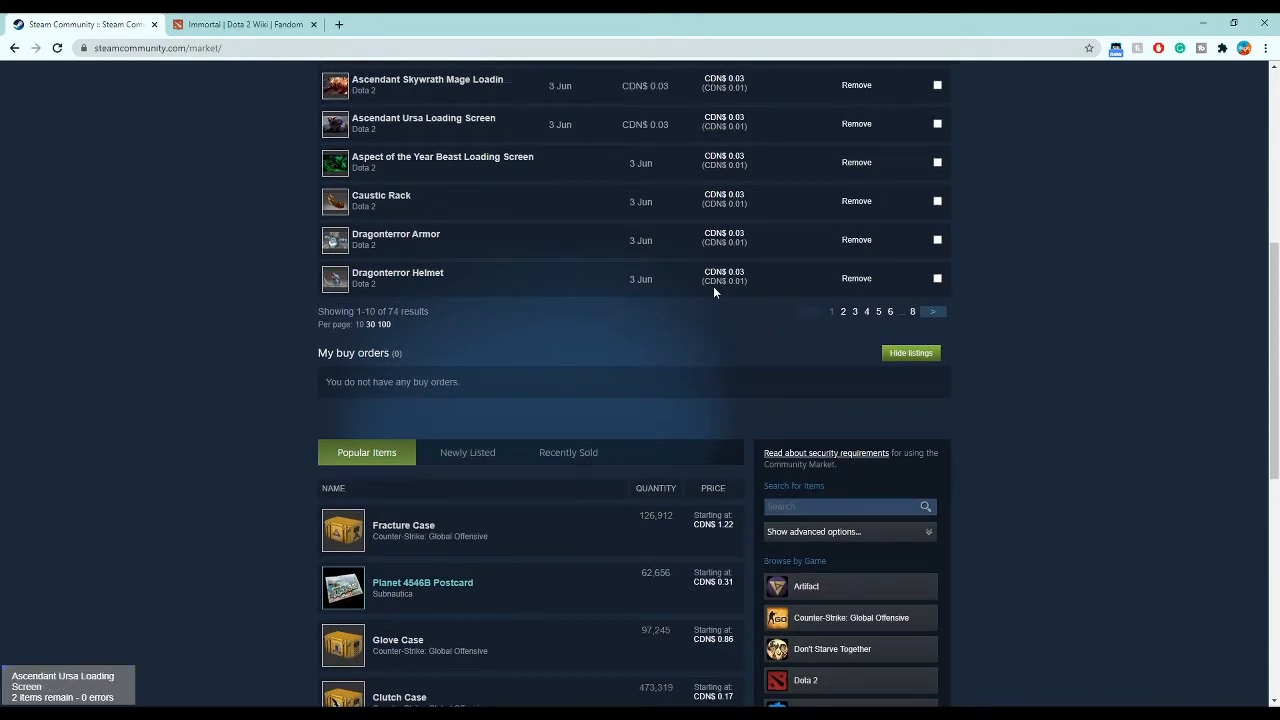
{"action": "scroll", "scroll_direction": "down", "scroll_amount": 3}
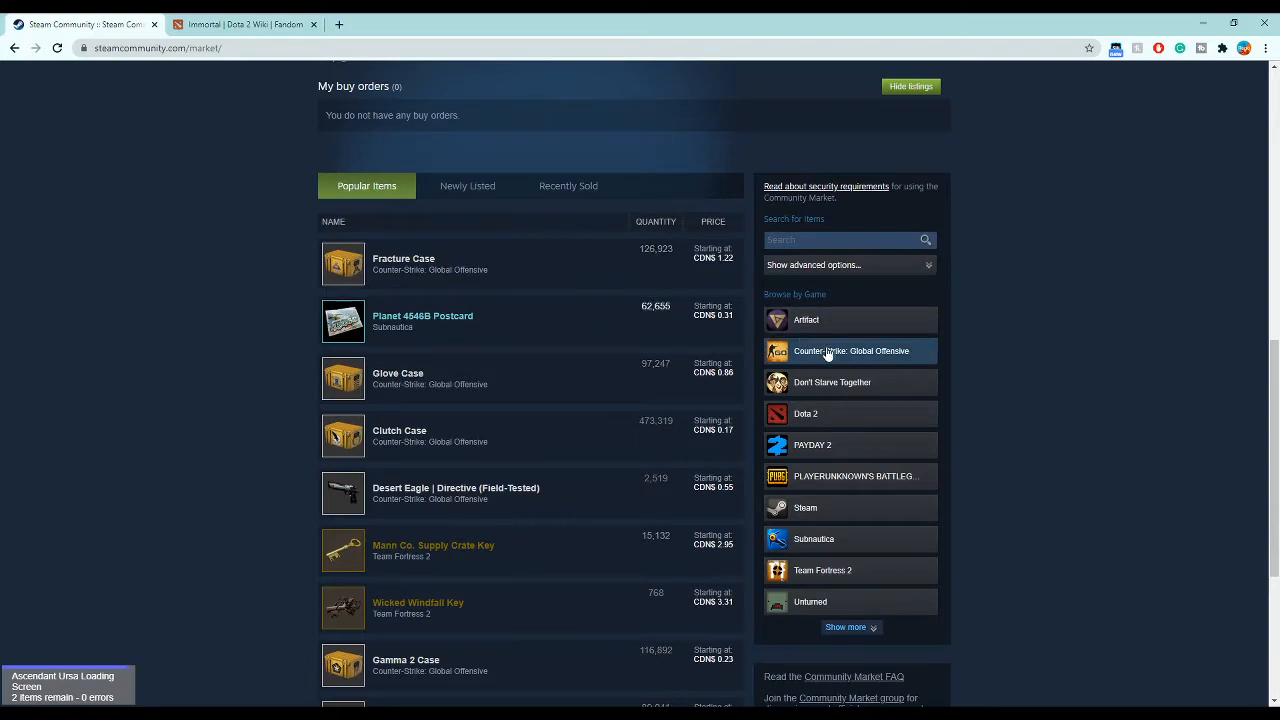
{"action": "left_click", "coordinate": [244, 24]}
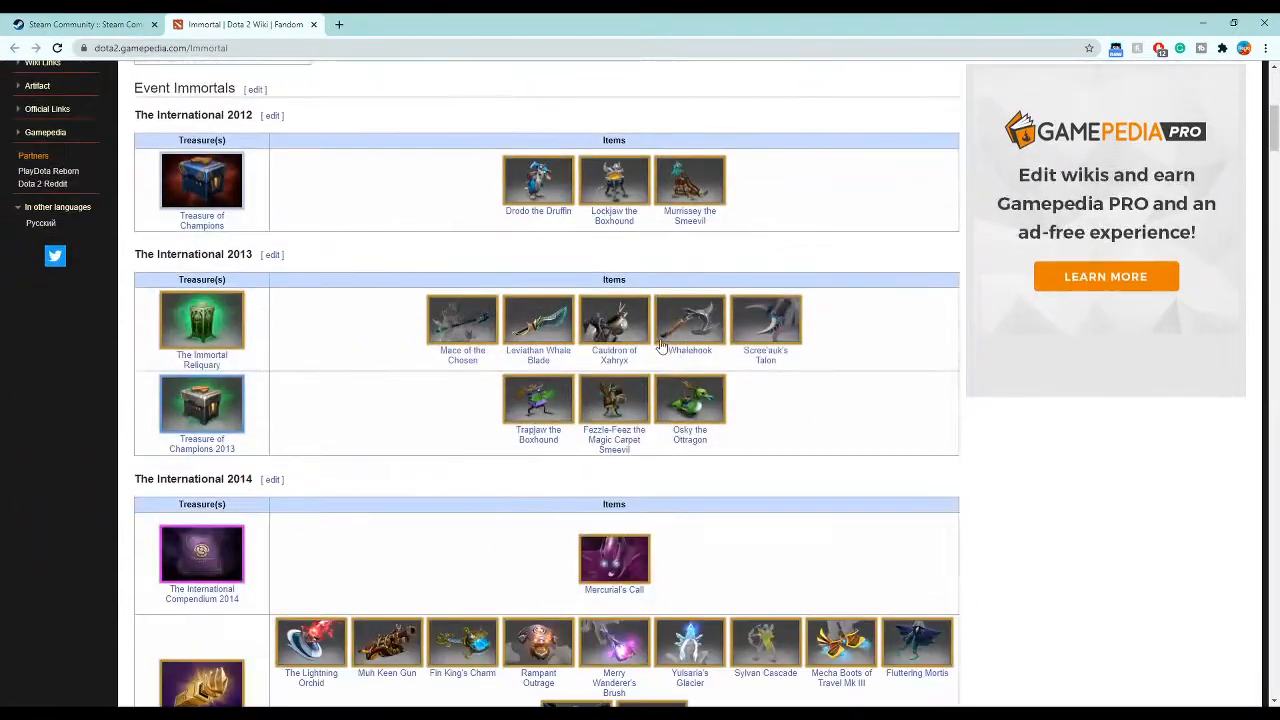
{"action": "scroll", "scroll_direction": "down", "scroll_amount": 3}
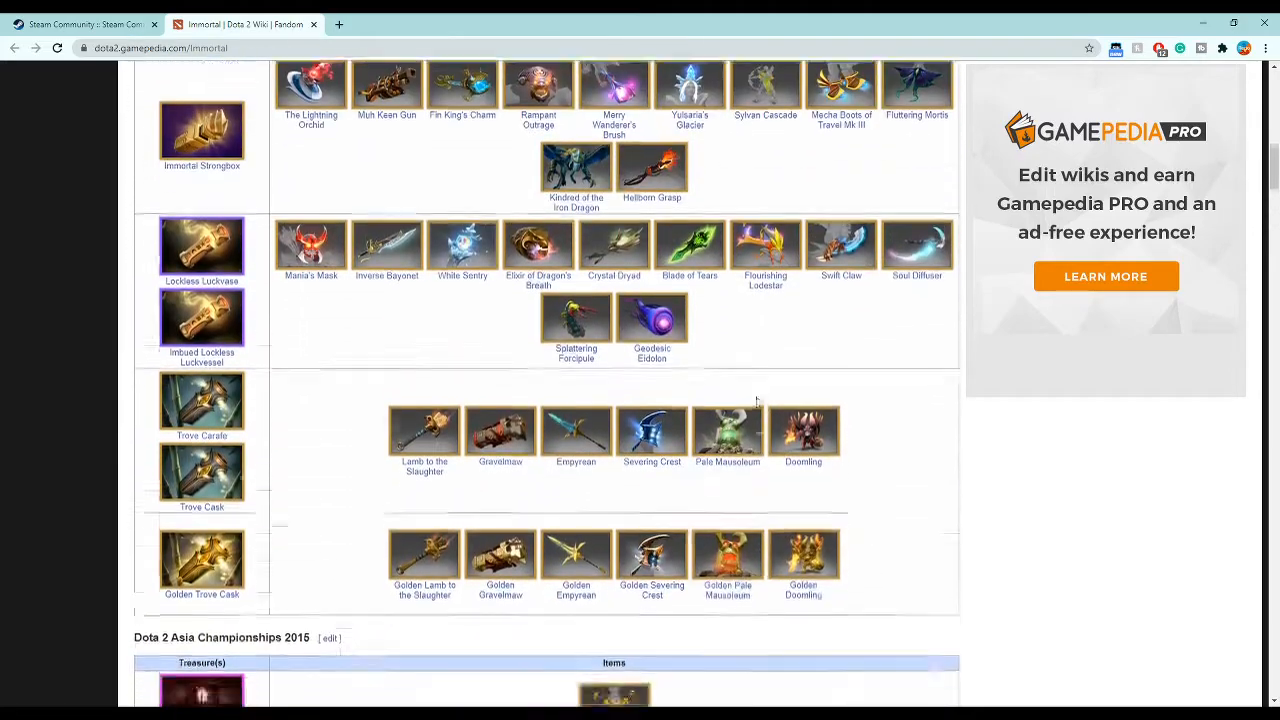
{"action": "scroll", "scroll_direction": "down", "scroll_amount": 3}
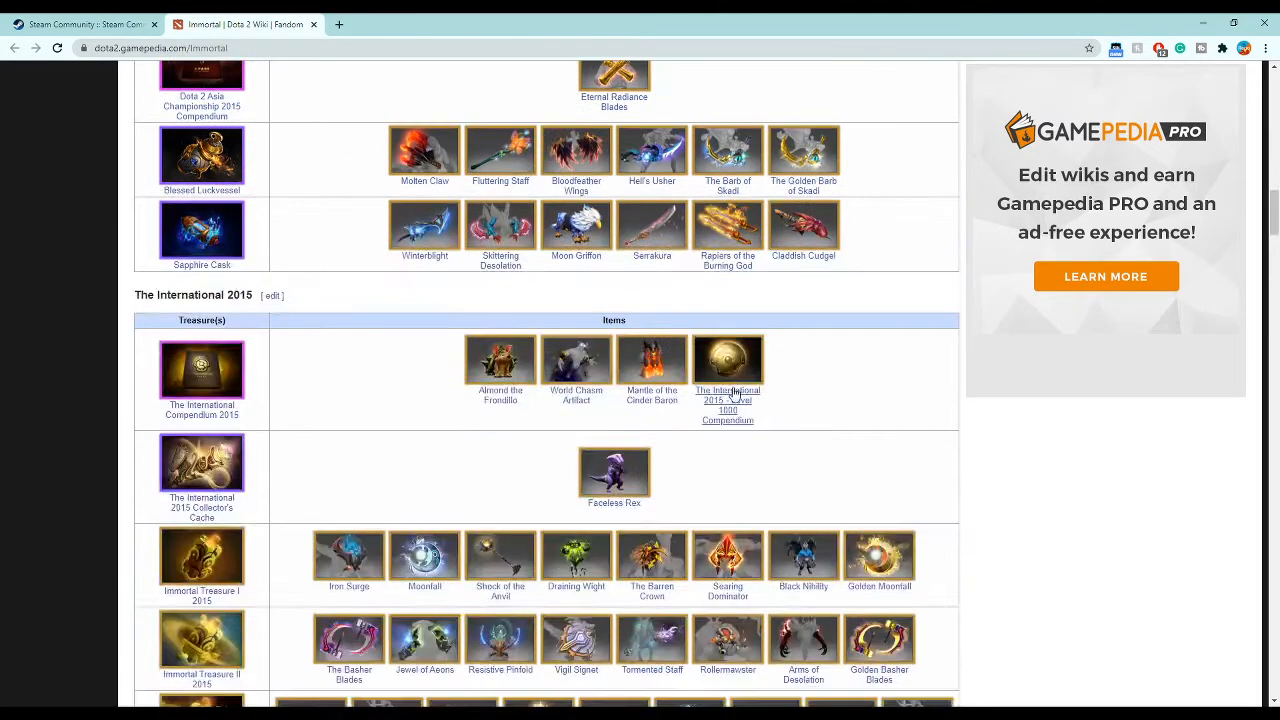
{"action": "scroll", "scroll_direction": "up", "scroll_amount": 3}
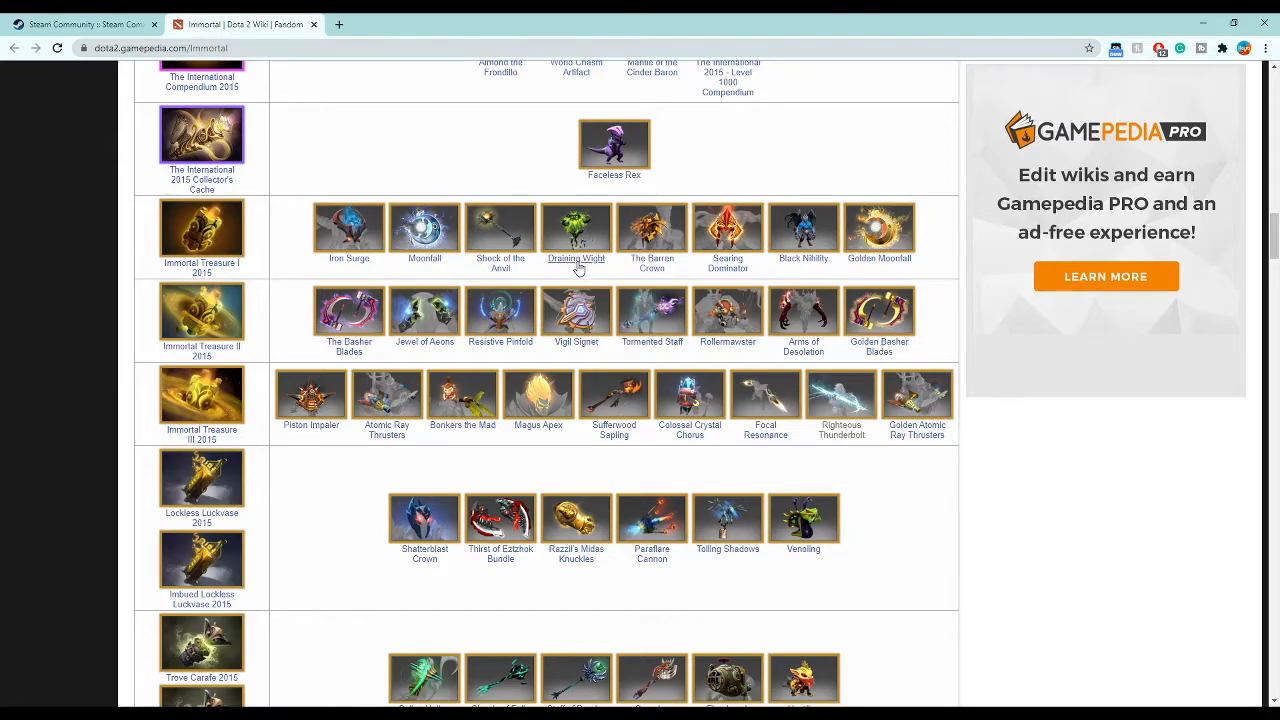
{"action": "mouse_move", "coordinate": [840, 336]}
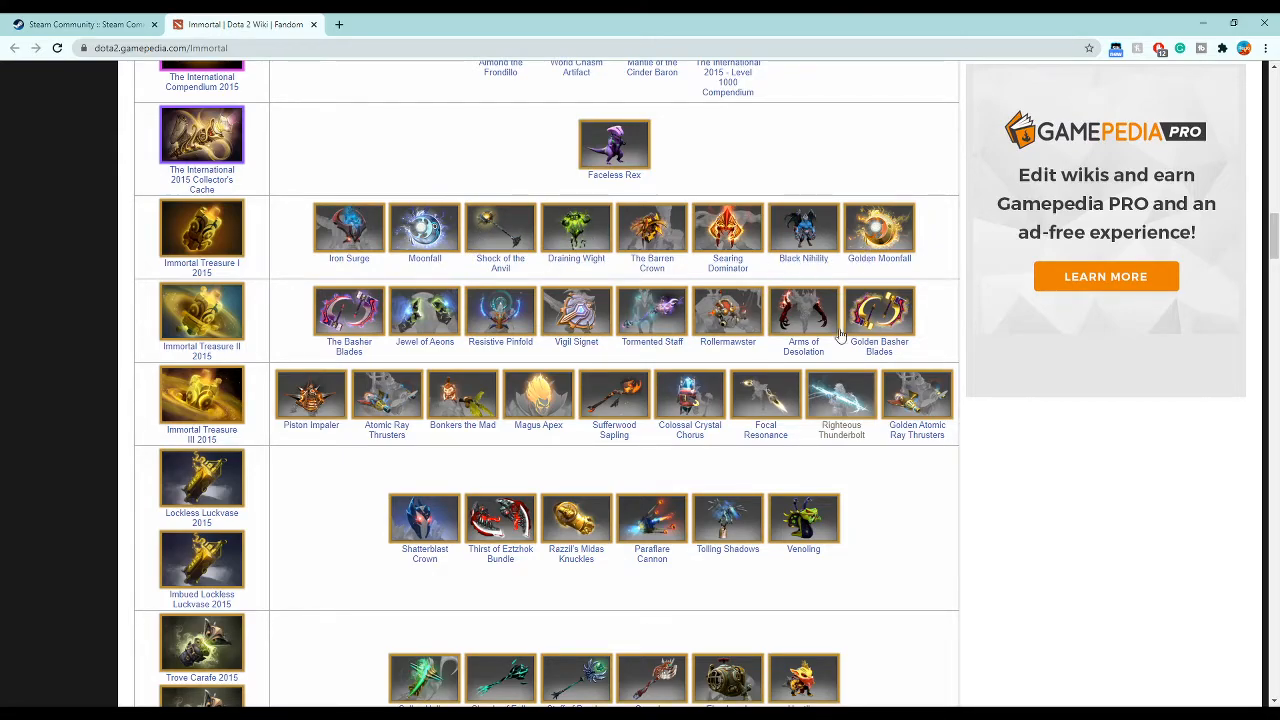
{"action": "mouse_move", "coordinate": [480, 260]}
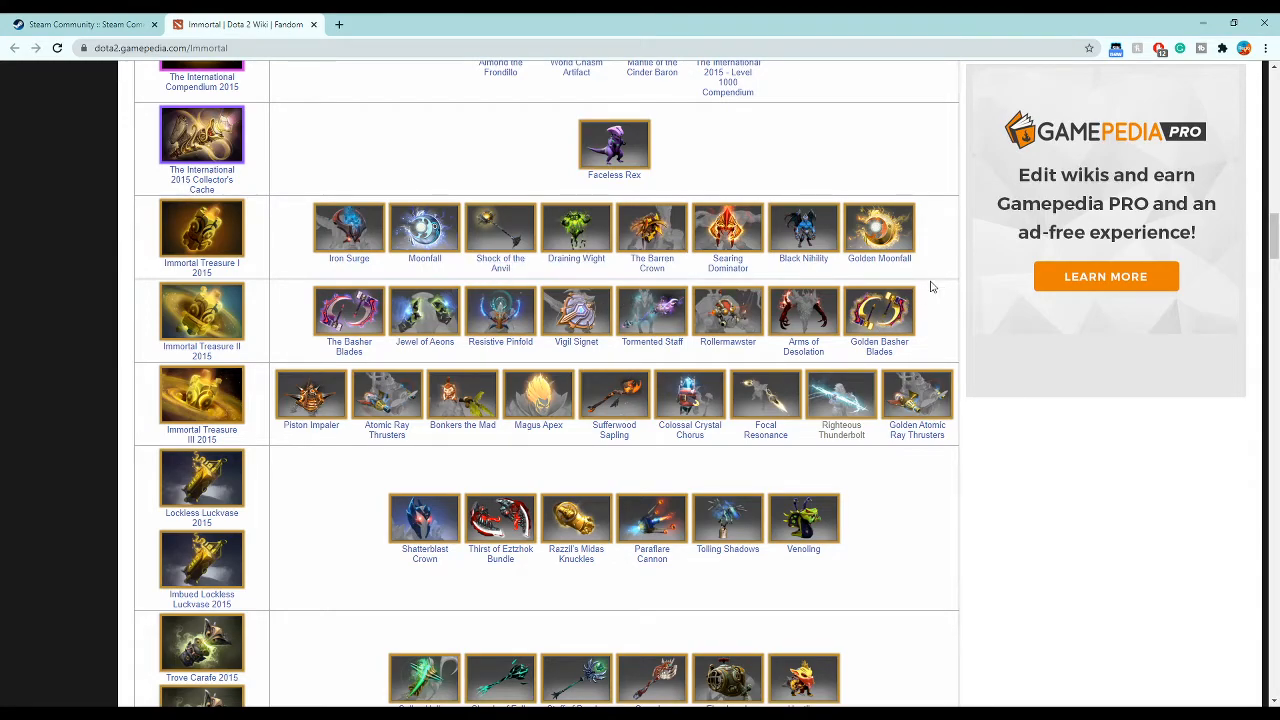
{"action": "mouse_move", "coordinate": [930, 304]}
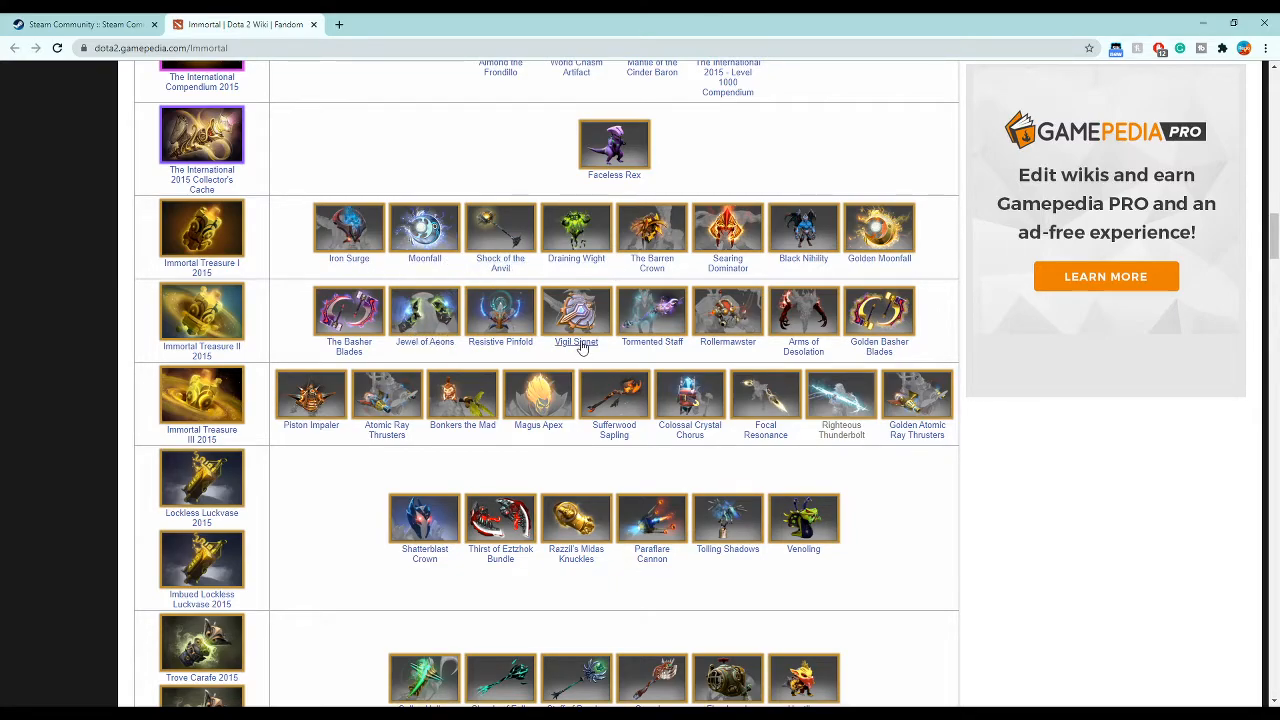
- Back on the wiki, scroll up to Asia Championships 2015 and open the Eternal Radiance Blades article
{"action": "left_click", "coordinate": [80, 24]}
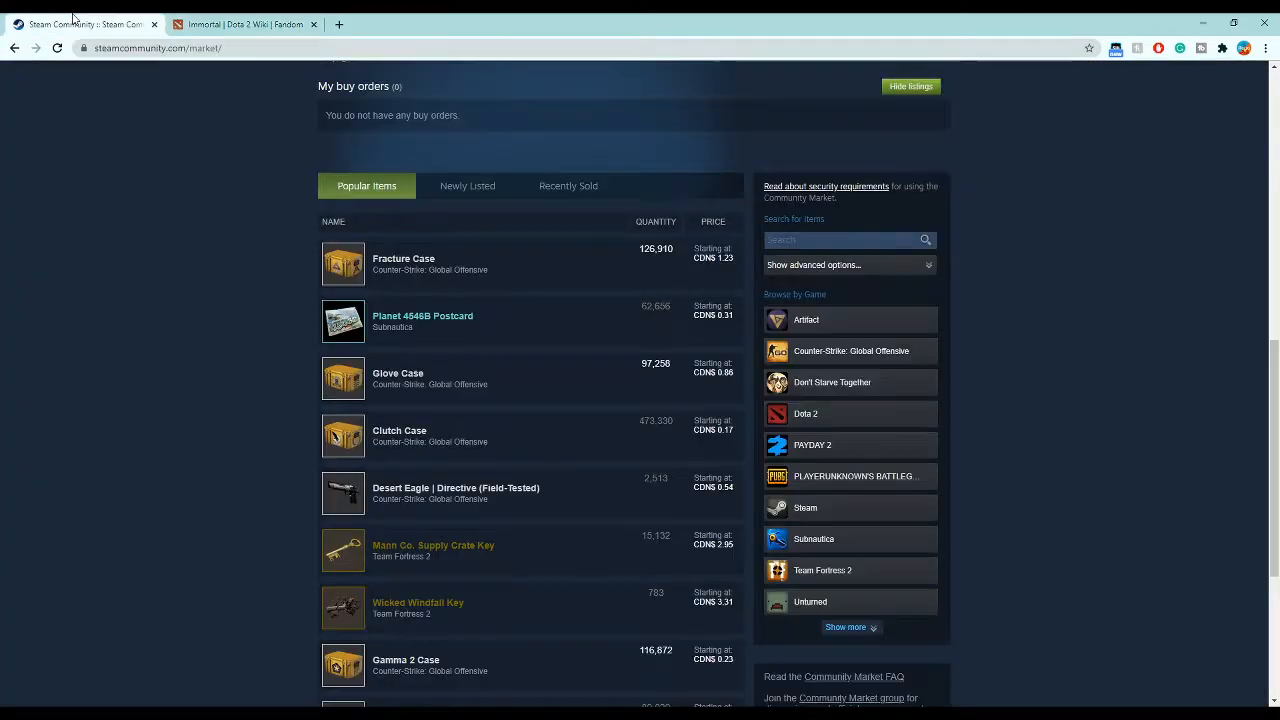
{"action": "left_click", "coordinate": [244, 24]}
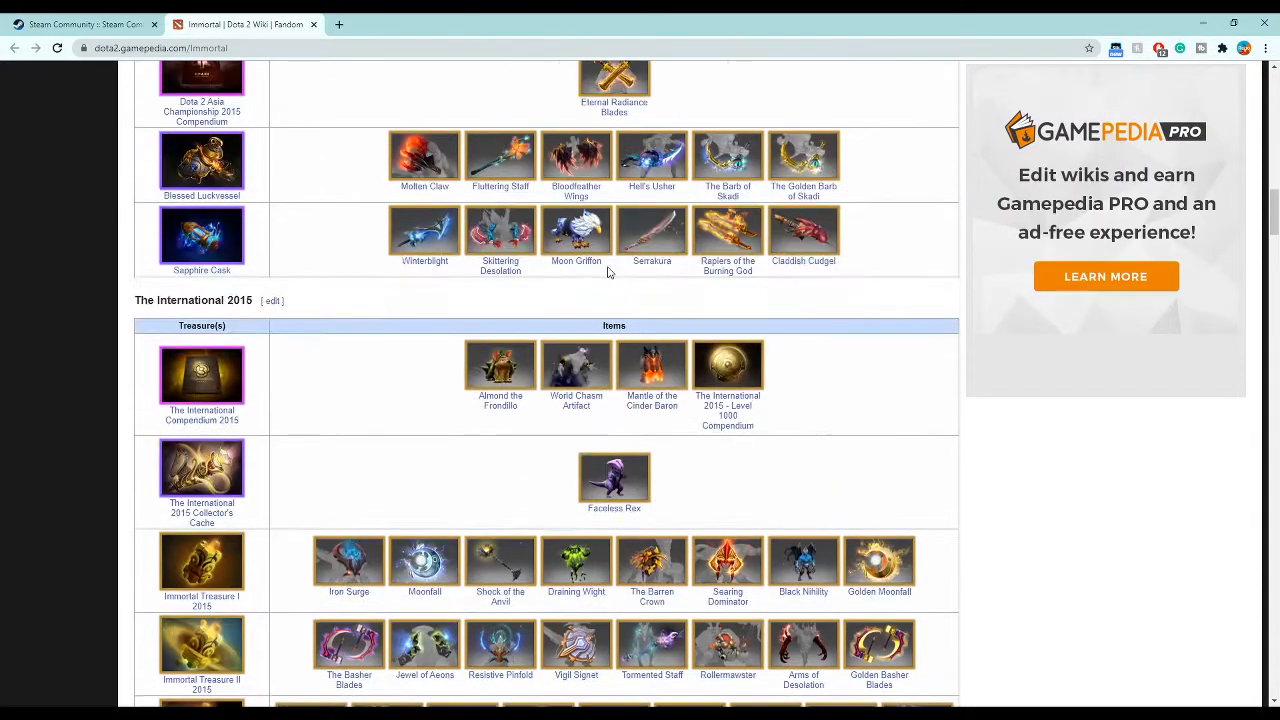
{"action": "scroll", "scroll_direction": "up", "scroll_amount": 3}
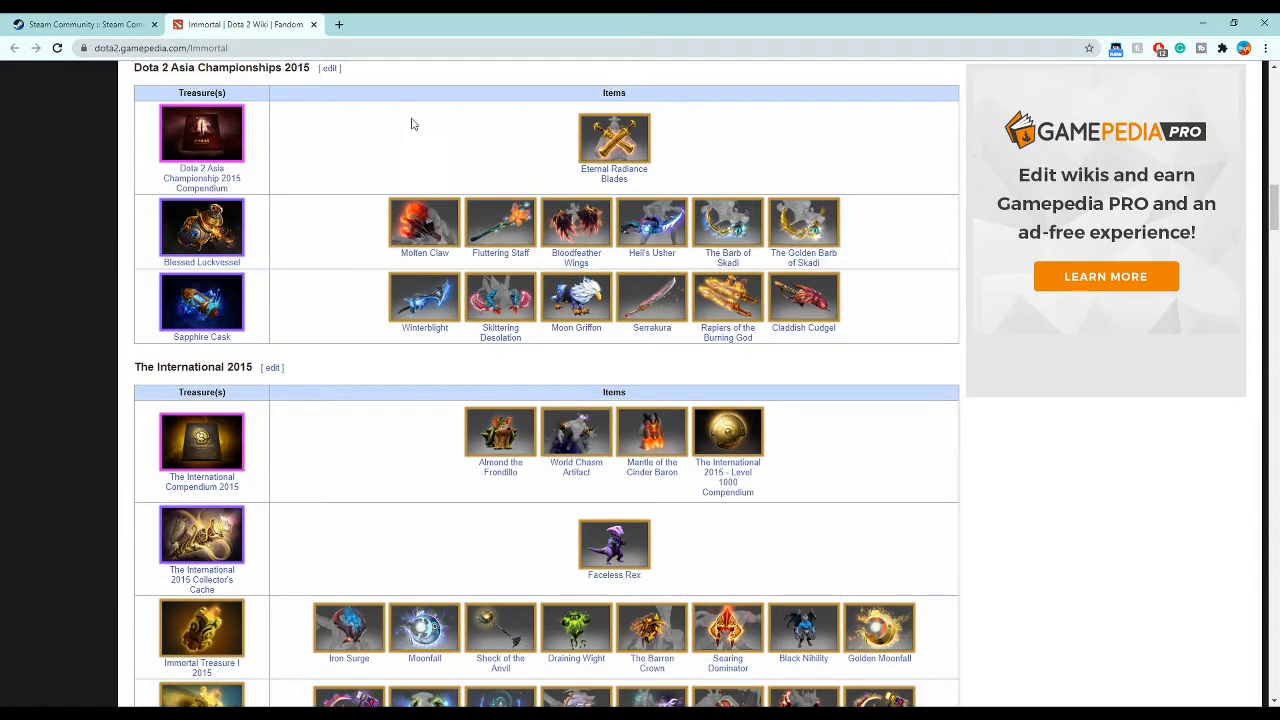
{"action": "left_click", "coordinate": [612, 138]}
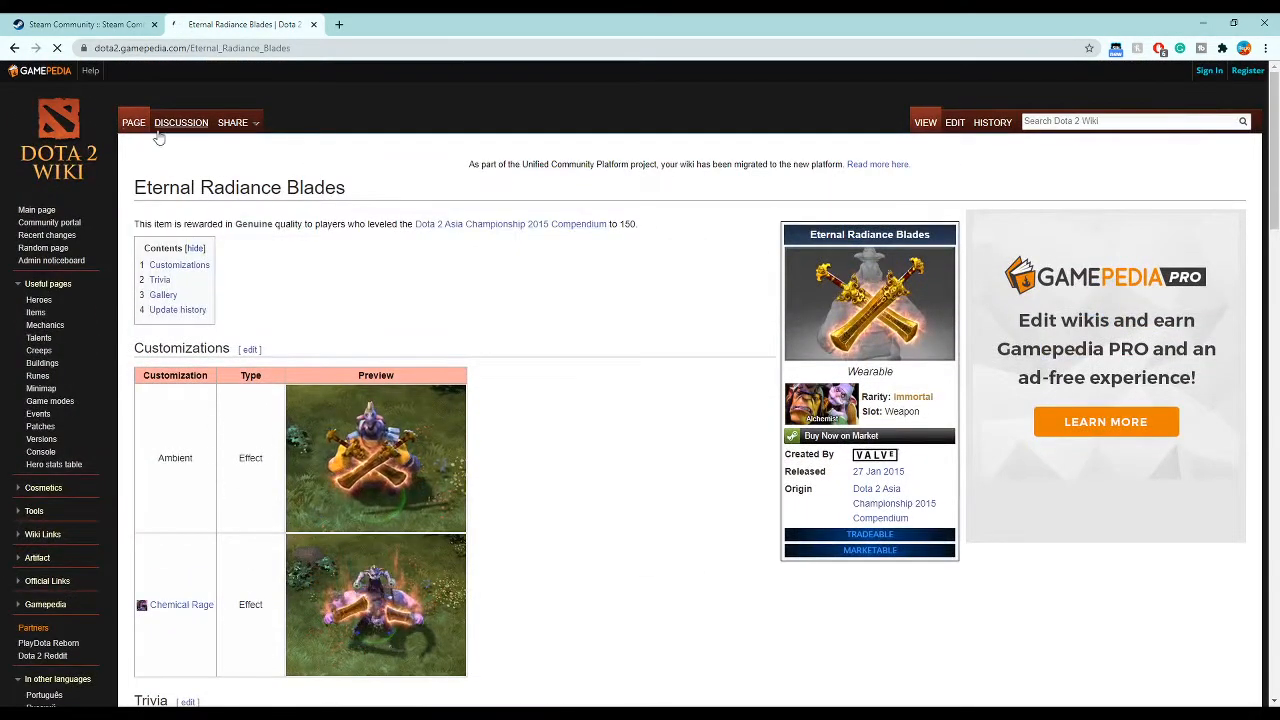
- Open the Genuine Eternal Radiance Blades market listing and show its lifetime price history
{"action": "left_click", "coordinate": [840, 436]}
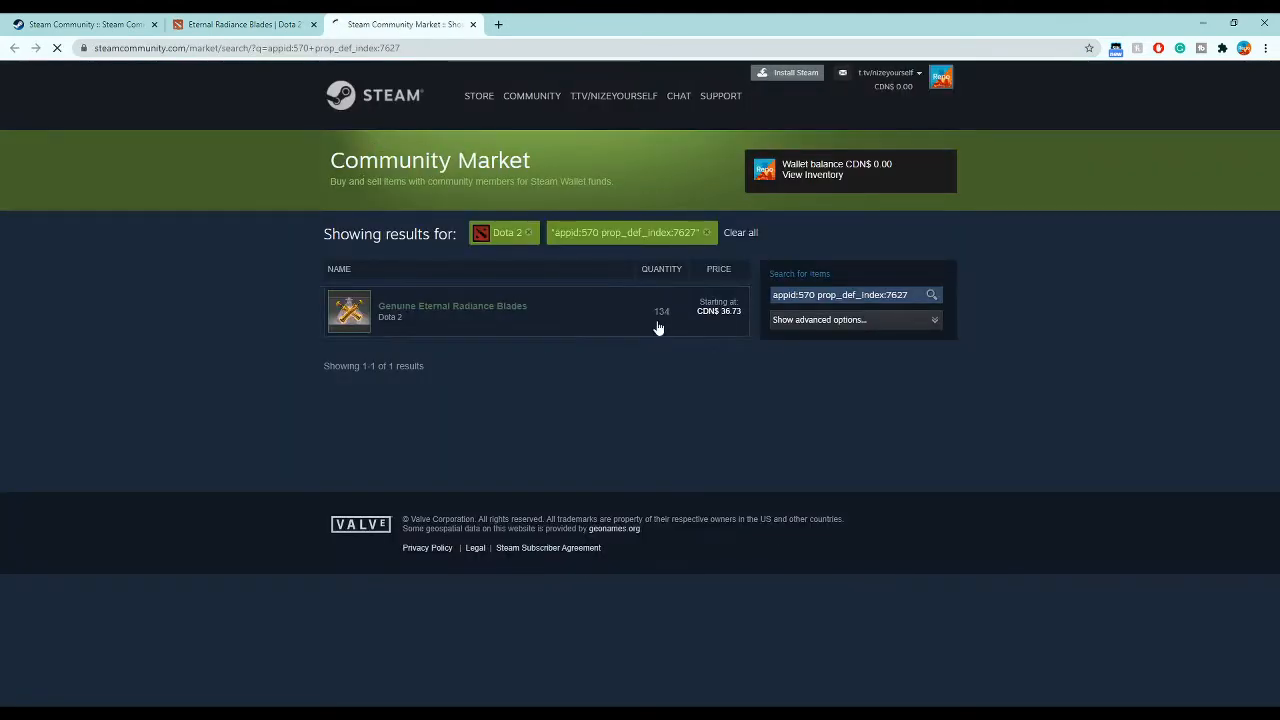
{"action": "left_click", "coordinate": [452, 310]}
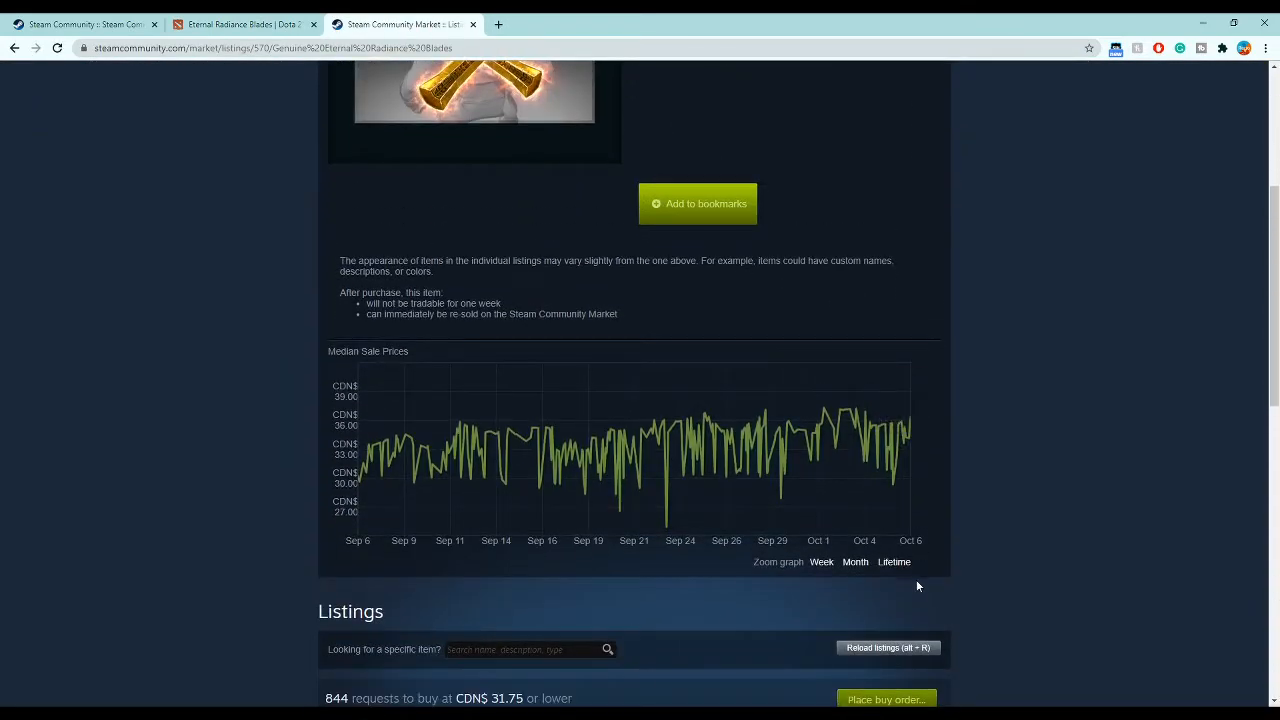
{"action": "left_click", "coordinate": [892, 560]}
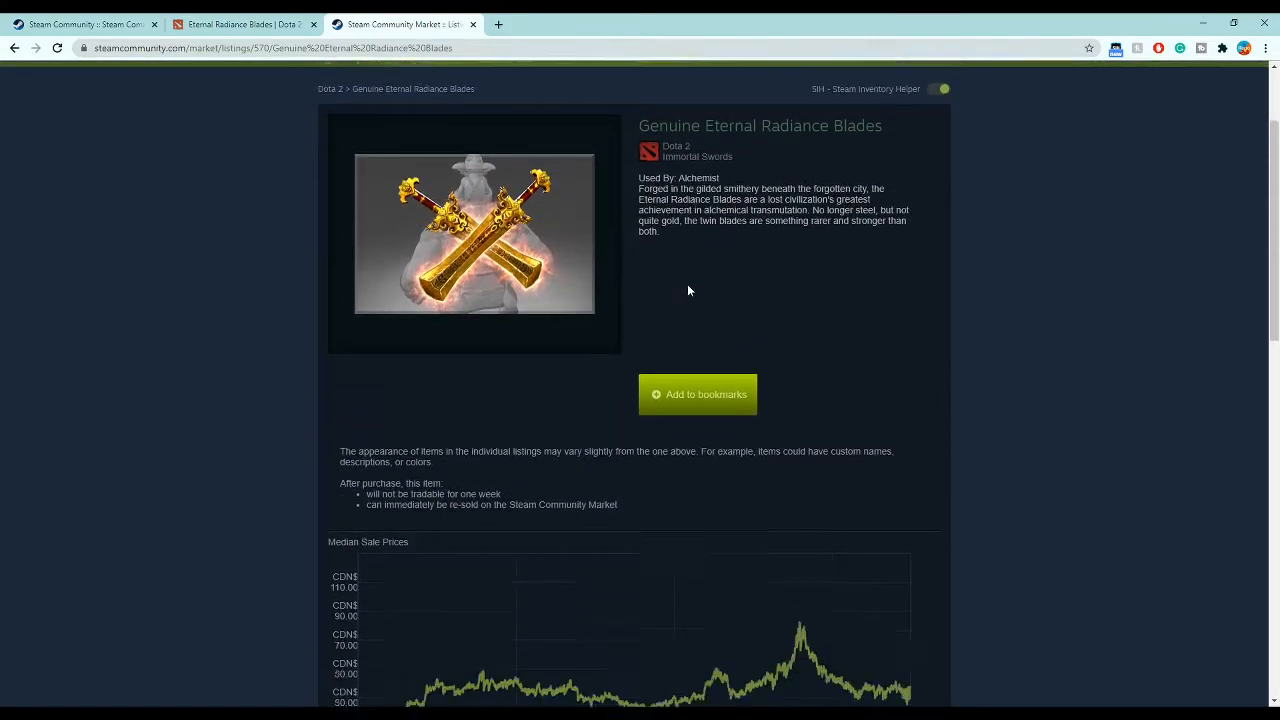
- Scroll down through the listing's sale offers and details
{"action": "scroll", "scroll_direction": "down", "scroll_amount": 3}
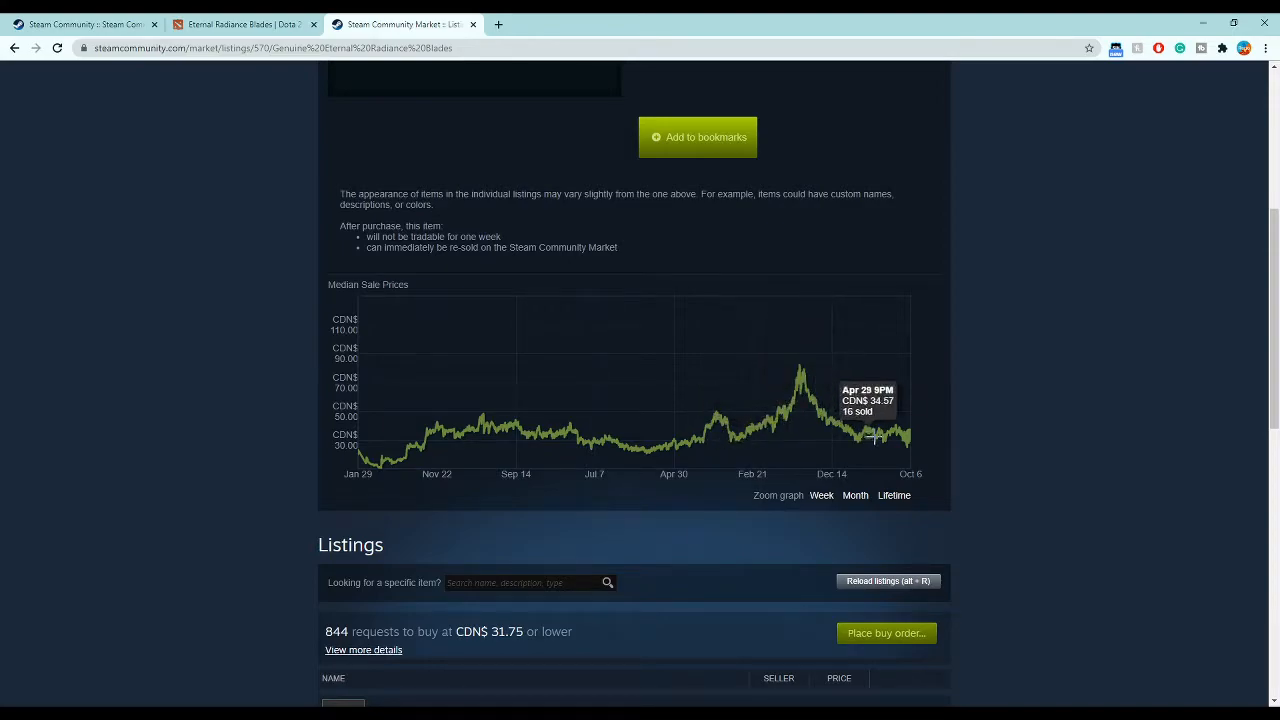
{"action": "mouse_move", "coordinate": [690, 444]}
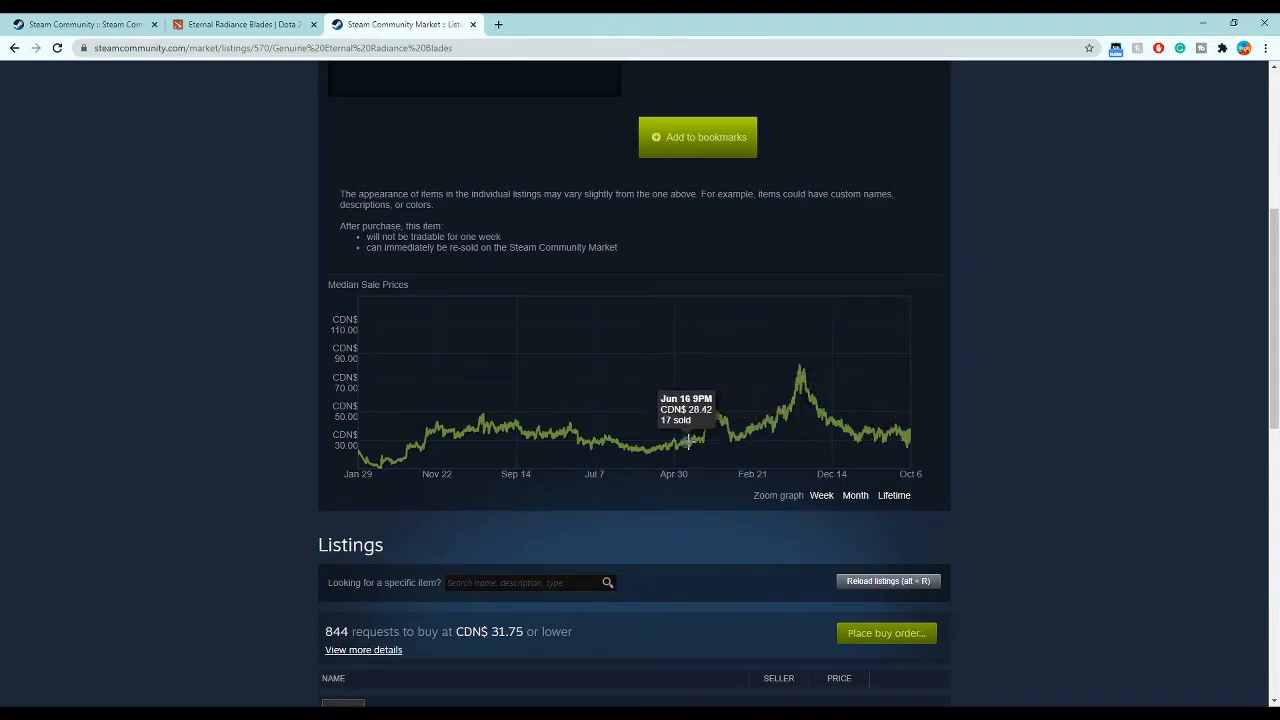
{"action": "mouse_move", "coordinate": [840, 416]}
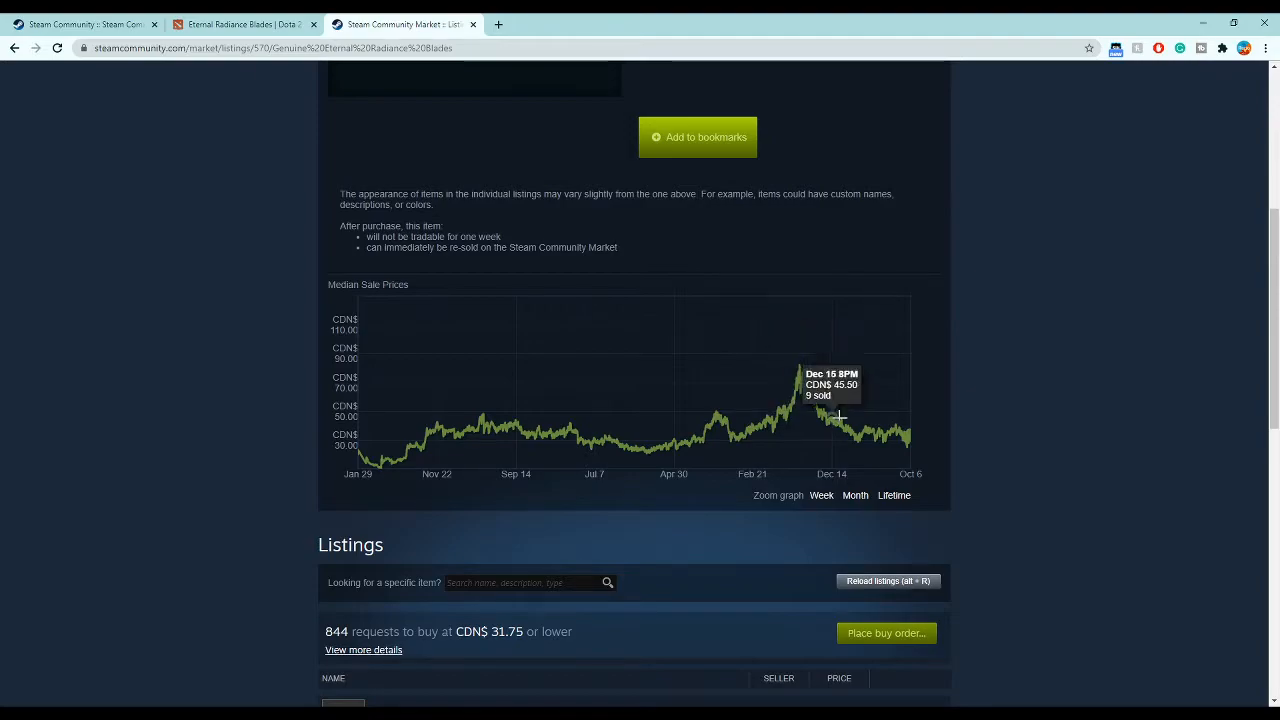
{"action": "scroll", "scroll_direction": "down", "scroll_amount": 3}
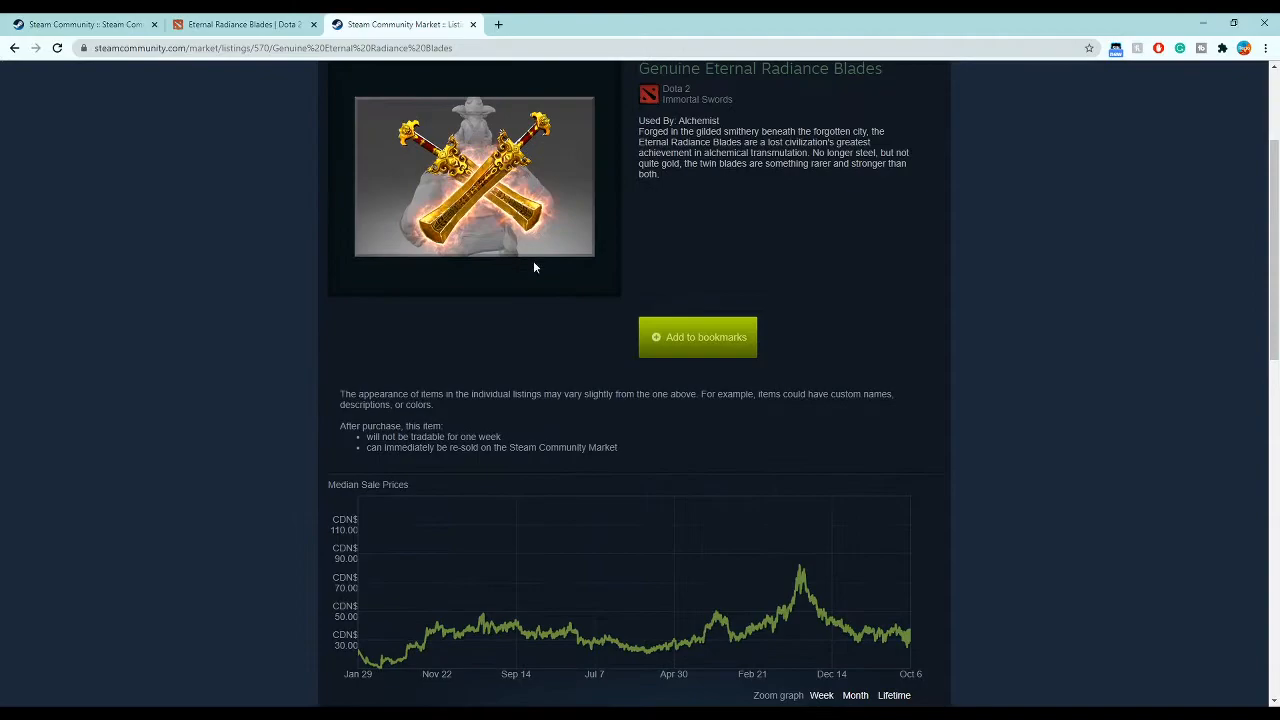
{"action": "scroll", "scroll_direction": "down", "scroll_amount": 3}
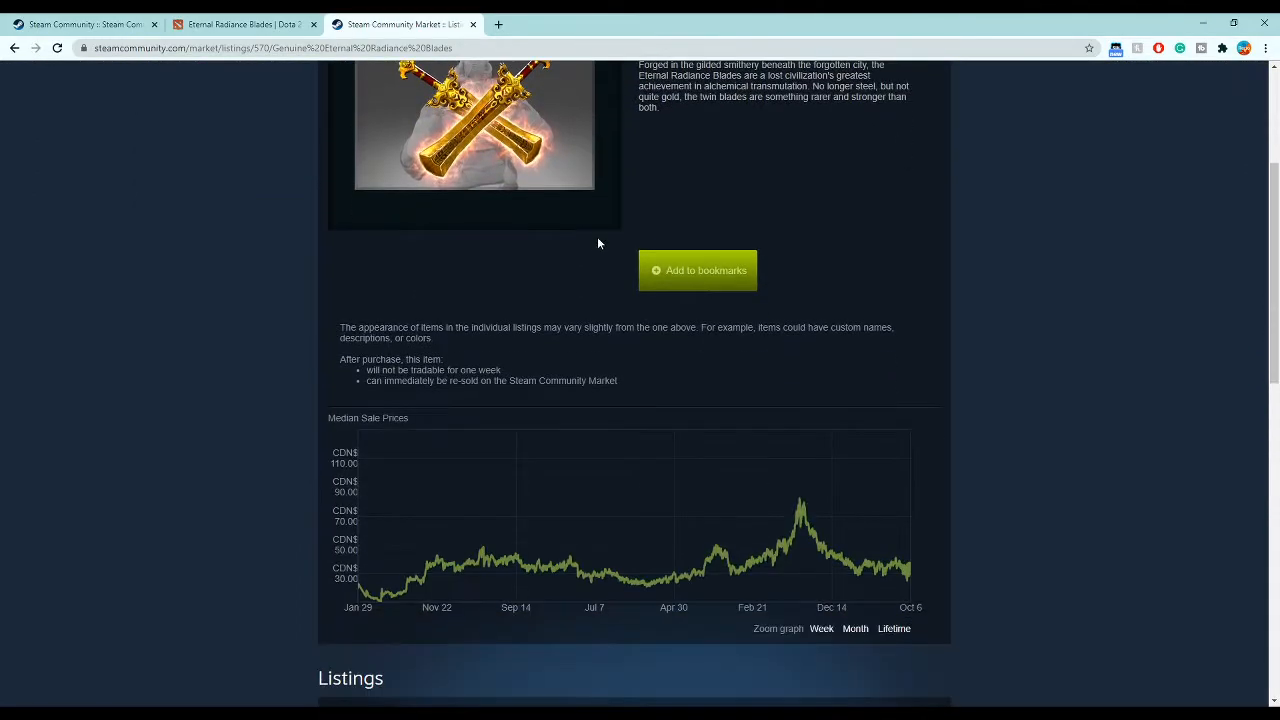
{"action": "scroll", "scroll_direction": "down", "scroll_amount": 3}
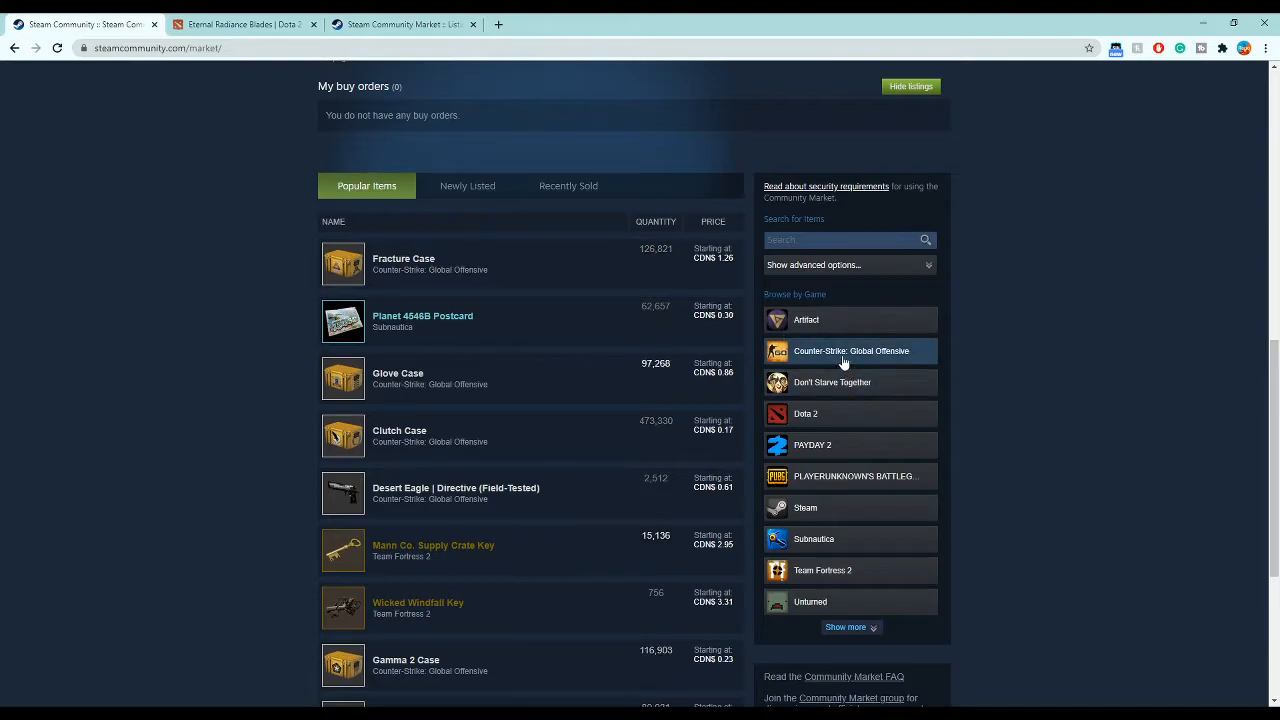
- List Counter-Strike: Global Offensive market items and page forward and back through the results
{"action": "left_click", "coordinate": [852, 350]}
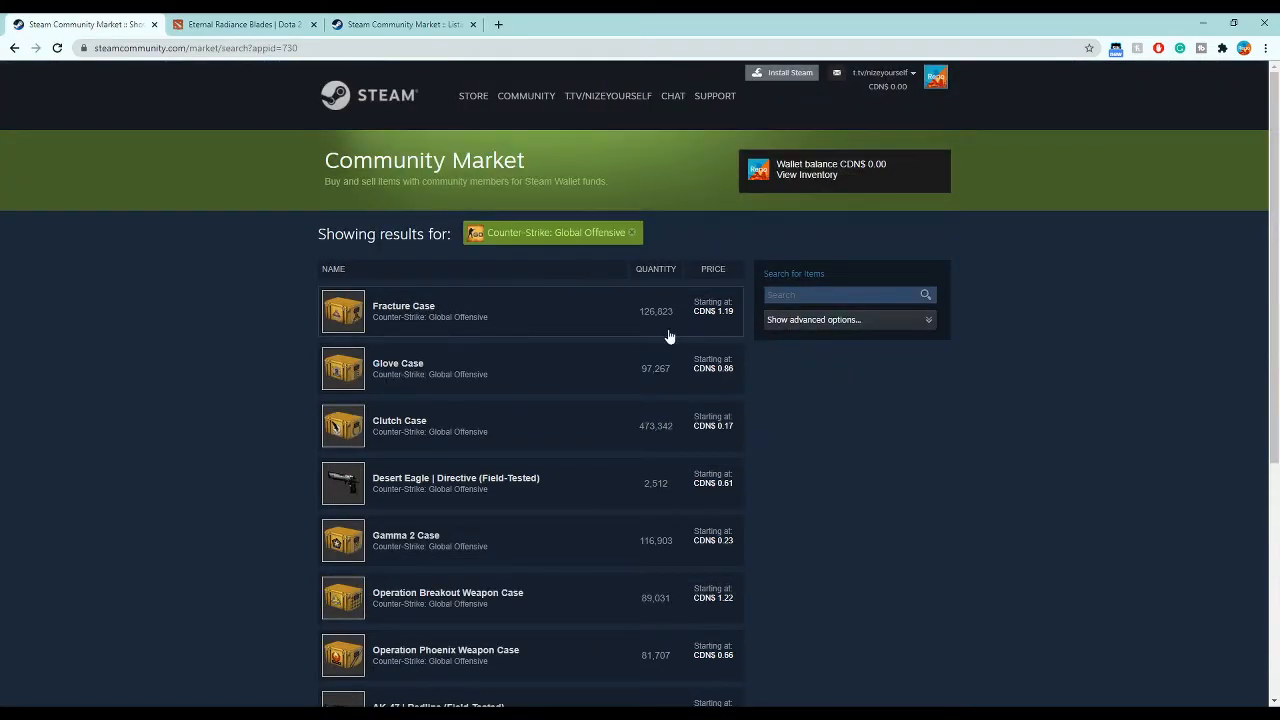
{"action": "left_click", "coordinate": [726, 500]}
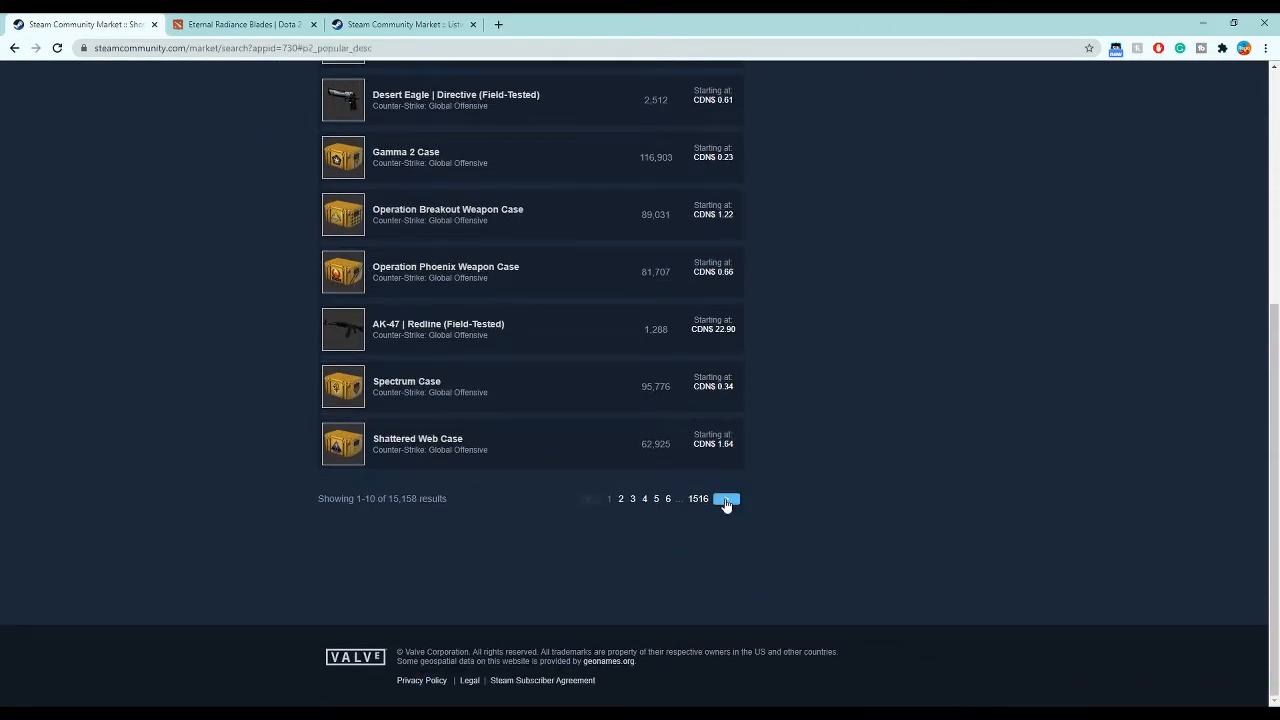
{"action": "left_click", "coordinate": [726, 498]}
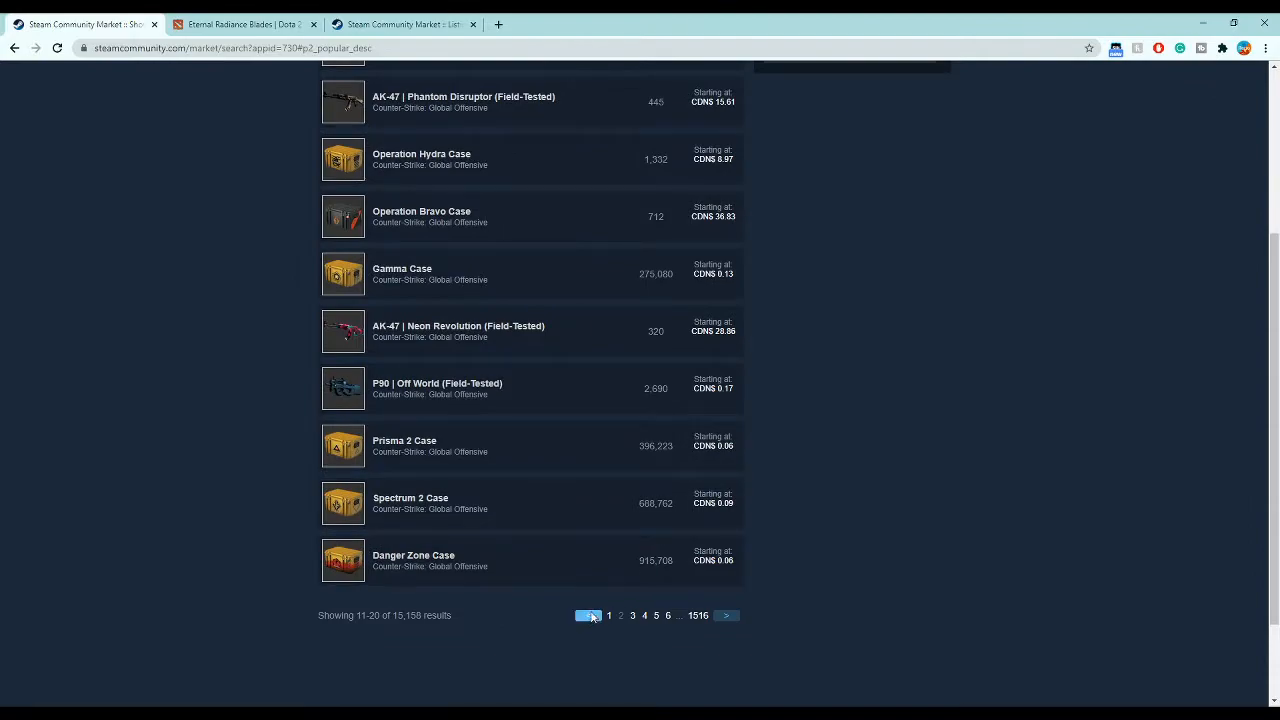
{"action": "left_click", "coordinate": [588, 616]}
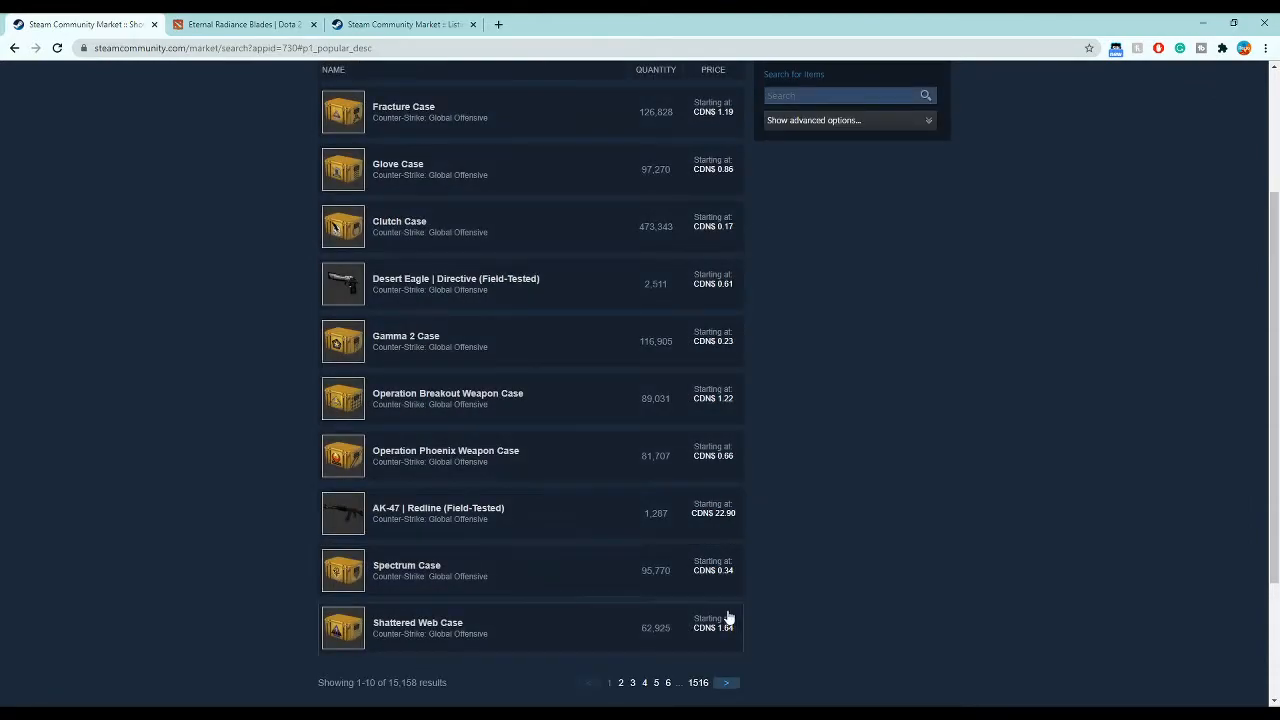
{"action": "mouse_move", "coordinate": [688, 644]}
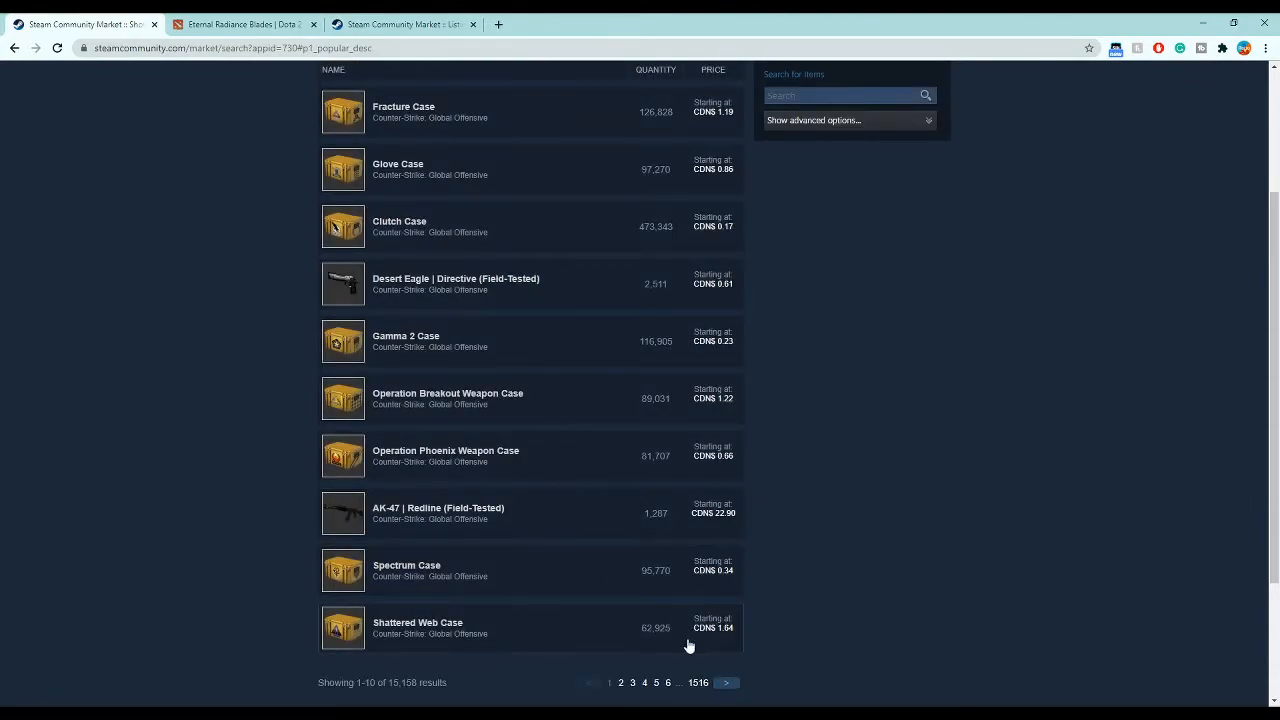
- Open the AK-47 | Neon Revolution (Field-Tested) listing from the results
{"action": "left_click", "coordinate": [620, 684]}
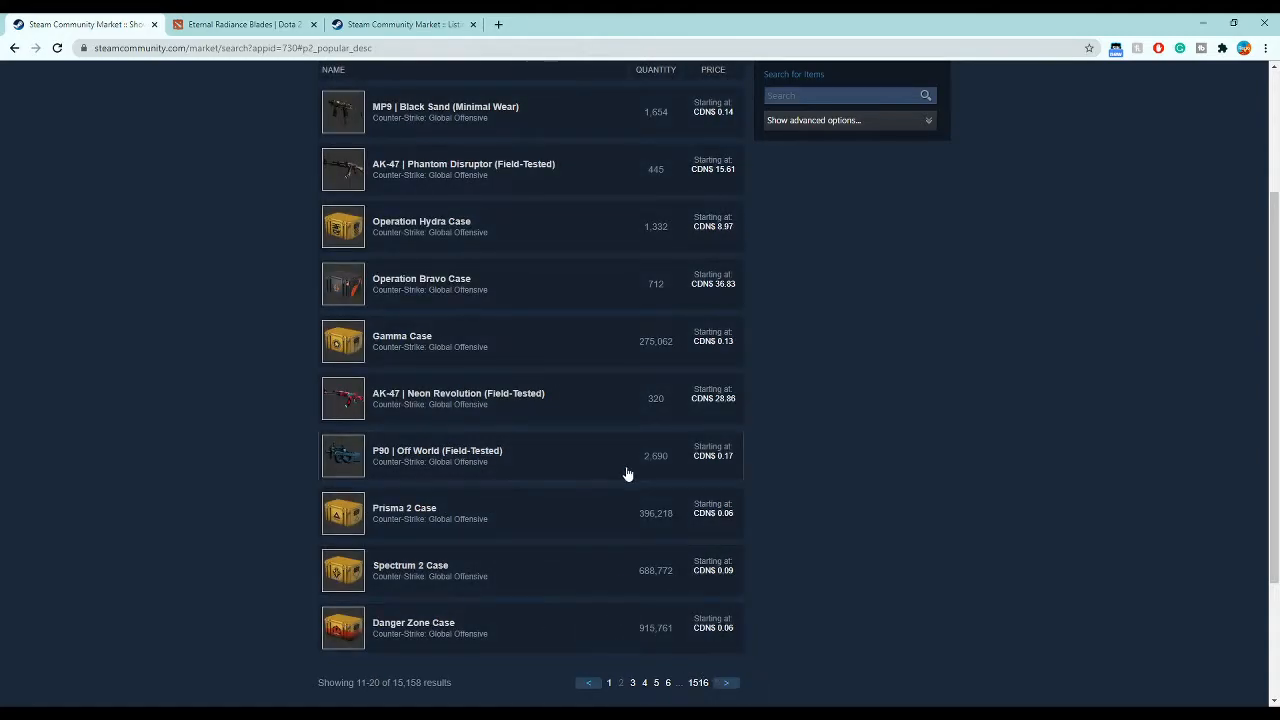
{"action": "left_click", "coordinate": [14, 48]}
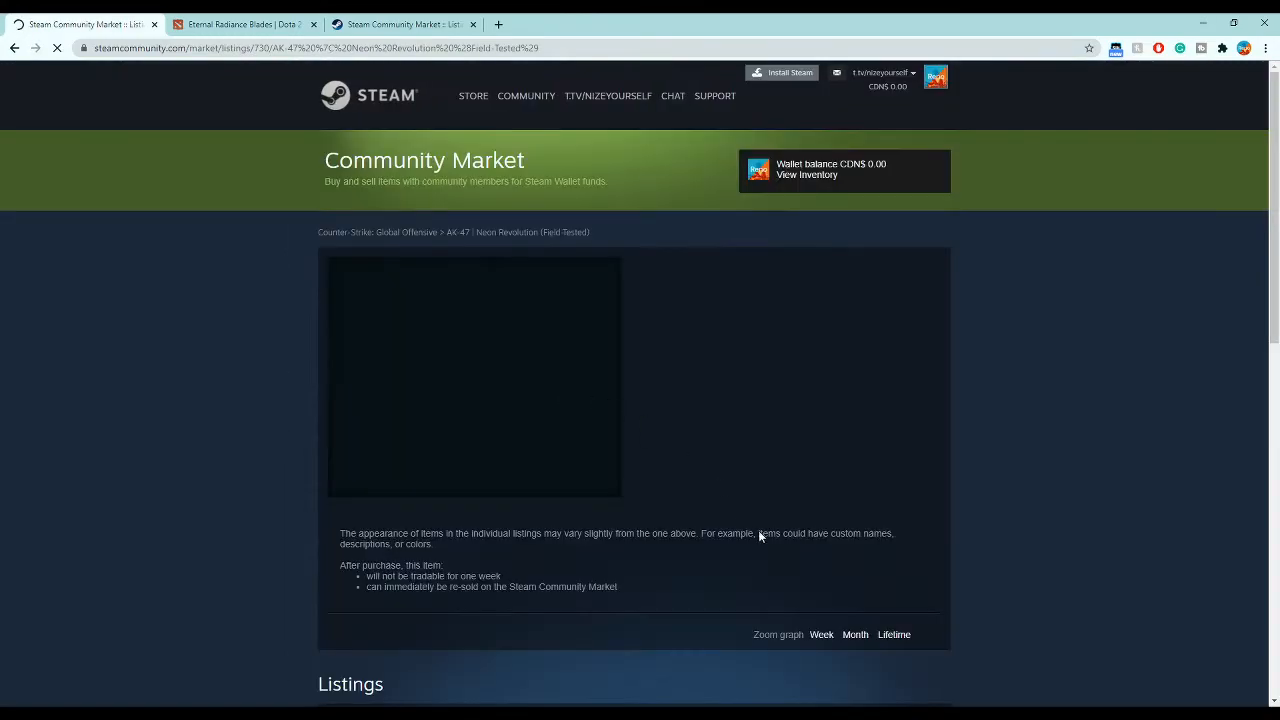
{"action": "scroll", "scroll_direction": "down", "scroll_amount": 3}
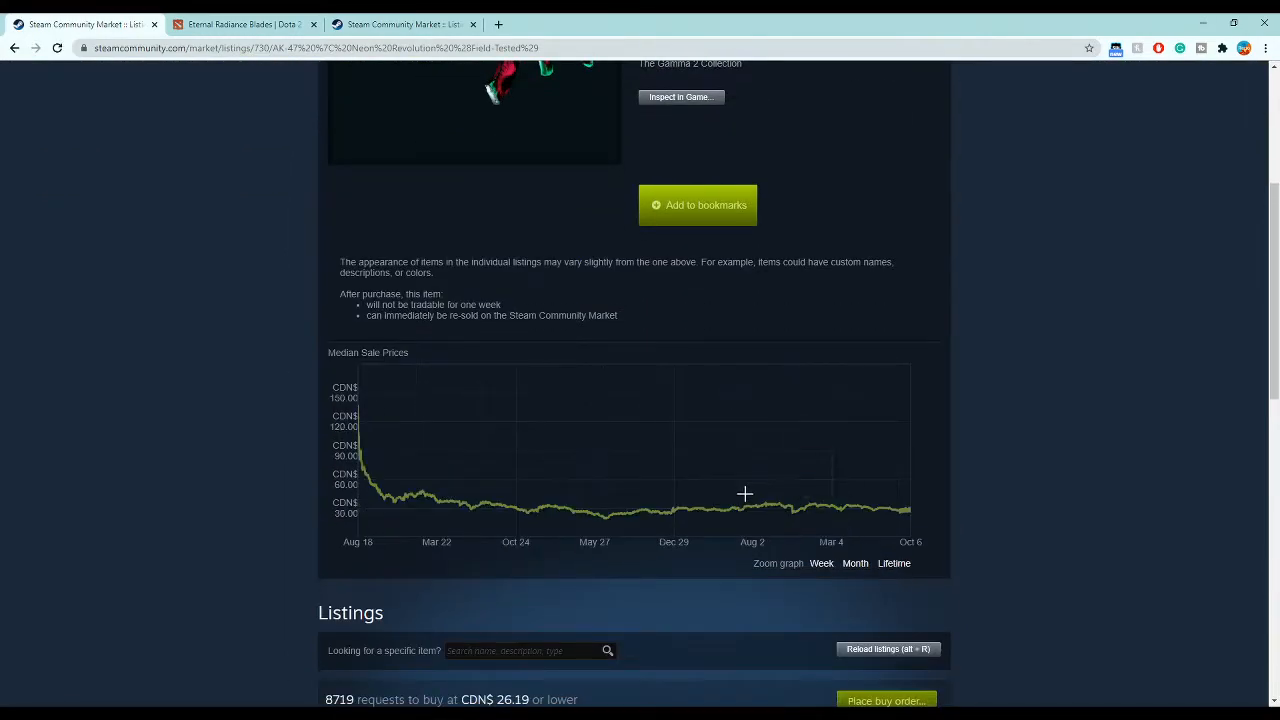
{"action": "mouse_move", "coordinate": [796, 490]}
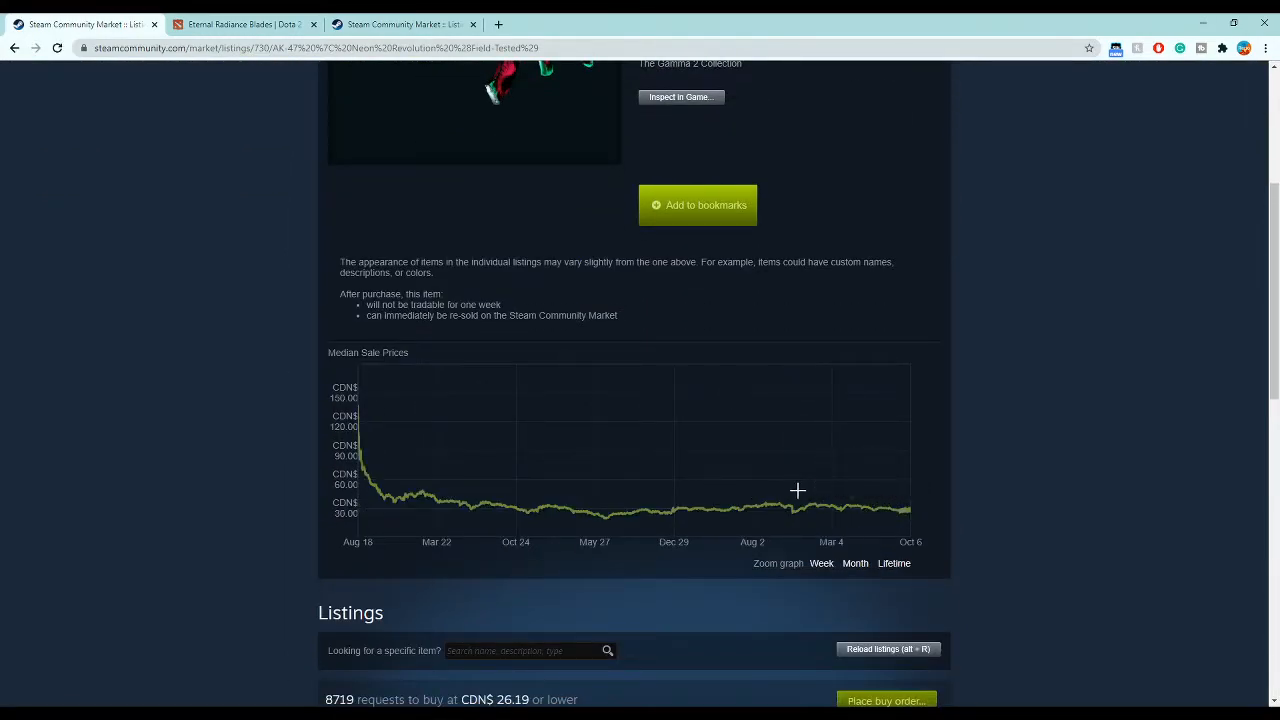
{"action": "scroll", "scroll_direction": "up", "scroll_amount": 3}
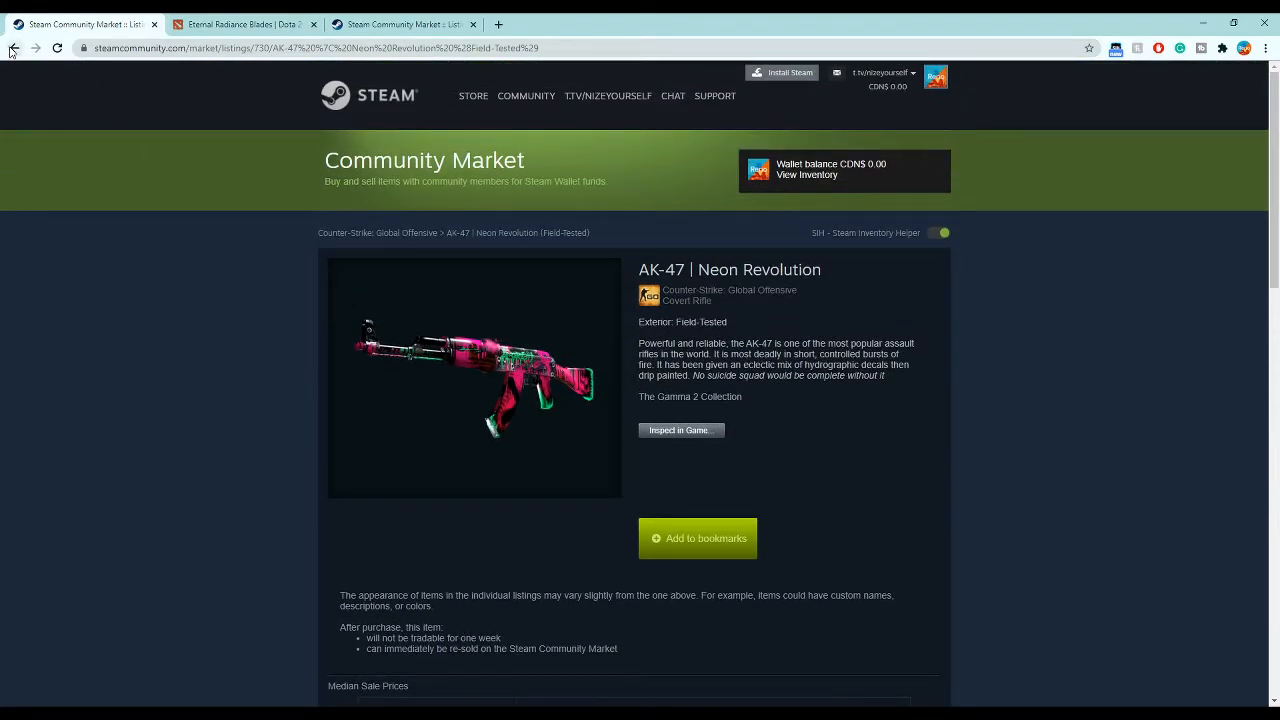
- Go back to the CS:GO results, return to page 1, then jump to page 4 (results 31–40)
{"action": "left_click", "coordinate": [14, 48]}
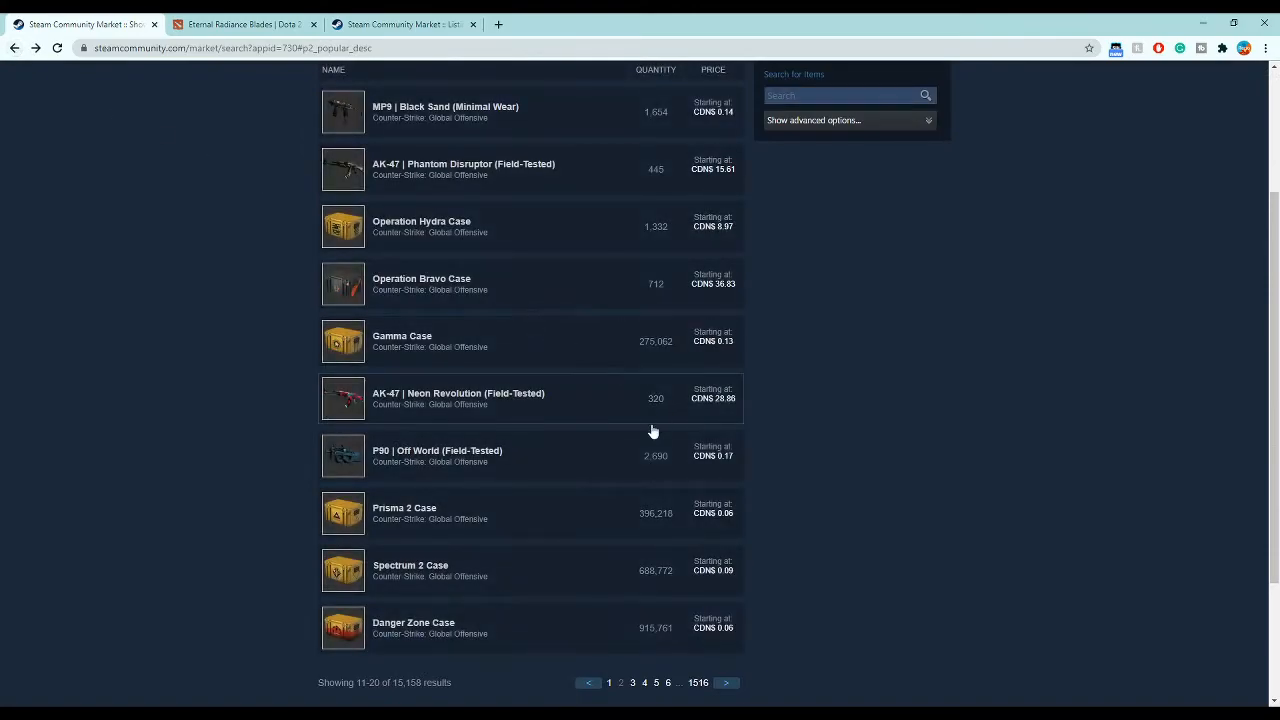
{"action": "scroll", "scroll_direction": "down", "scroll_amount": 3}
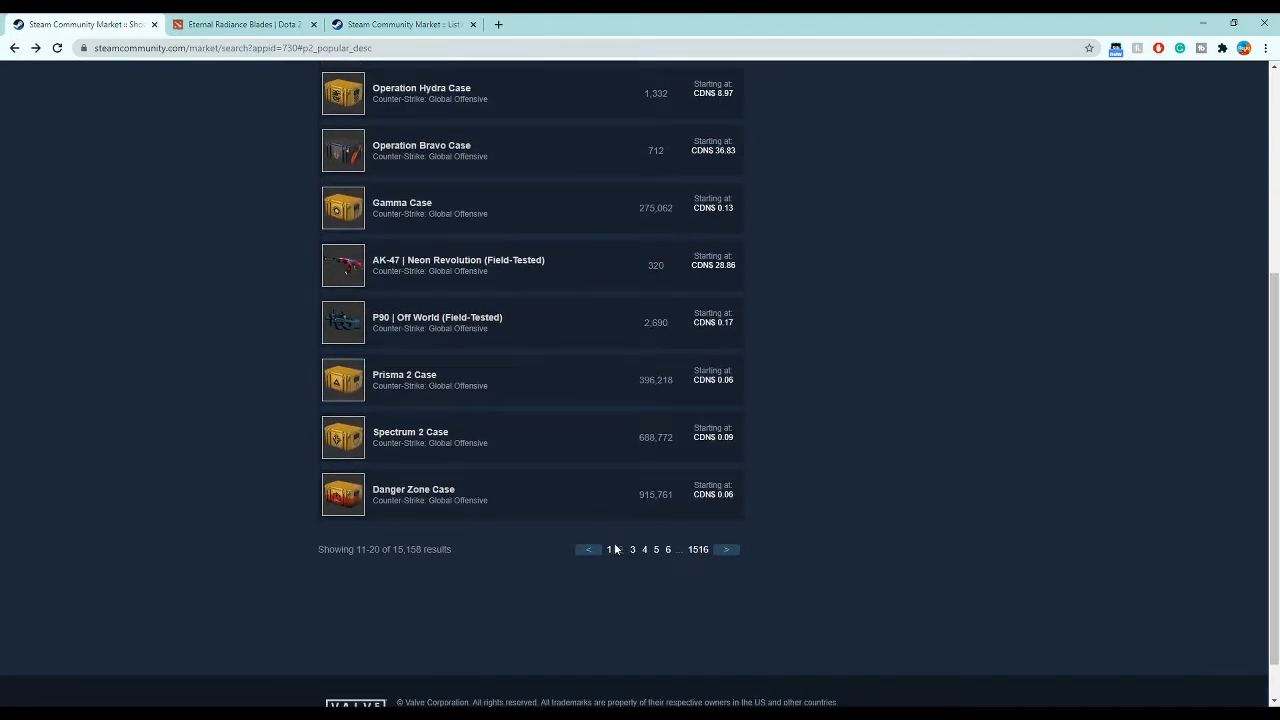
{"action": "left_click", "coordinate": [588, 548]}
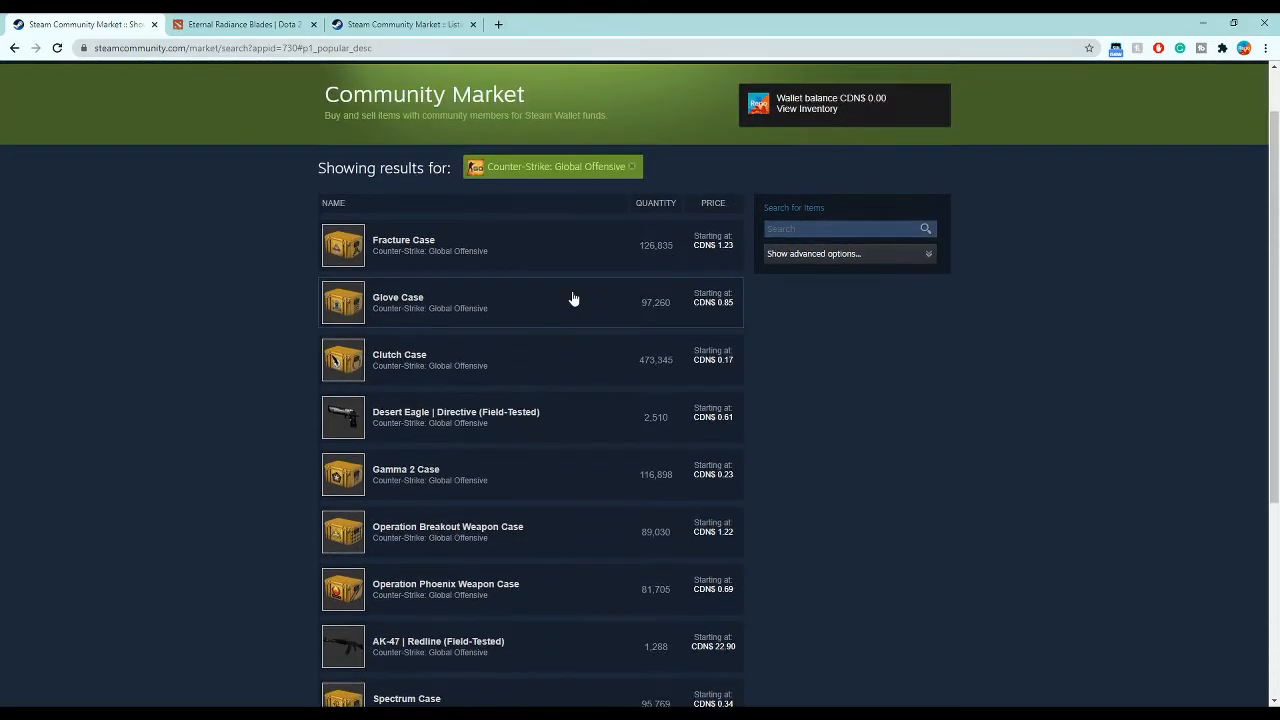
{"action": "scroll", "scroll_direction": "down", "scroll_amount": 3}
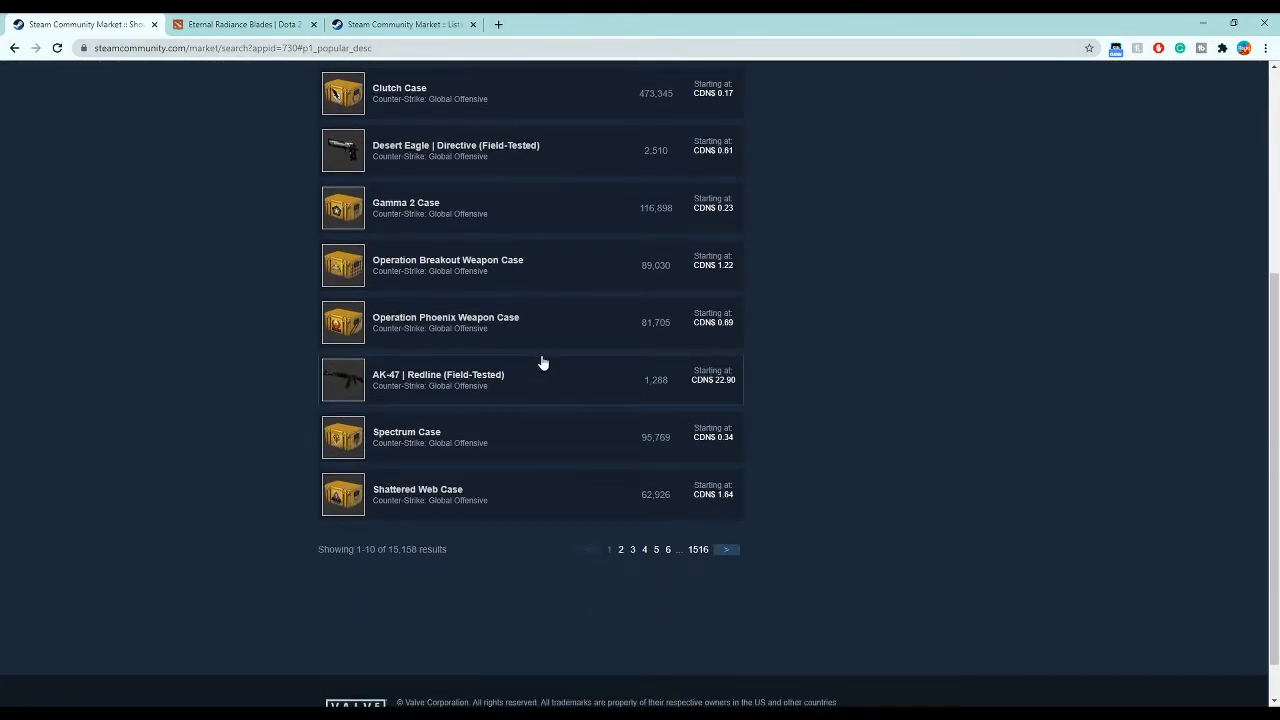
{"action": "mouse_move", "coordinate": [518, 322]}
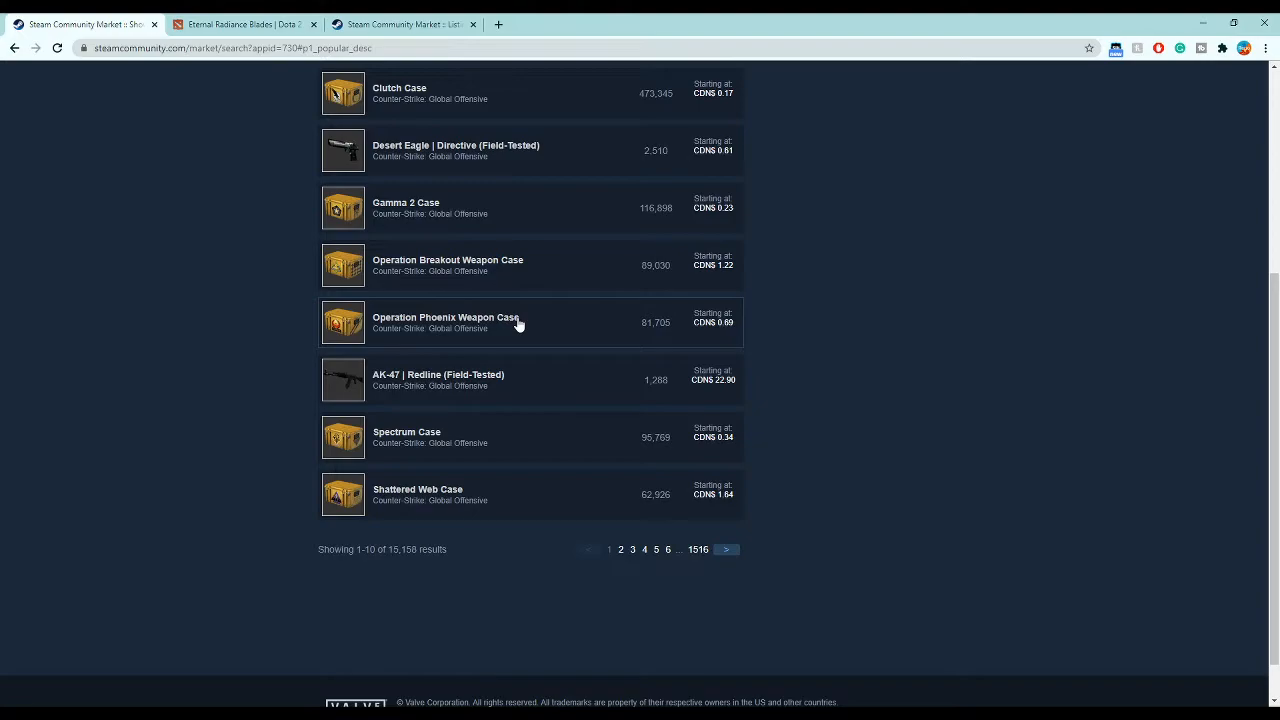
{"action": "left_click", "coordinate": [726, 548]}
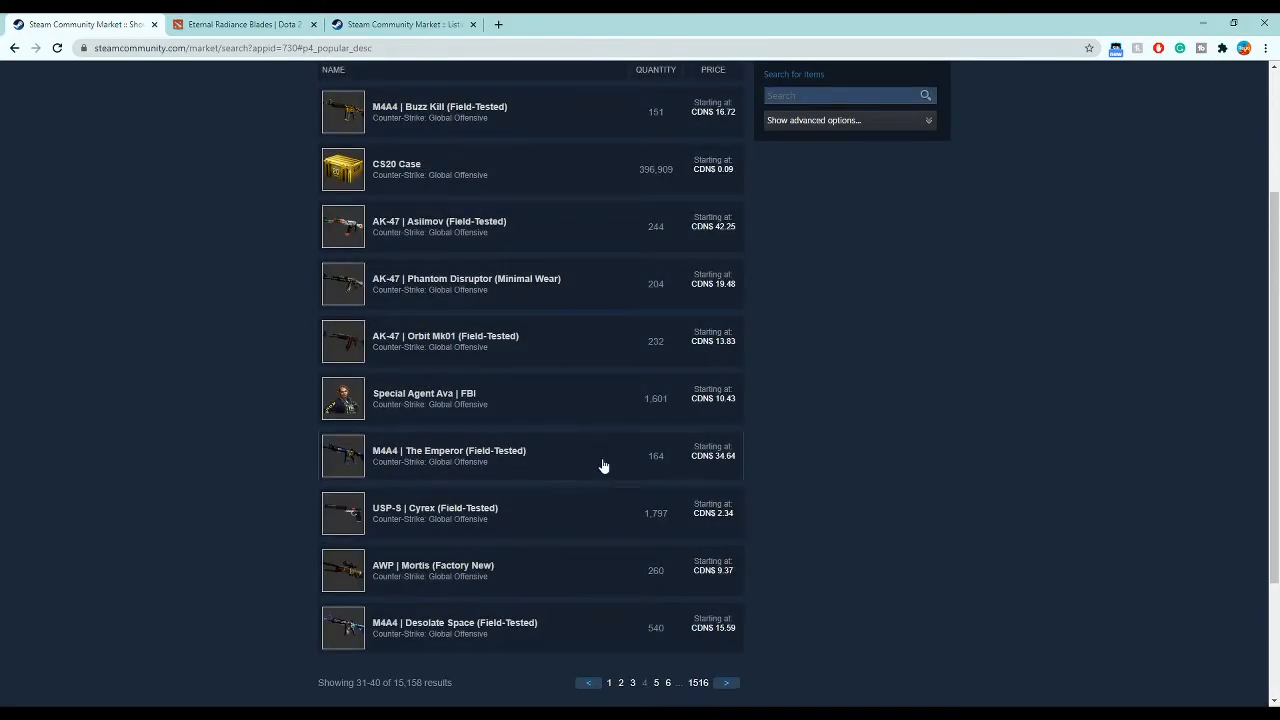
- Check and close the advanced search options, then search the CS:GO market for 'sticker'
{"action": "left_click", "coordinate": [814, 120]}
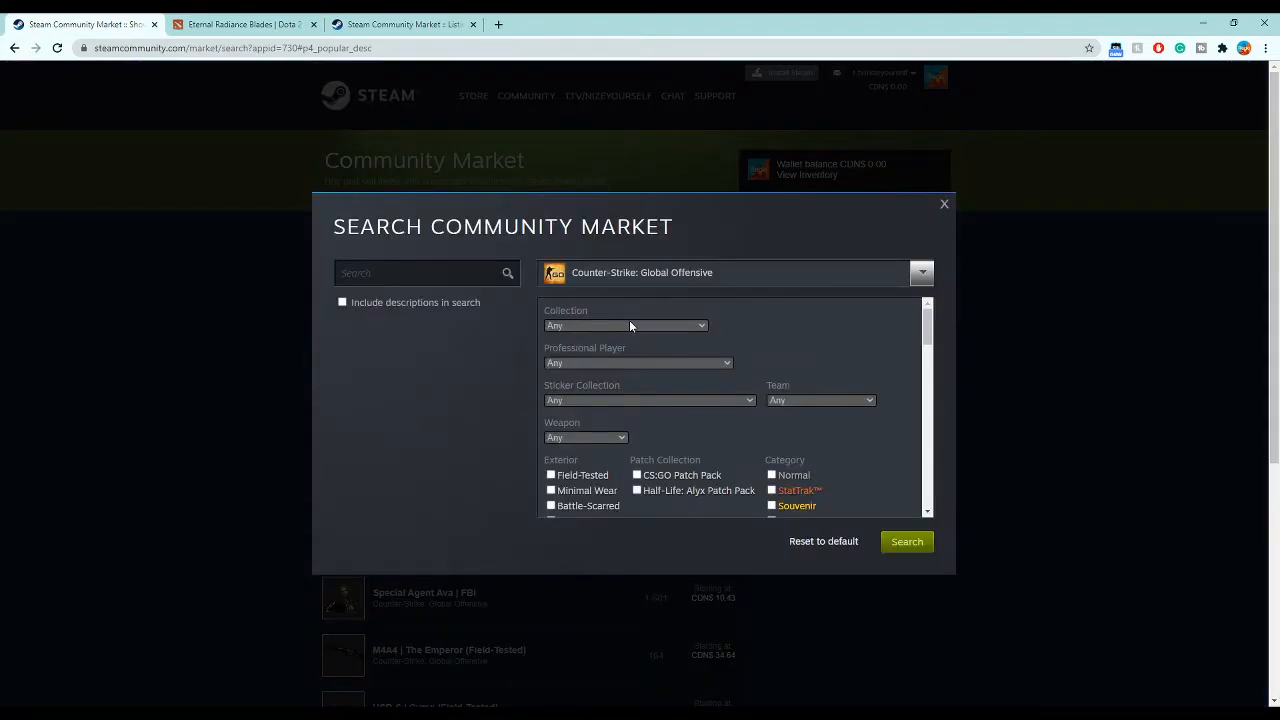
{"action": "mouse_move", "coordinate": [668, 388]}
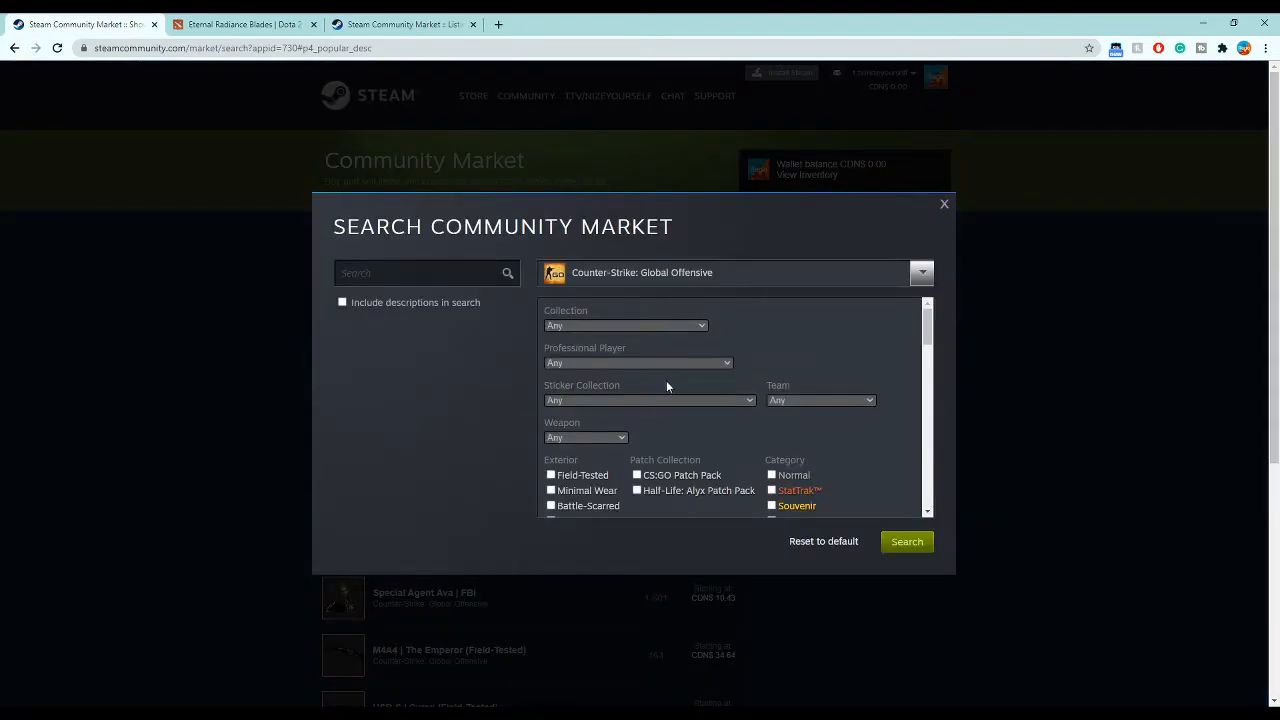
{"action": "mouse_move", "coordinate": [606, 364]}
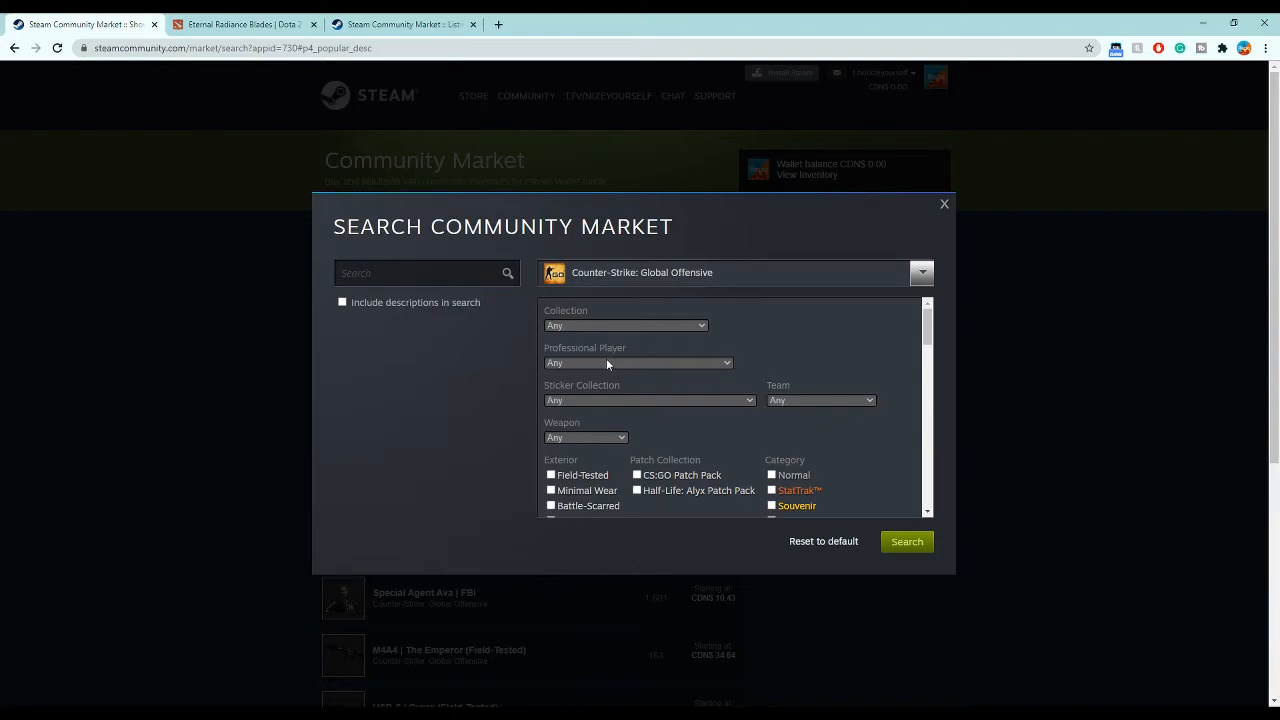
{"action": "left_click", "coordinate": [906, 540]}
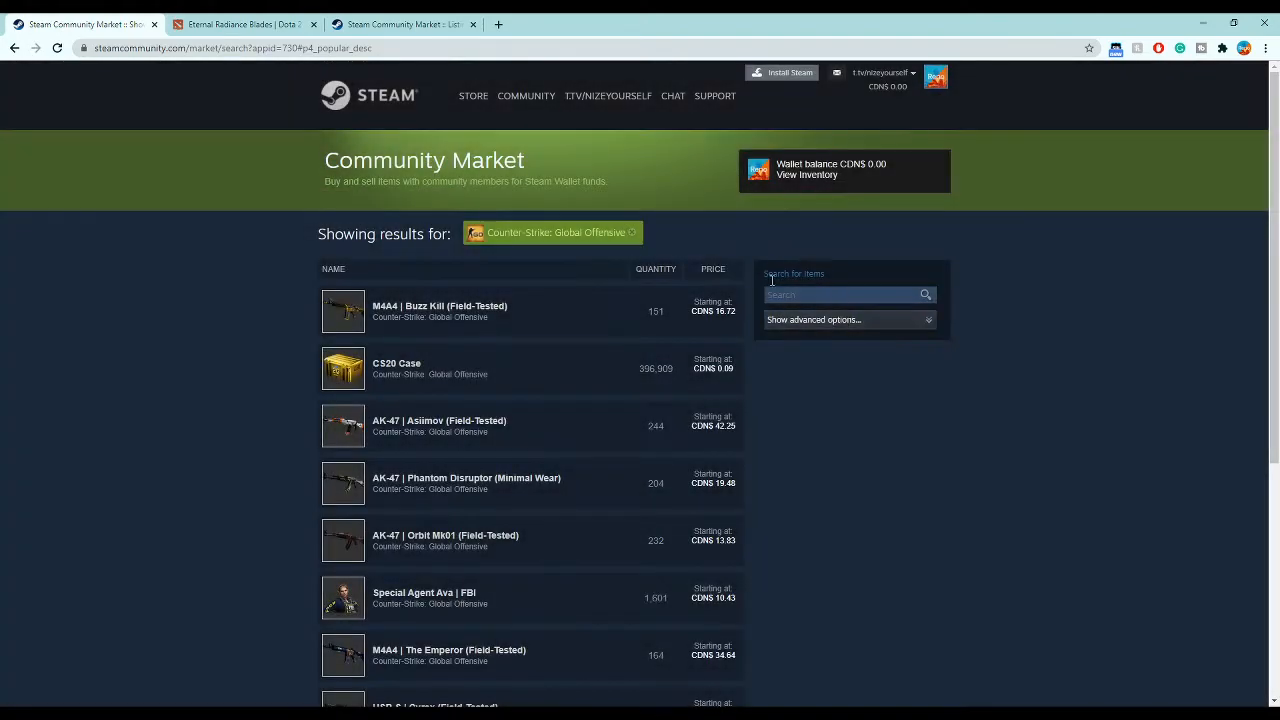
{"action": "type", "text": "sticker"}
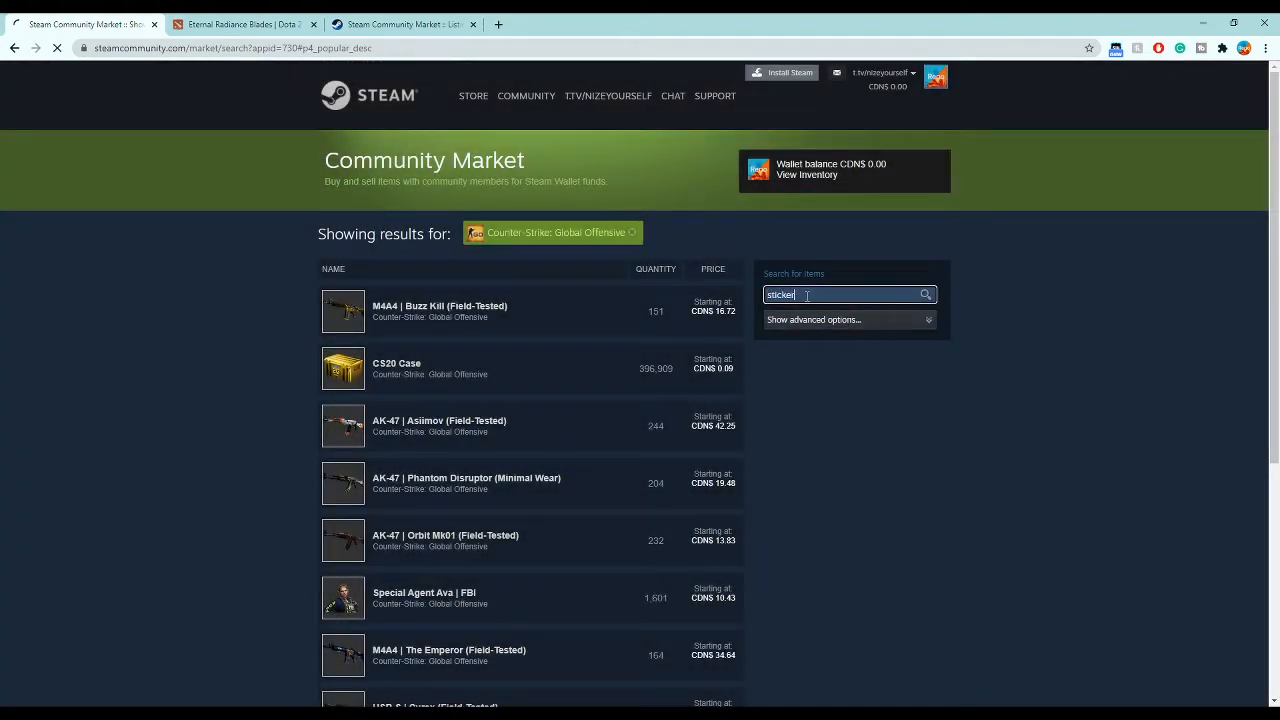
{"action": "key", "text": "enter"}
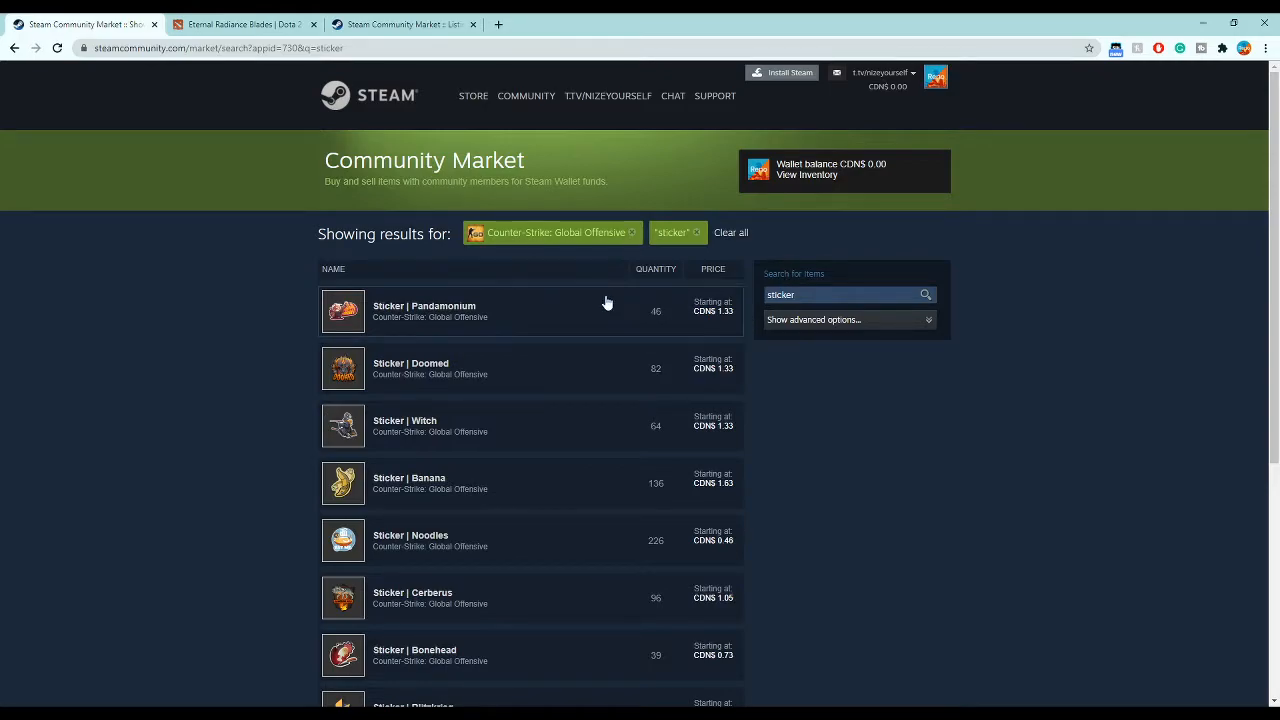
{"action": "scroll", "scroll_direction": "down", "scroll_amount": 3}
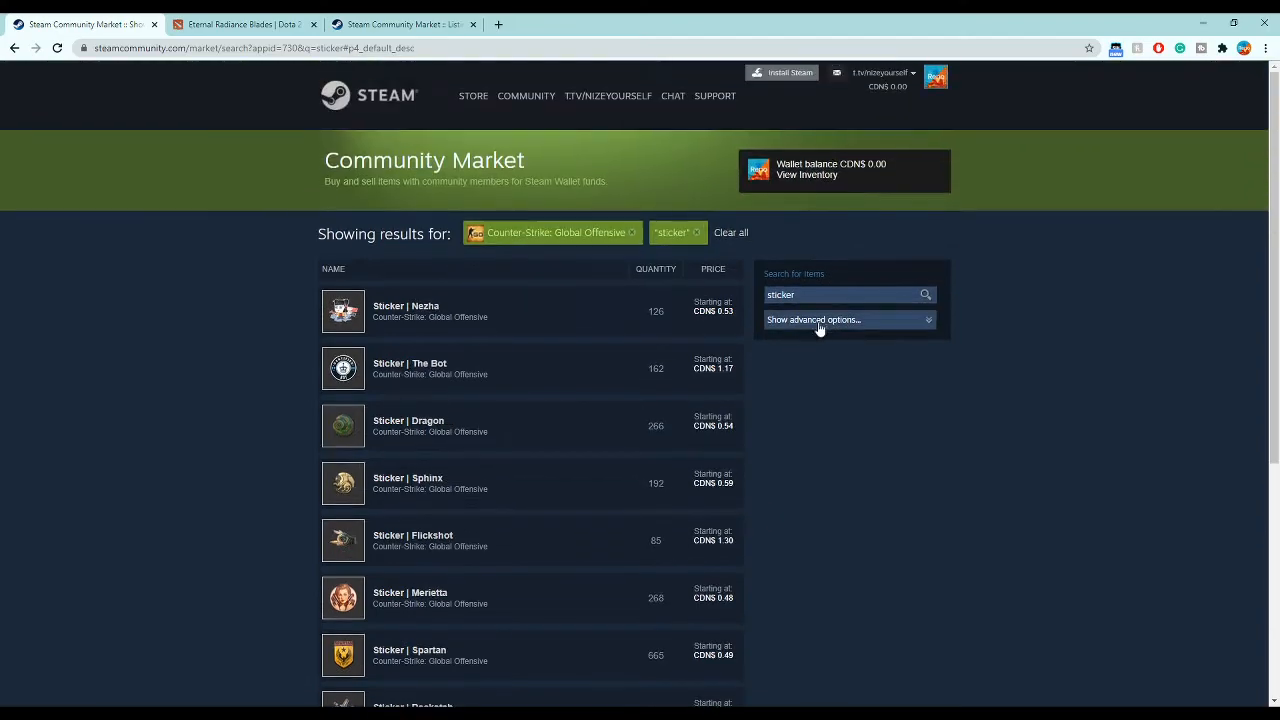
- Search for capsules, browse the results, then remove the capsule filter to restore unfiltered listings
{"action": "type", "text": "capsuls"}
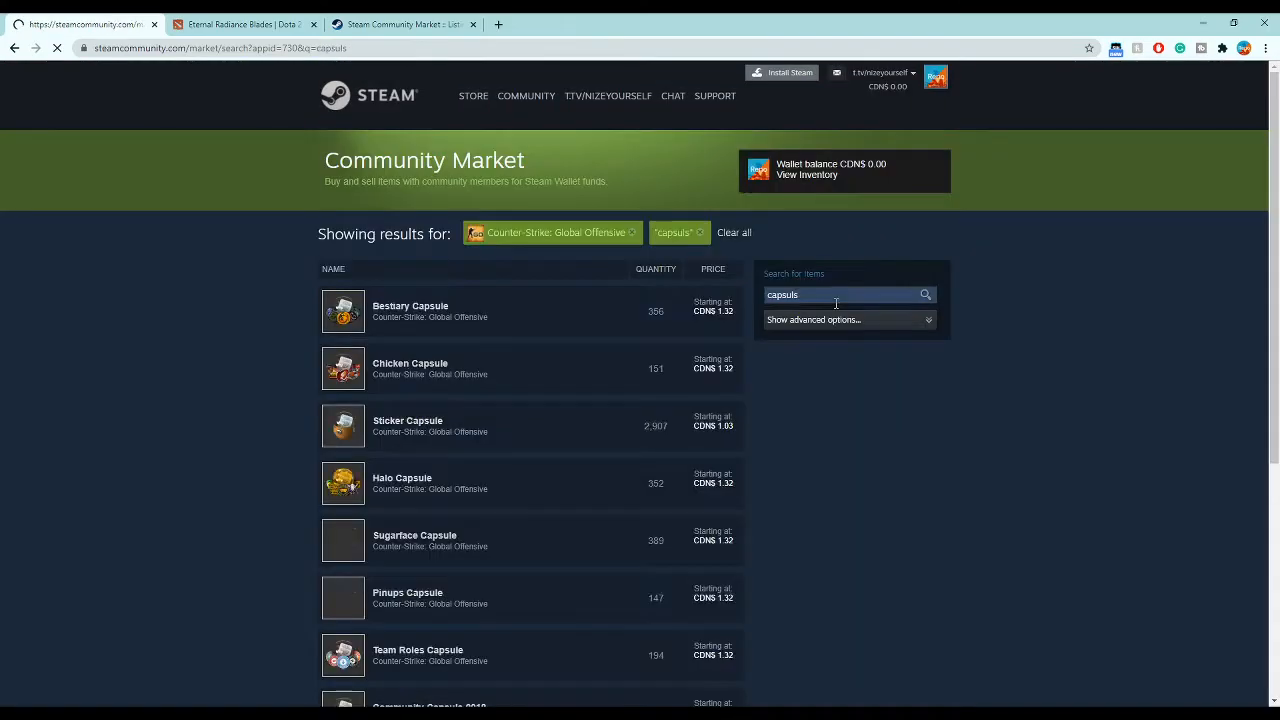
{"action": "scroll", "scroll_direction": "down", "scroll_amount": 3}
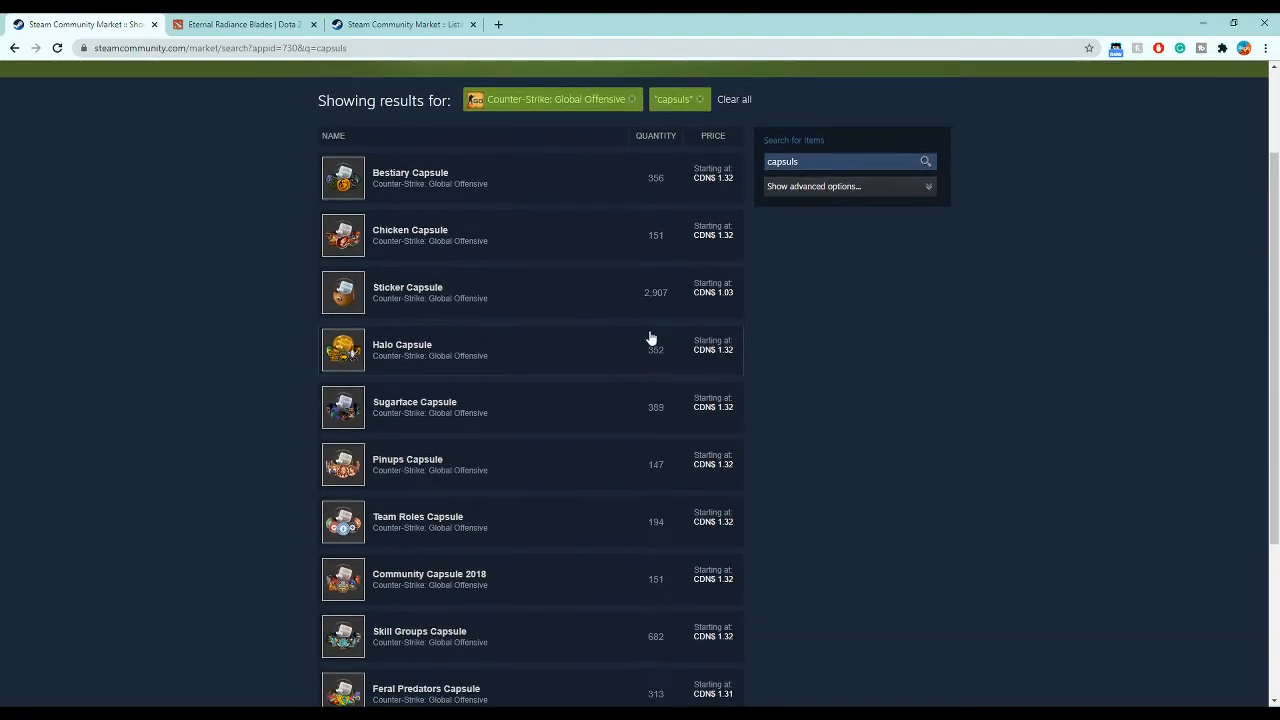
{"action": "left_click", "coordinate": [724, 498]}
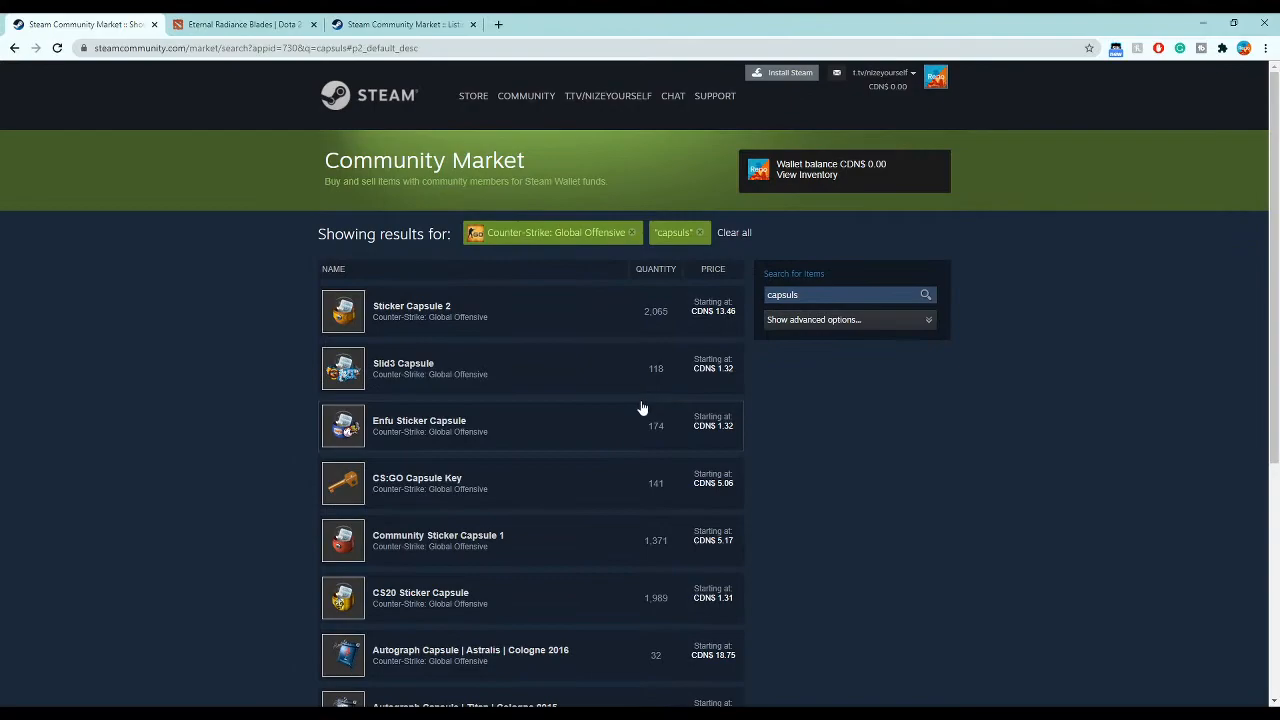
{"action": "scroll", "scroll_direction": "down", "scroll_amount": 3}
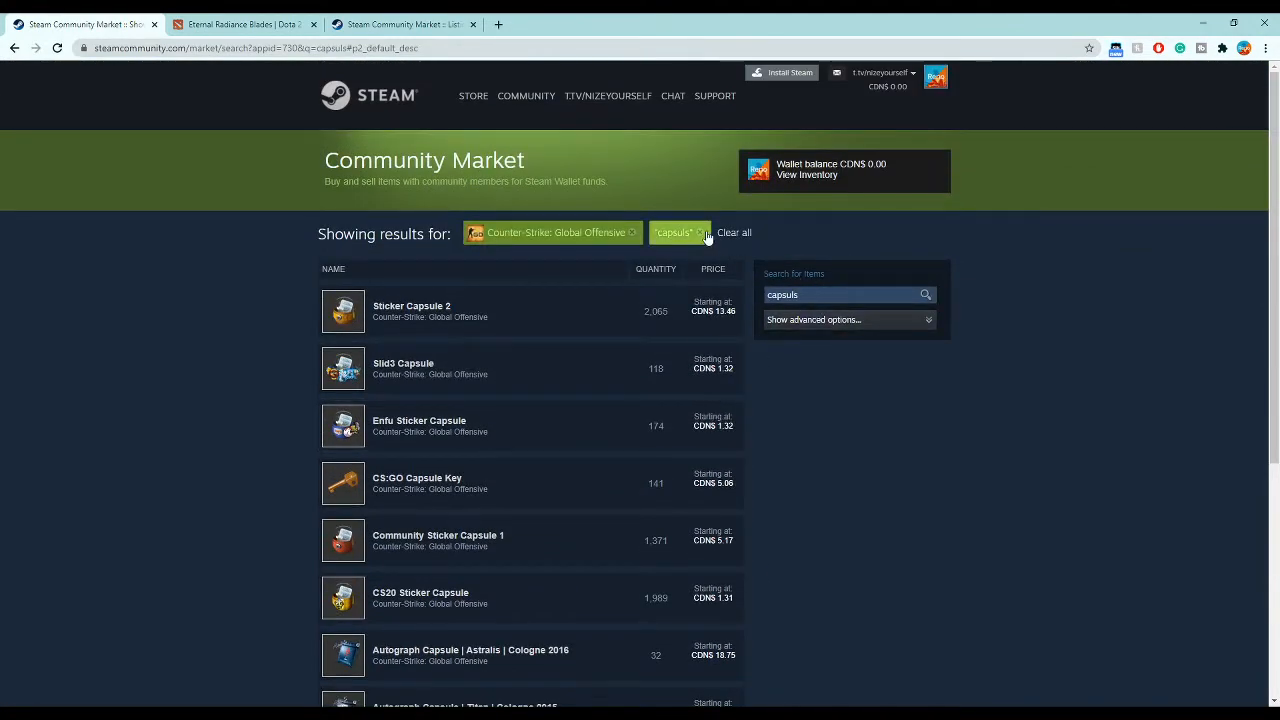
{"action": "left_click", "coordinate": [700, 232]}
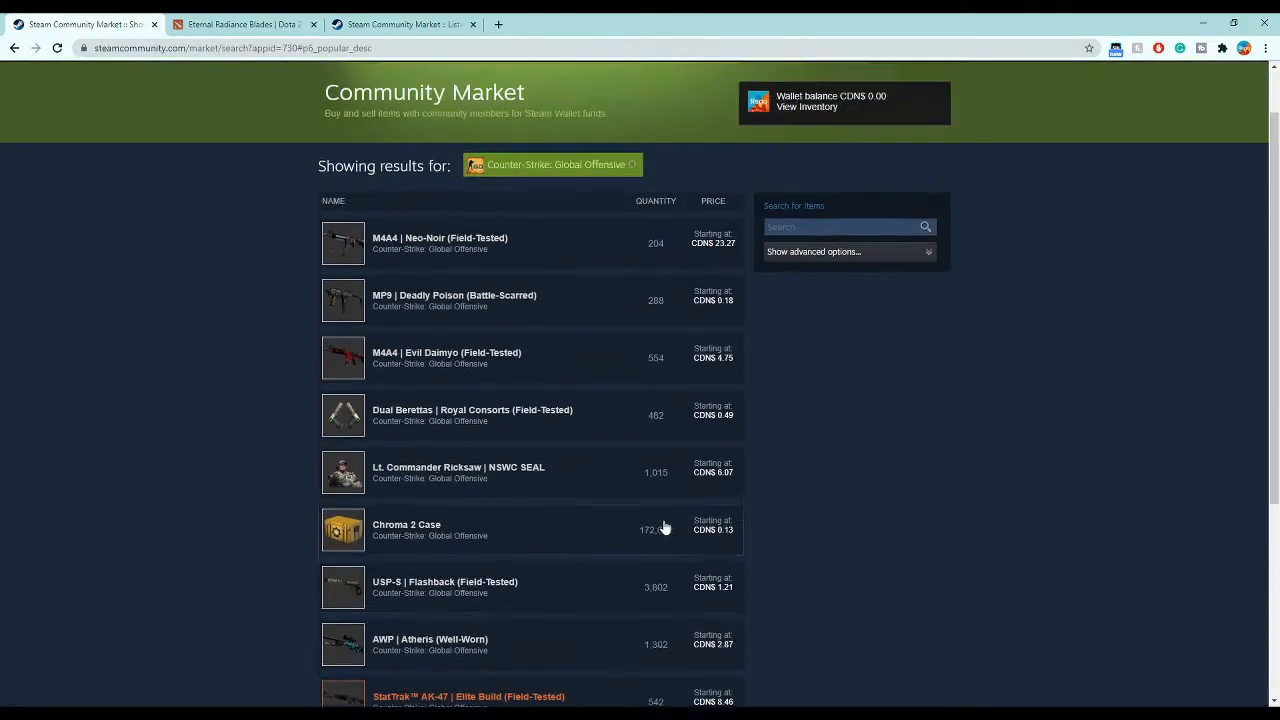
{"action": "scroll", "scroll_direction": "down", "scroll_amount": 3}
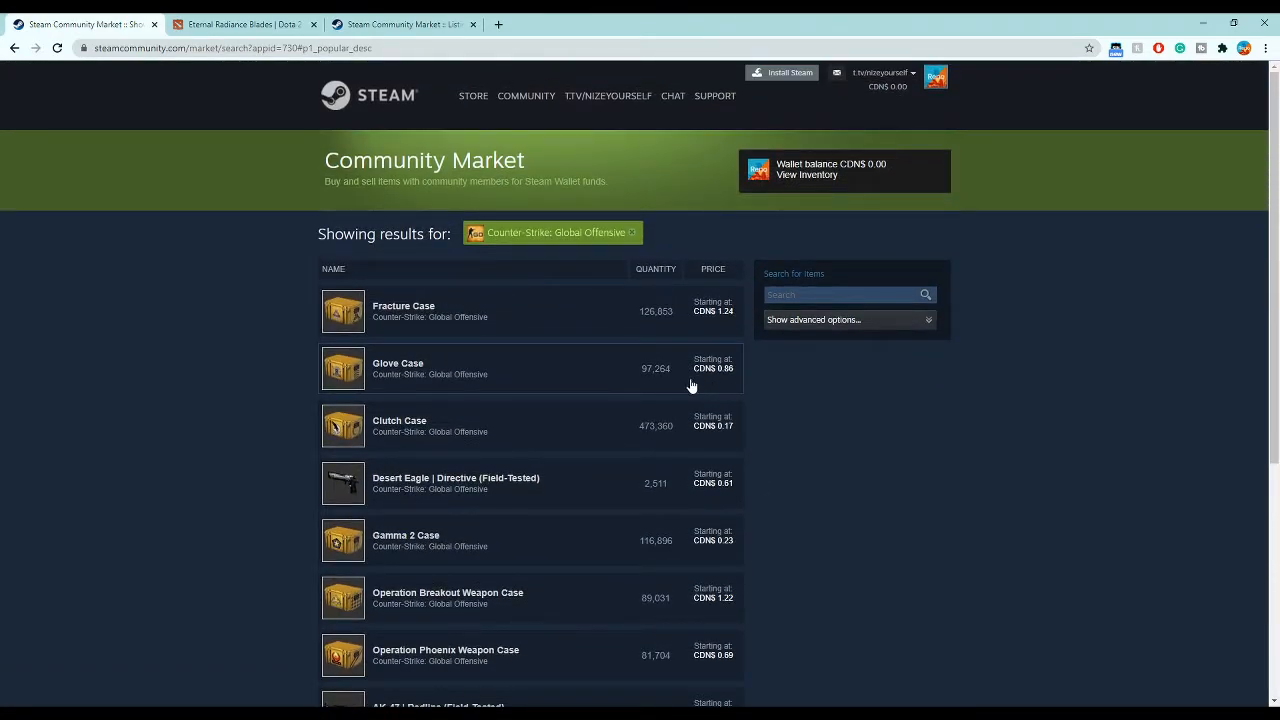
{"action": "left_click", "coordinate": [840, 294]}
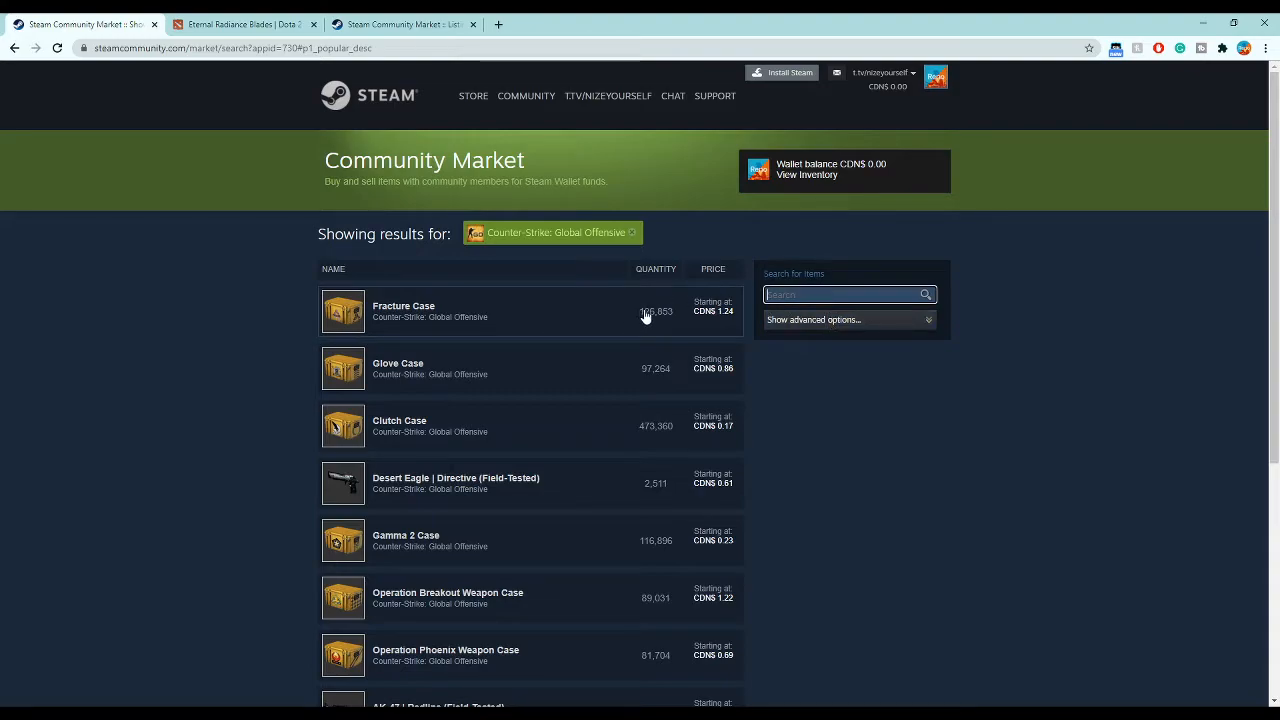
{"action": "mouse_move", "coordinate": [658, 372]}
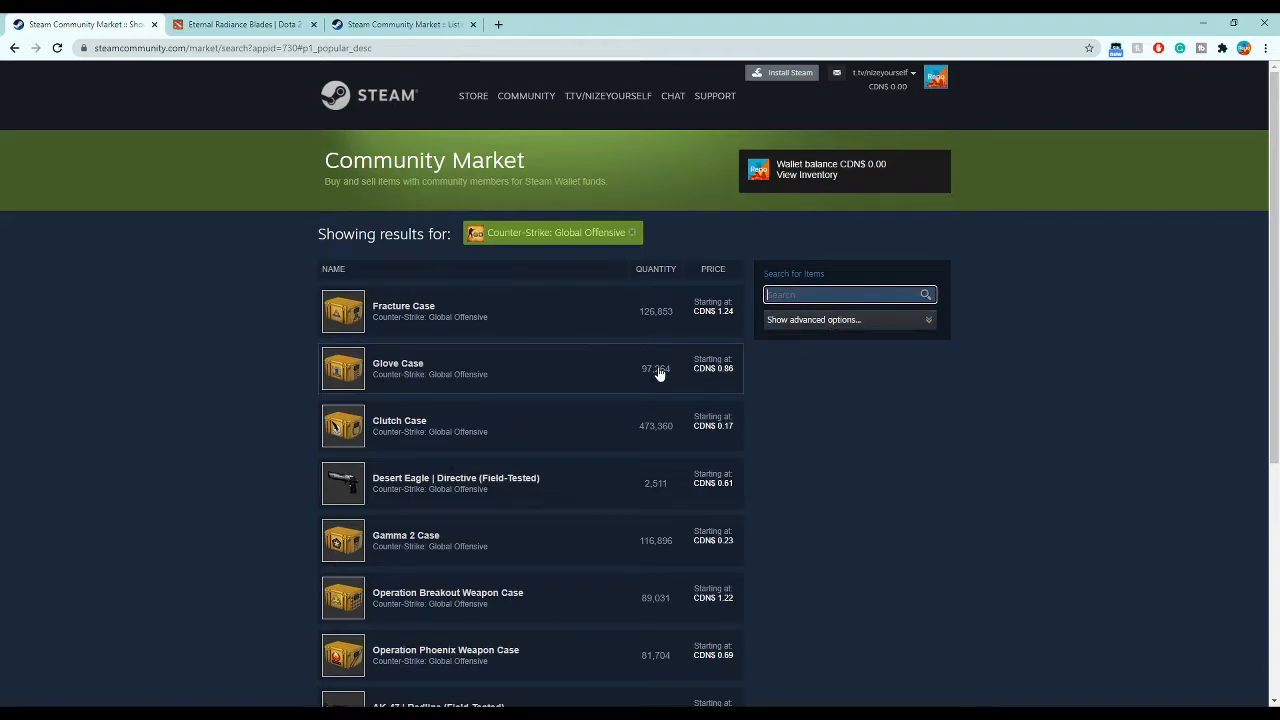
- Open the Glove Case listing and review its orders and Median Sale Prices graph
{"action": "left_click", "coordinate": [398, 364]}
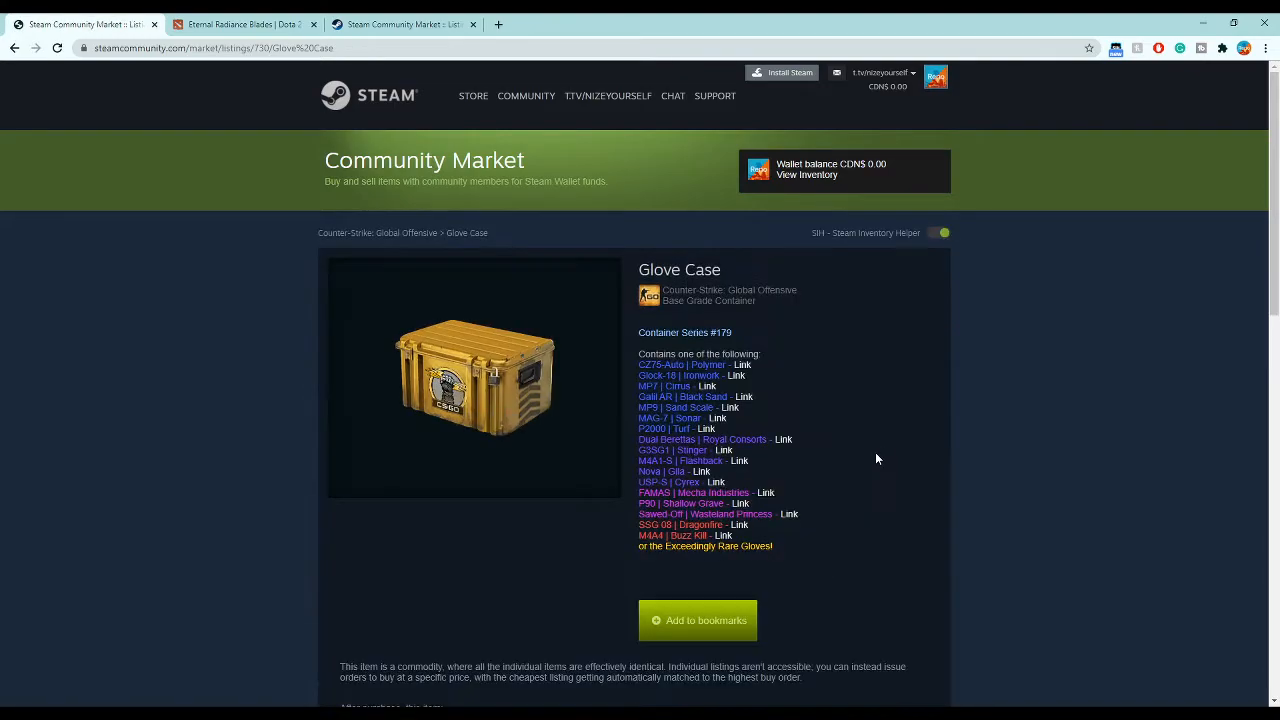
{"action": "scroll", "scroll_direction": "down", "scroll_amount": 3}
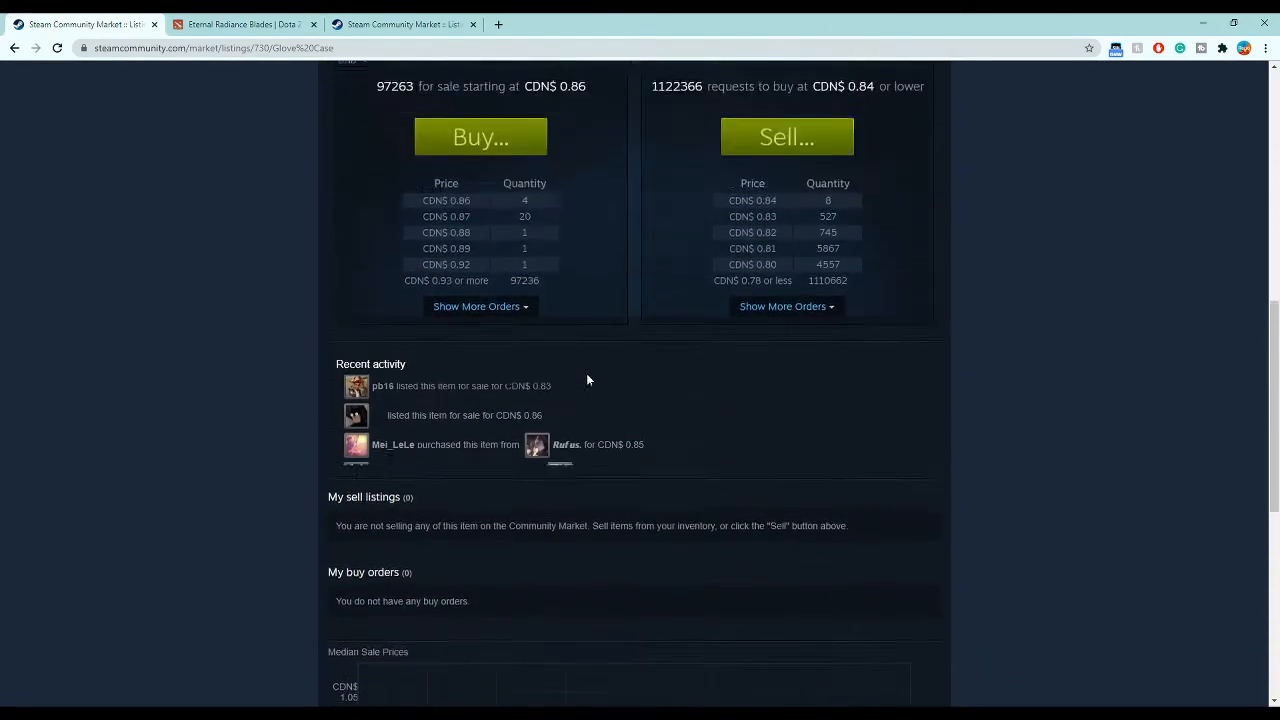
{"action": "scroll", "scroll_direction": "down", "scroll_amount": 3}
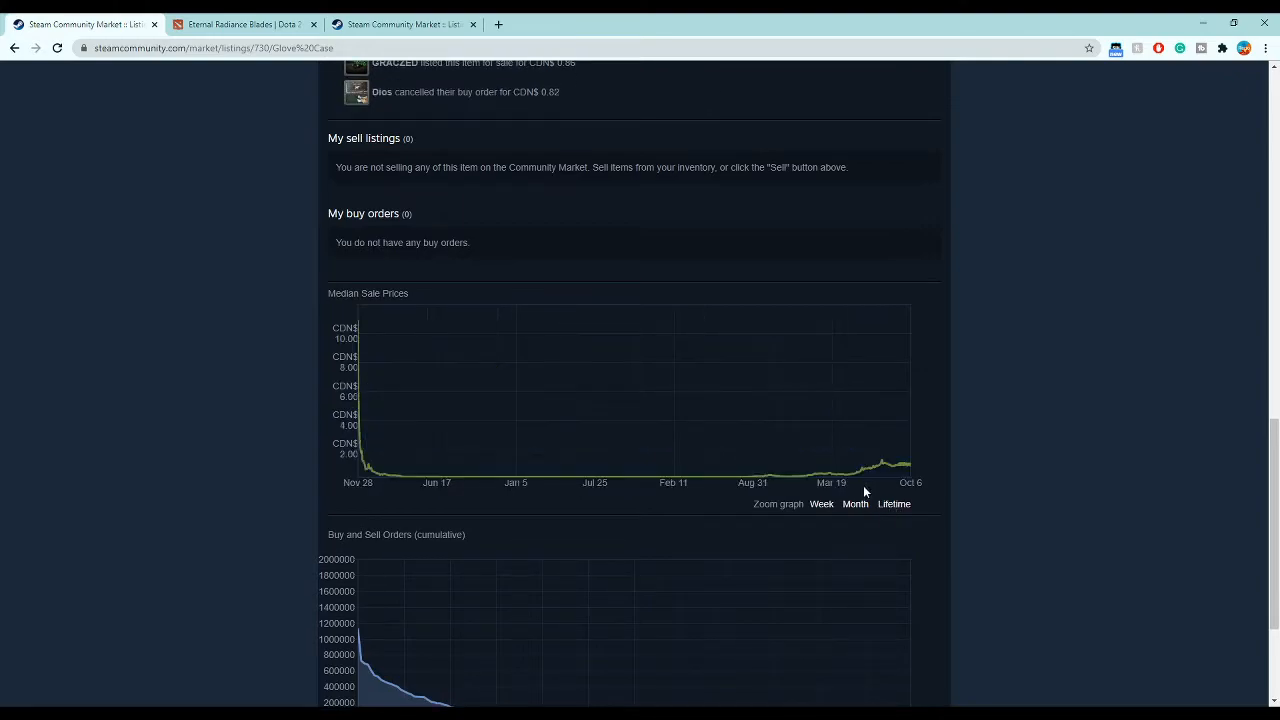
{"action": "scroll", "scroll_direction": "up", "scroll_amount": 3}
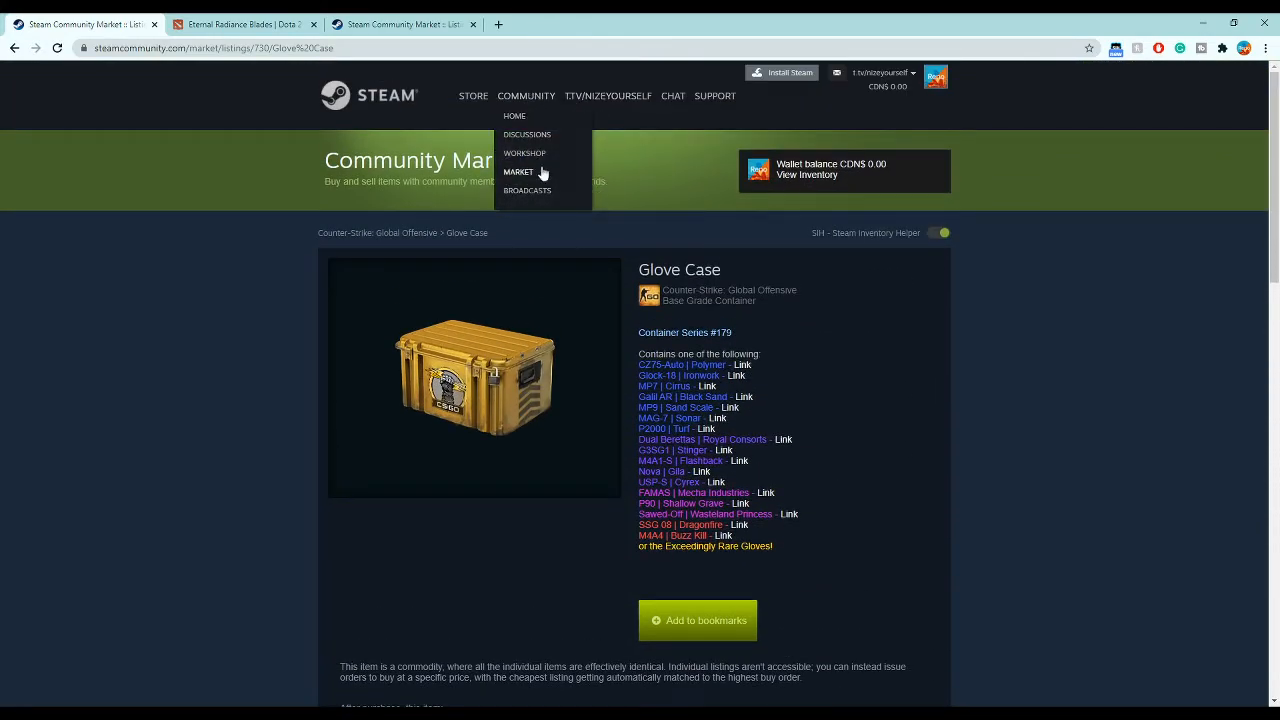
- Open my inventory, page through the CS:GO cases, and view the Clutch Case in the Community Market
{"action": "left_click", "coordinate": [518, 172]}
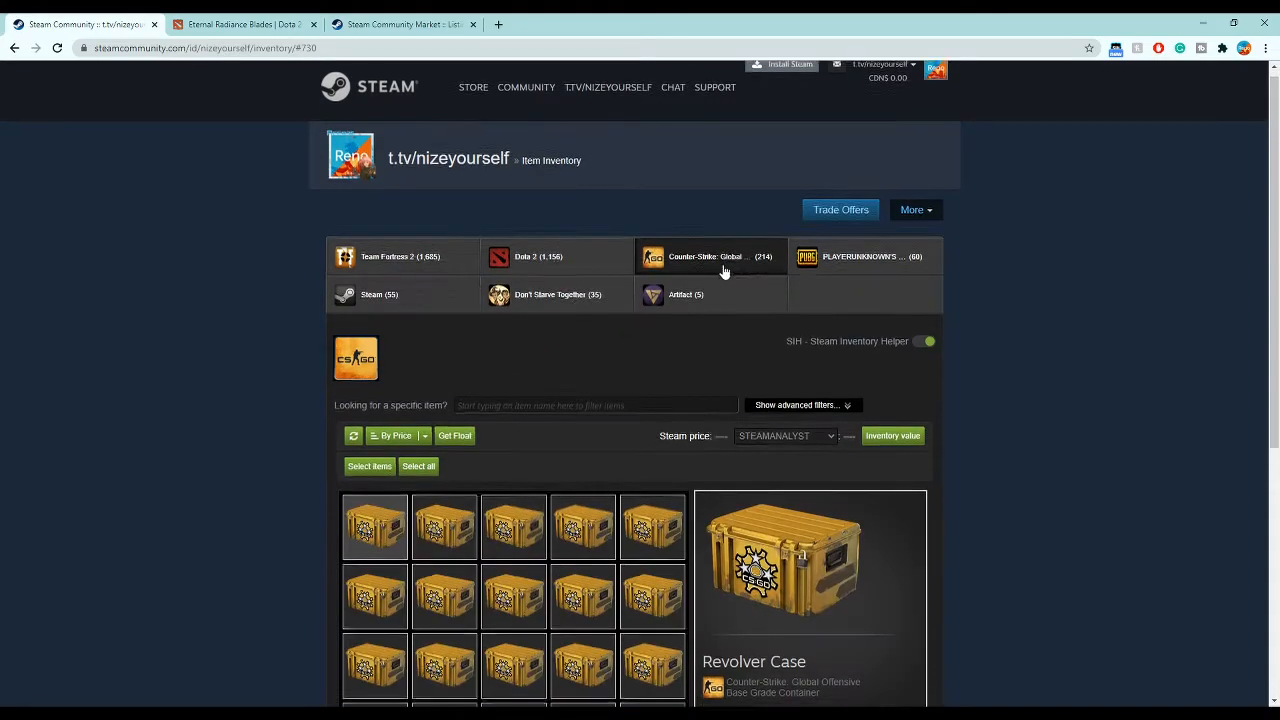
{"action": "scroll", "scroll_direction": "down", "scroll_amount": 3}
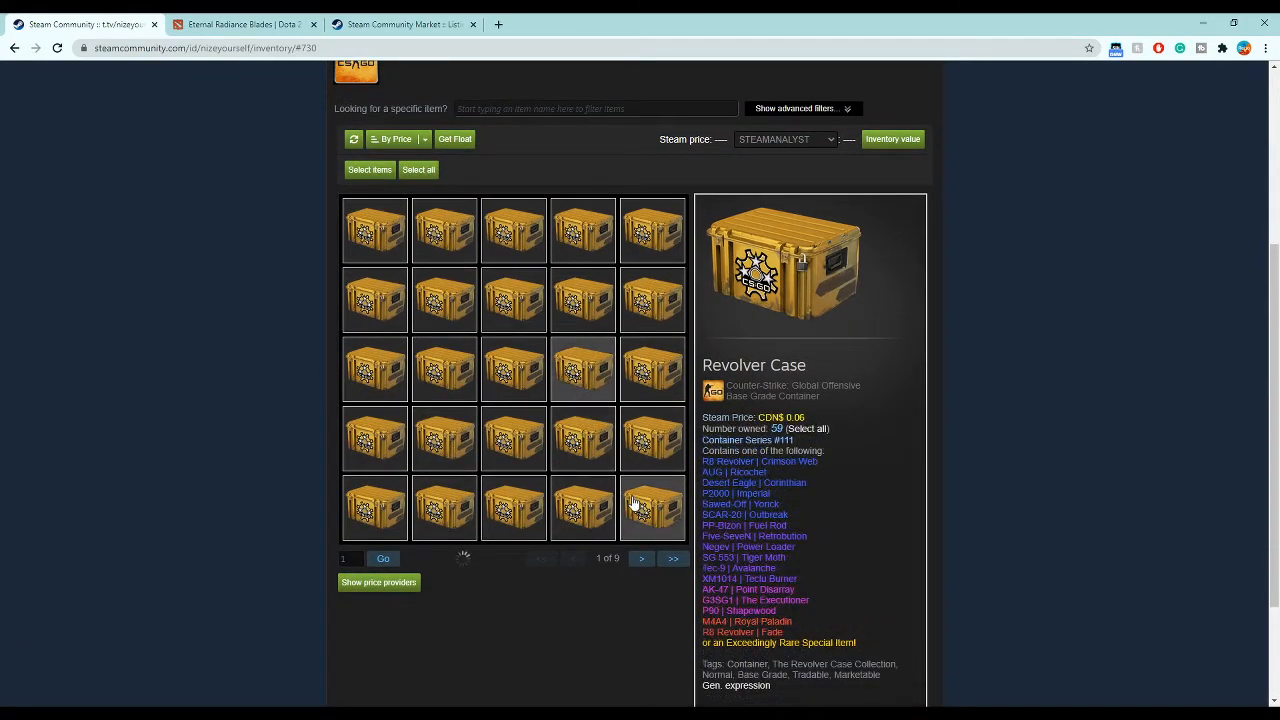
{"action": "left_click", "coordinate": [640, 558]}
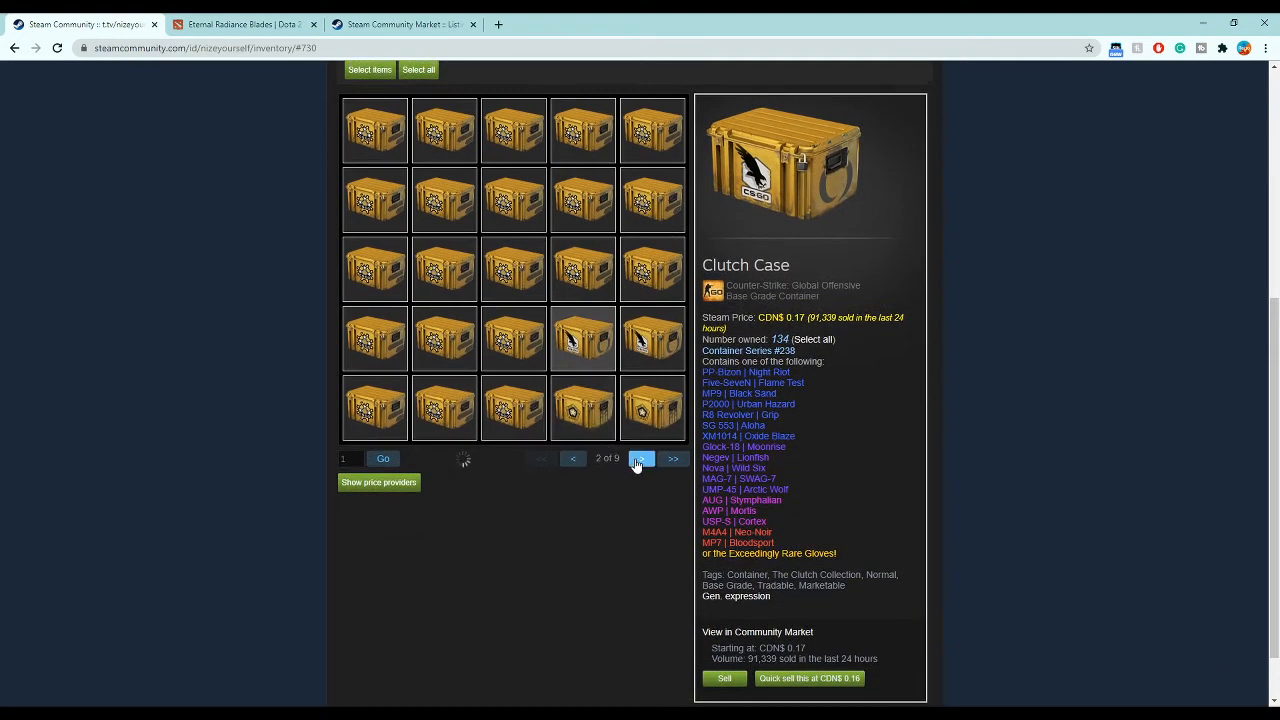
{"action": "left_click", "coordinate": [640, 458]}
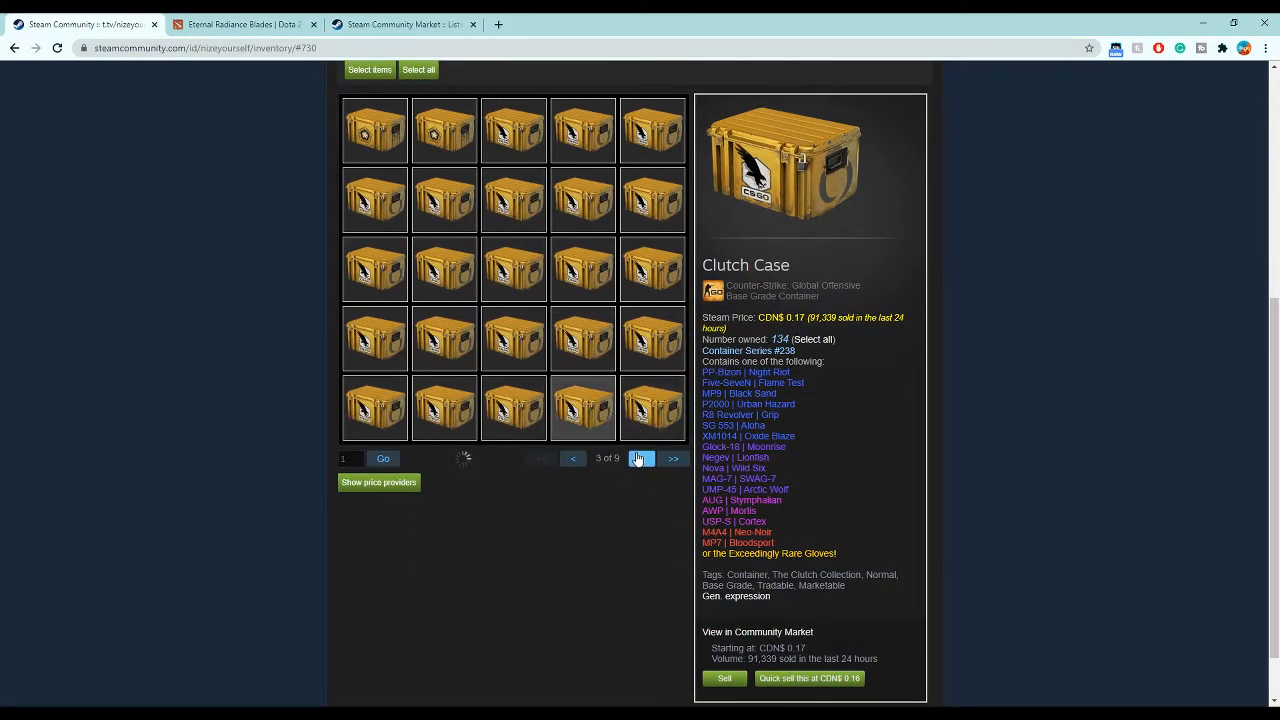
{"action": "left_click", "coordinate": [640, 458]}
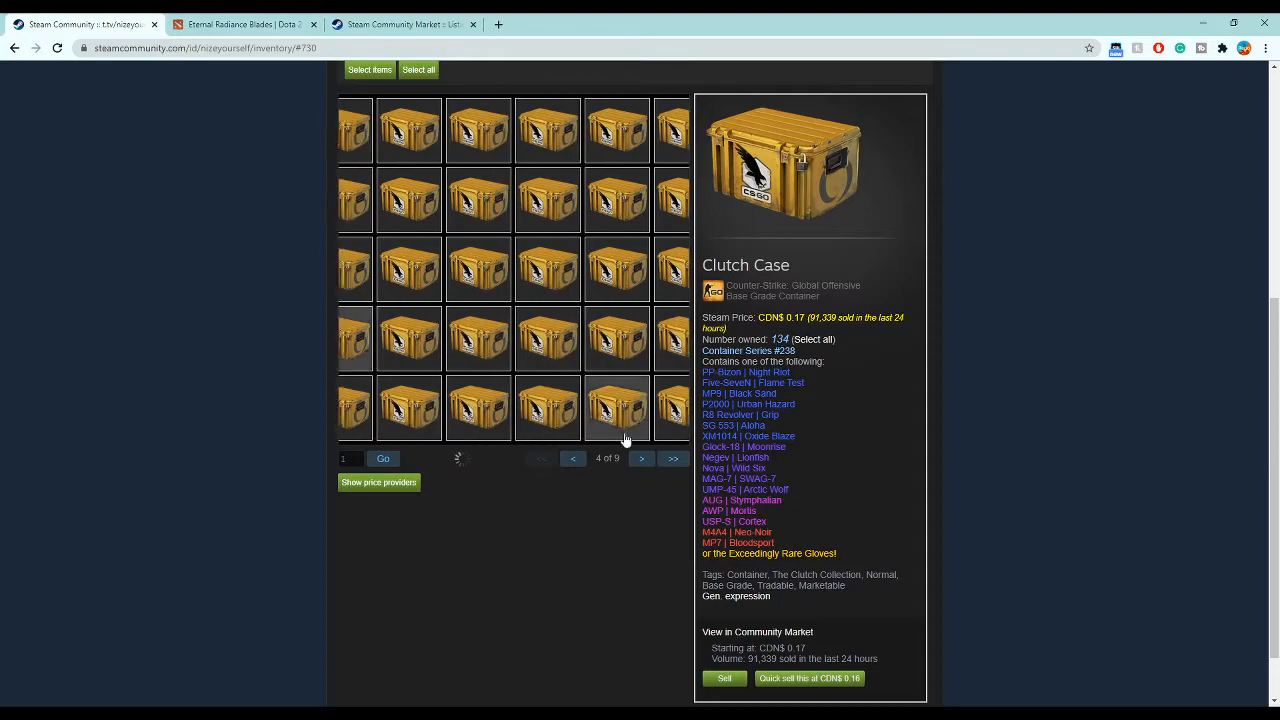
{"action": "left_click", "coordinate": [640, 458]}
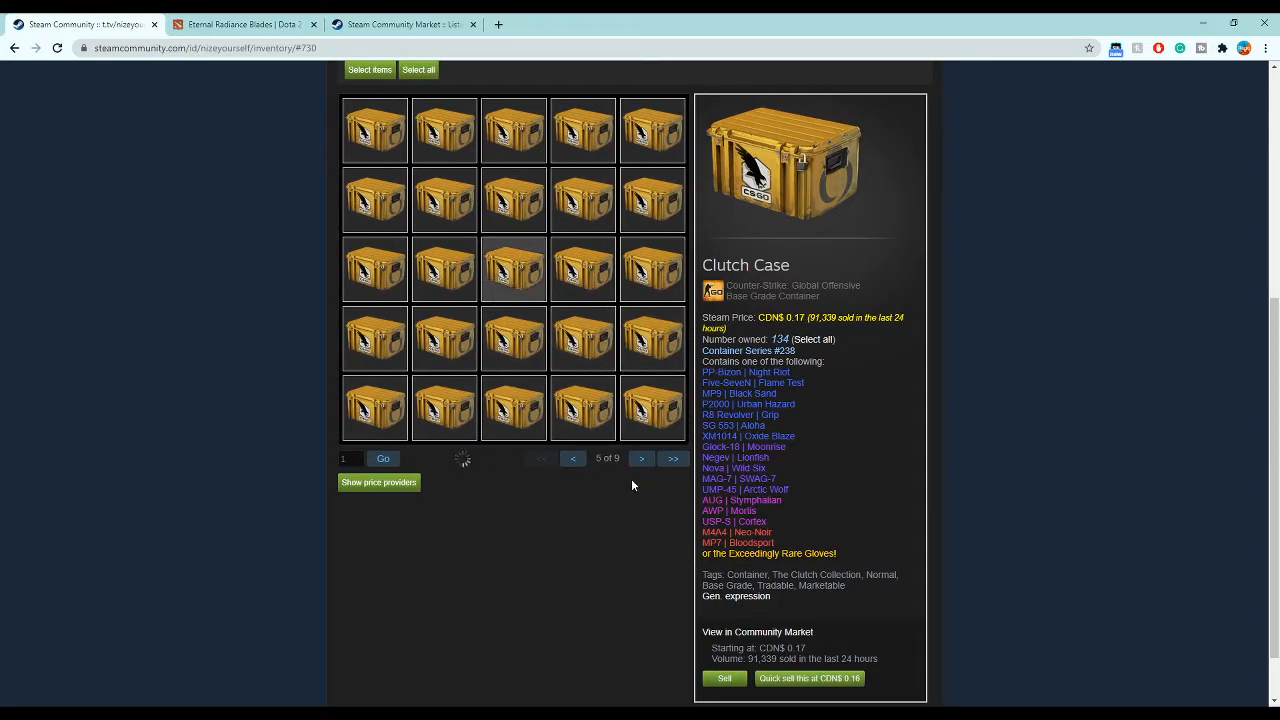
{"action": "left_click", "coordinate": [640, 458]}
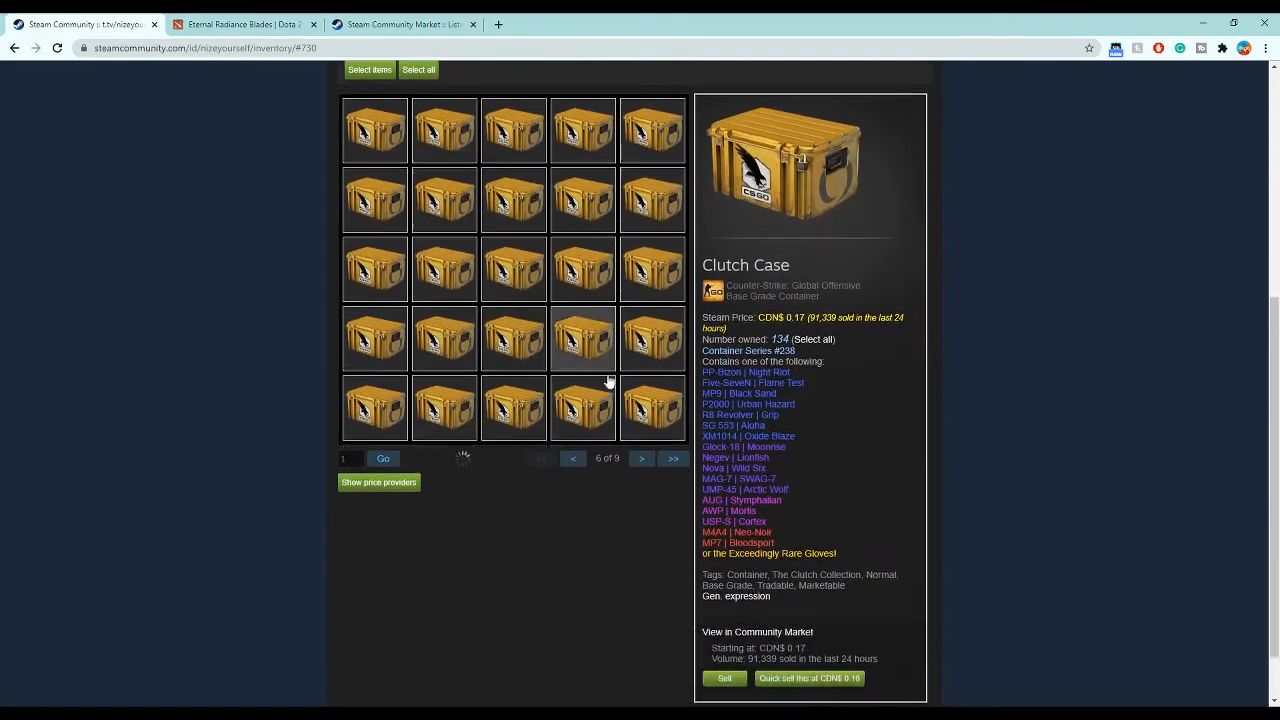
{"action": "left_click", "coordinate": [640, 458]}
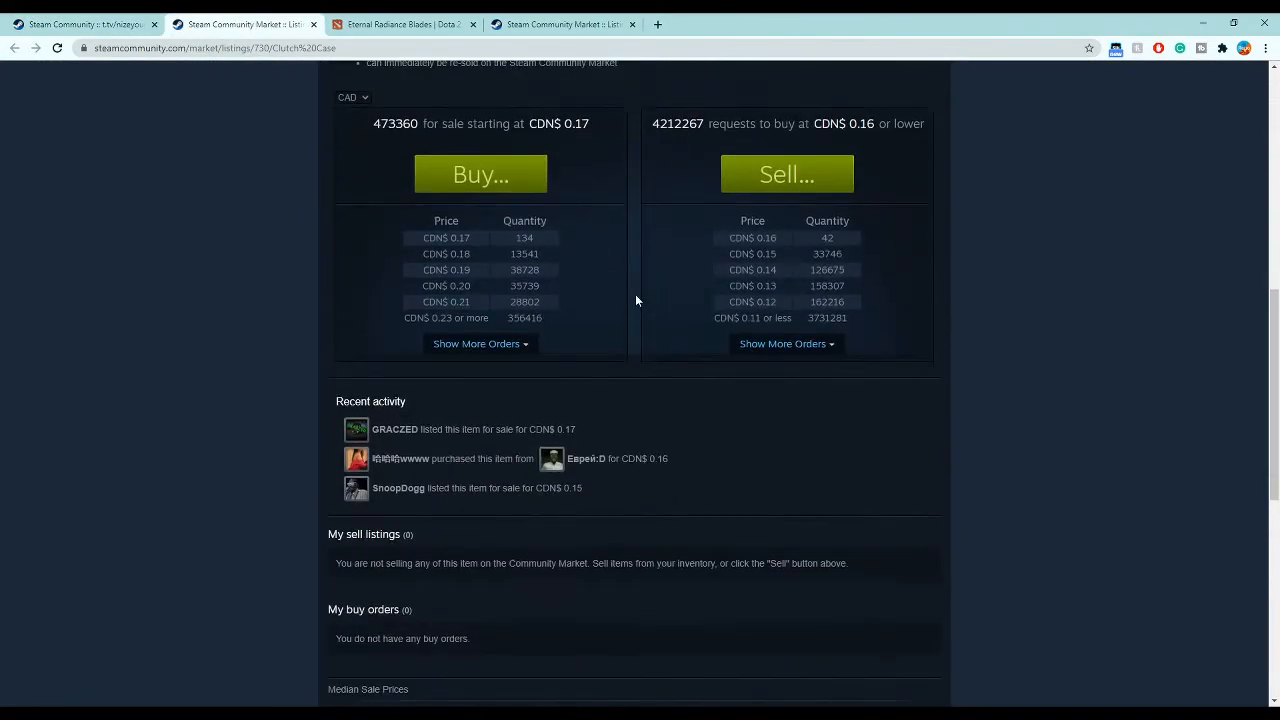
{"action": "scroll", "scroll_direction": "down", "scroll_amount": 3}
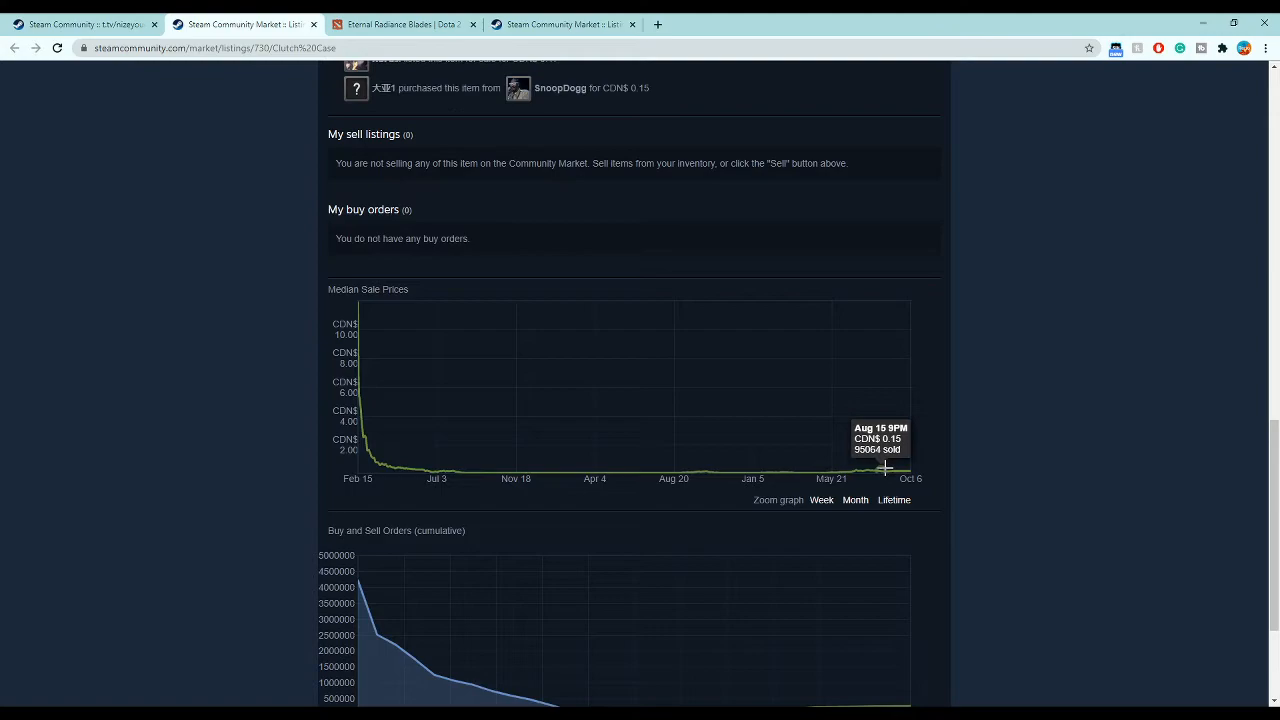
{"action": "mouse_move", "coordinate": [908, 470]}
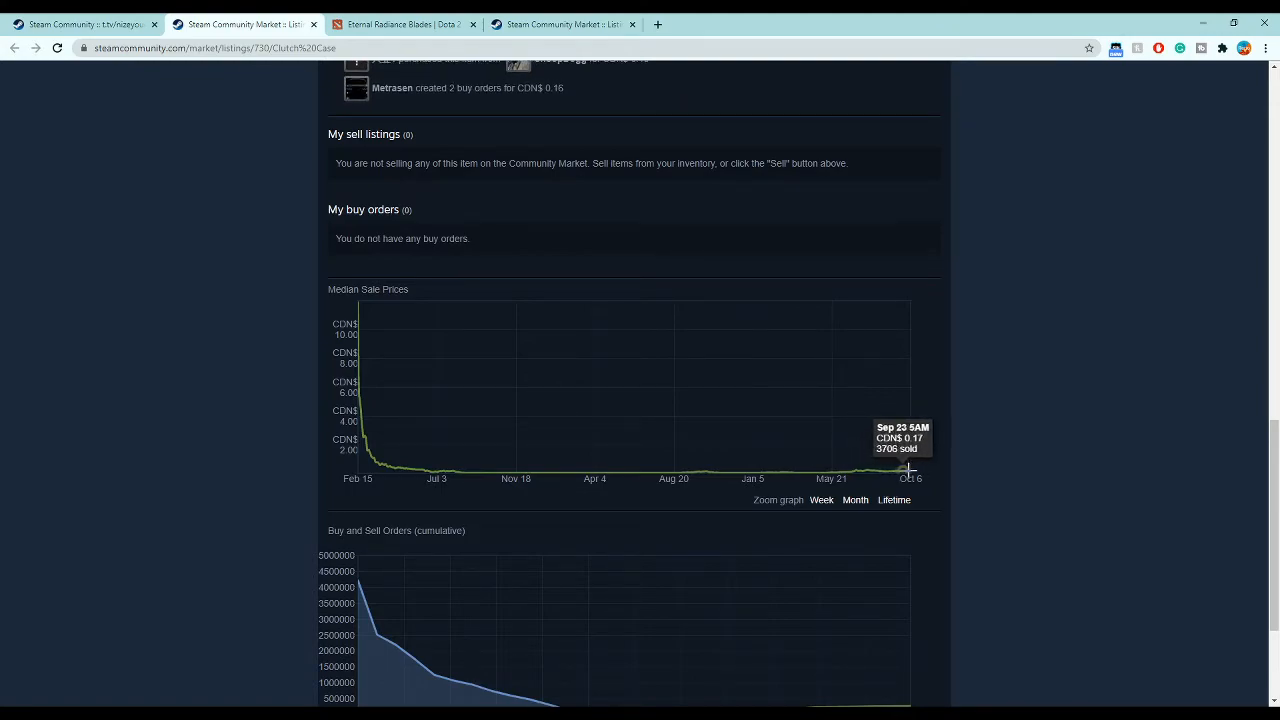
{"action": "mouse_move", "coordinate": [844, 470]}
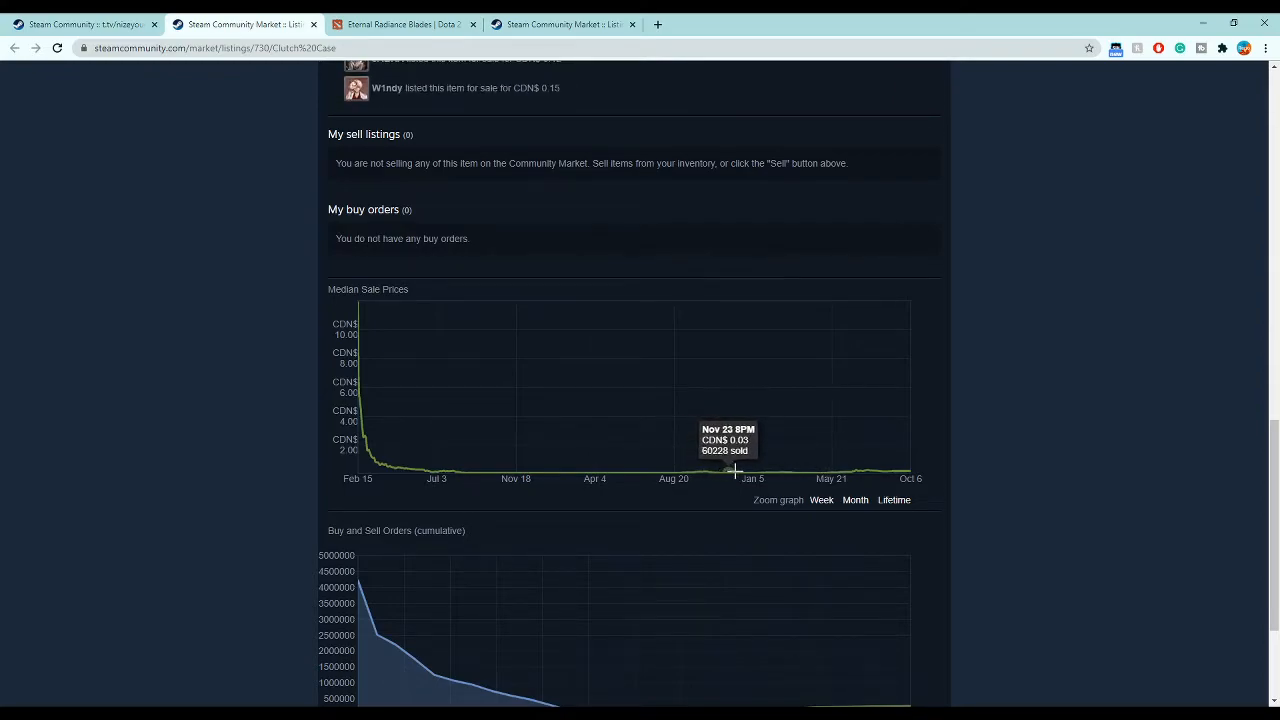
{"action": "mouse_move", "coordinate": [724, 470]}
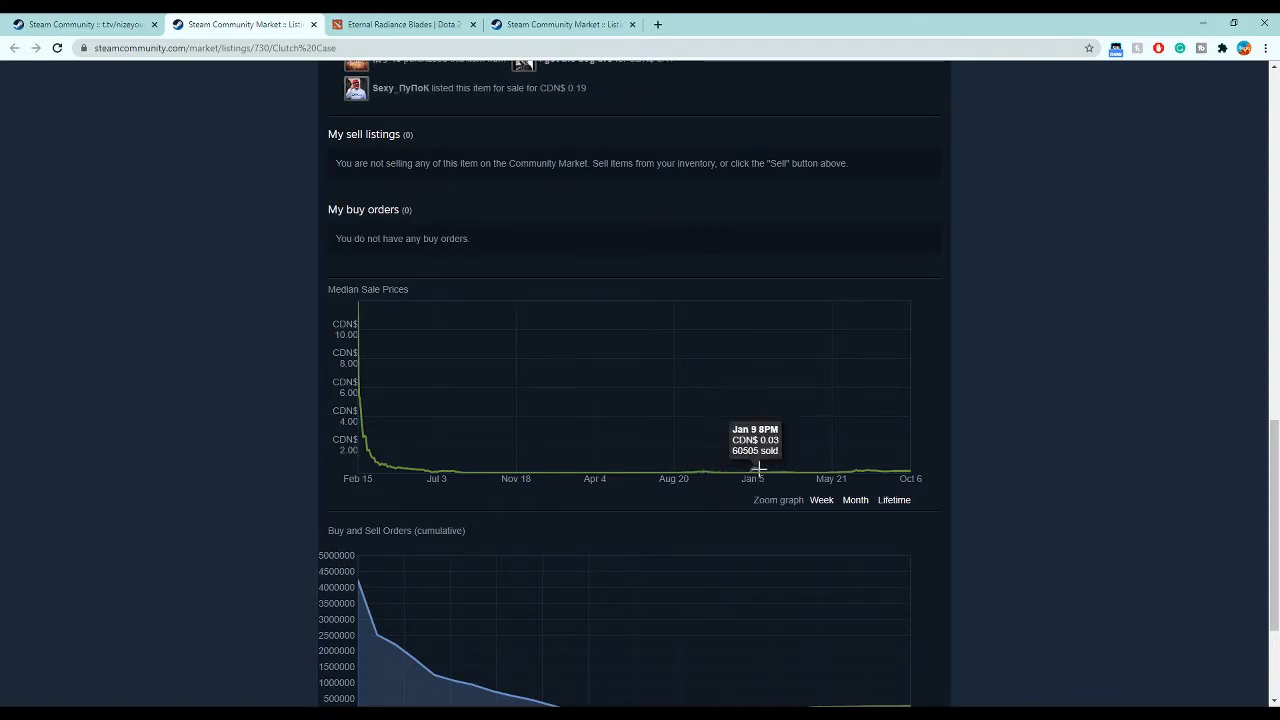
{"action": "mouse_move", "coordinate": [708, 470]}
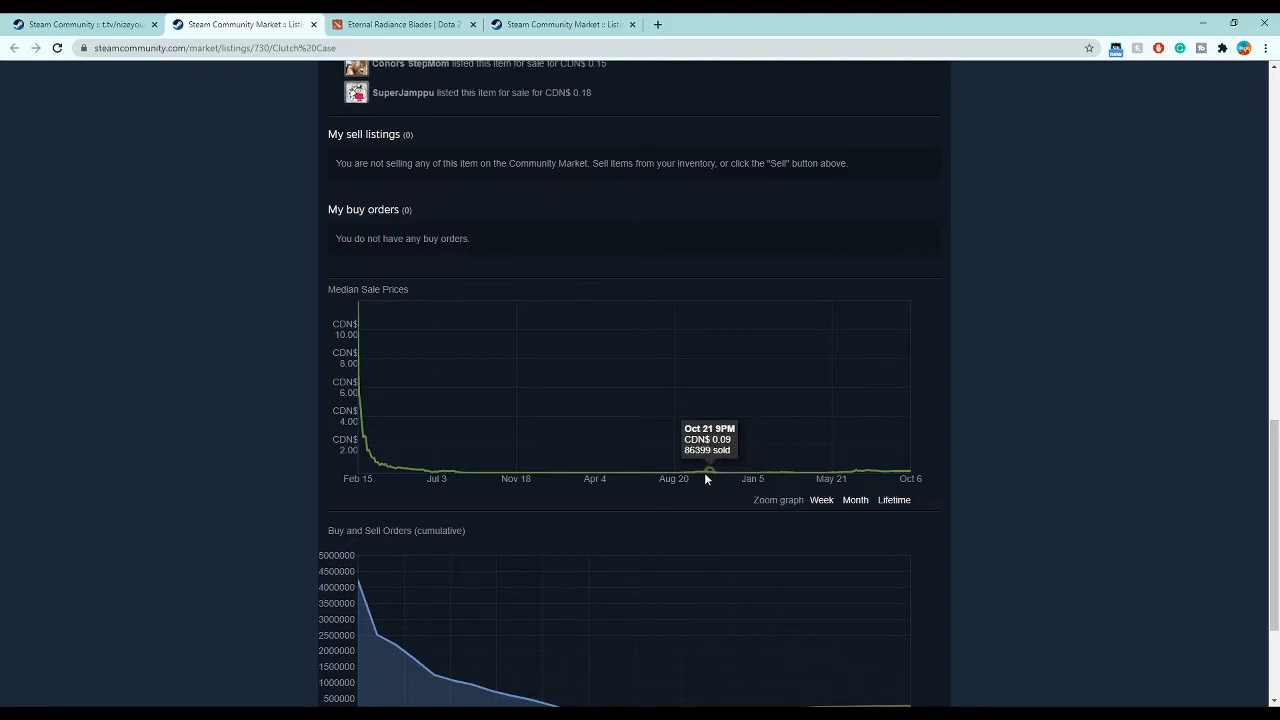
{"action": "mouse_move", "coordinate": [676, 472]}
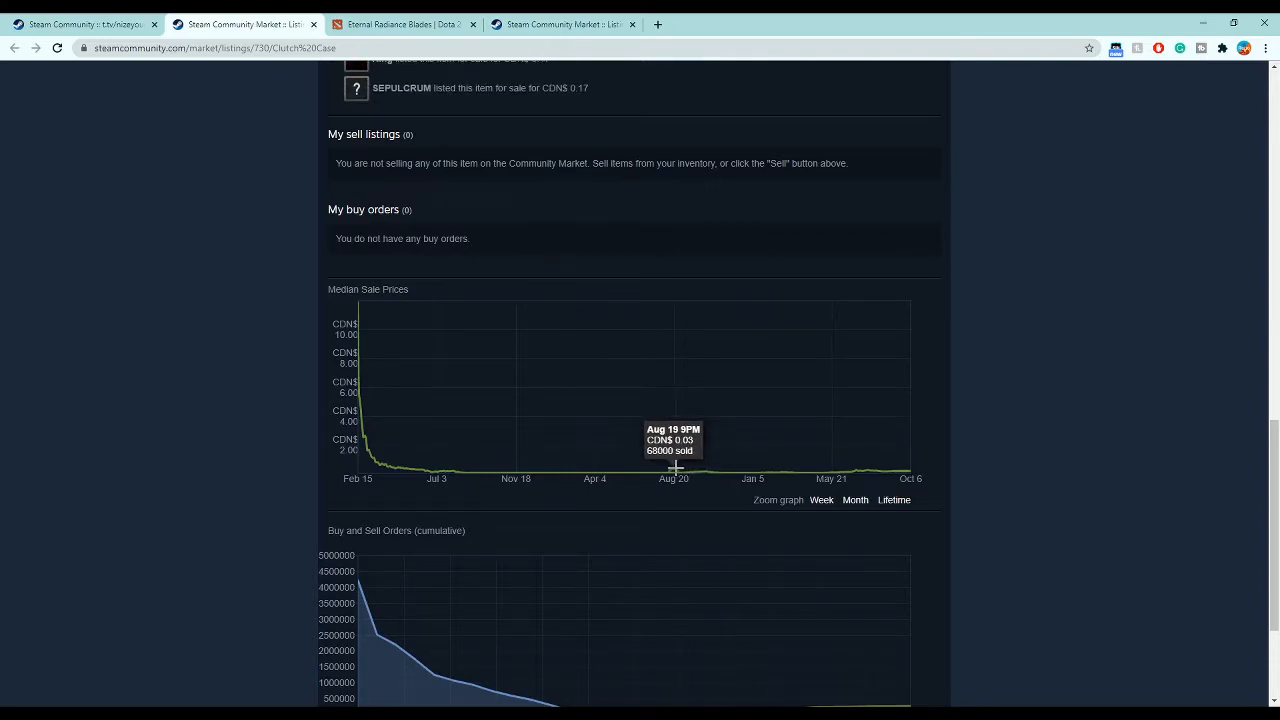
{"action": "mouse_move", "coordinate": [908, 472]}
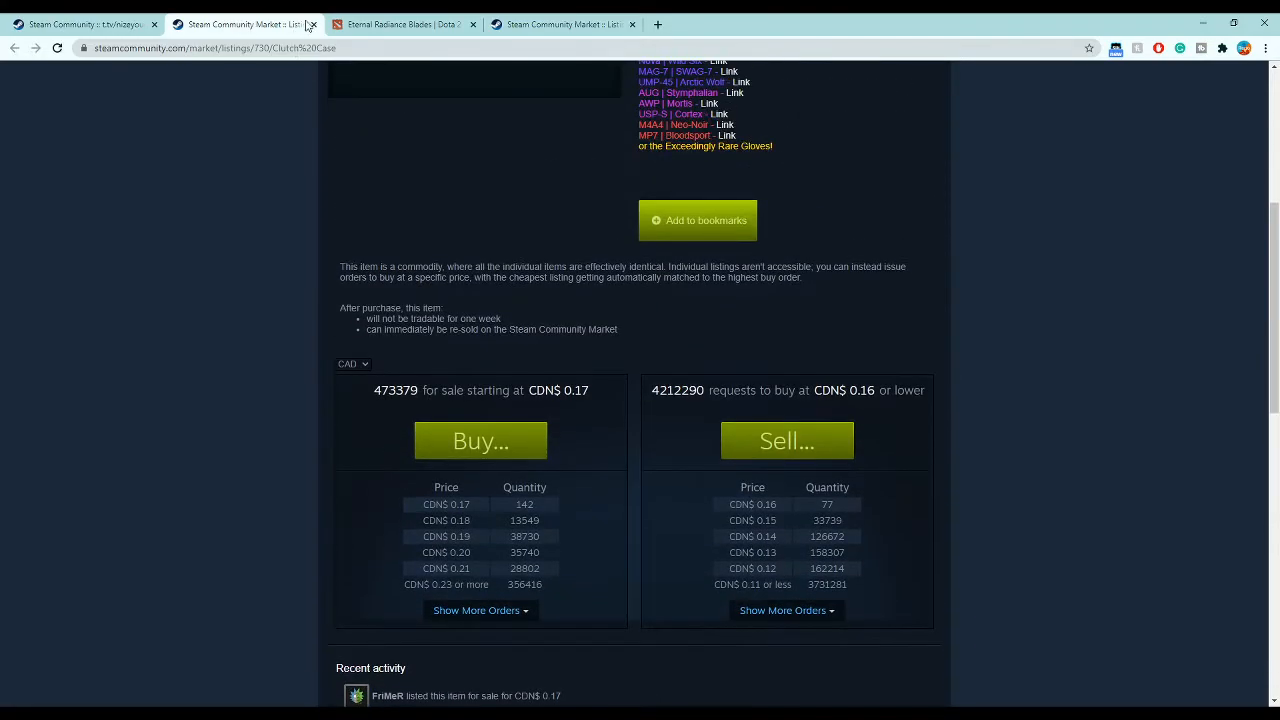
- Return to the inventory, filter it by 'glove', and page to the Glove Case details
{"action": "left_click", "coordinate": [80, 24]}
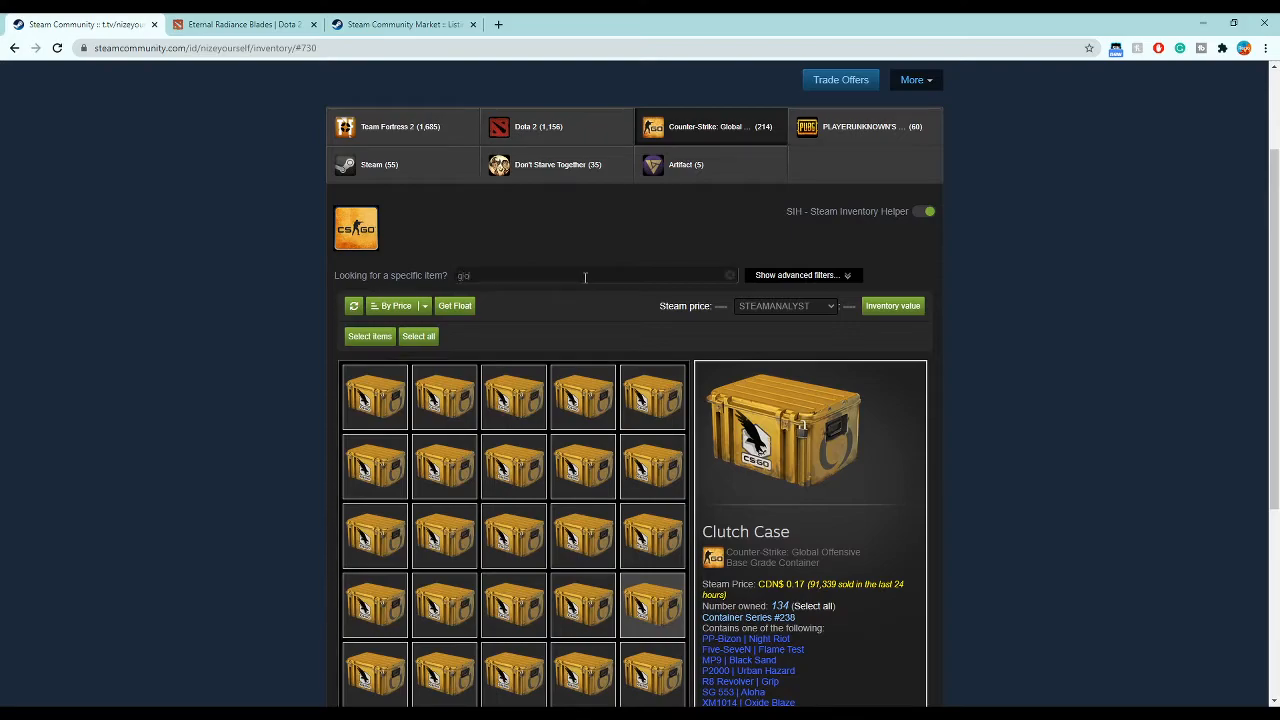
{"action": "type", "text": "glove"}
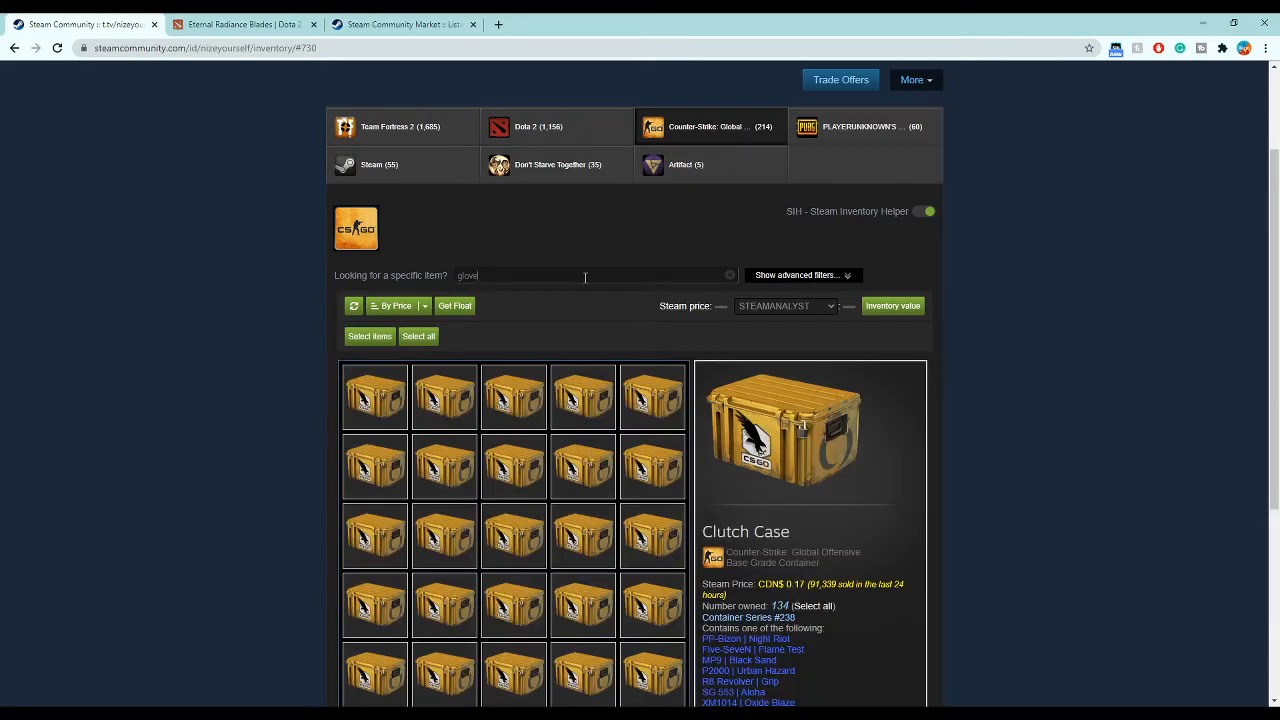
{"action": "scroll", "scroll_direction": "down", "scroll_amount": 3}
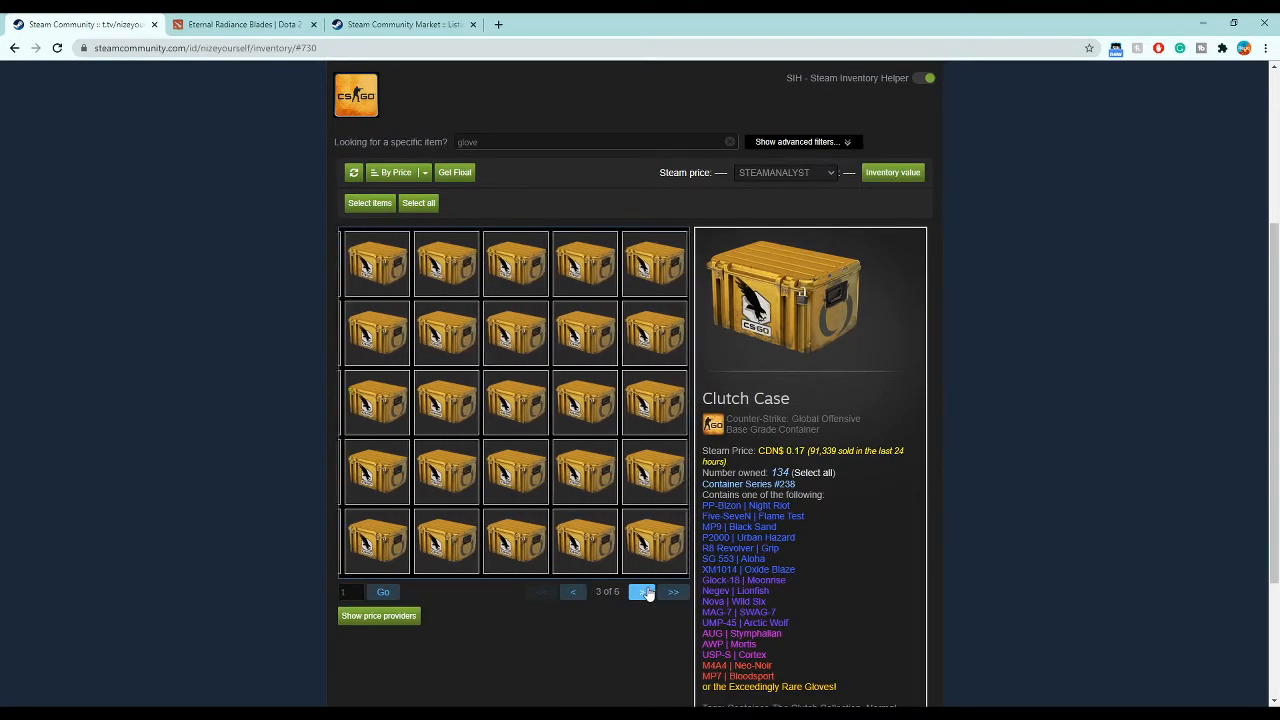
{"action": "left_click", "coordinate": [672, 592]}
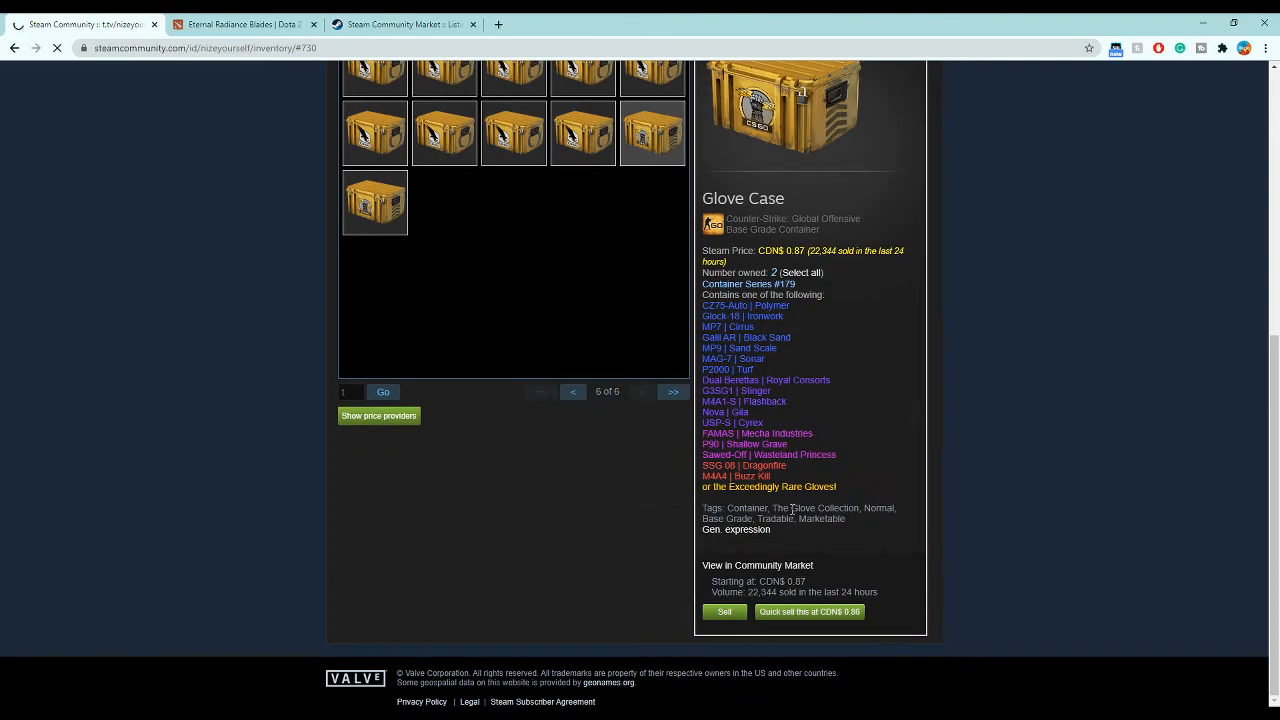
- View the Glove Case in the market with Lifetime price history and review its order book
{"action": "left_click", "coordinate": [756, 564]}
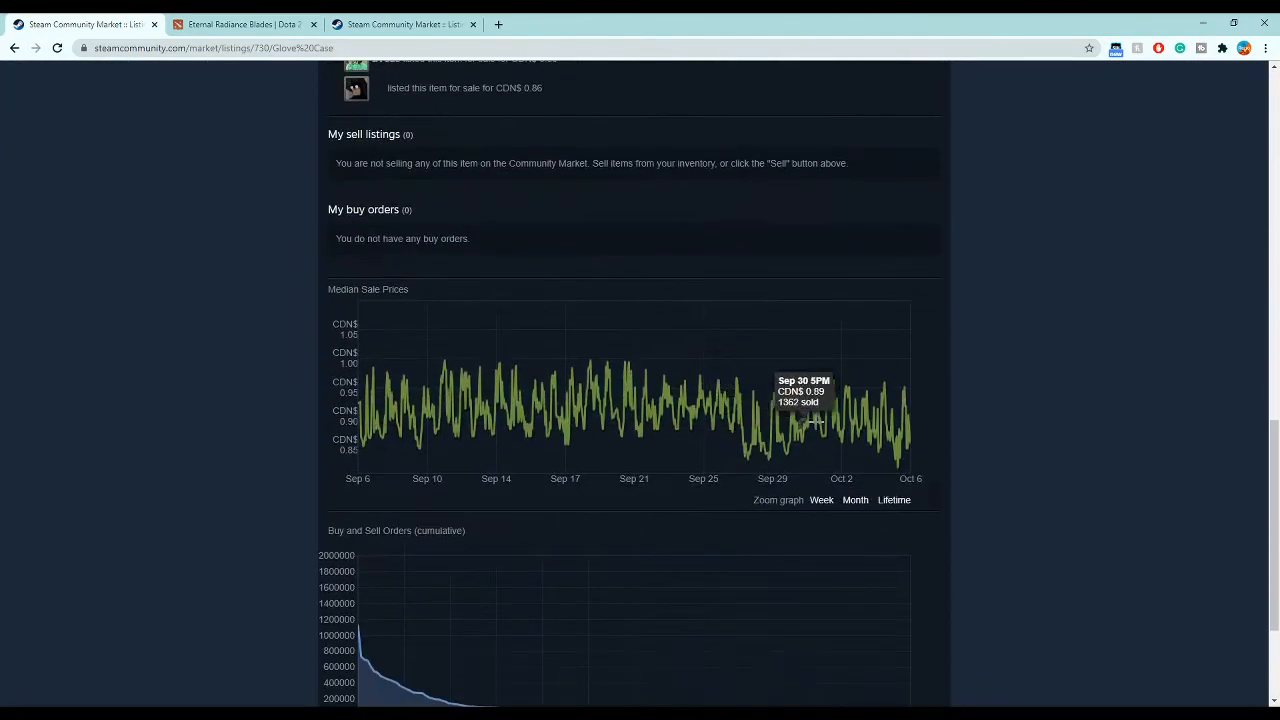
{"action": "left_click", "coordinate": [894, 500]}
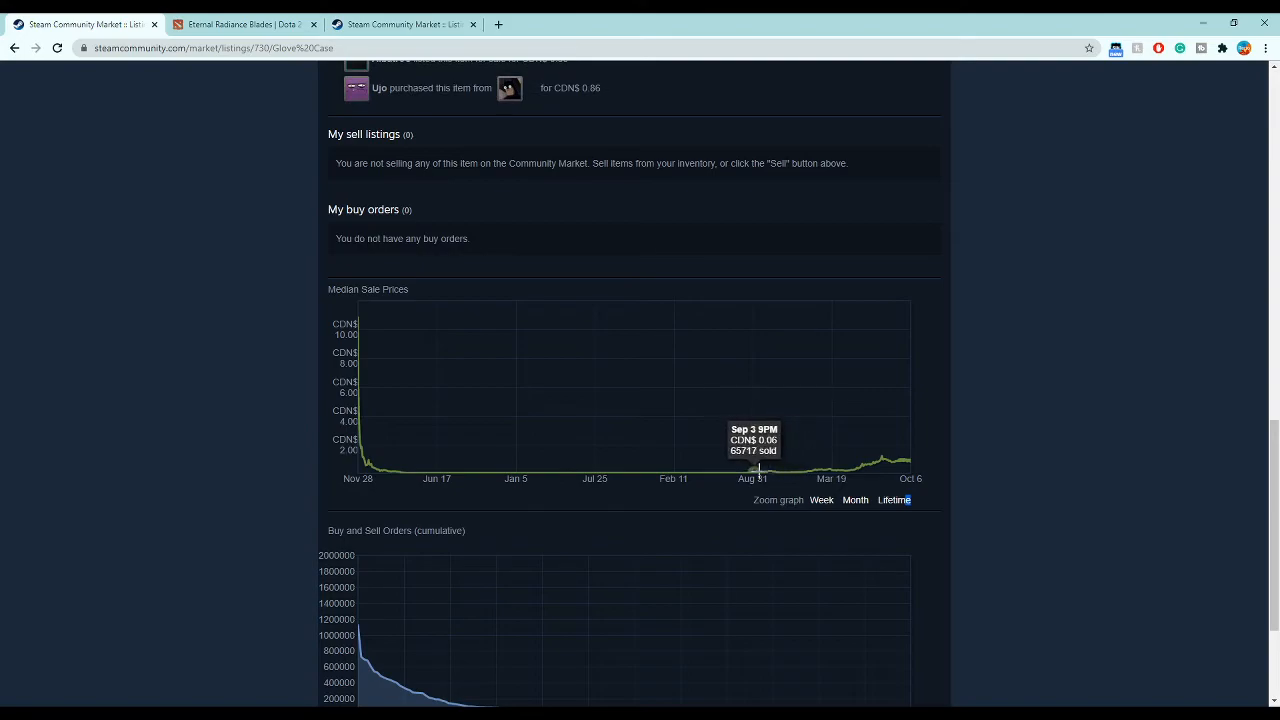
{"action": "mouse_move", "coordinate": [748, 464]}
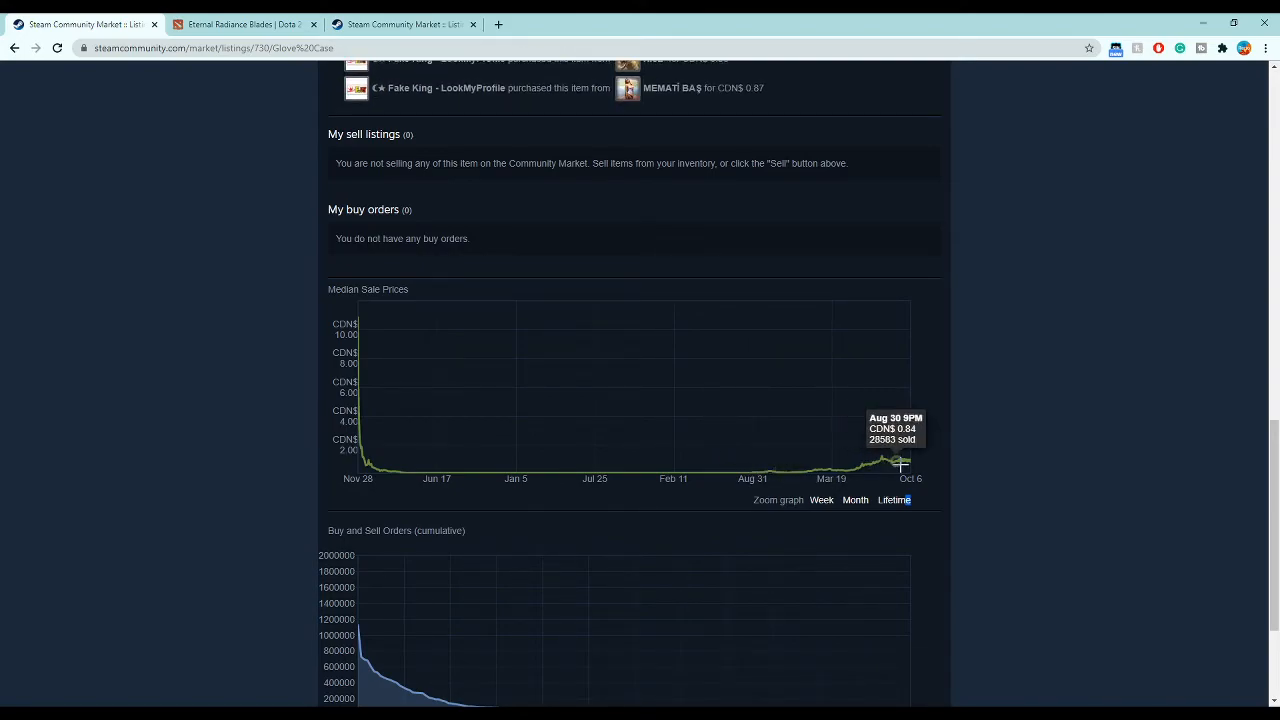
{"action": "scroll", "scroll_direction": "up", "scroll_amount": 3}
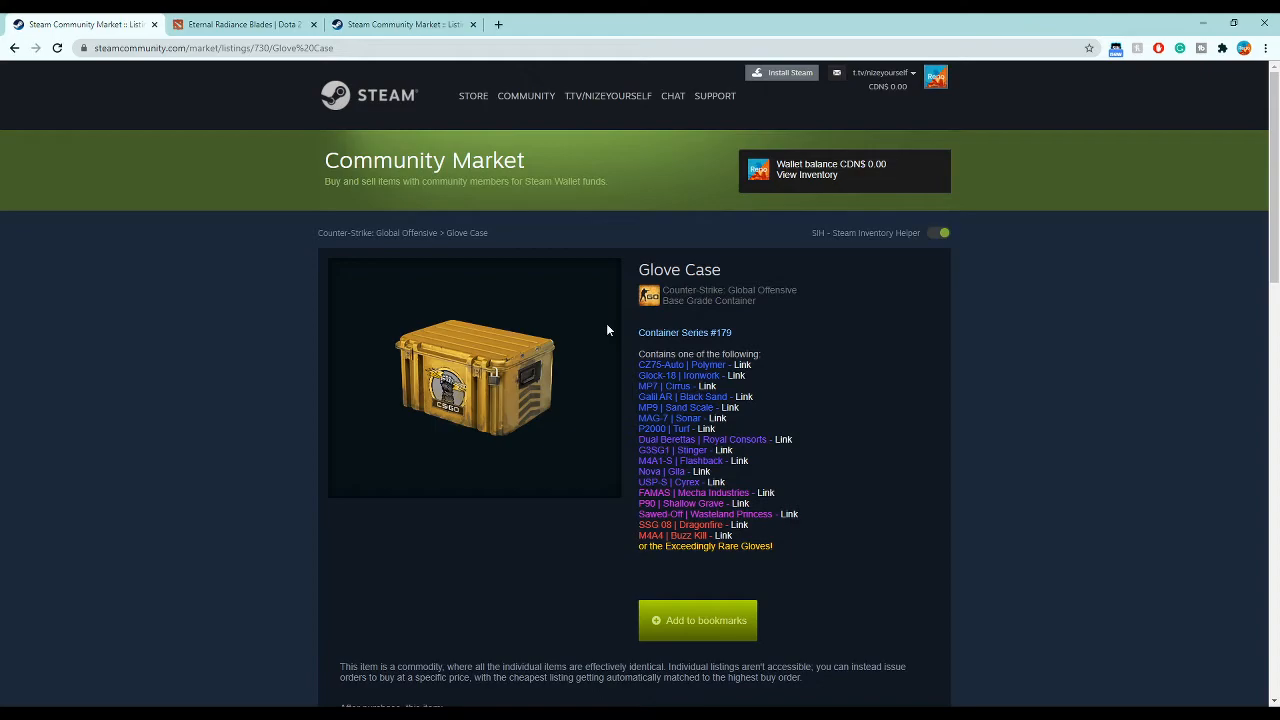
{"action": "scroll", "scroll_direction": "down", "scroll_amount": 3}
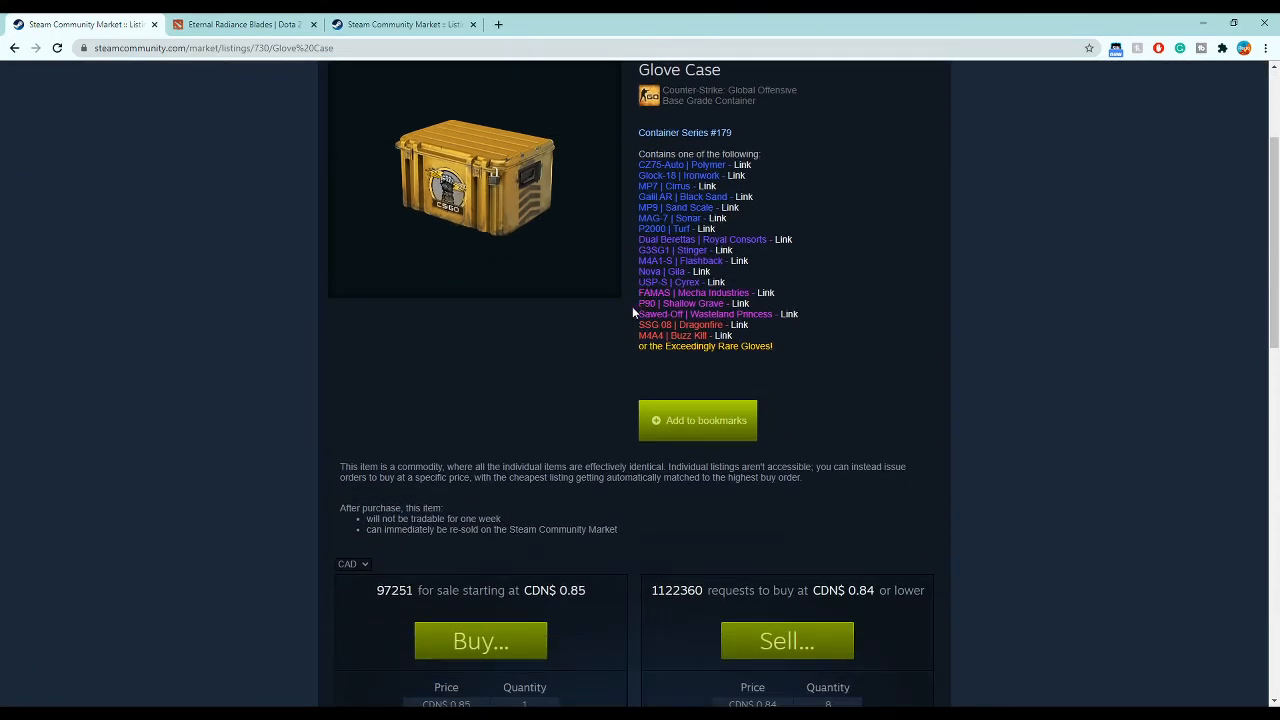
{"action": "mouse_move", "coordinate": [570, 240]}
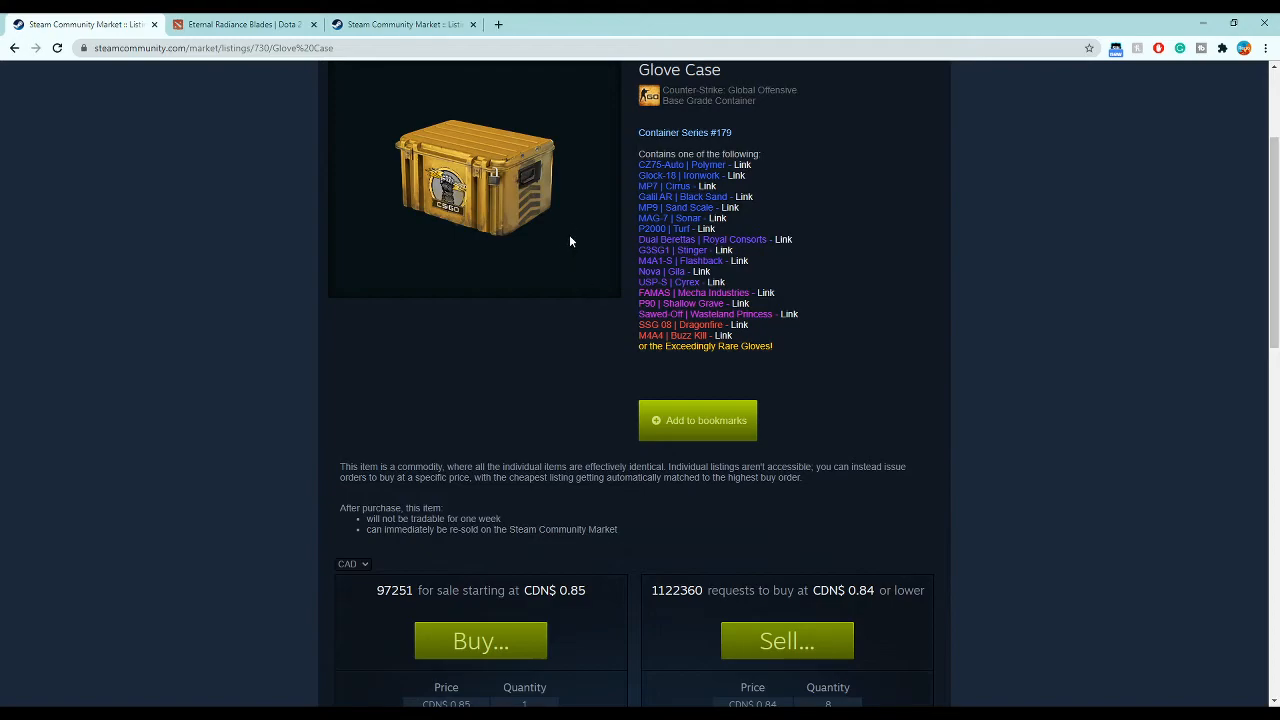
{"action": "scroll", "scroll_direction": "down", "scroll_amount": 3}
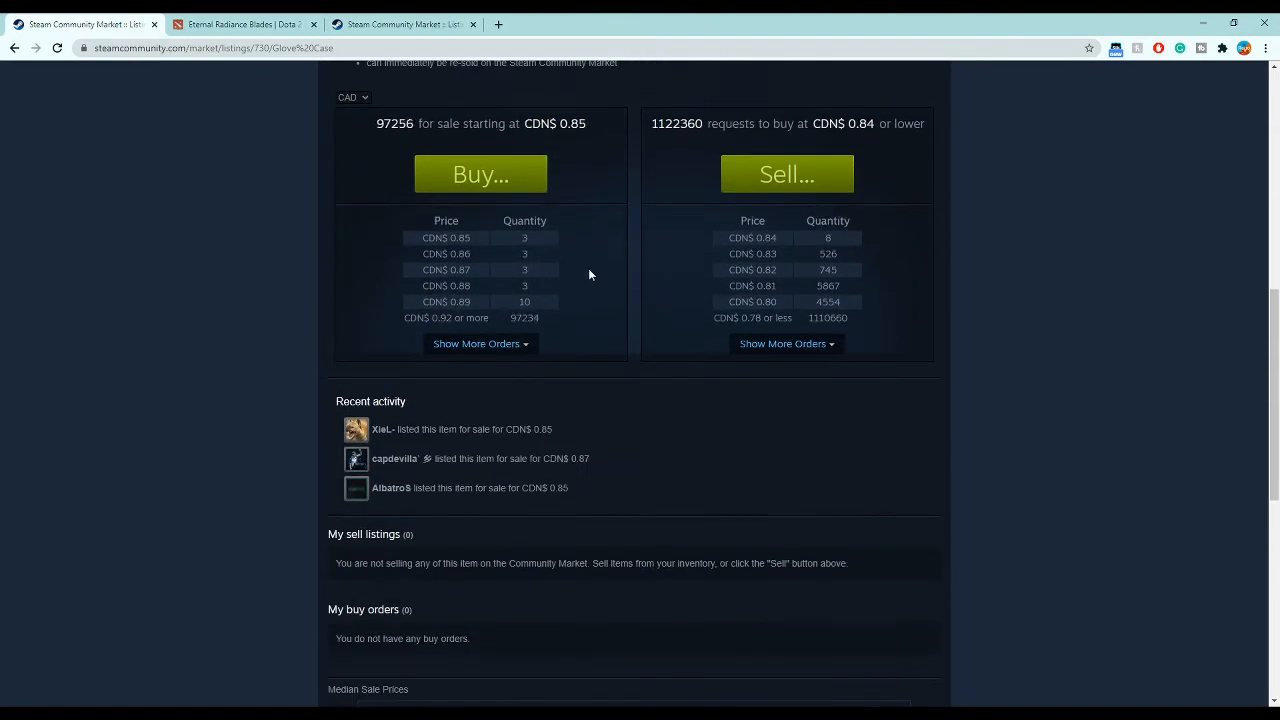
{"action": "scroll", "scroll_direction": "up", "scroll_amount": 3}
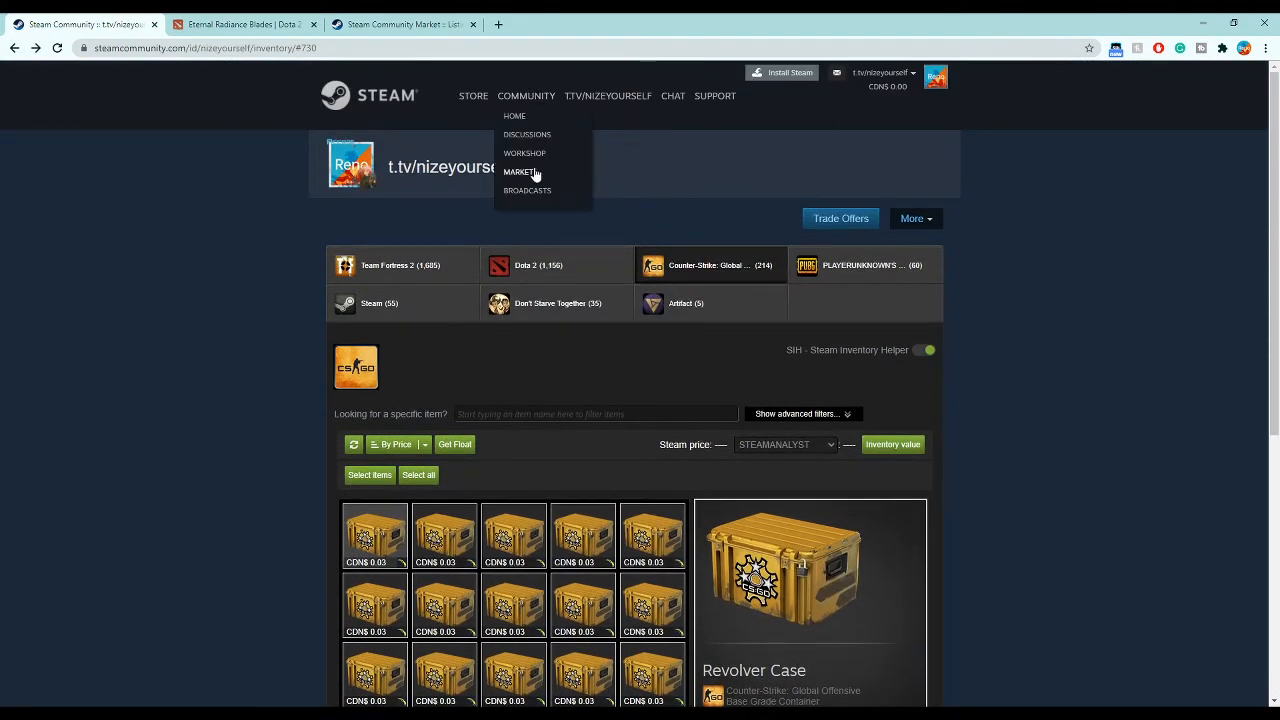
- Go to the Community Market home and show all popular listings via 'See all'
{"action": "left_click", "coordinate": [518, 172]}
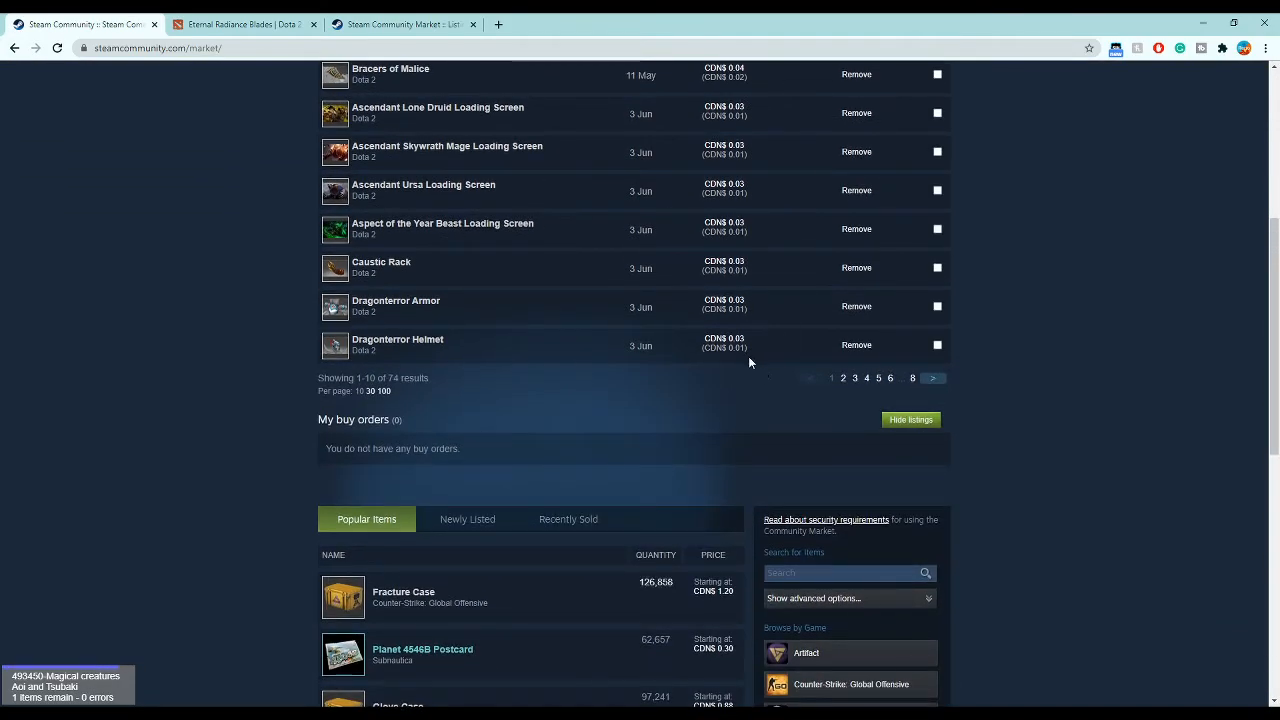
{"action": "scroll", "scroll_direction": "down", "scroll_amount": 3}
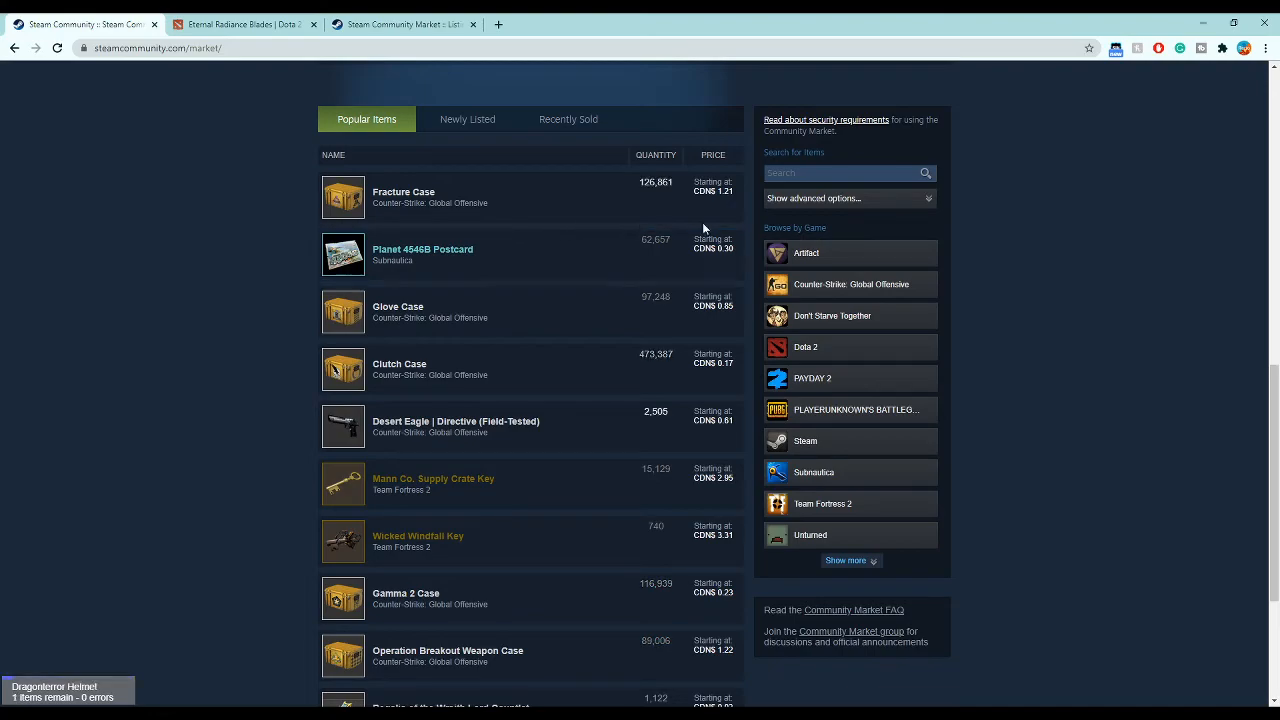
{"action": "scroll", "scroll_direction": "down", "scroll_amount": 3}
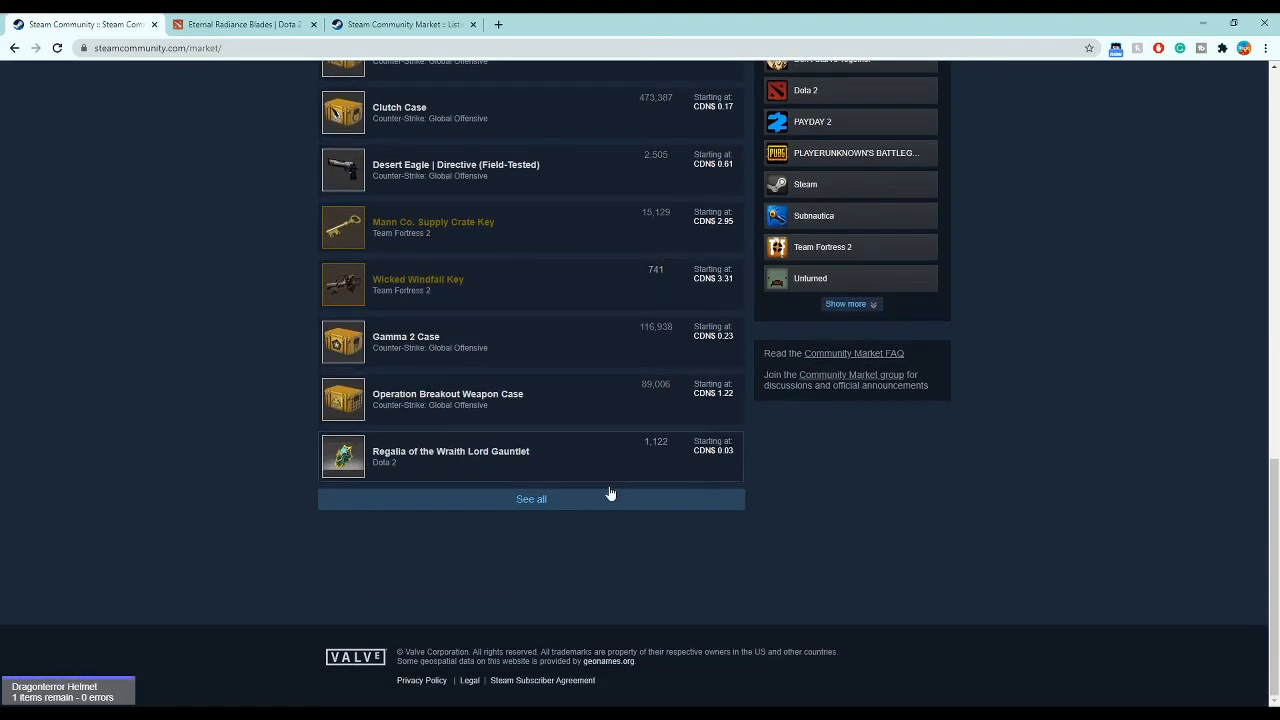
{"action": "left_click", "coordinate": [532, 500]}
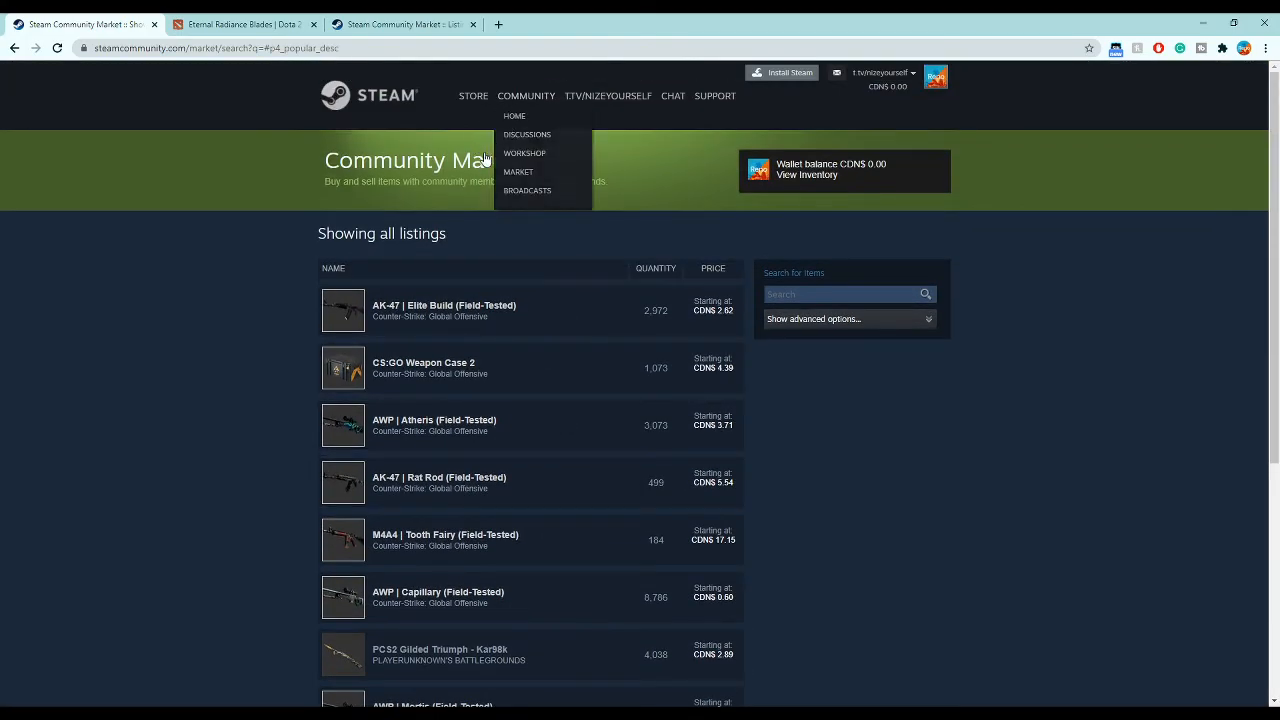
{"action": "mouse_move", "coordinate": [540, 110]}
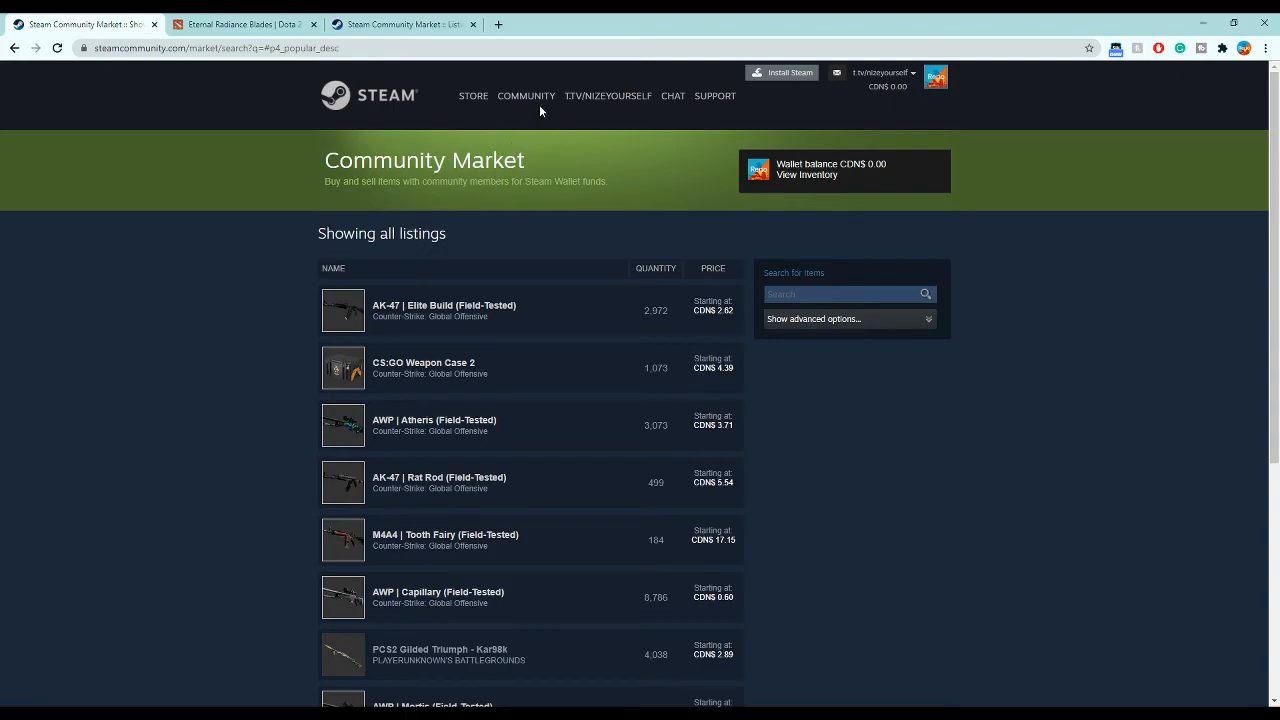